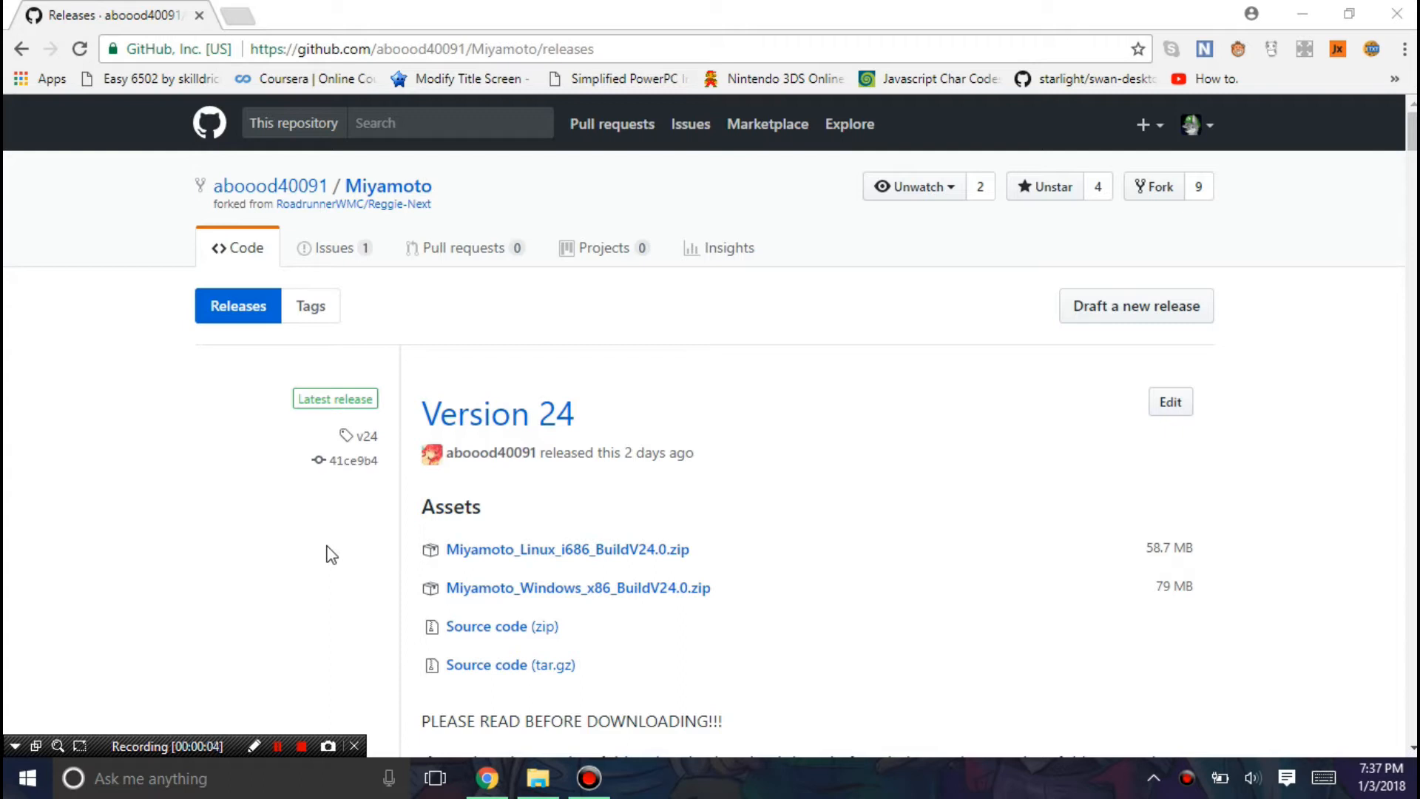
{"action": "mouse_move", "coordinate": [324, 486]}
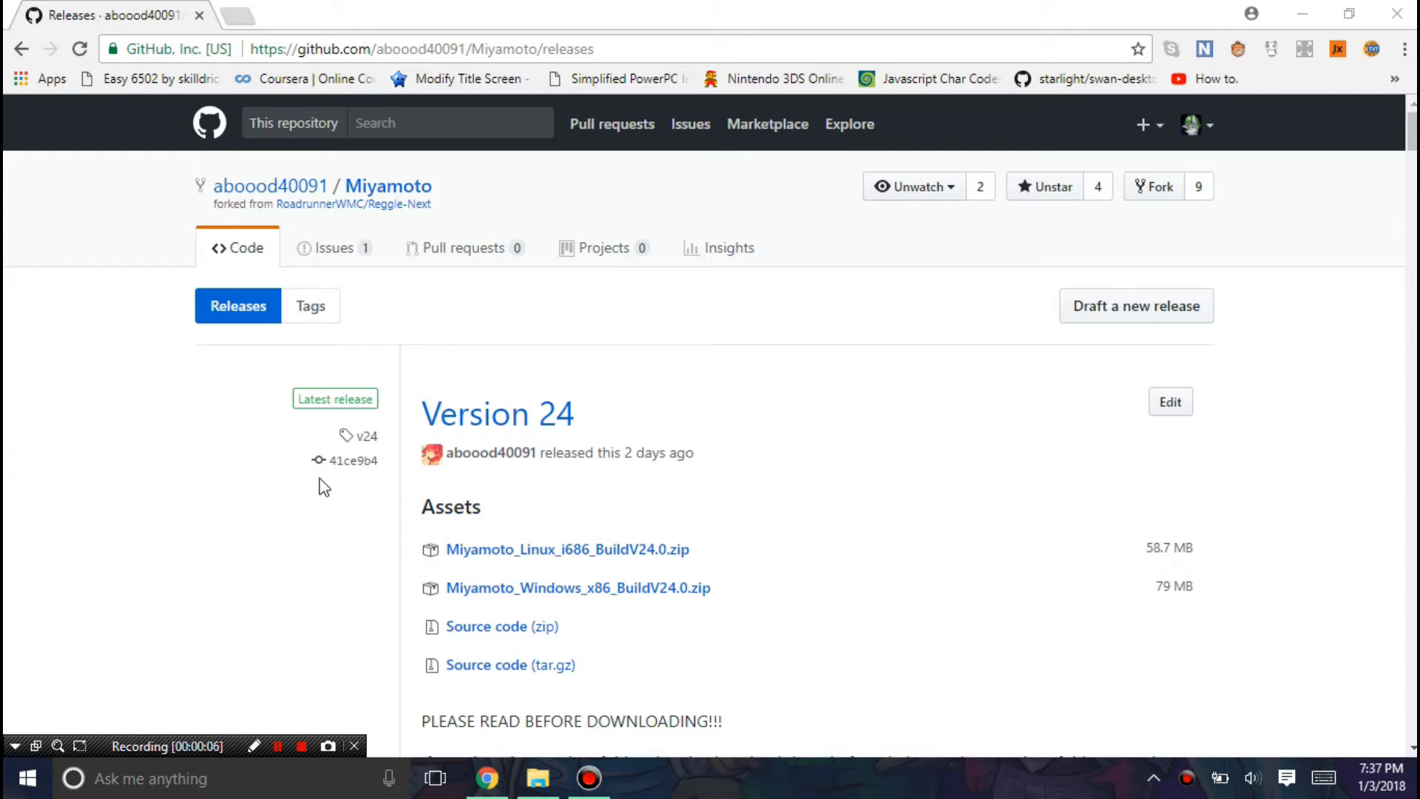
{"action": "mouse_move", "coordinate": [285, 377]}
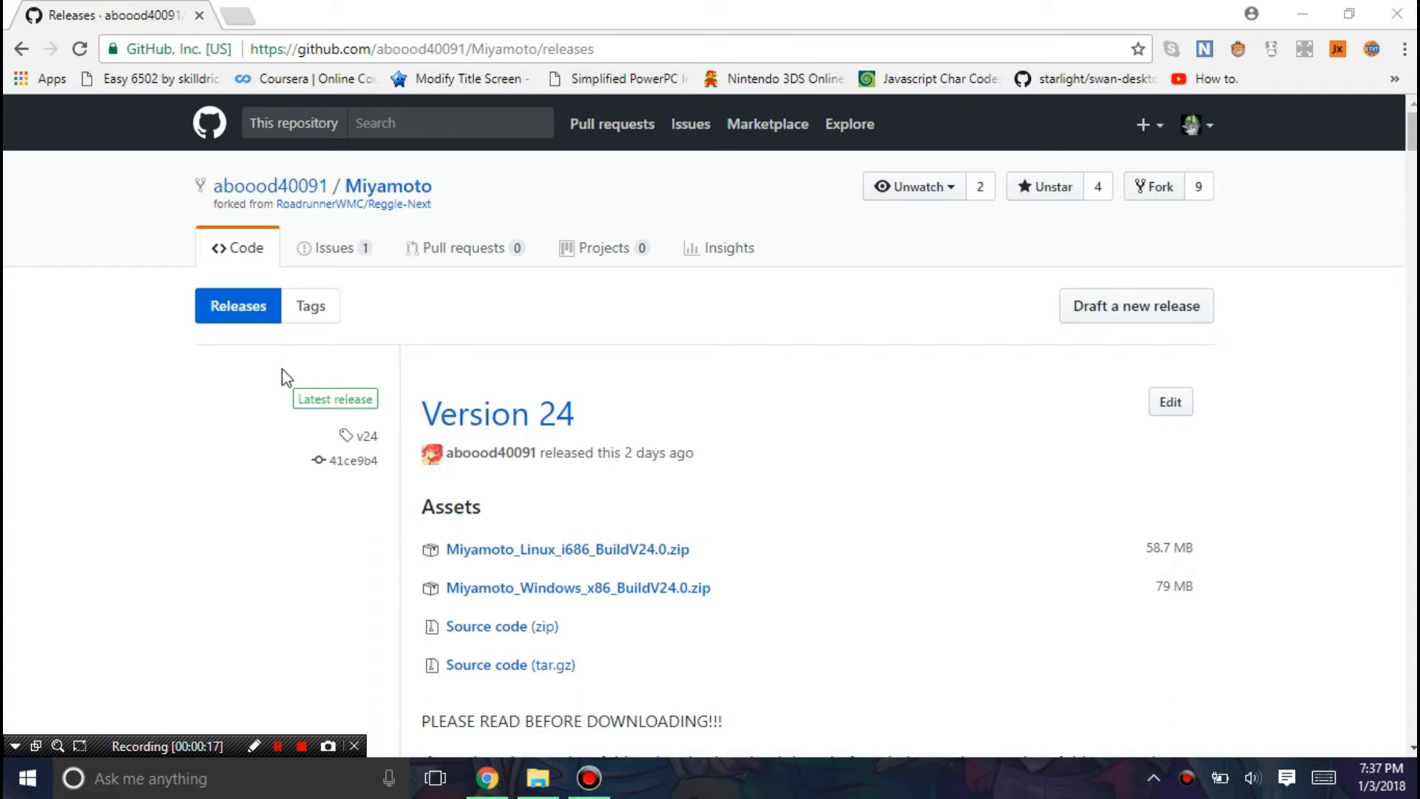
Step: Download Miyamoto_Windows_x86_BuildV24.0.zip from the release assets and move down to the data and Objects links
{"action": "scroll", "scroll_direction": "down", "scroll_amount": 3}
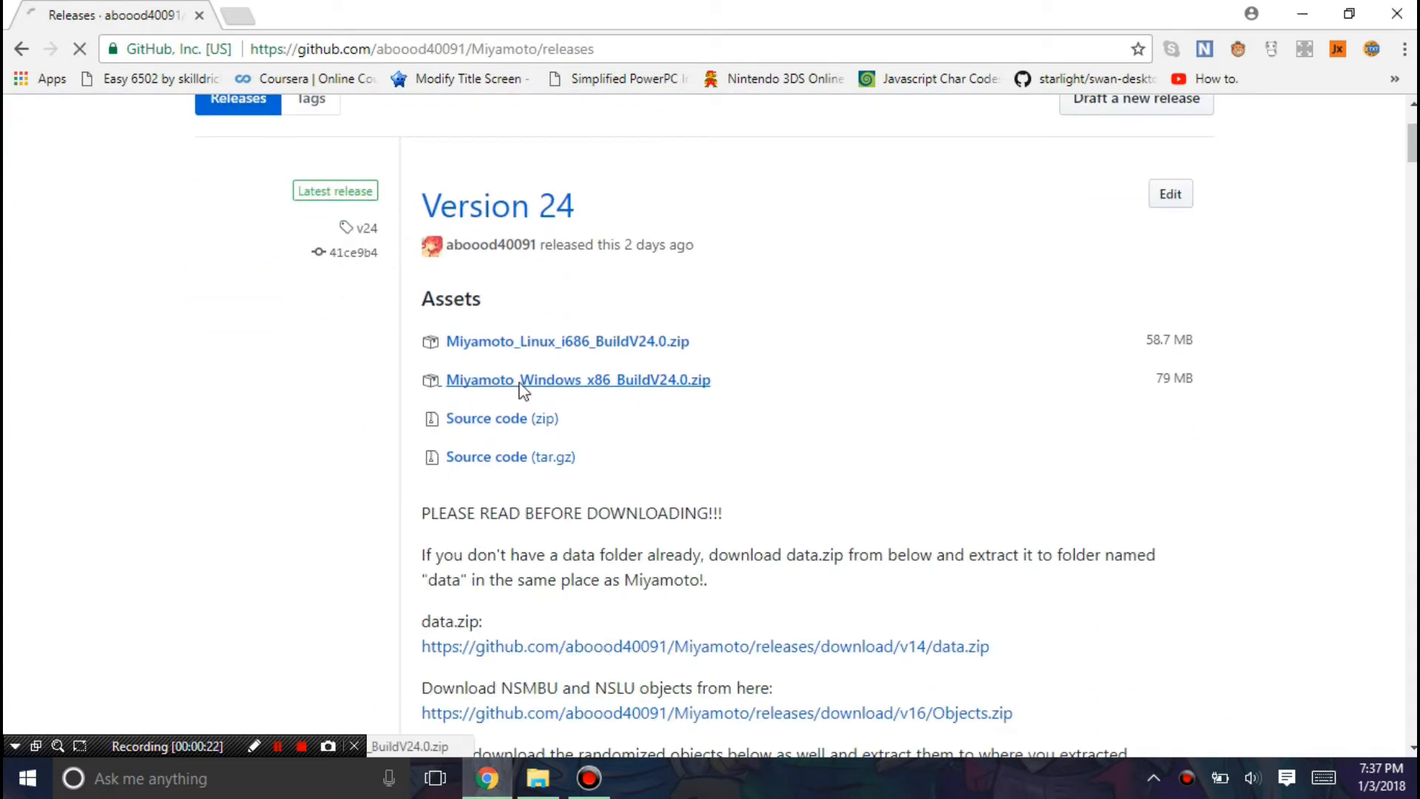
{"action": "left_click", "coordinate": [577, 381]}
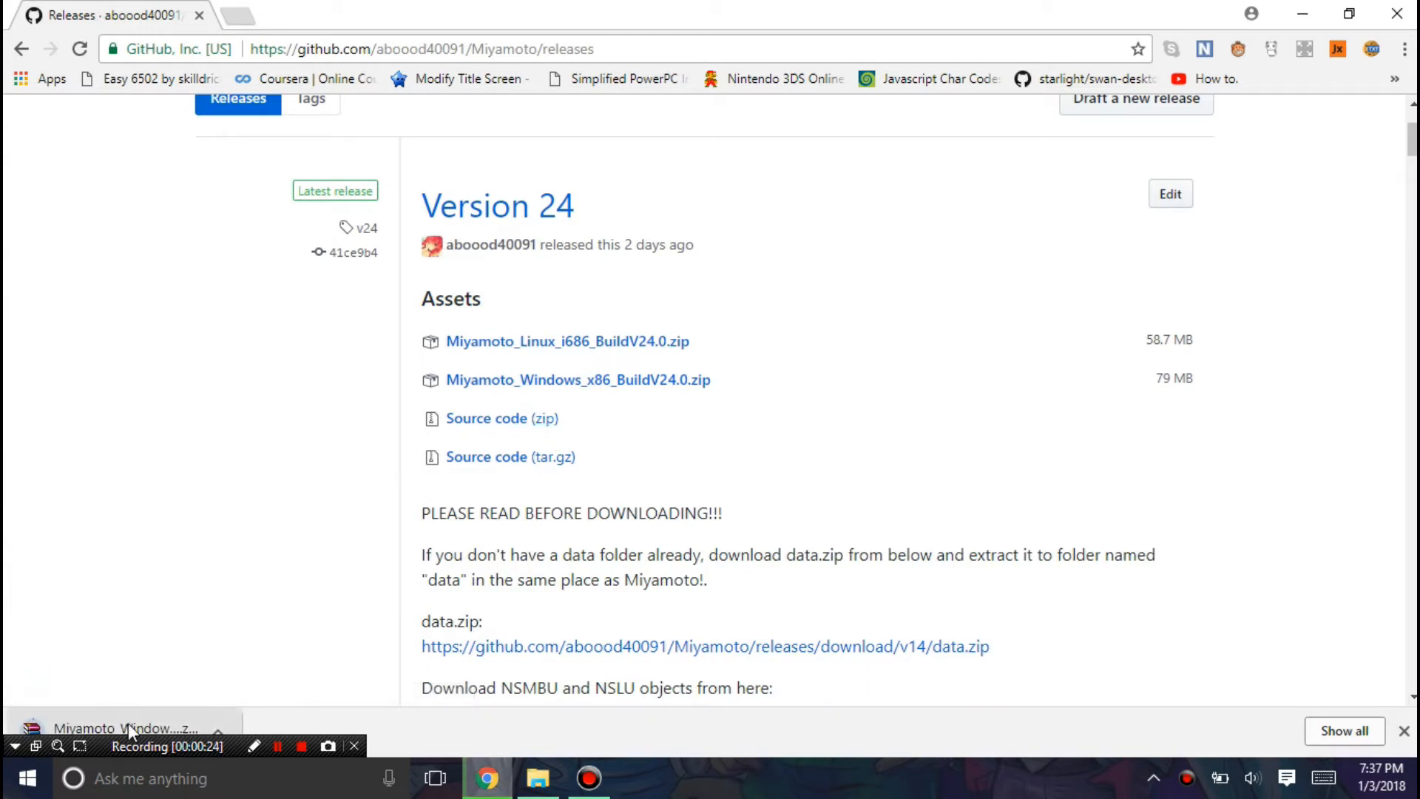
{"action": "scroll", "scroll_direction": "down", "scroll_amount": 3}
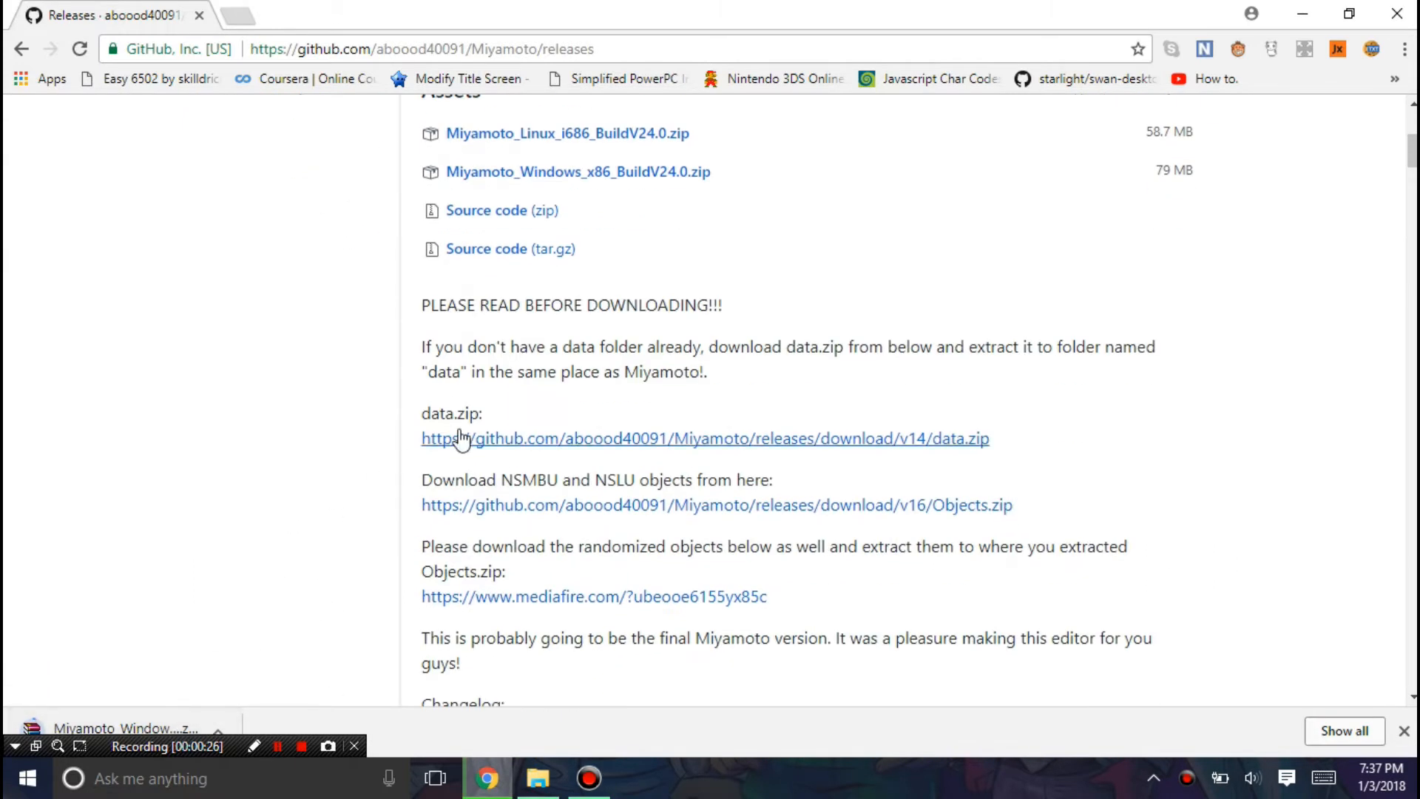
{"action": "scroll", "scroll_direction": "down", "scroll_amount": 3}
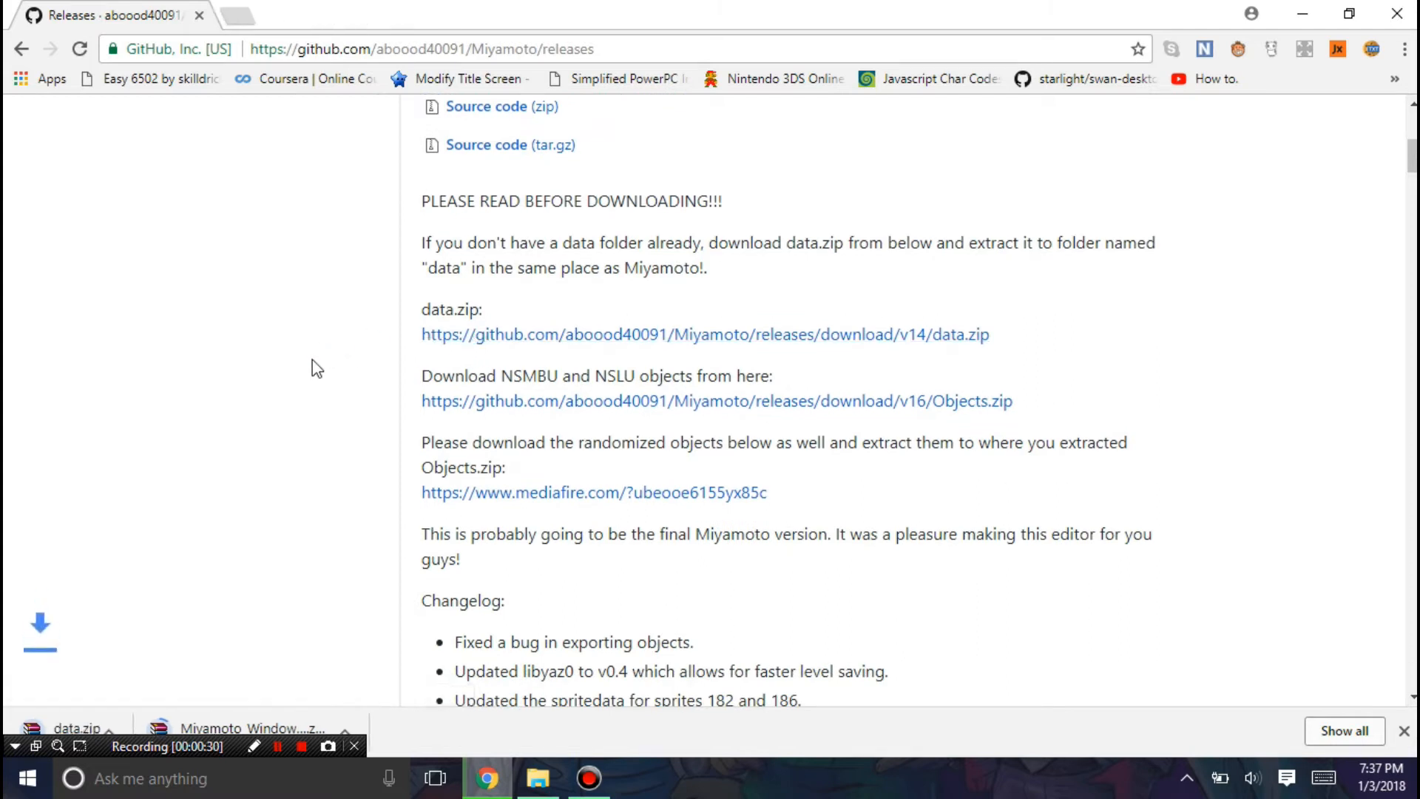
{"action": "mouse_move", "coordinate": [541, 409]}
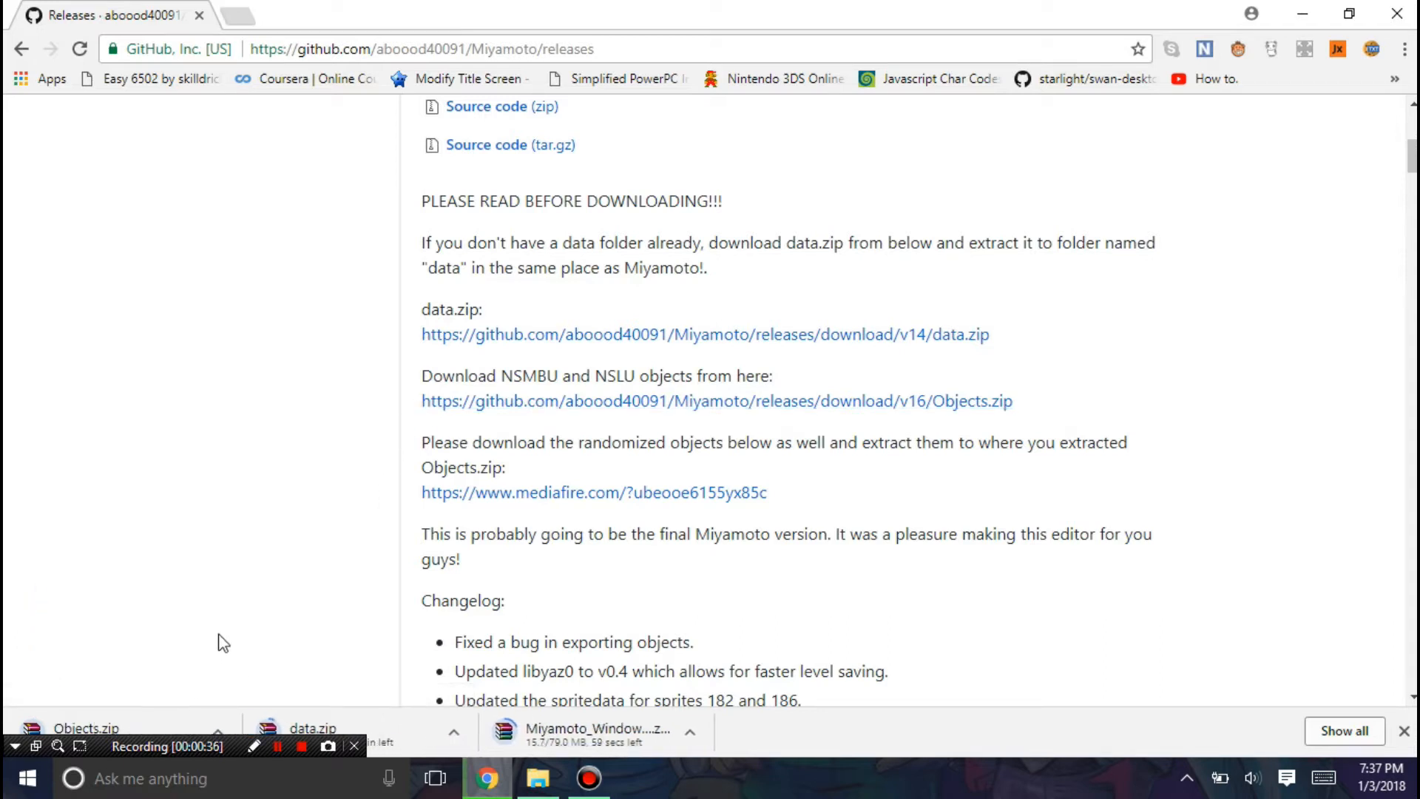
{"action": "mouse_move", "coordinate": [349, 620]}
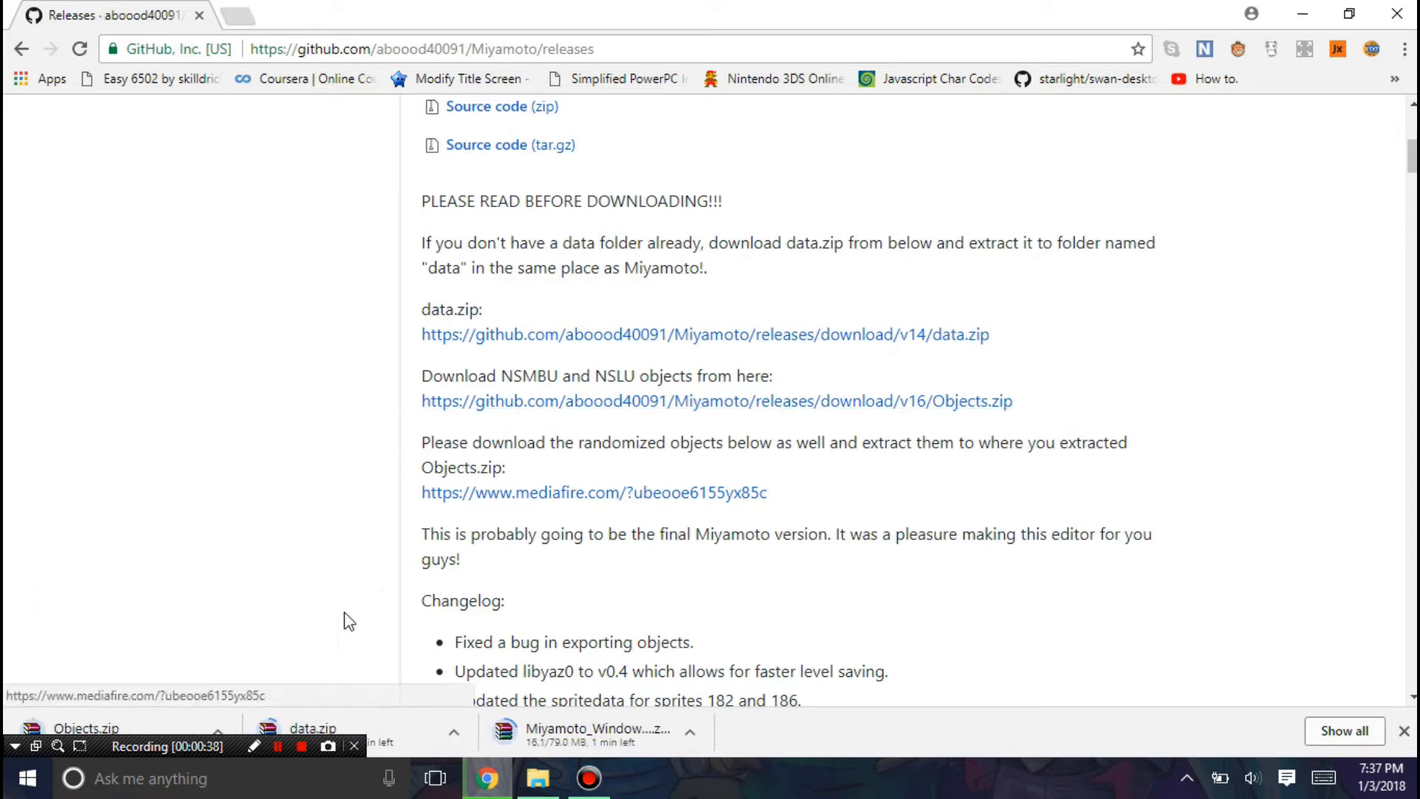
{"action": "mouse_move", "coordinate": [500, 507]}
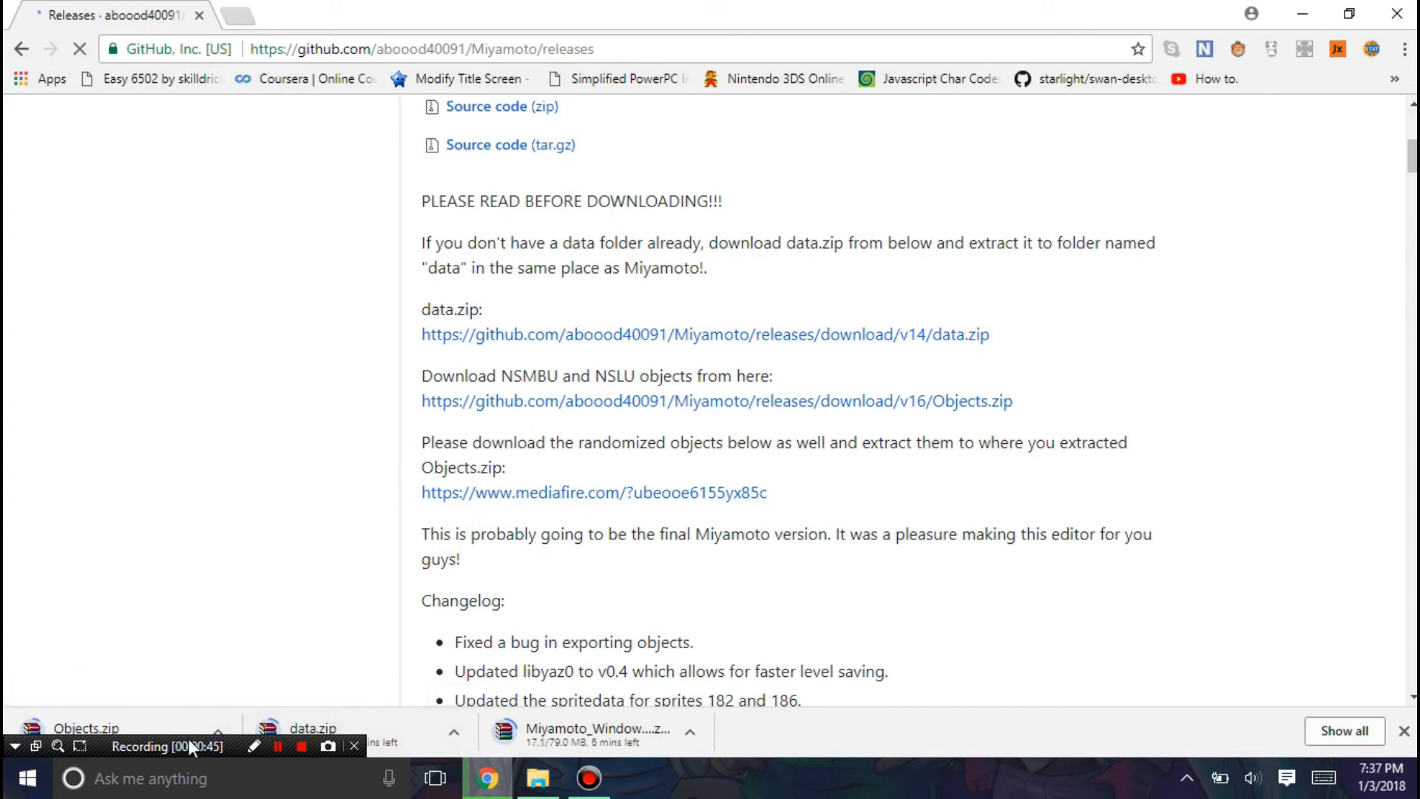
Step: Download NSMBU_NSLU_randomized_objects.zip from MediaFire, close the blank tab and return to GitHub
{"action": "left_click", "coordinate": [593, 493]}
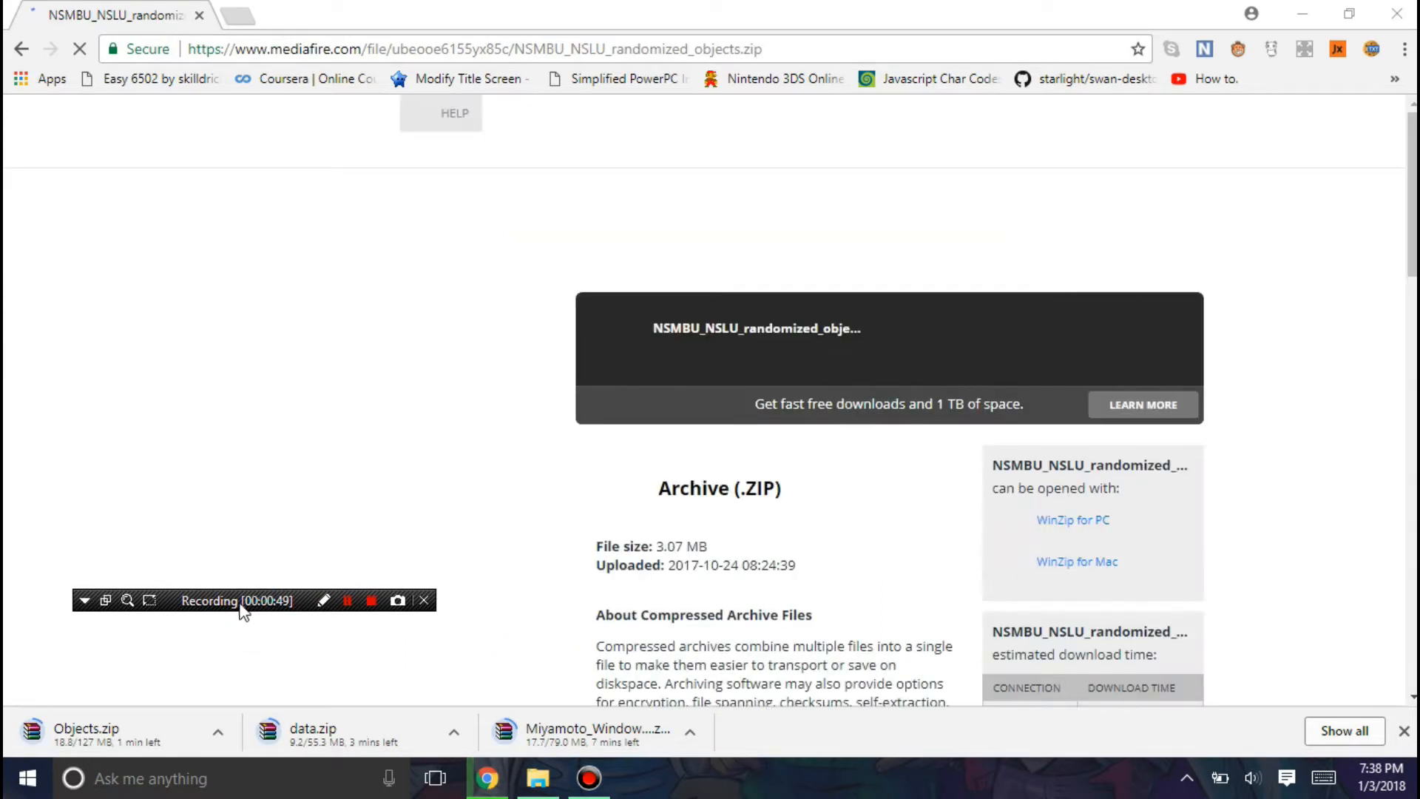
{"action": "left_click", "coordinate": [1027, 265]}
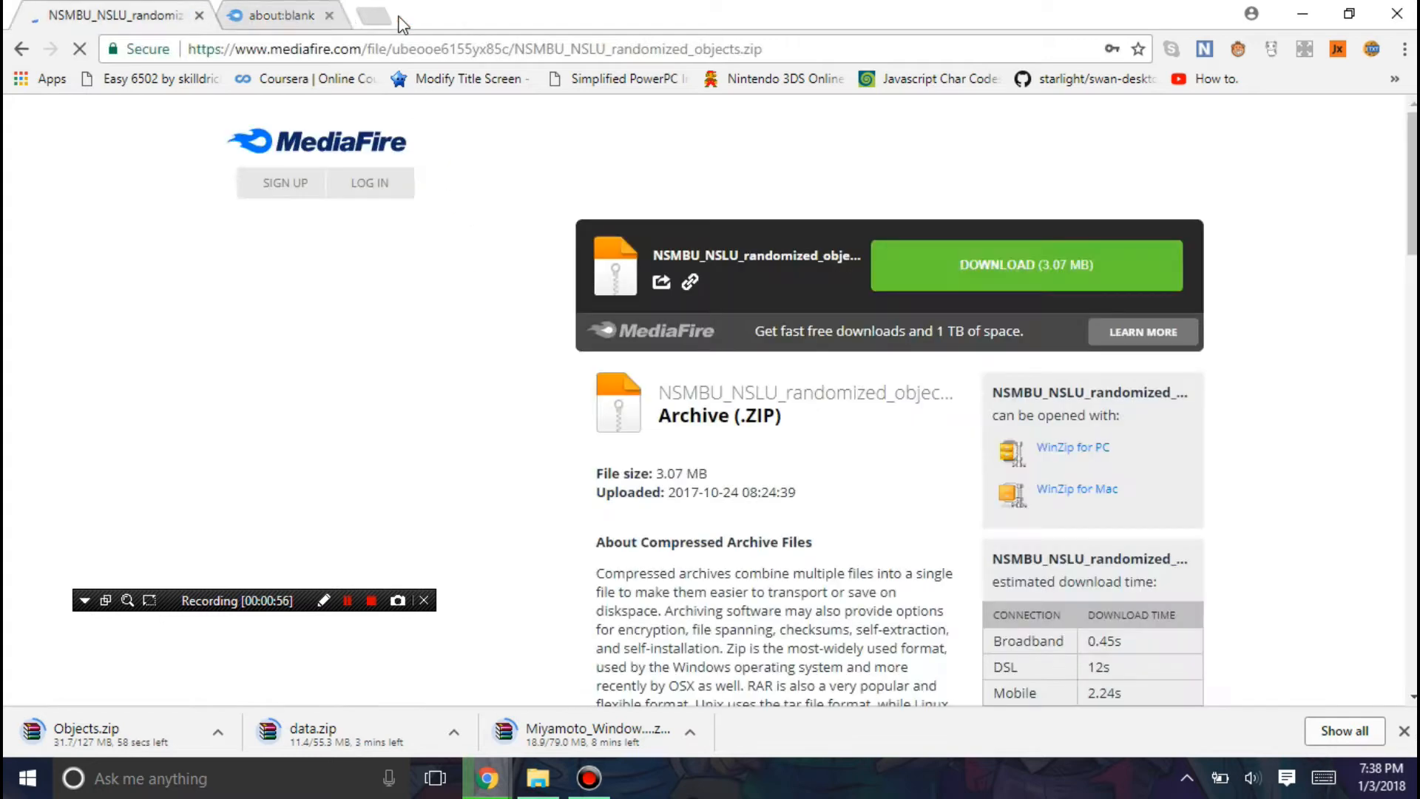
{"action": "left_click", "coordinate": [1027, 265]}
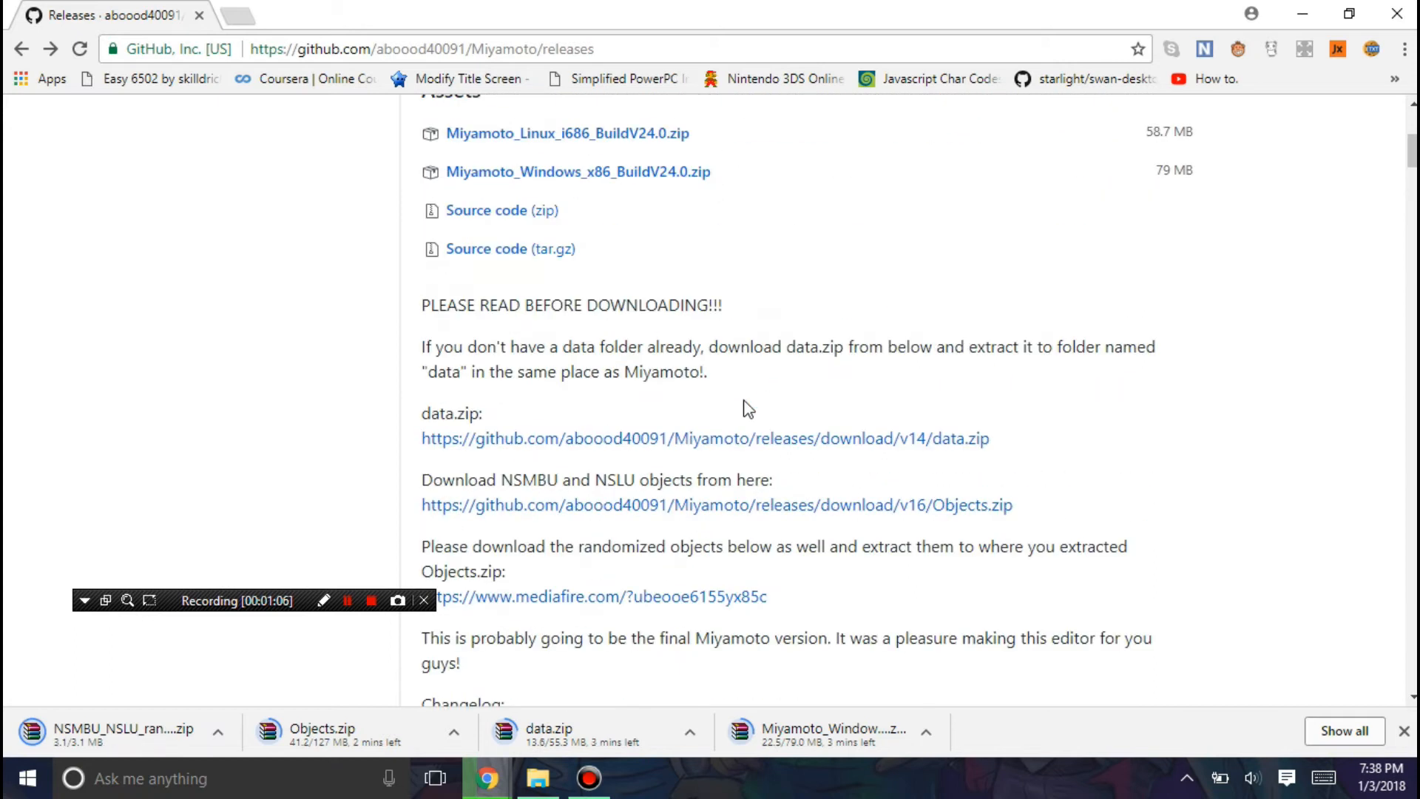
{"action": "left_click", "coordinate": [534, 775]}
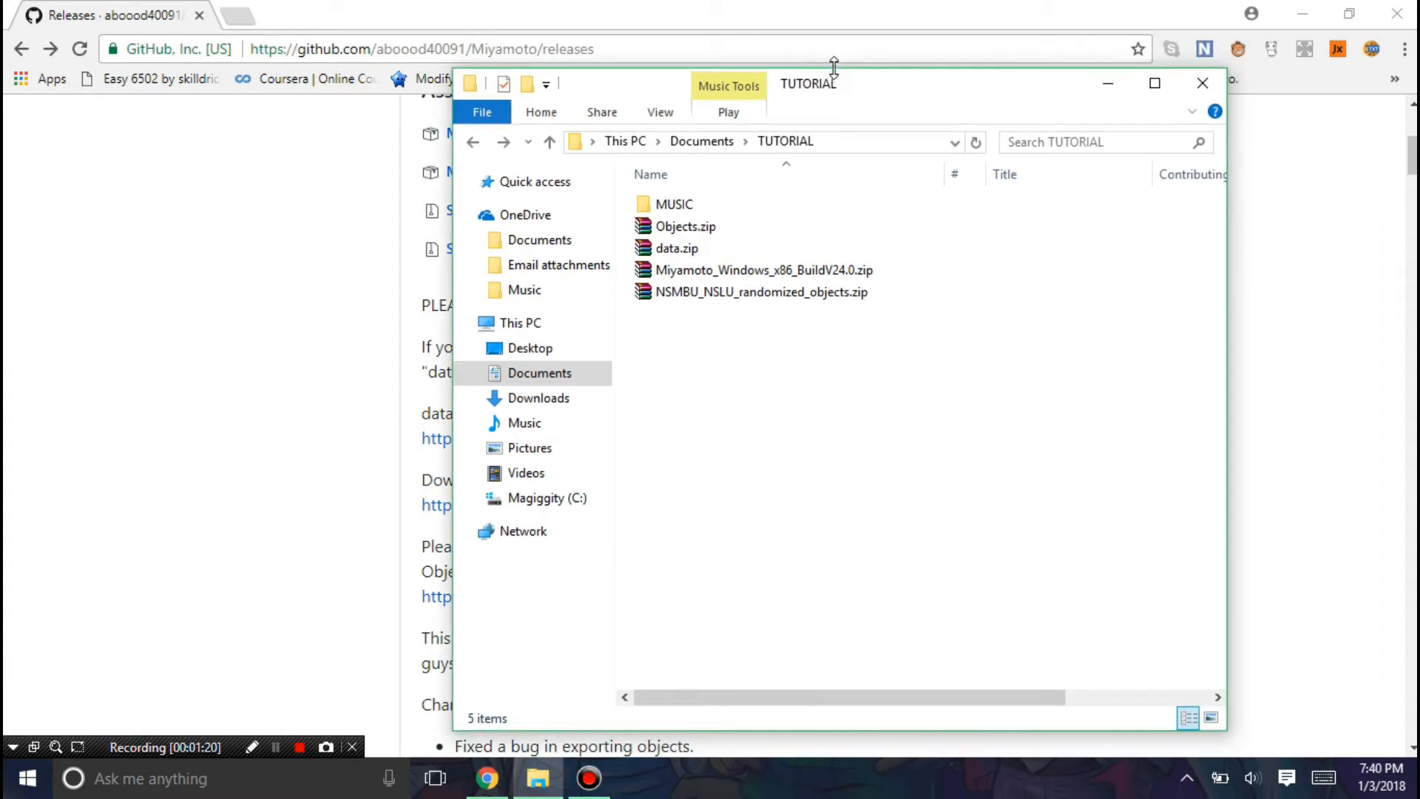
Step: Extract the Windows build zip in TUTORIAL and rename the extracted folder 'Miyamoto'
{"action": "left_click", "coordinate": [762, 271]}
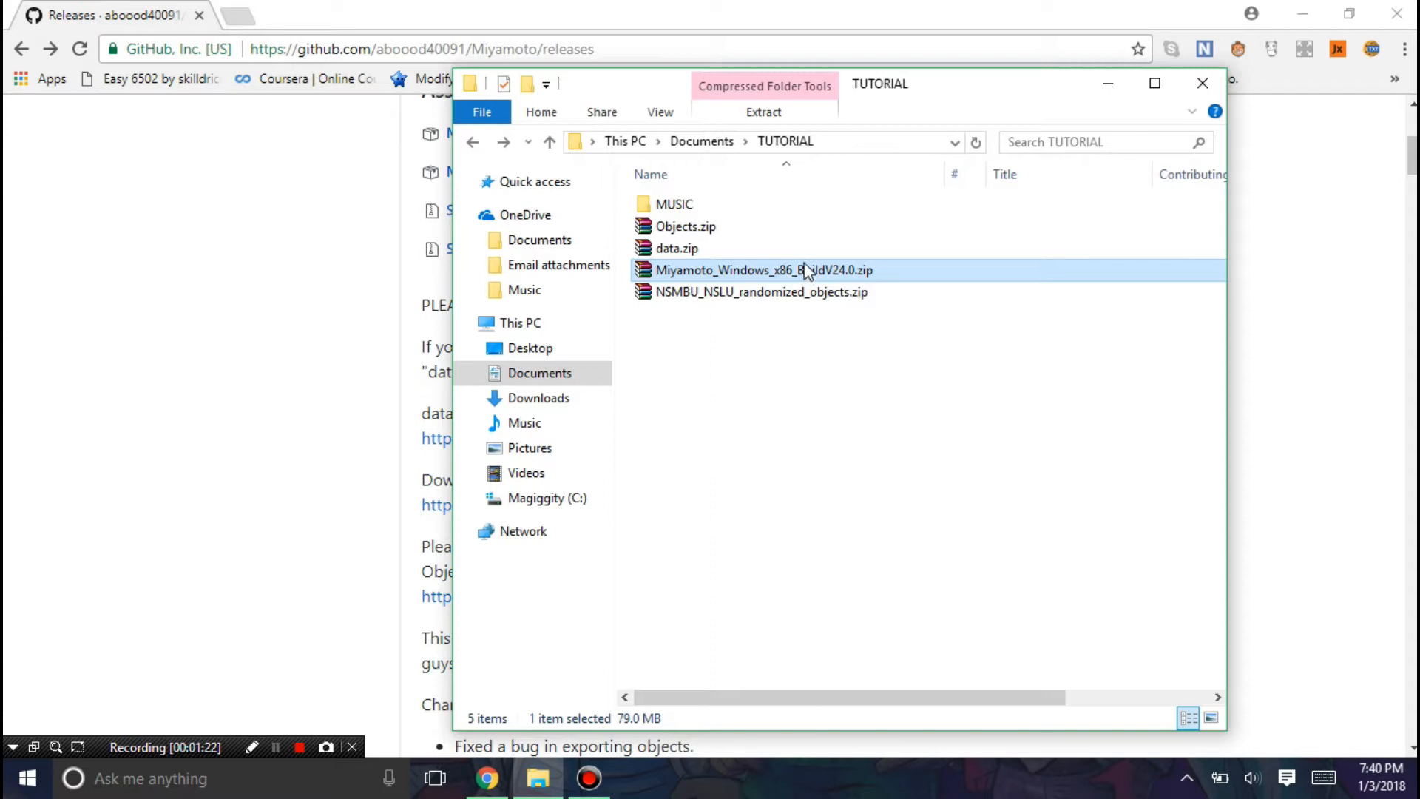
{"action": "double_click", "coordinate": [763, 269]}
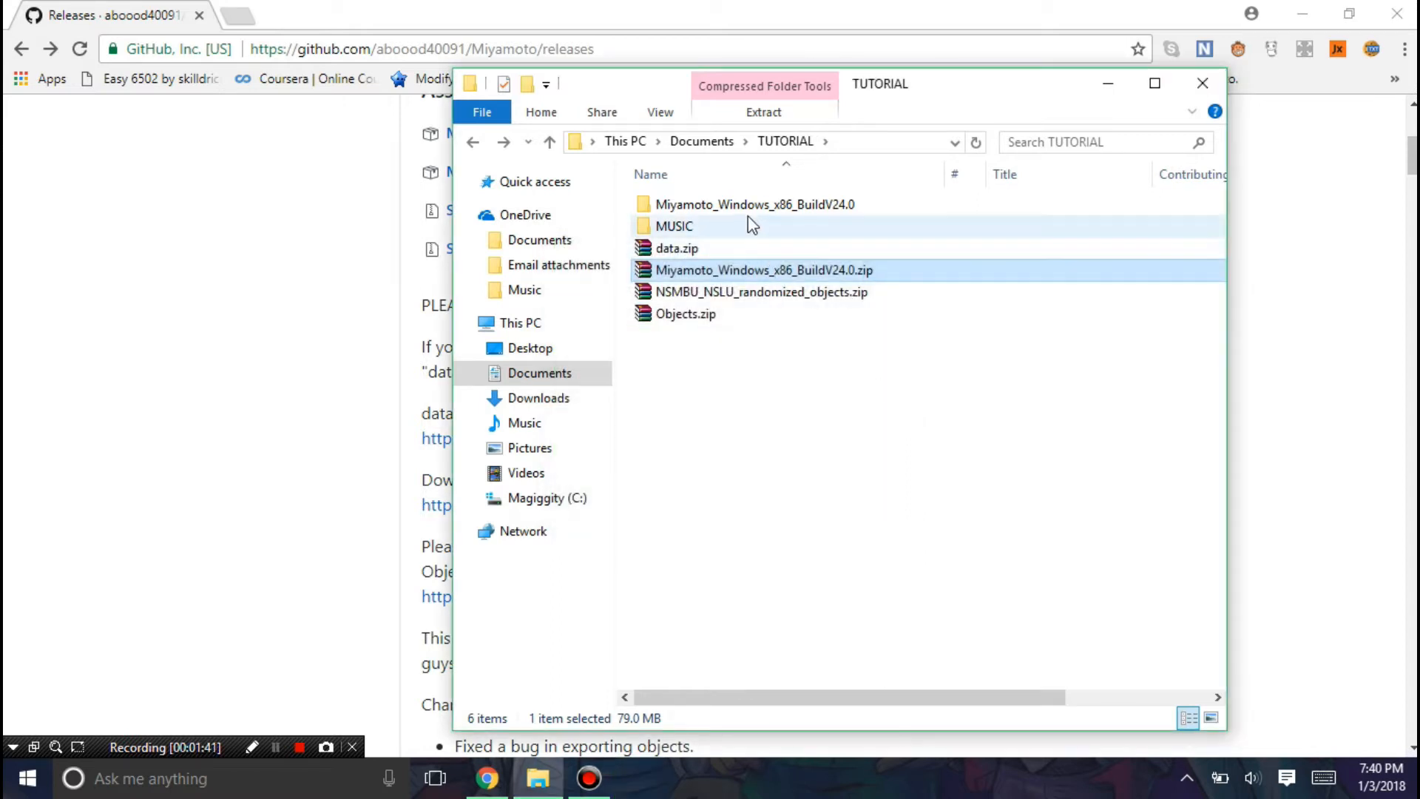
{"action": "double_click", "coordinate": [753, 204]}
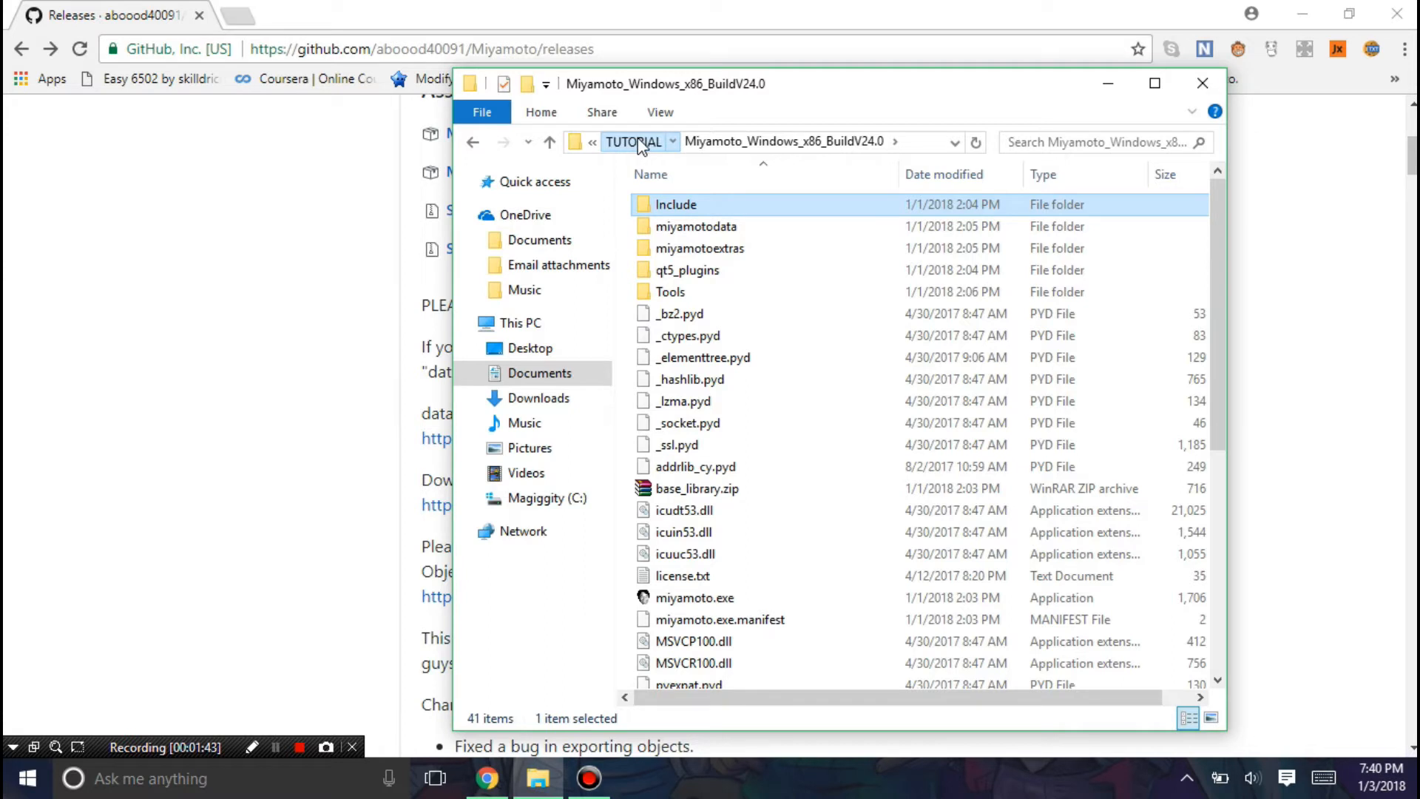
{"action": "left_click", "coordinate": [634, 142]}
{"action": "type", "text": "Mi"}
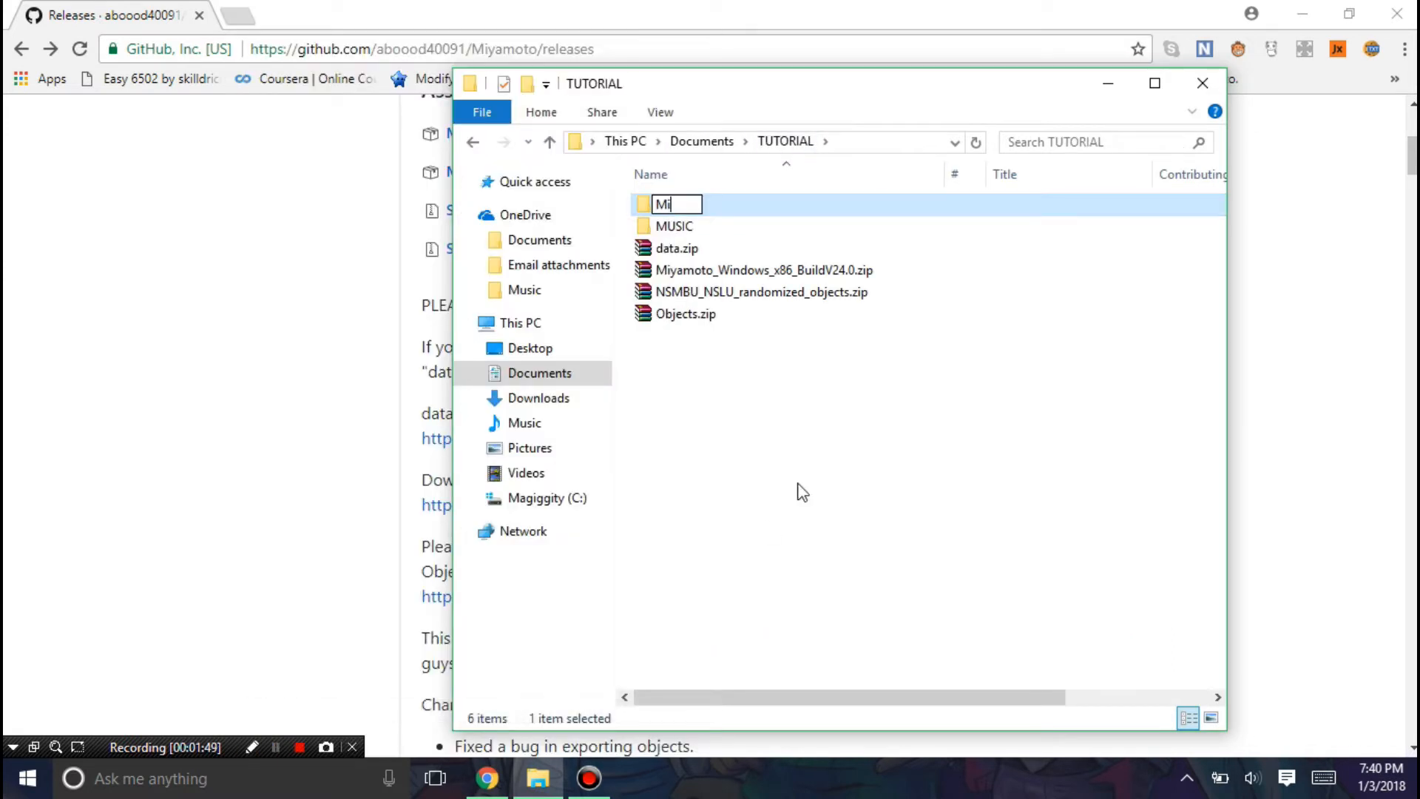
{"action": "type", "text": "yamoto"}
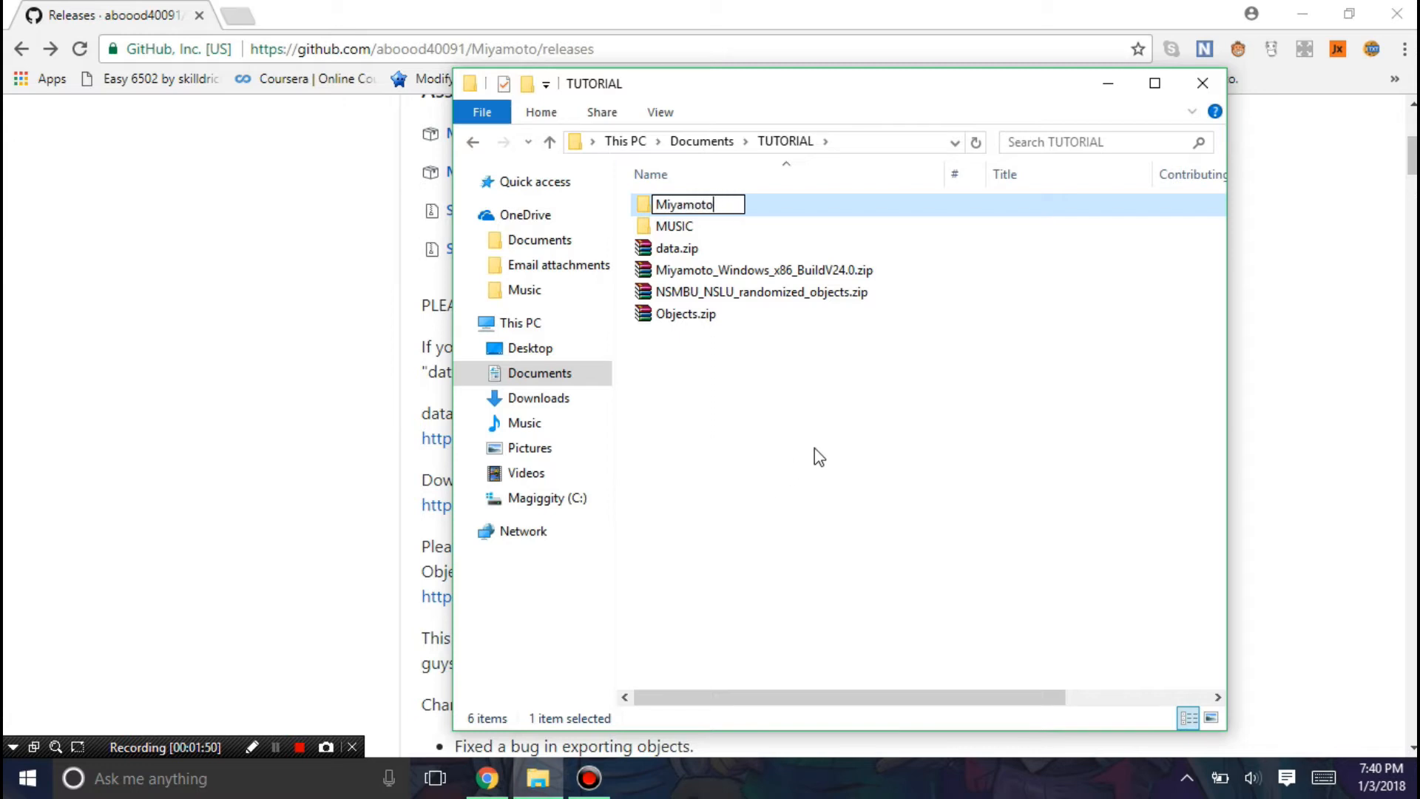
Step: Extract data.zip to data\ and move the data folder into the Miyamoto folder
{"action": "right_click", "coordinate": [672, 249]}
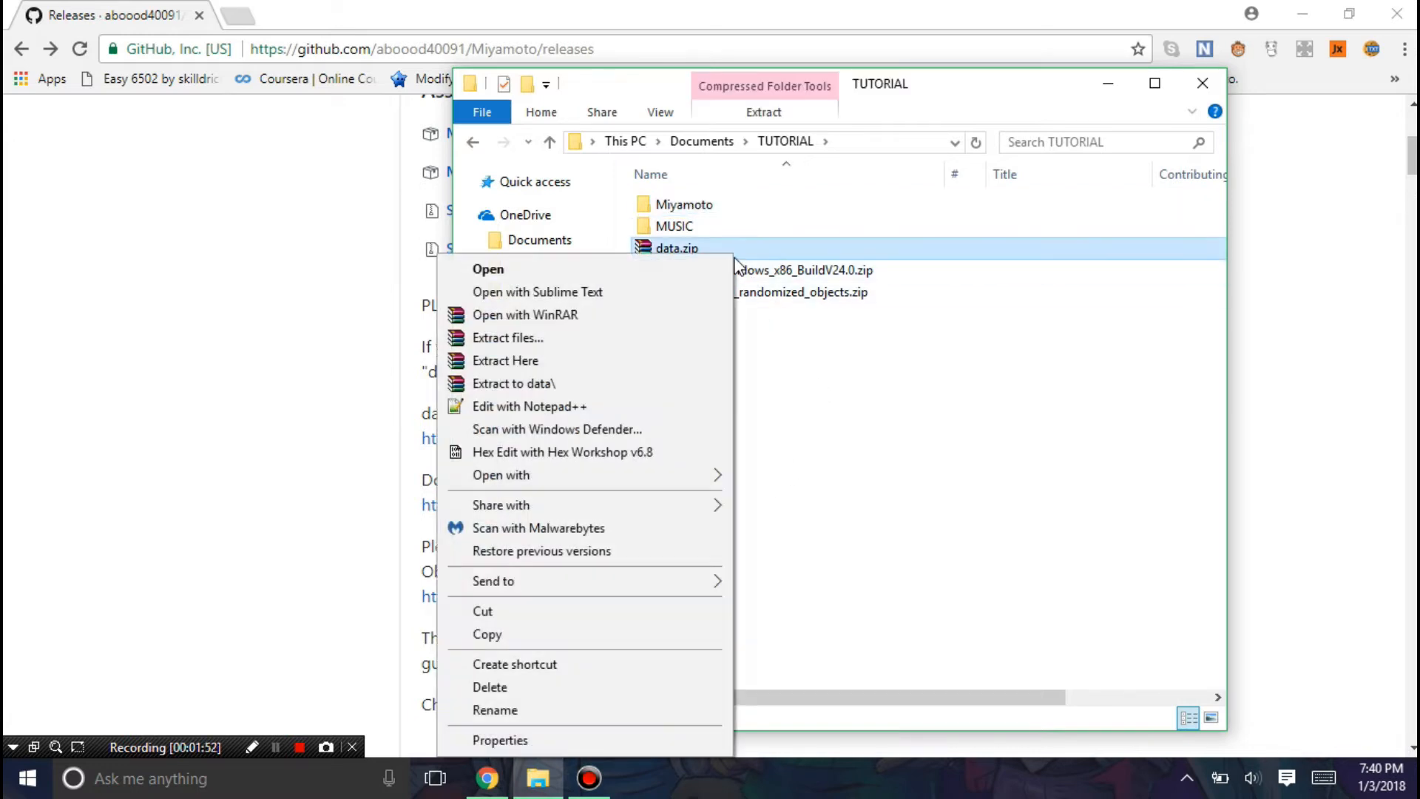
{"action": "left_click", "coordinate": [506, 359]}
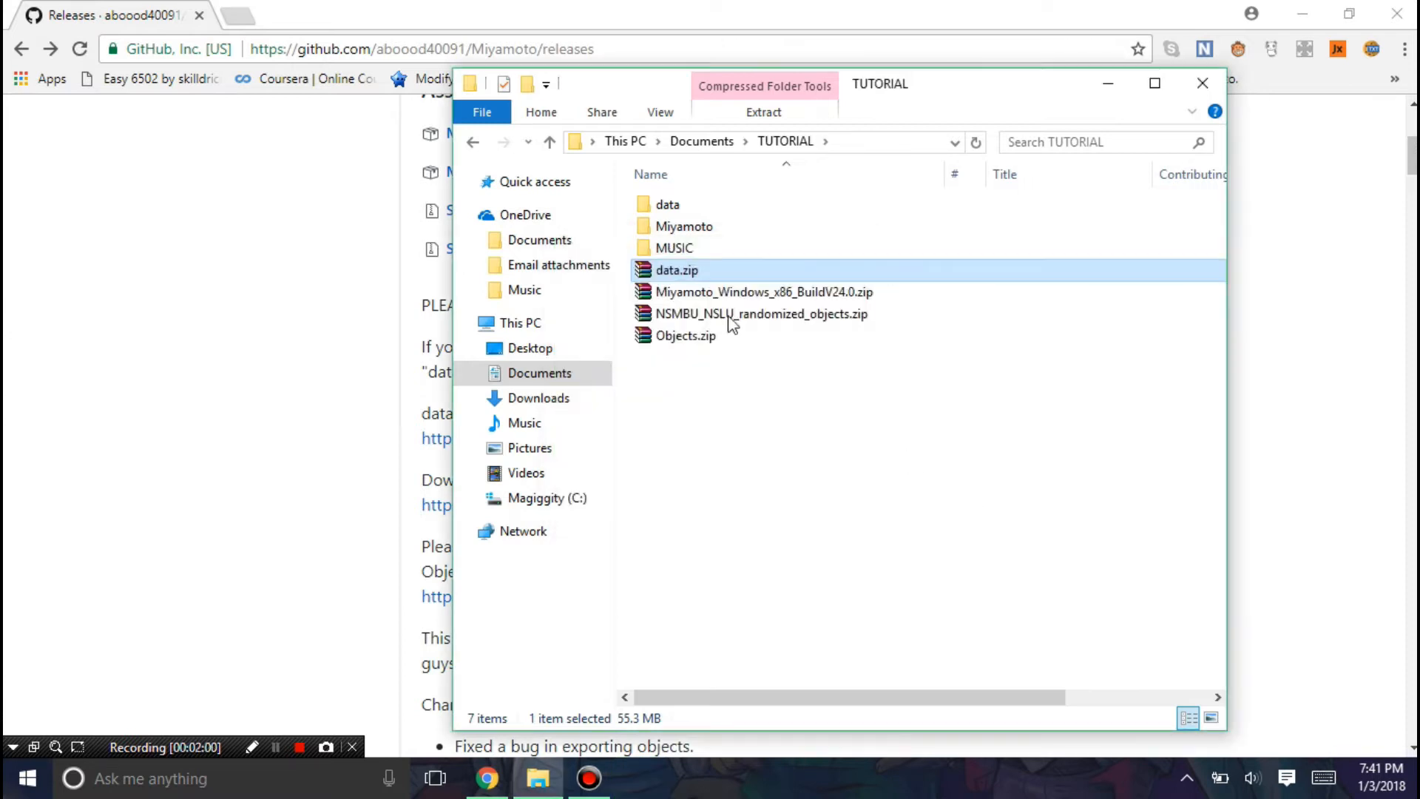
{"action": "left_click", "coordinate": [666, 204]}
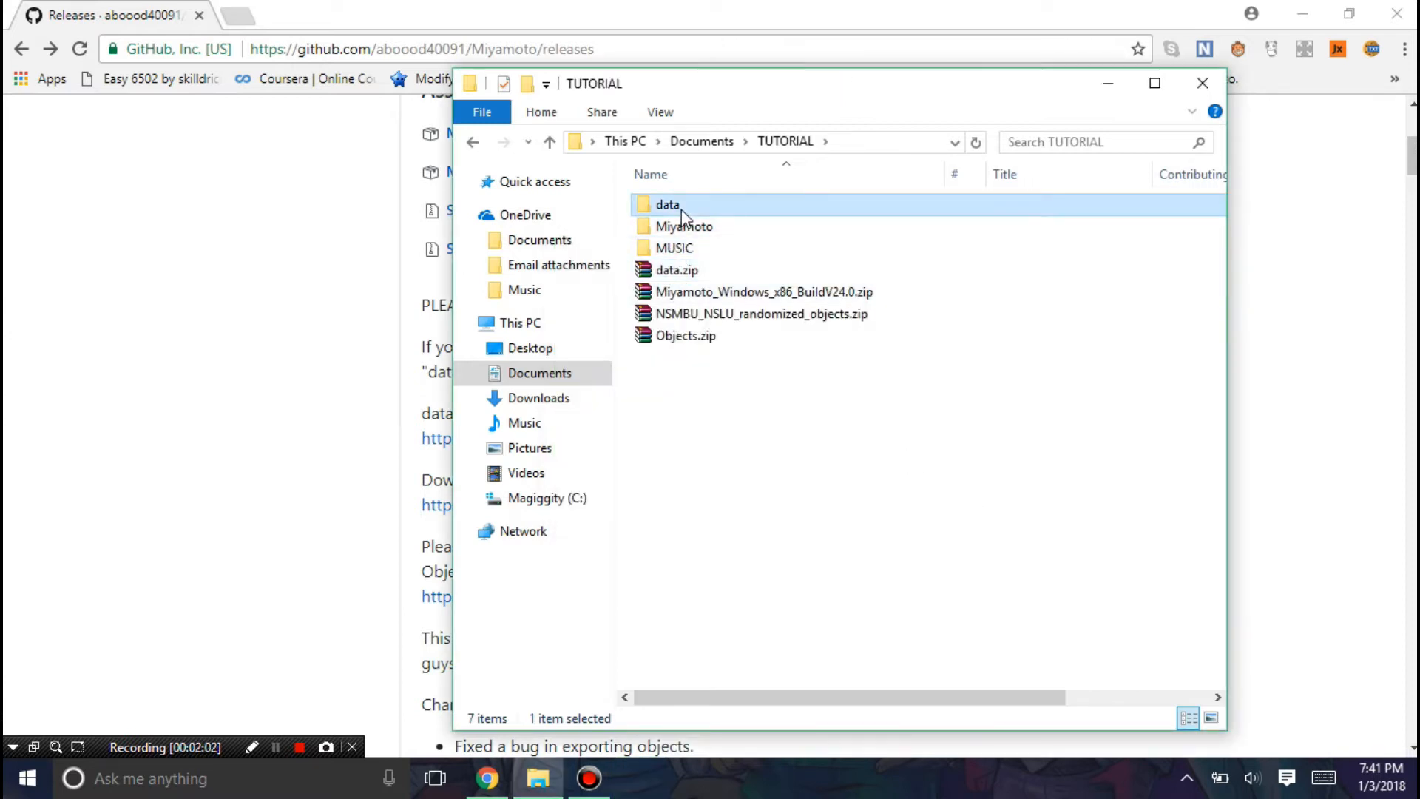
{"action": "double_click", "coordinate": [683, 225]}
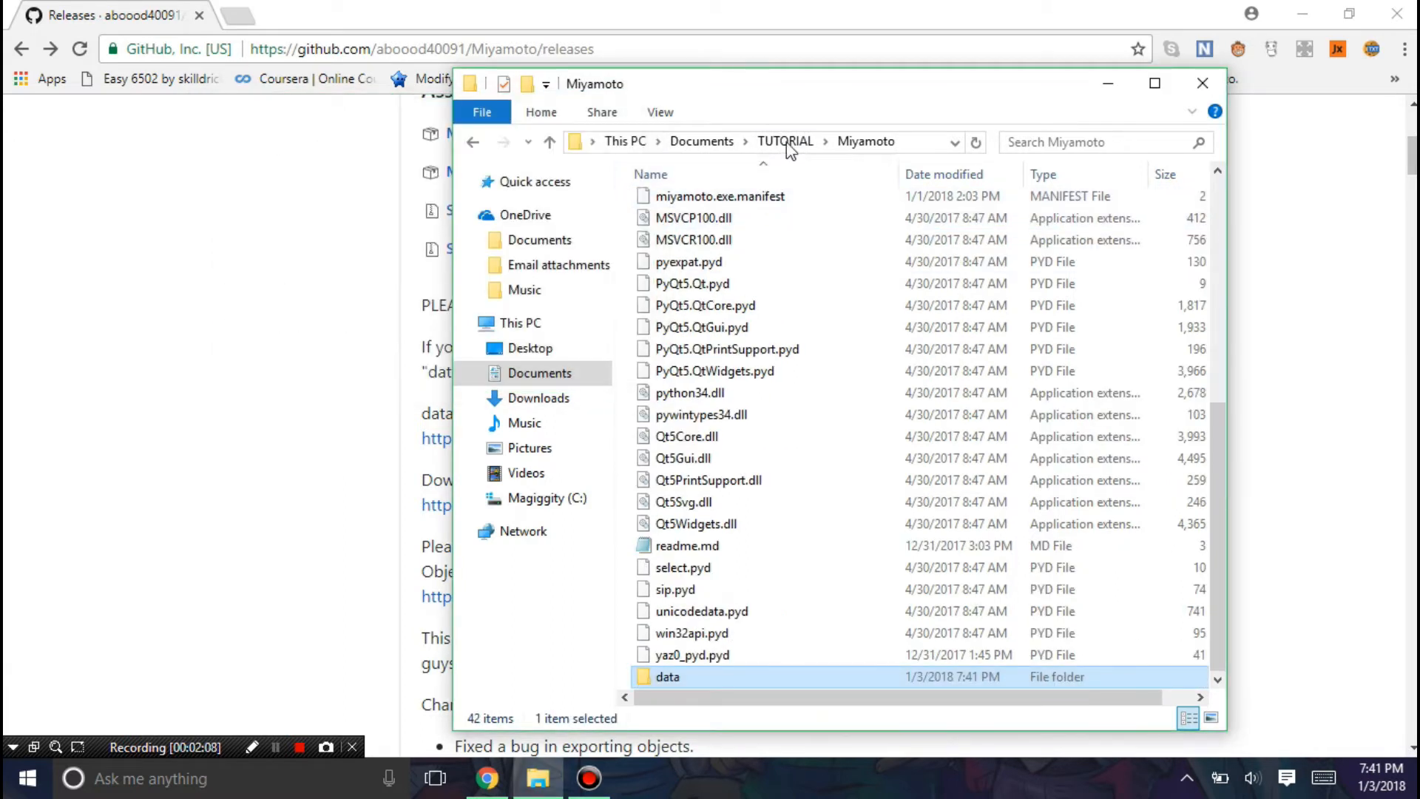
{"action": "left_click", "coordinate": [786, 142]}
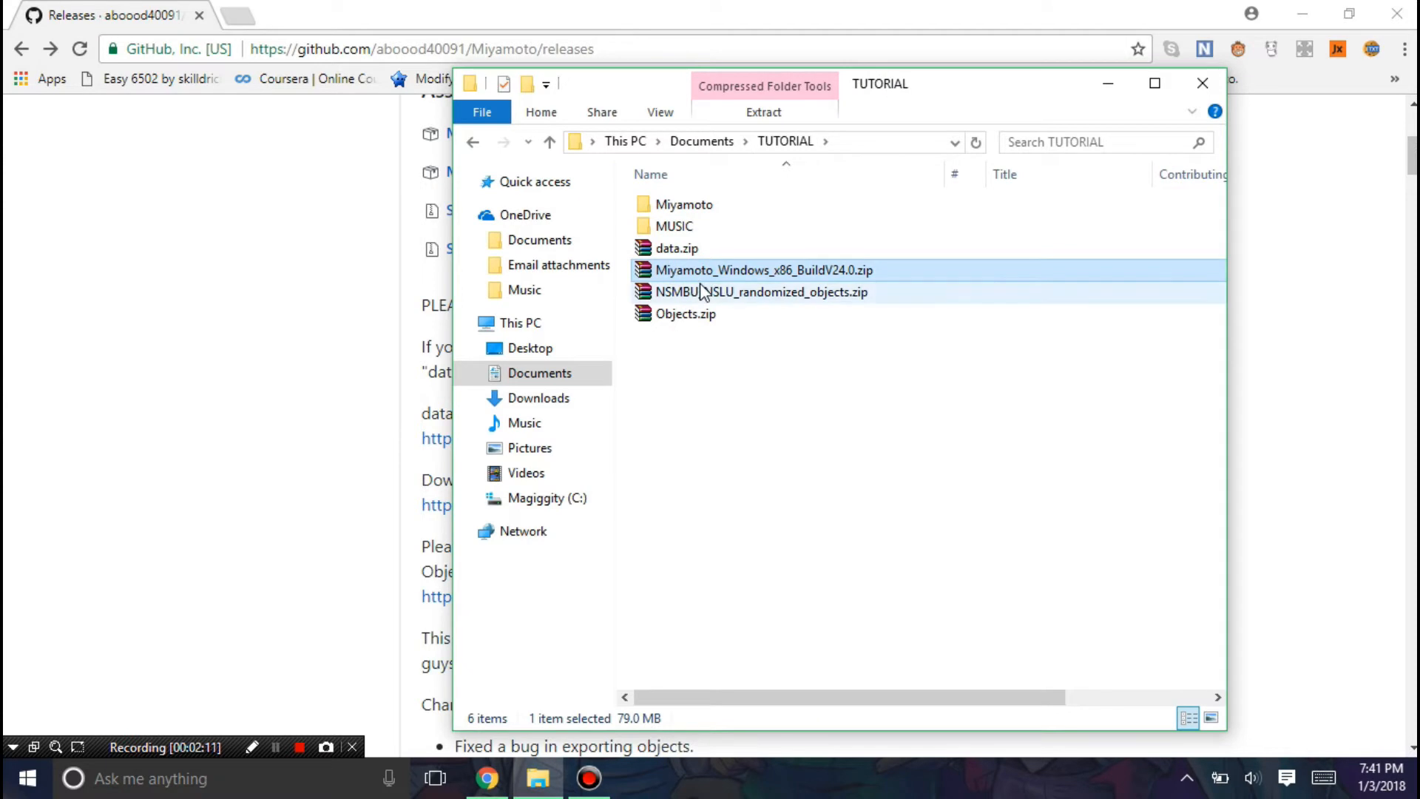
Step: Extract Objects.zip to Objects\ and copy the randomized objects into it, replacing same-named files
{"action": "right_click", "coordinate": [685, 313]}
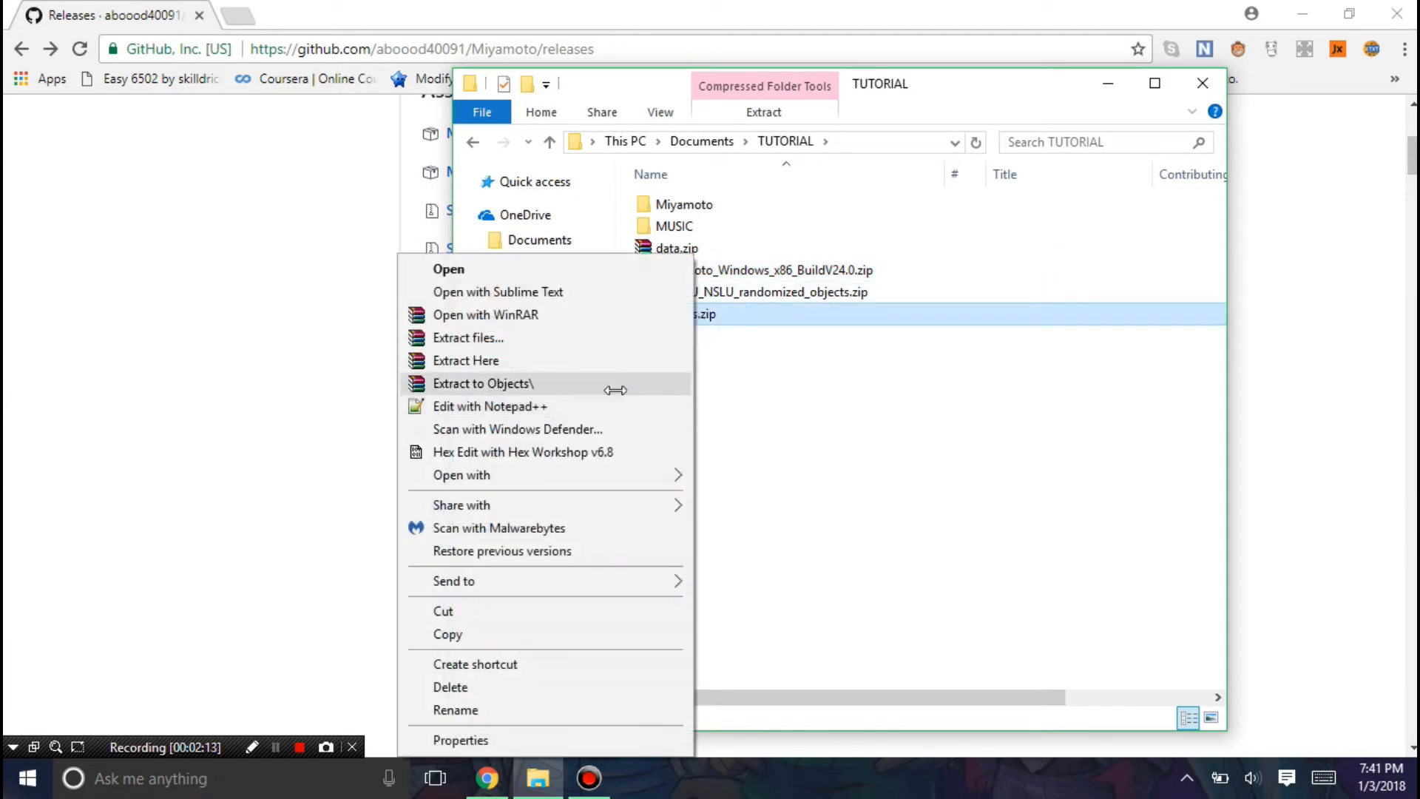
{"action": "left_click", "coordinate": [483, 384]}
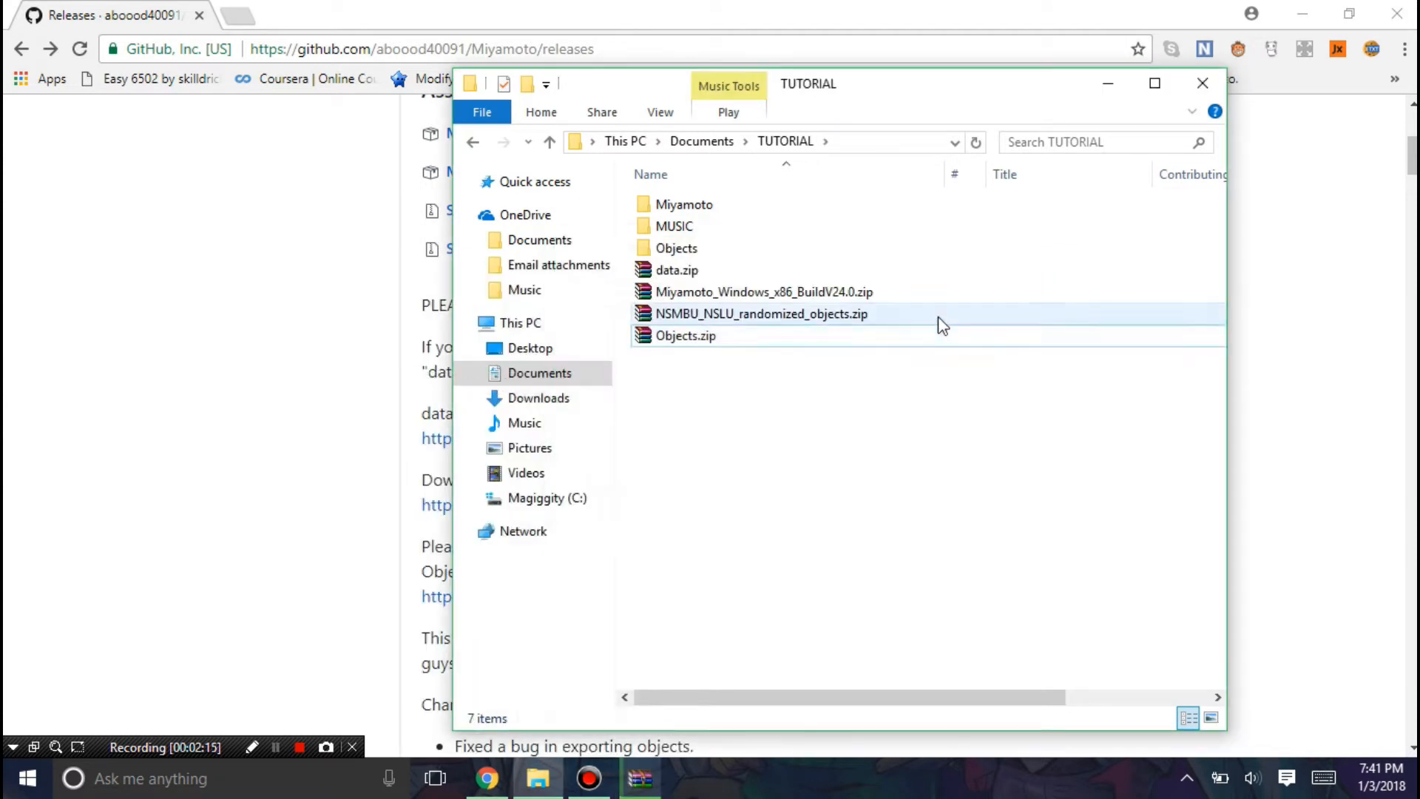
{"action": "left_click", "coordinate": [760, 313]}
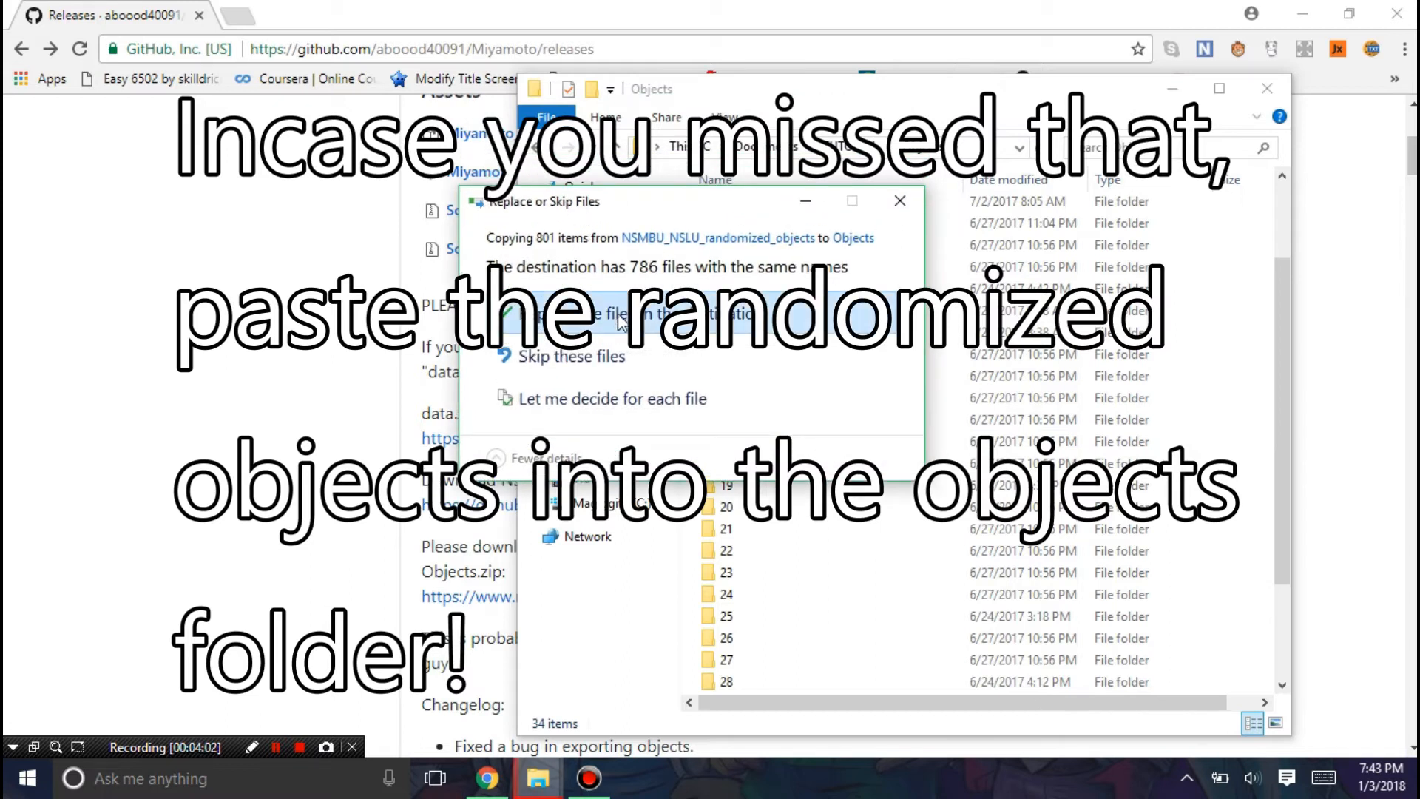
{"action": "left_click", "coordinate": [619, 313]}
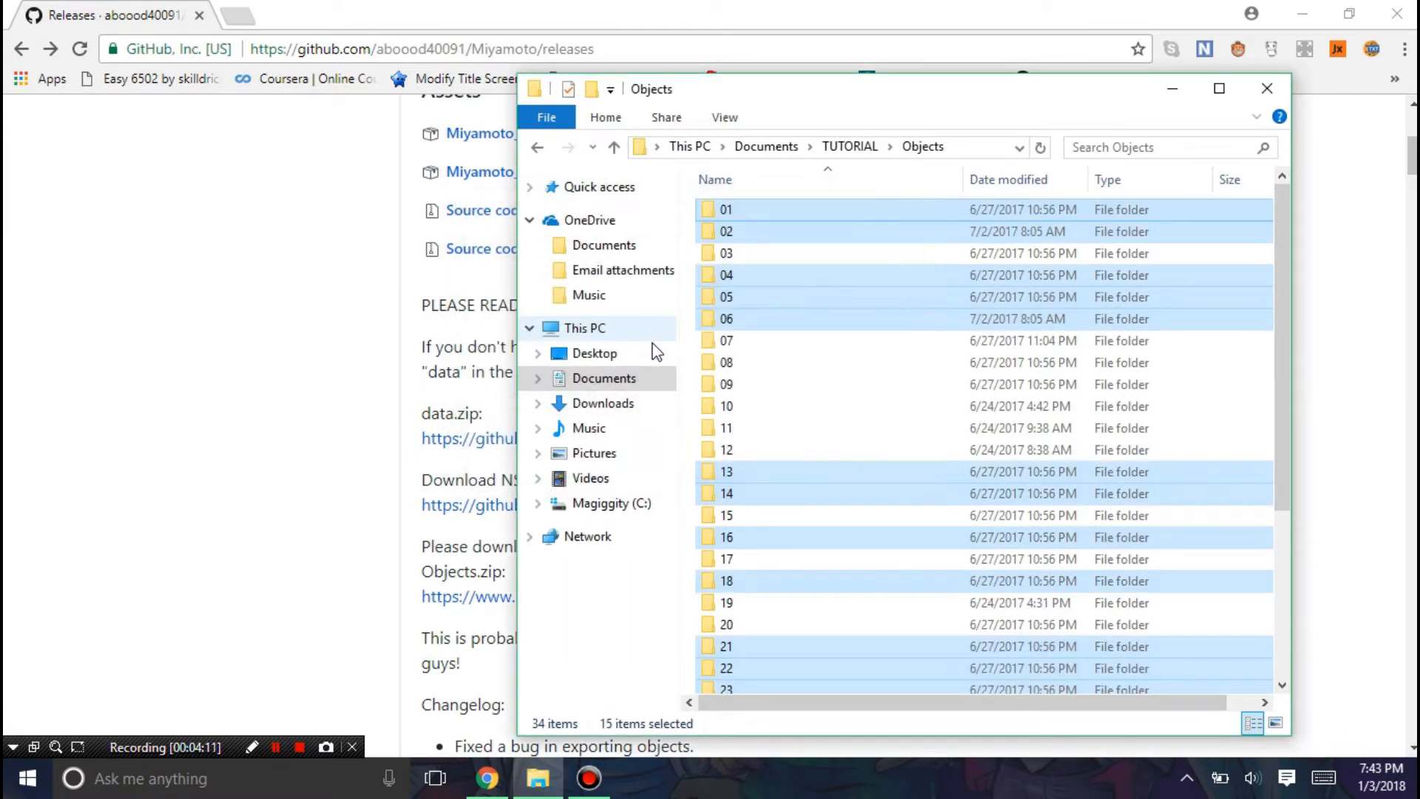
{"action": "left_click", "coordinate": [851, 146]}
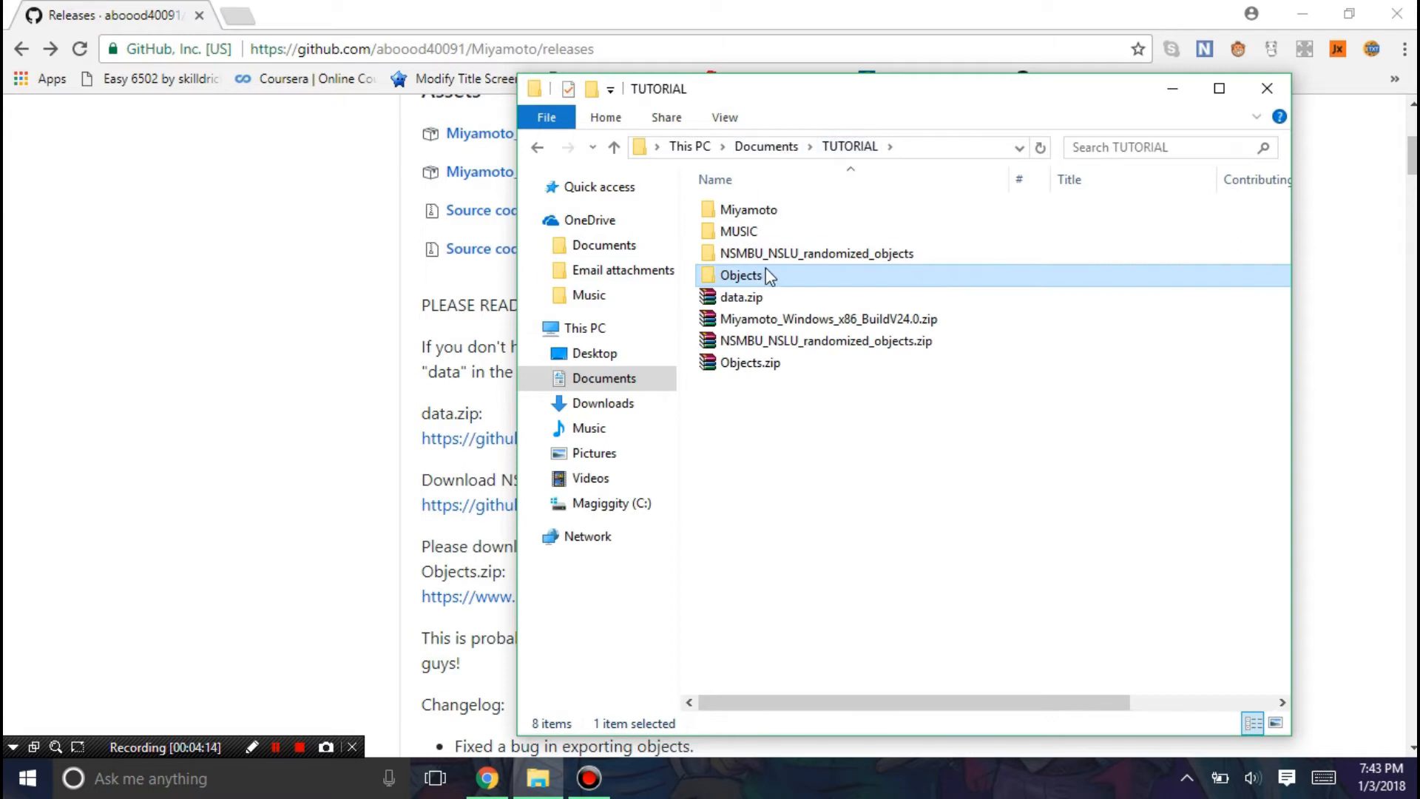
{"action": "double_click", "coordinate": [747, 209]}
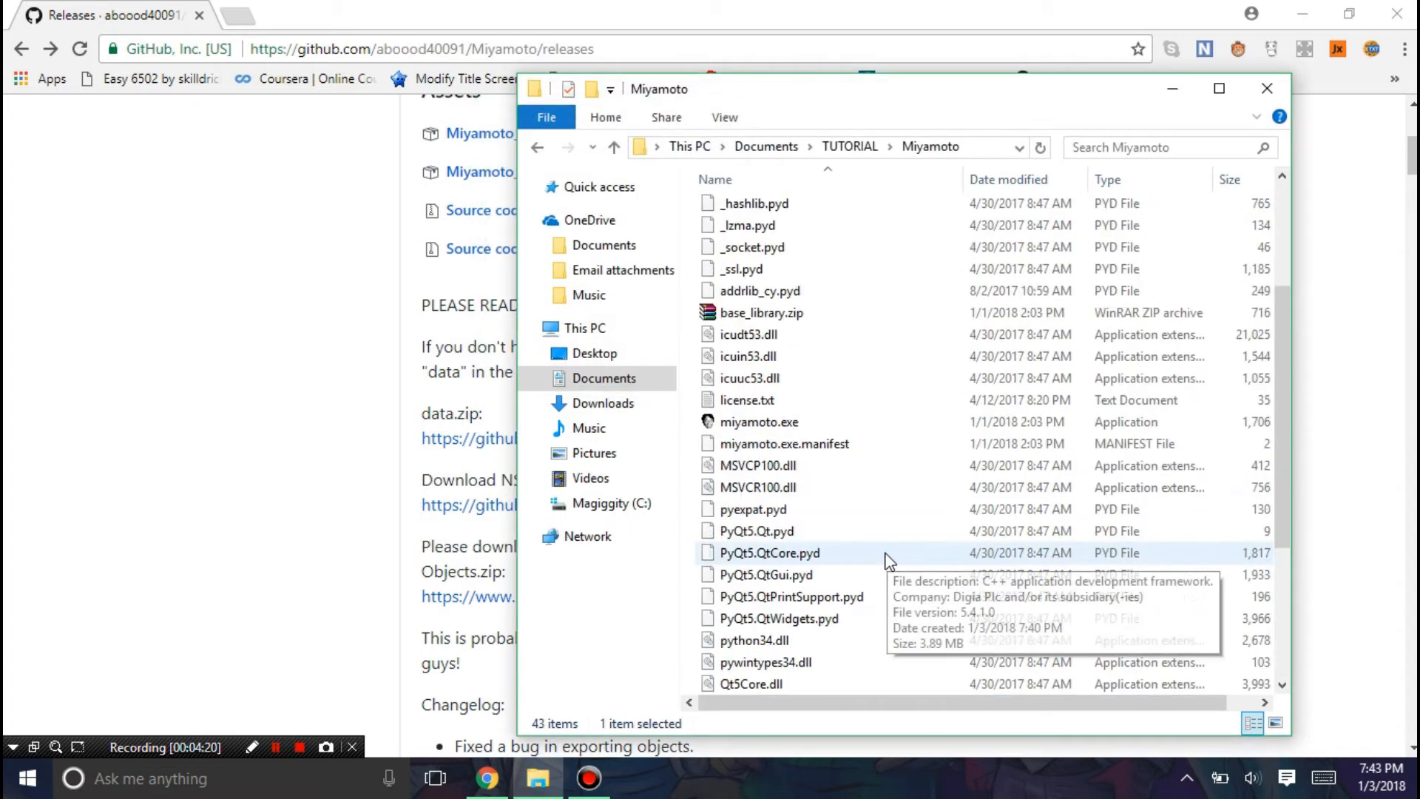
Step: Launch miyamoto.exe from the TUTORIAL\Miyamoto folder
{"action": "left_click", "coordinate": [759, 553]}
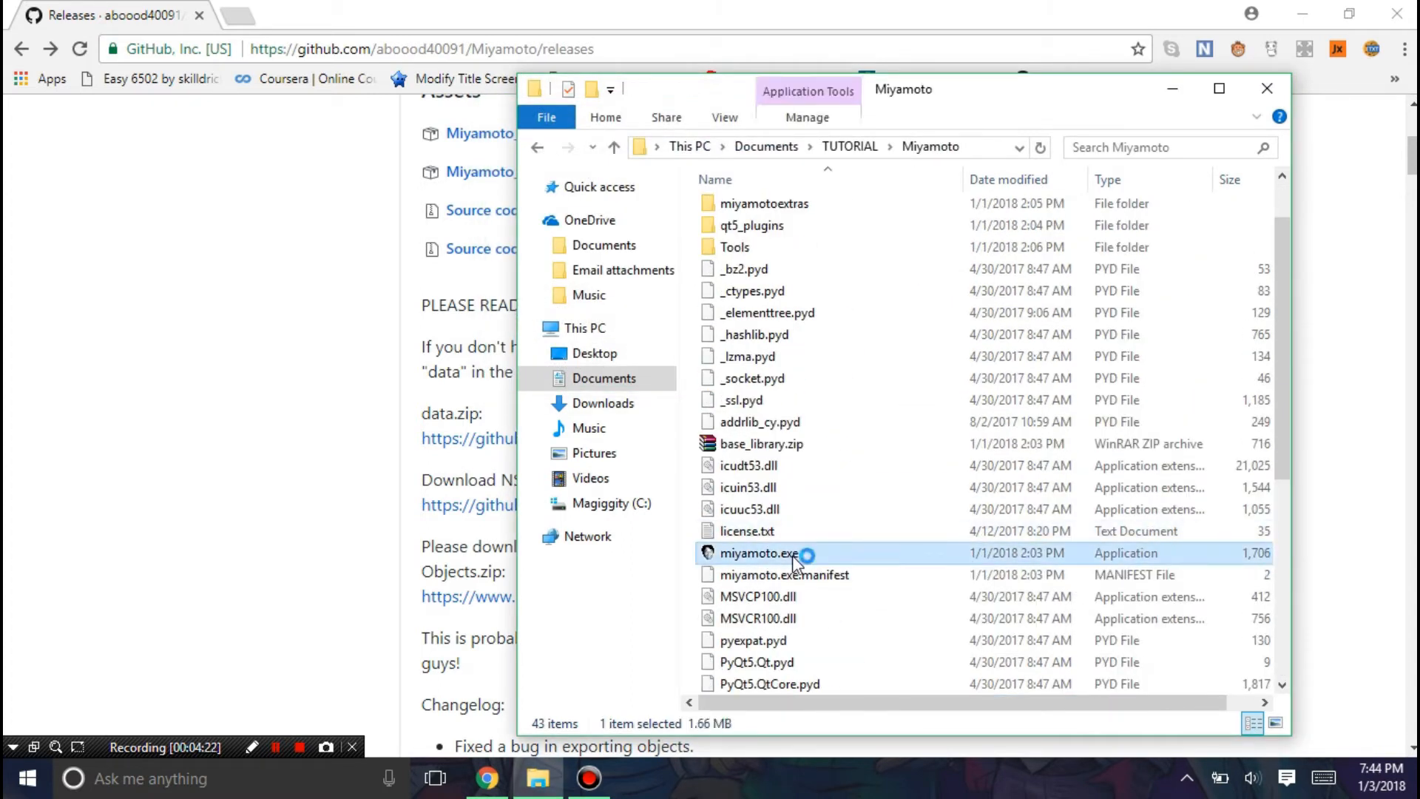
{"action": "double_click", "coordinate": [759, 553]}
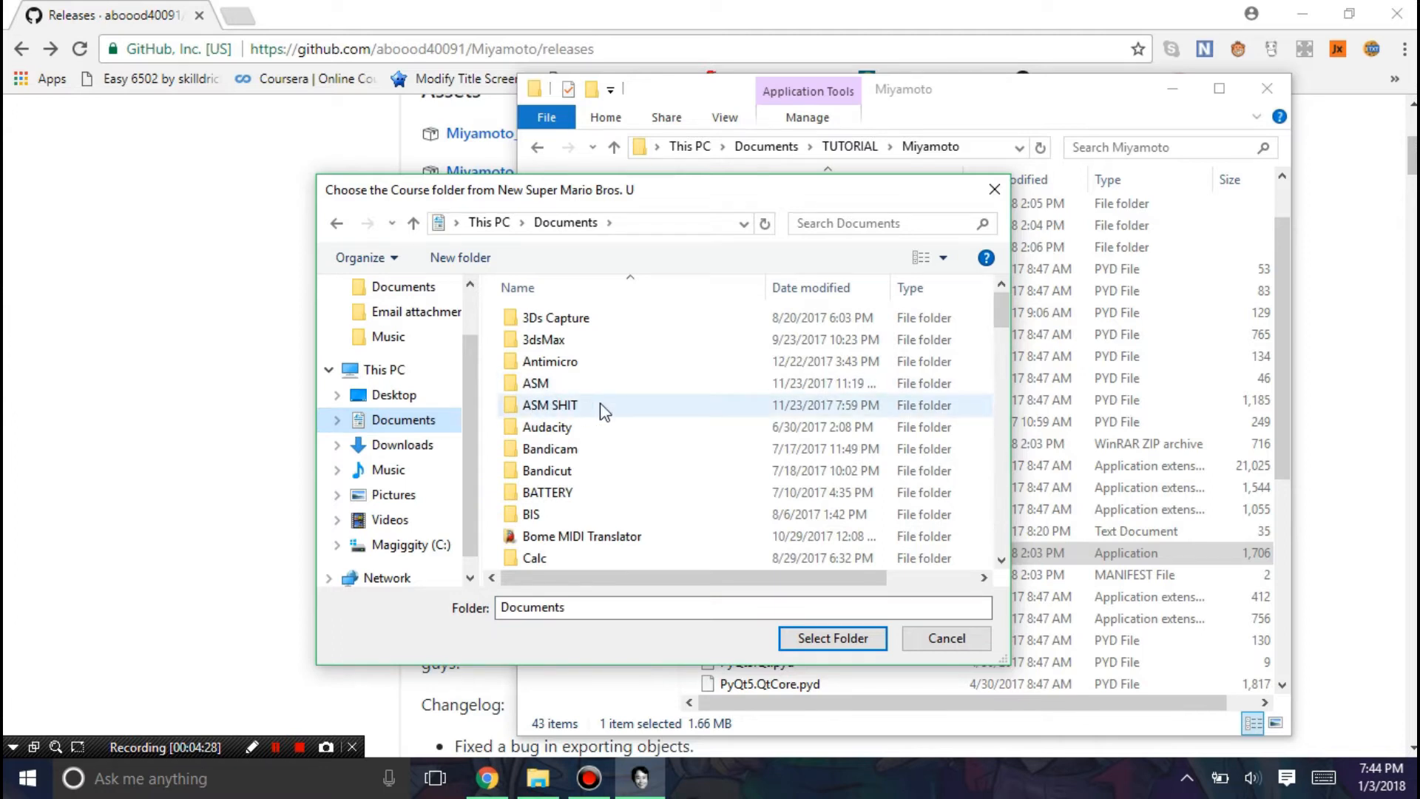
Step: Choose Documents > NSMBU > content > Common as the New Super Mario Bros. U course folder
{"action": "scroll", "scroll_direction": "down", "scroll_amount": 3}
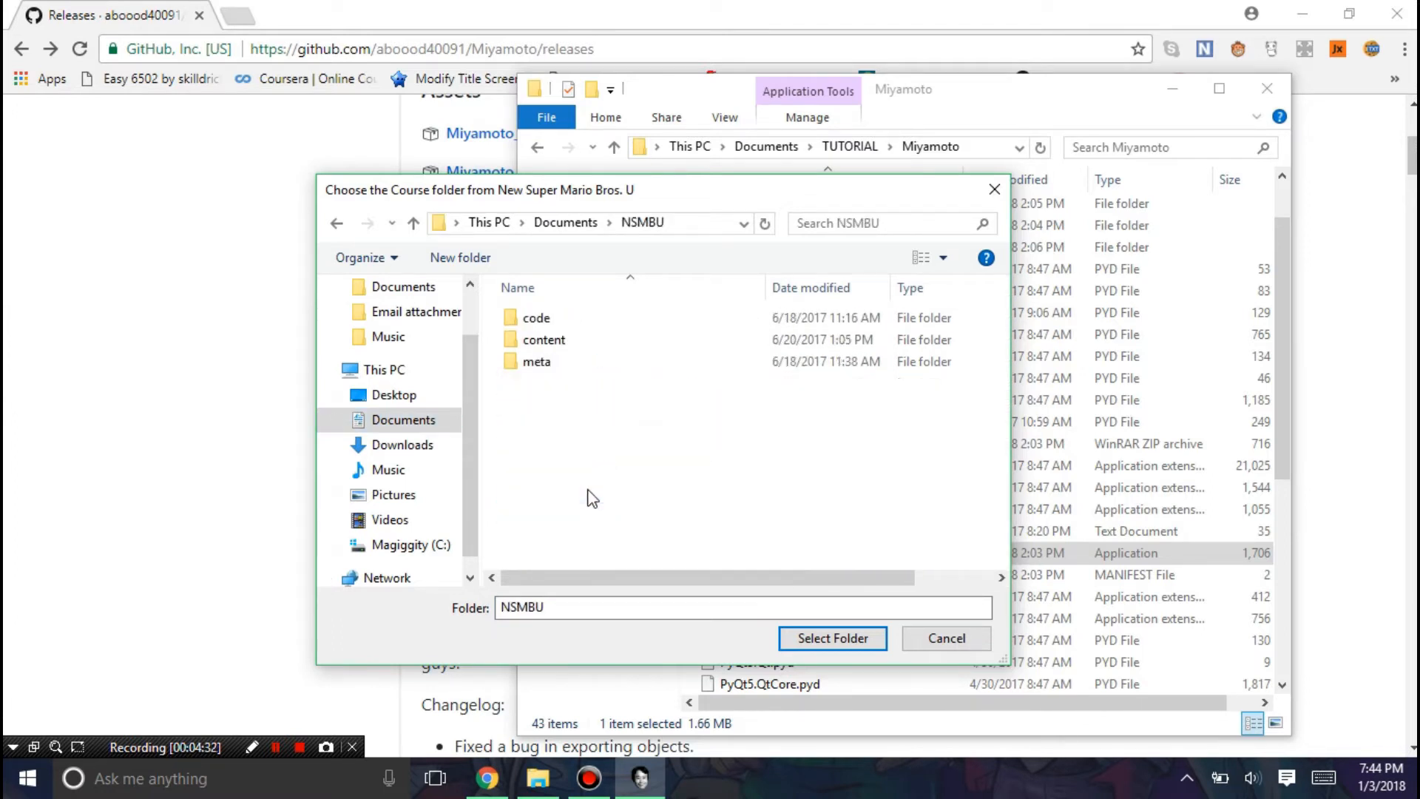
{"action": "double_click", "coordinate": [543, 340]}
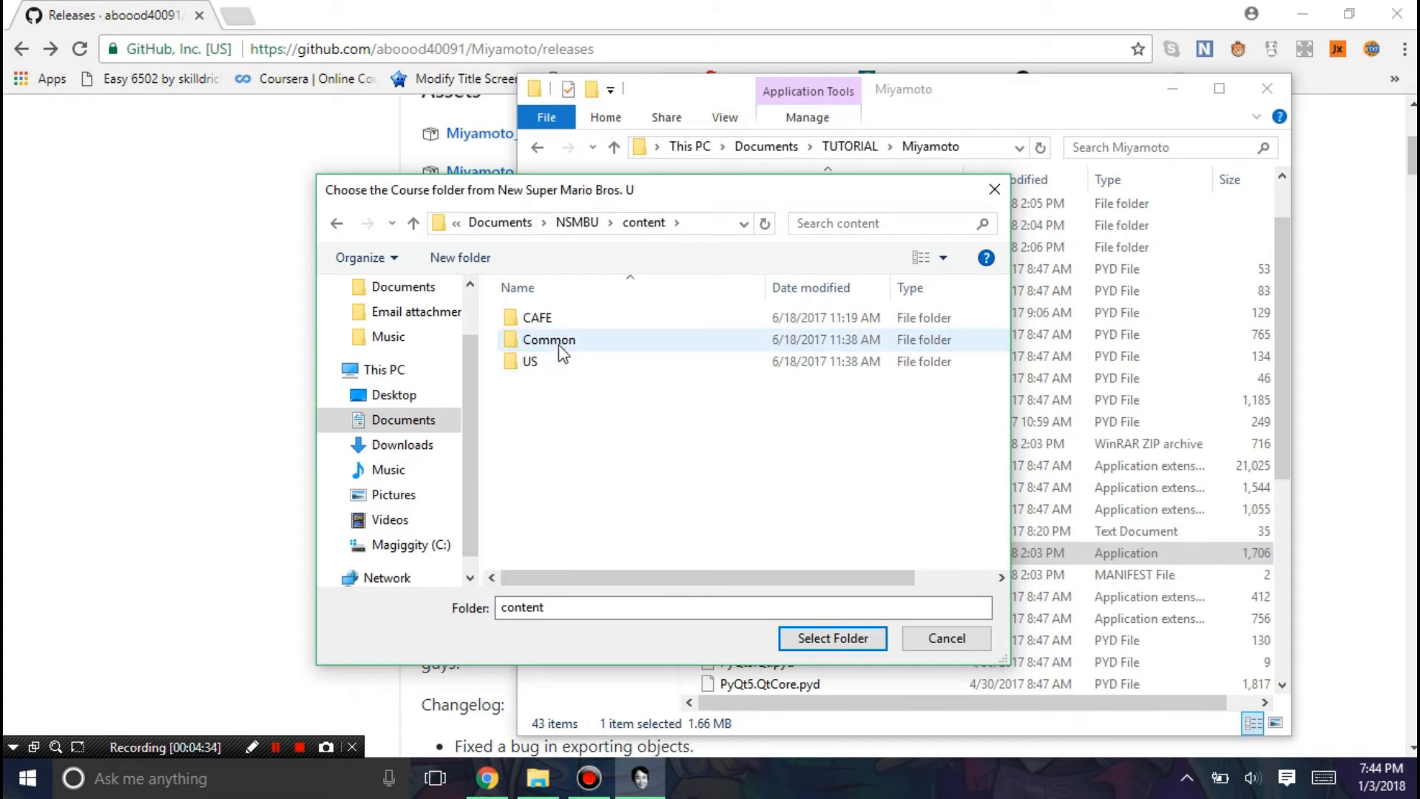
{"action": "double_click", "coordinate": [547, 340]}
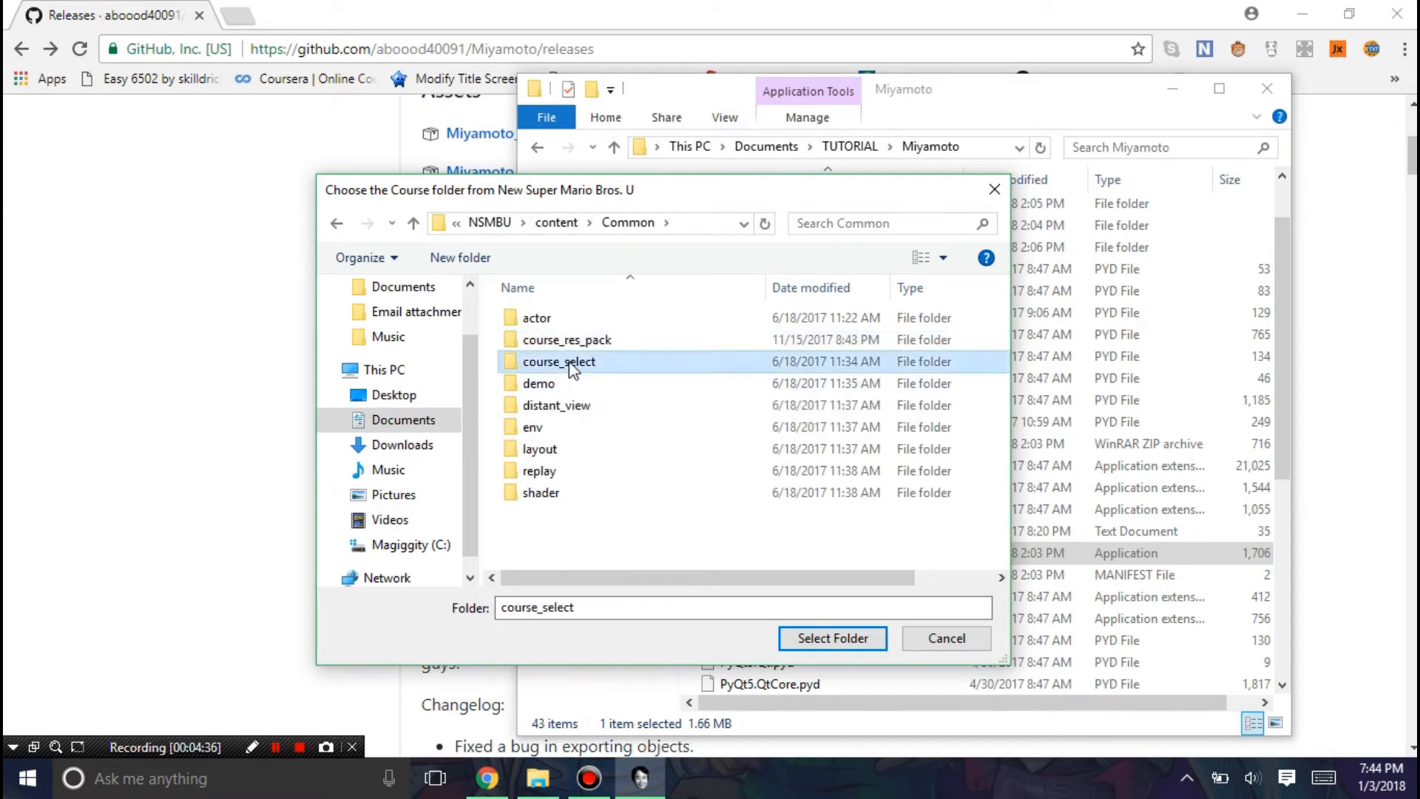
{"action": "mouse_move", "coordinate": [598, 364]}
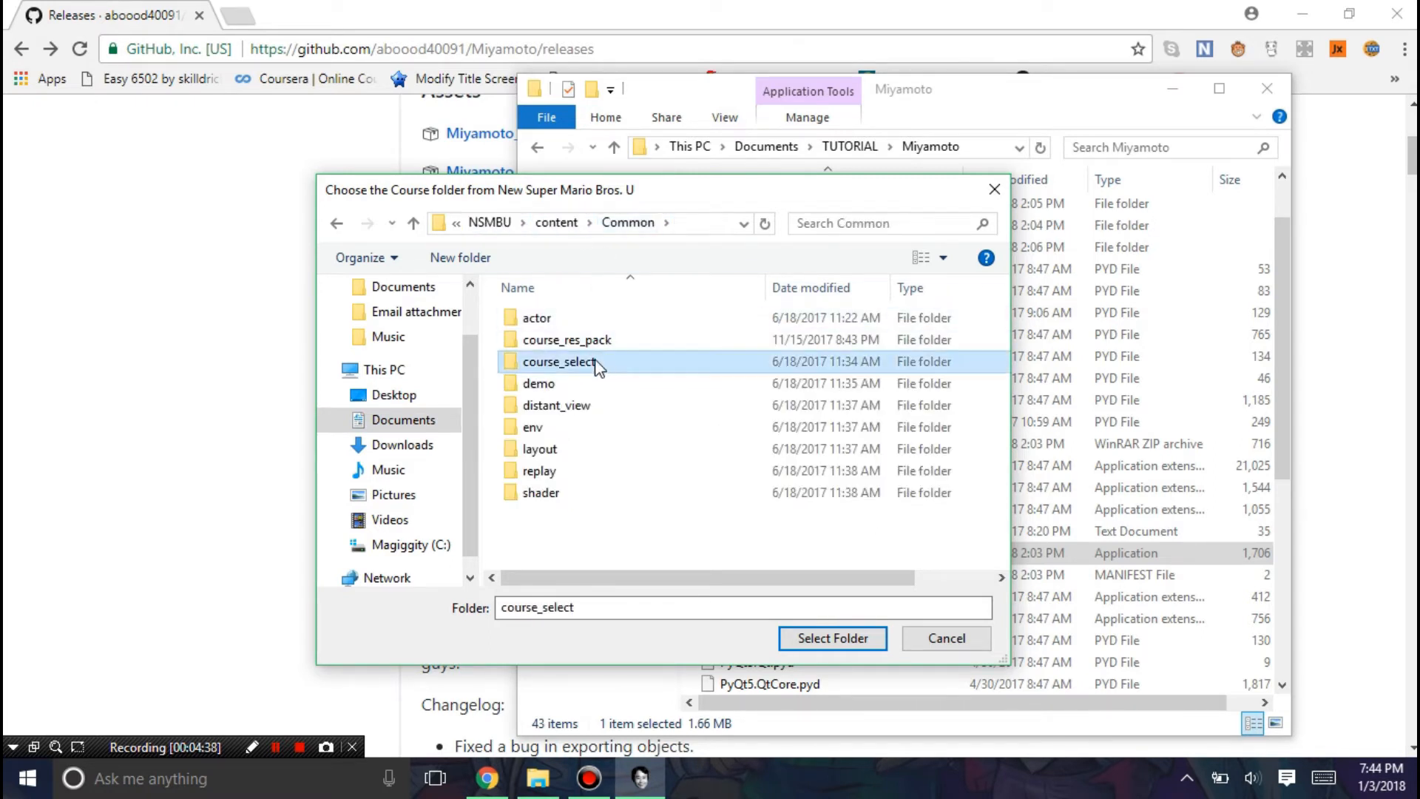
{"action": "left_click", "coordinate": [627, 222]}
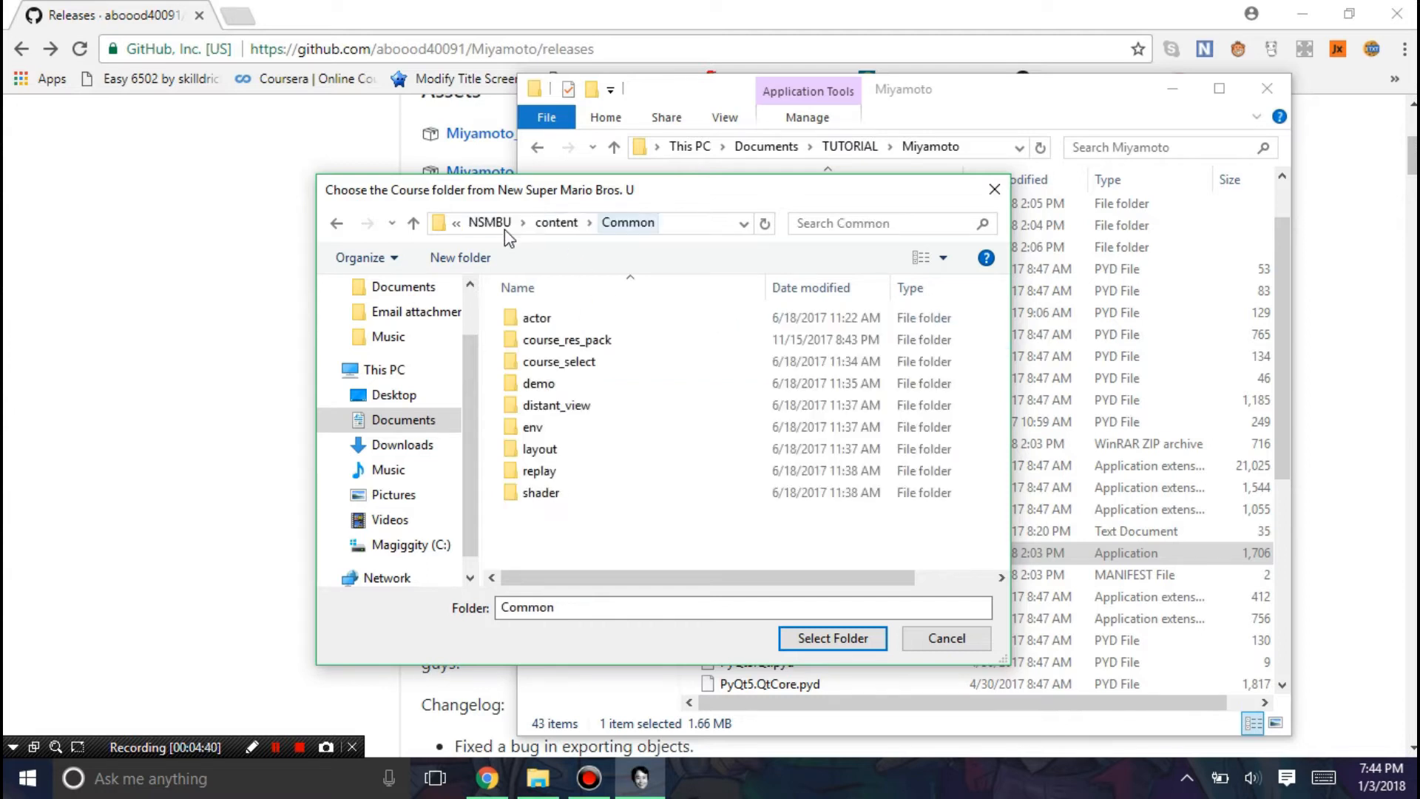
{"action": "left_click", "coordinate": [833, 638]}
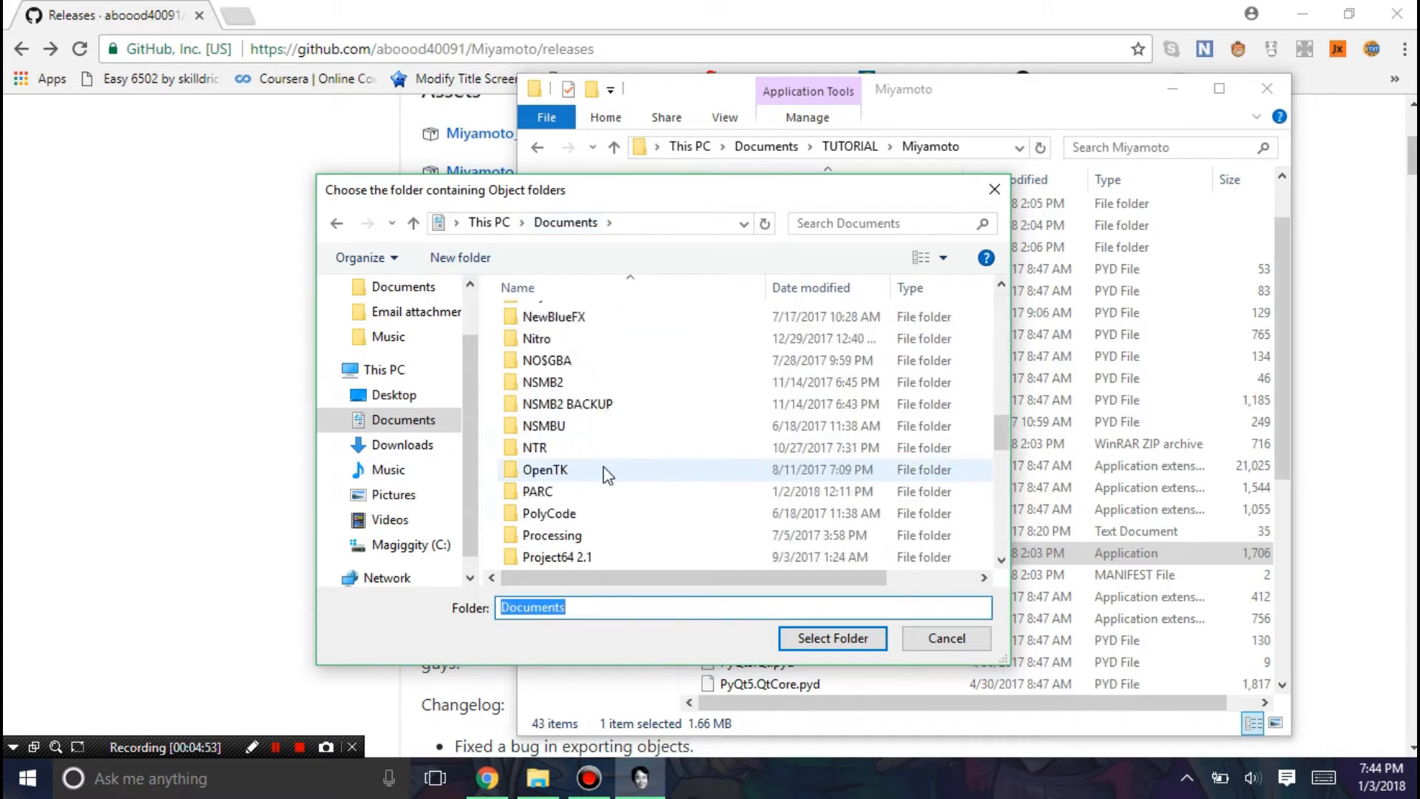
Step: Point the object folders location to TUTORIAL\NSMBU_NSLU_randomized_objects
{"action": "scroll", "scroll_direction": "down", "scroll_amount": 3}
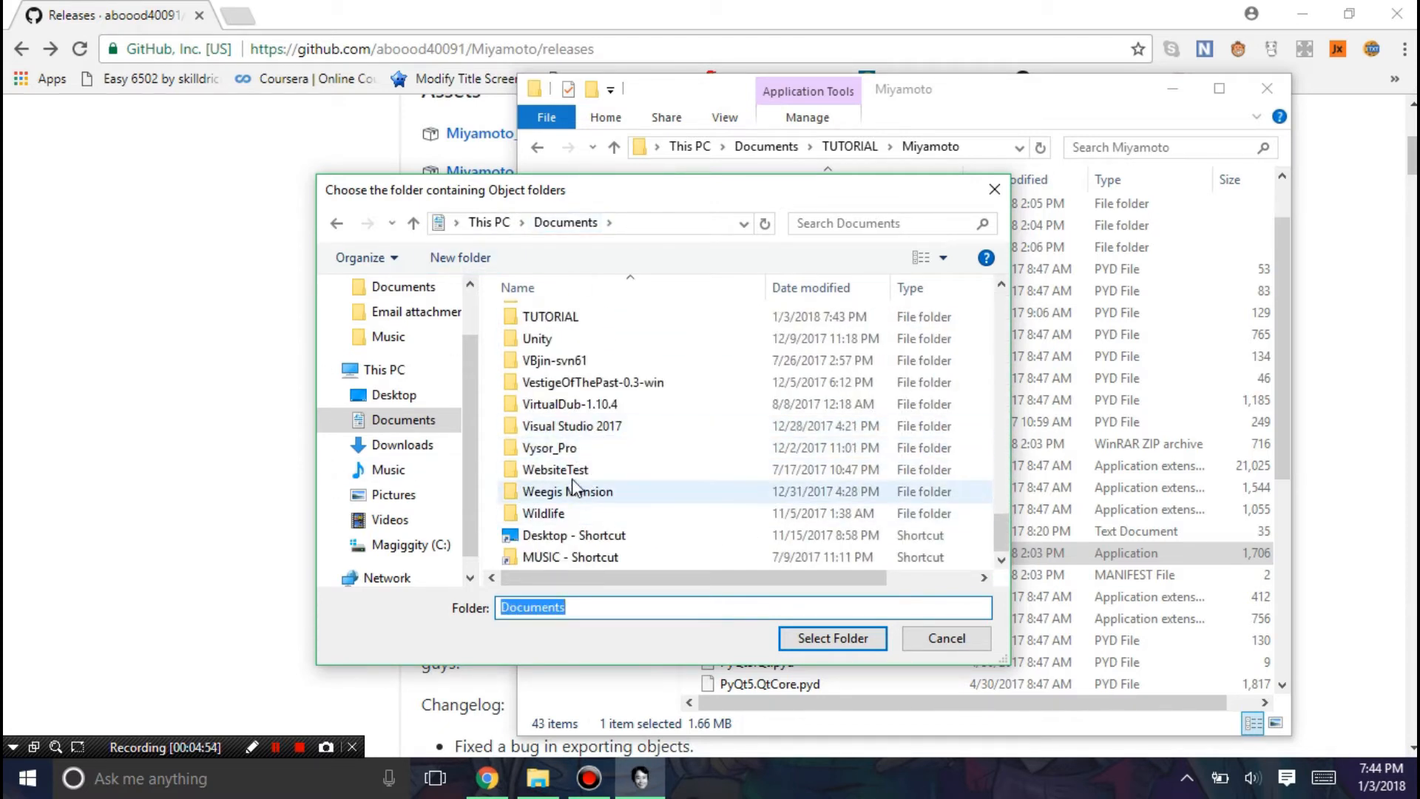
{"action": "double_click", "coordinate": [550, 317]}
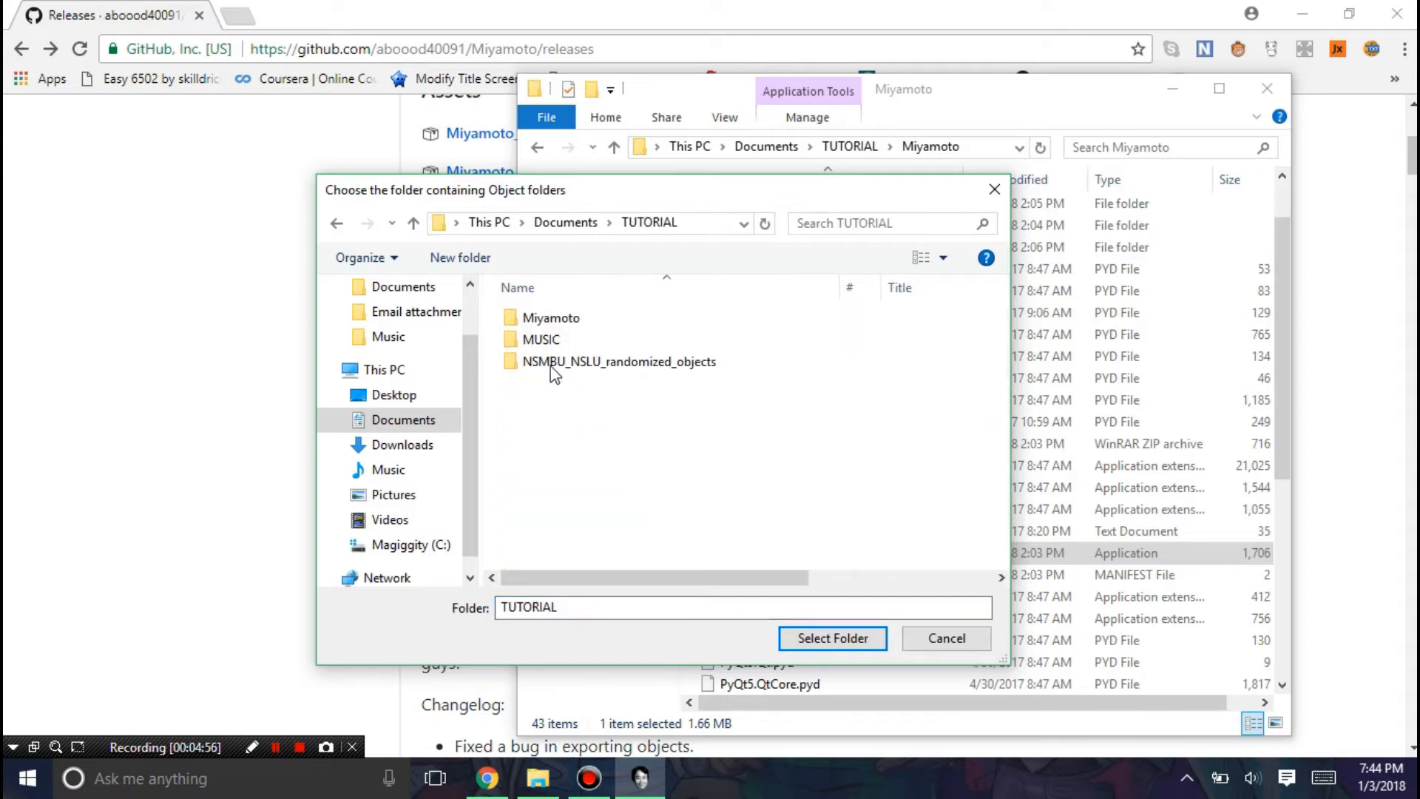
{"action": "double_click", "coordinate": [550, 318]}
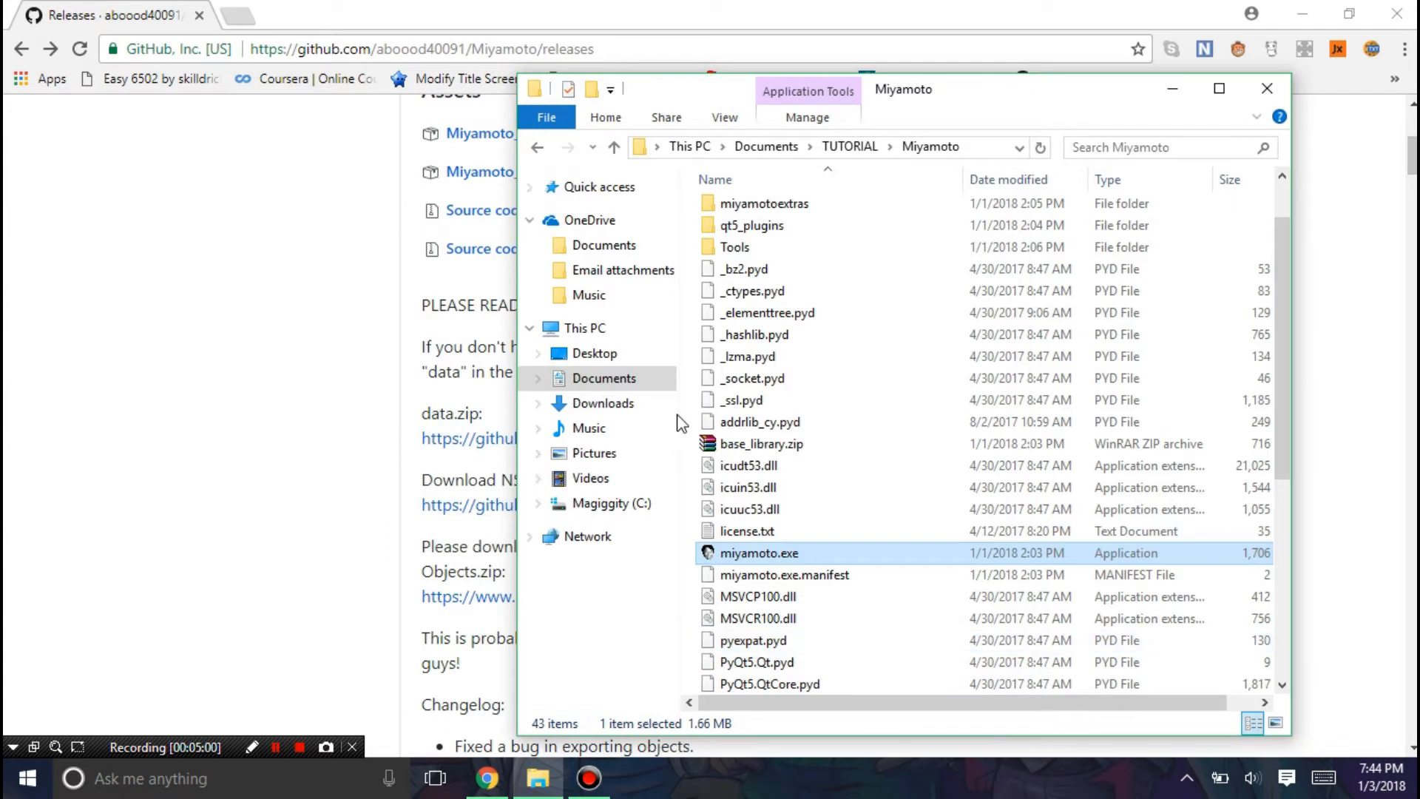
{"action": "mouse_move", "coordinate": [676, 581]}
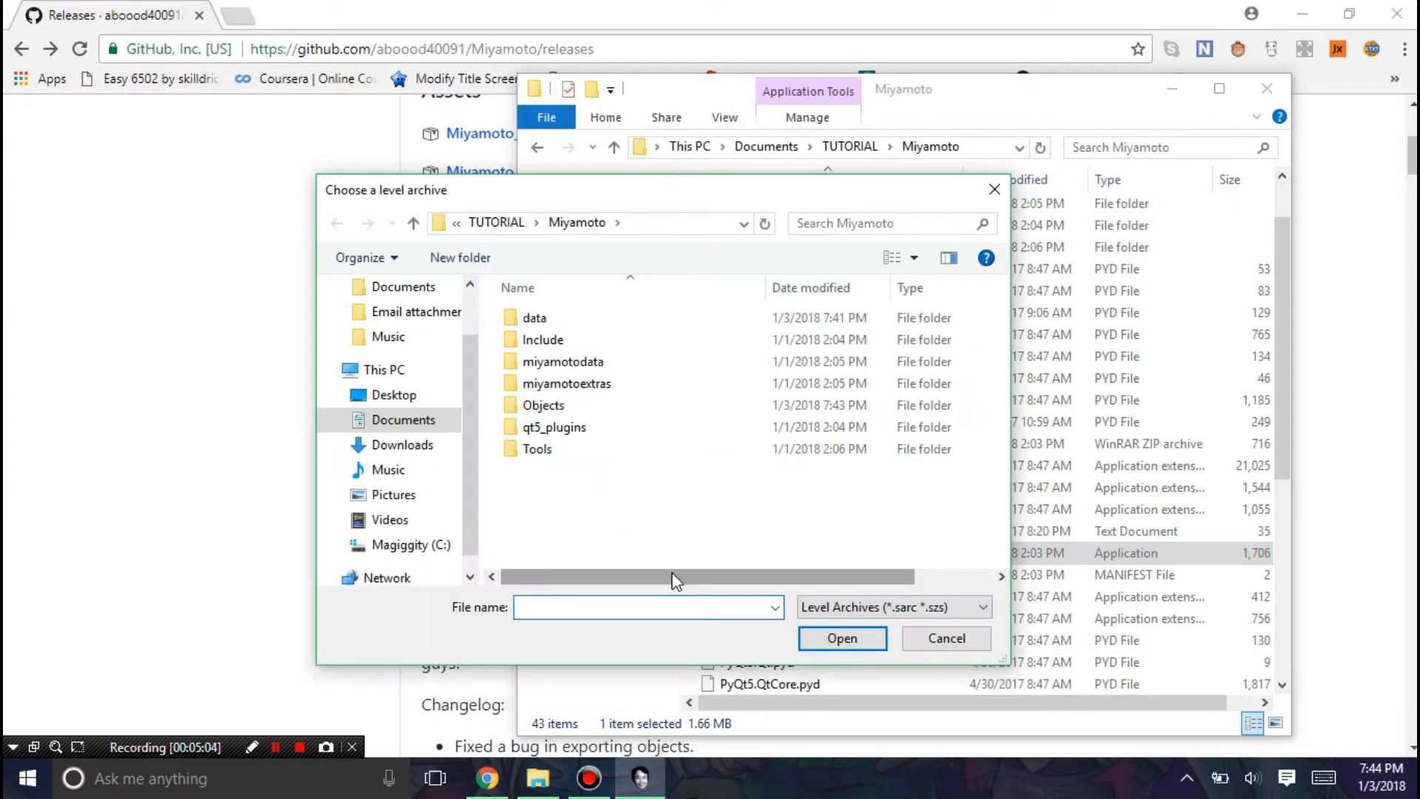
{"action": "left_click", "coordinate": [402, 420]}
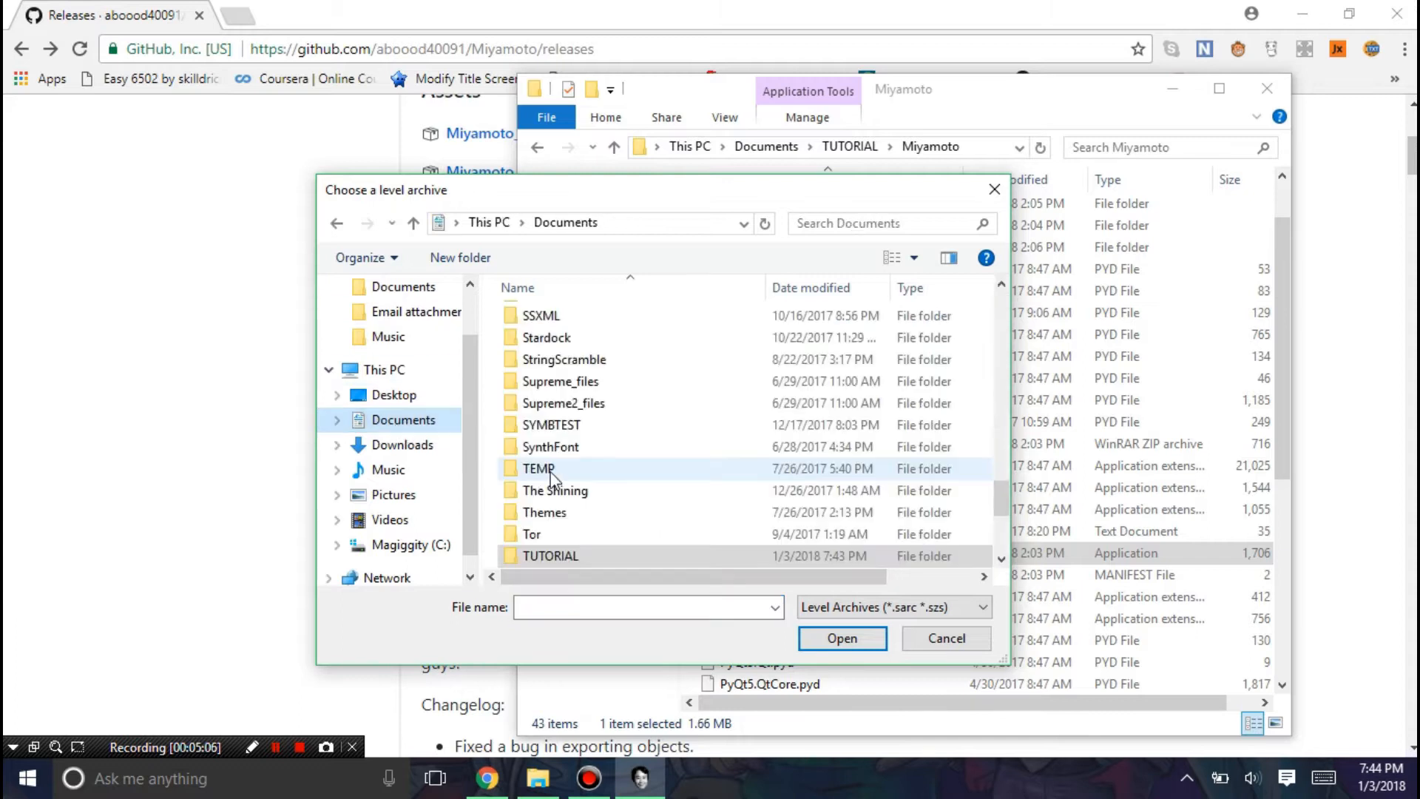
{"action": "left_click", "coordinate": [983, 606]}
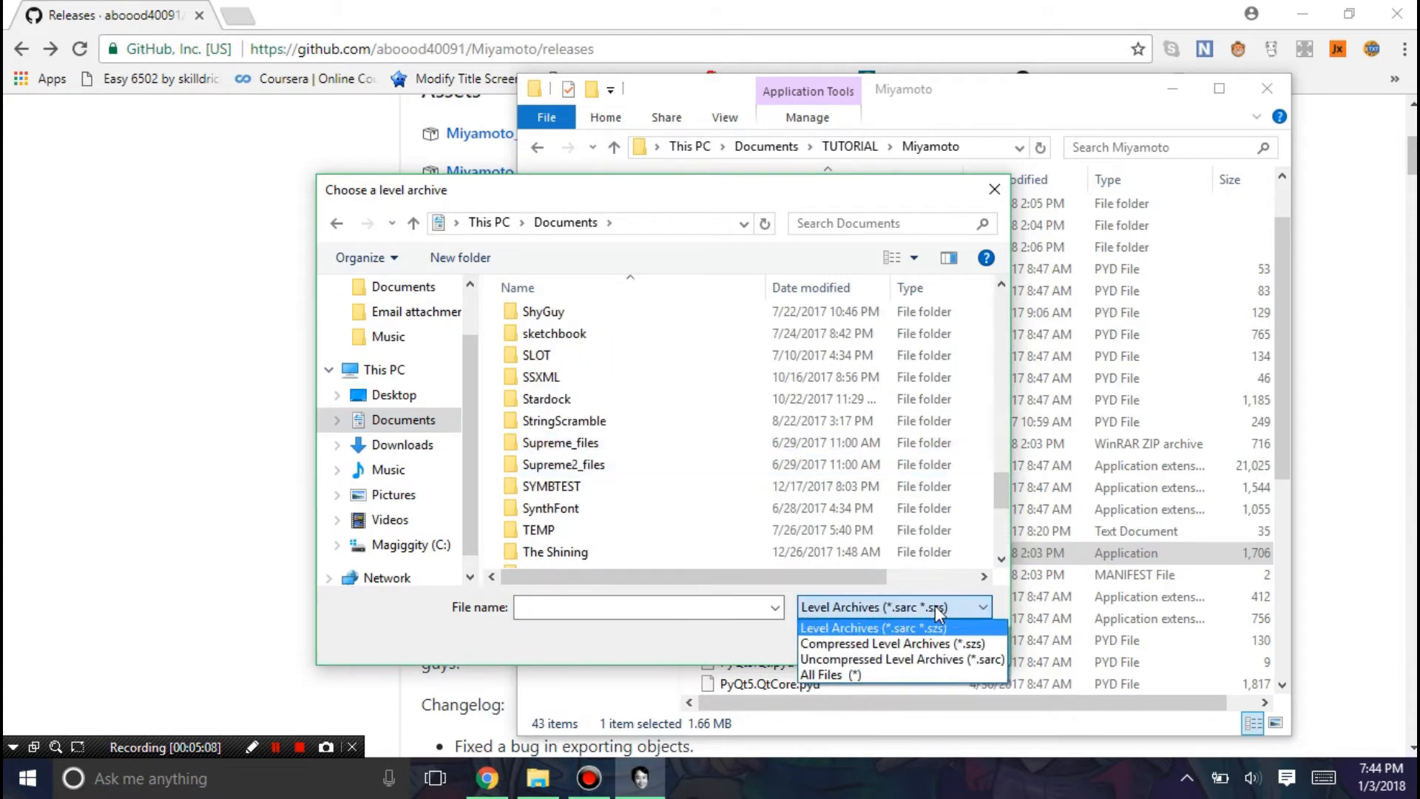
{"action": "left_click", "coordinate": [882, 627]}
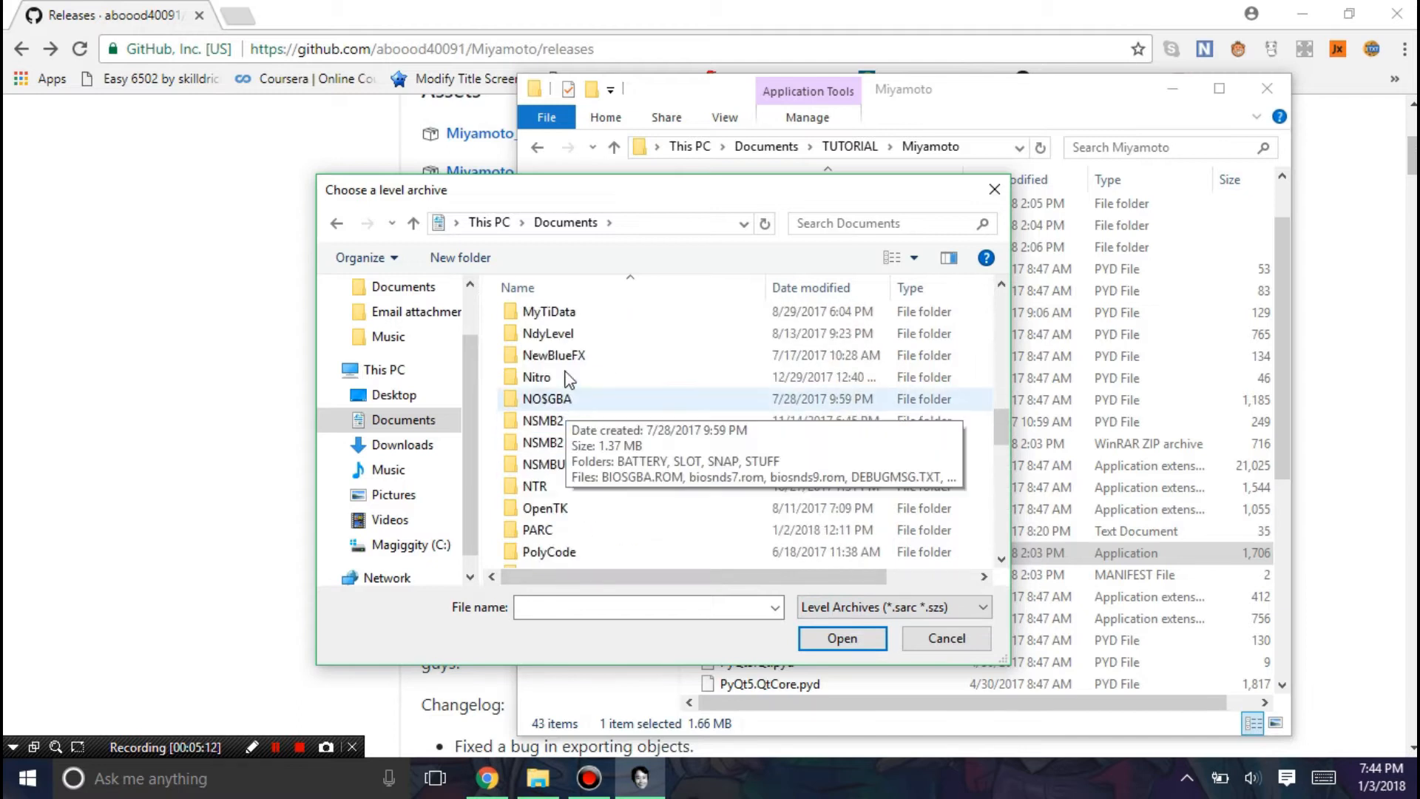
{"action": "scroll", "scroll_direction": "up", "scroll_amount": 3}
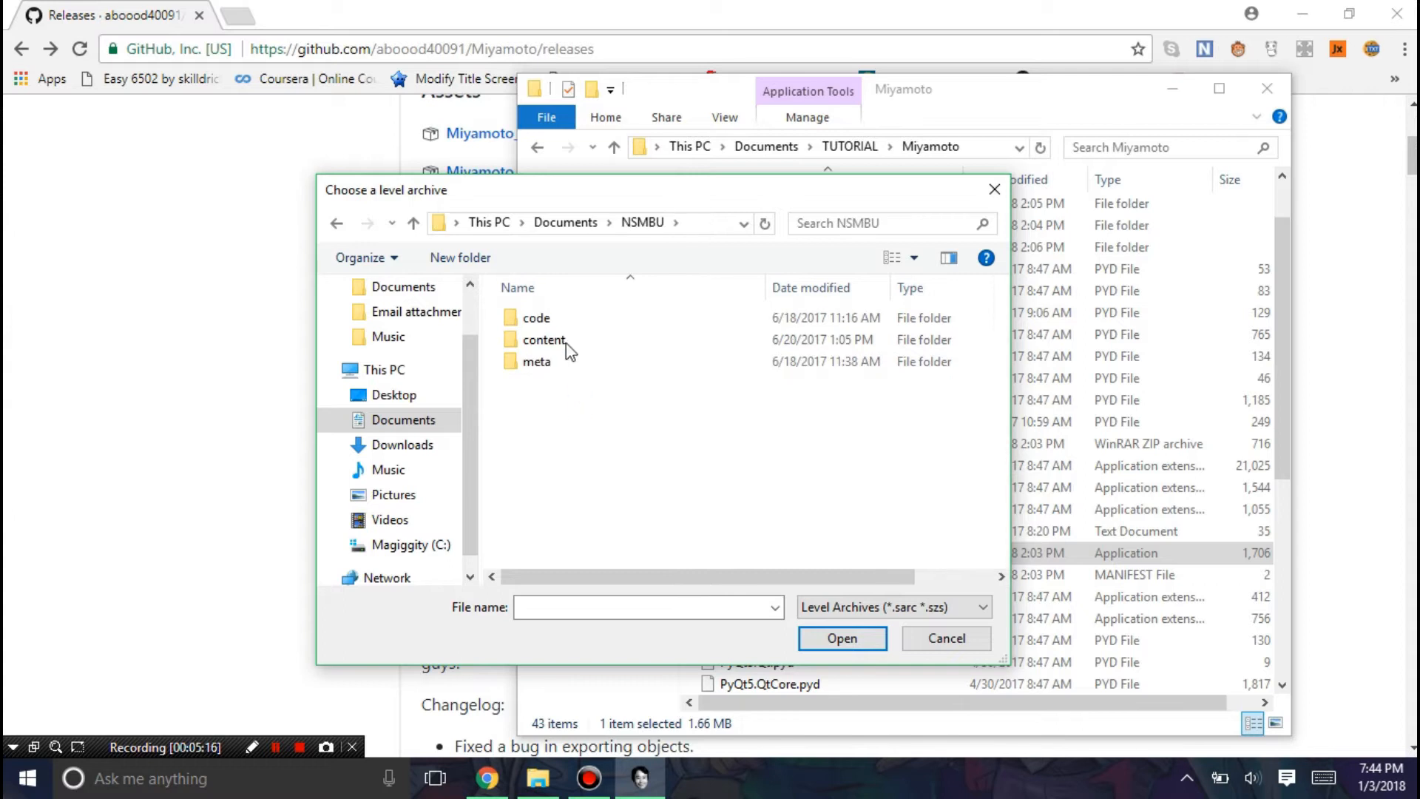
{"action": "double_click", "coordinate": [543, 341]}
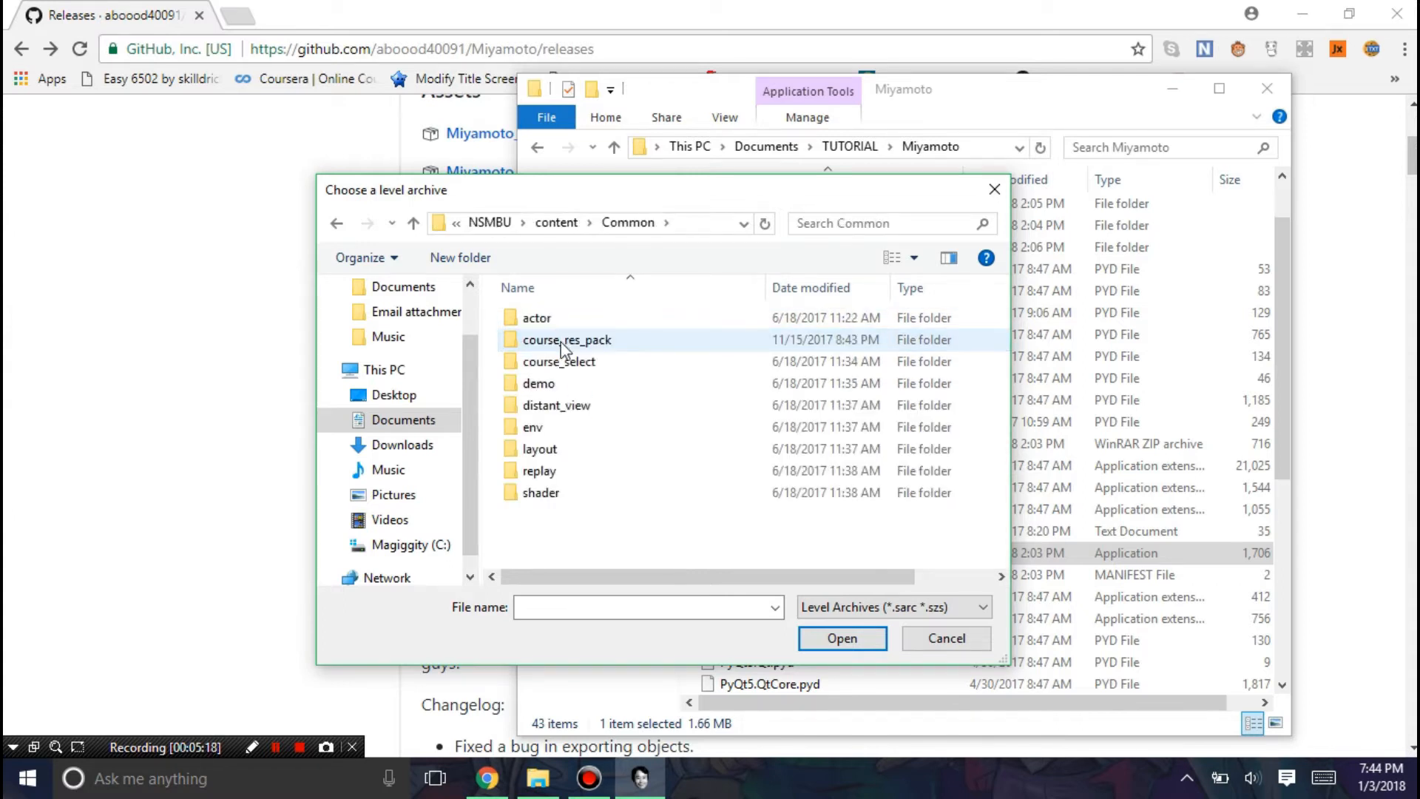
{"action": "left_click", "coordinate": [947, 638]}
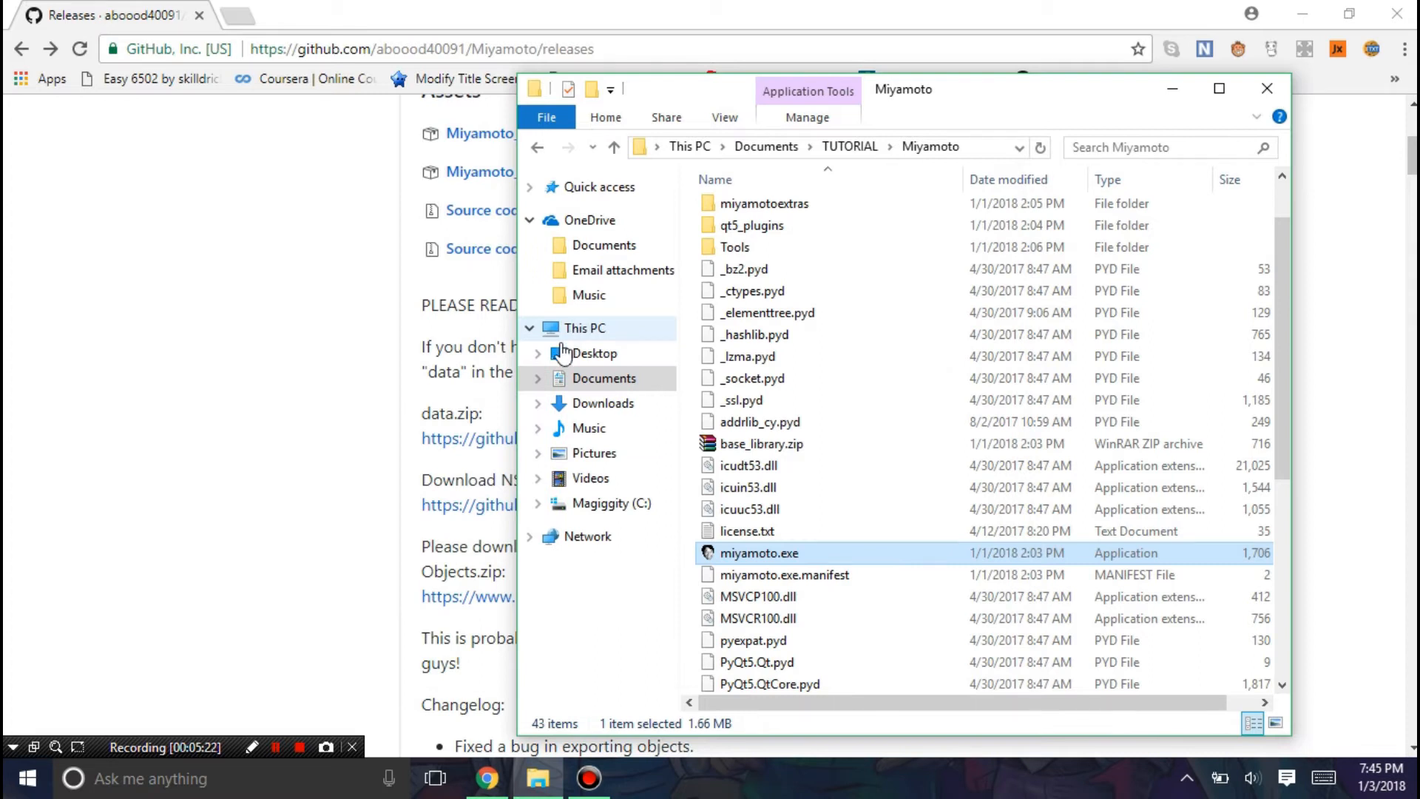
Step: Switch back to the Miyamoto editor while level 1-1 finishes loading
{"action": "double_click", "coordinate": [759, 554]}
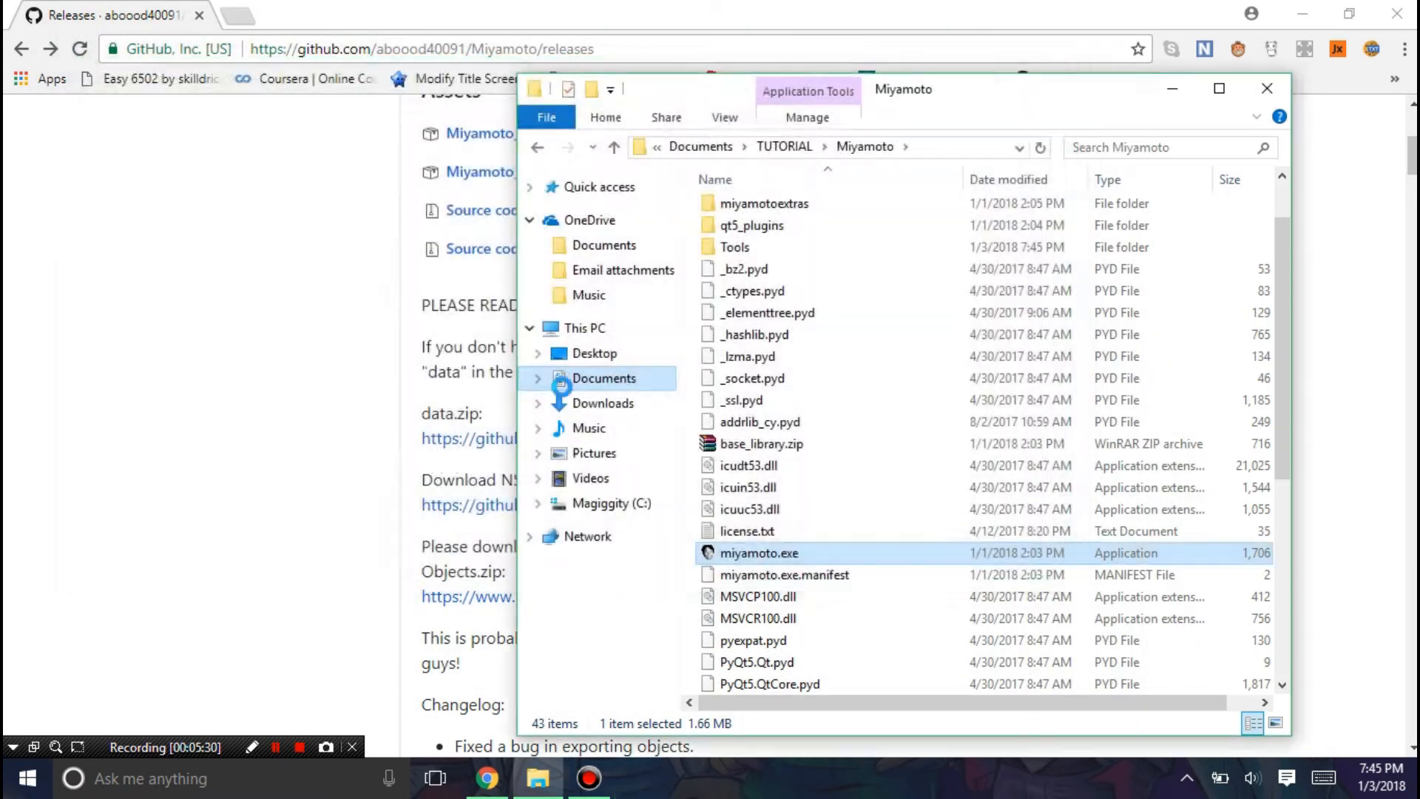
{"action": "mouse_move", "coordinate": [565, 454]}
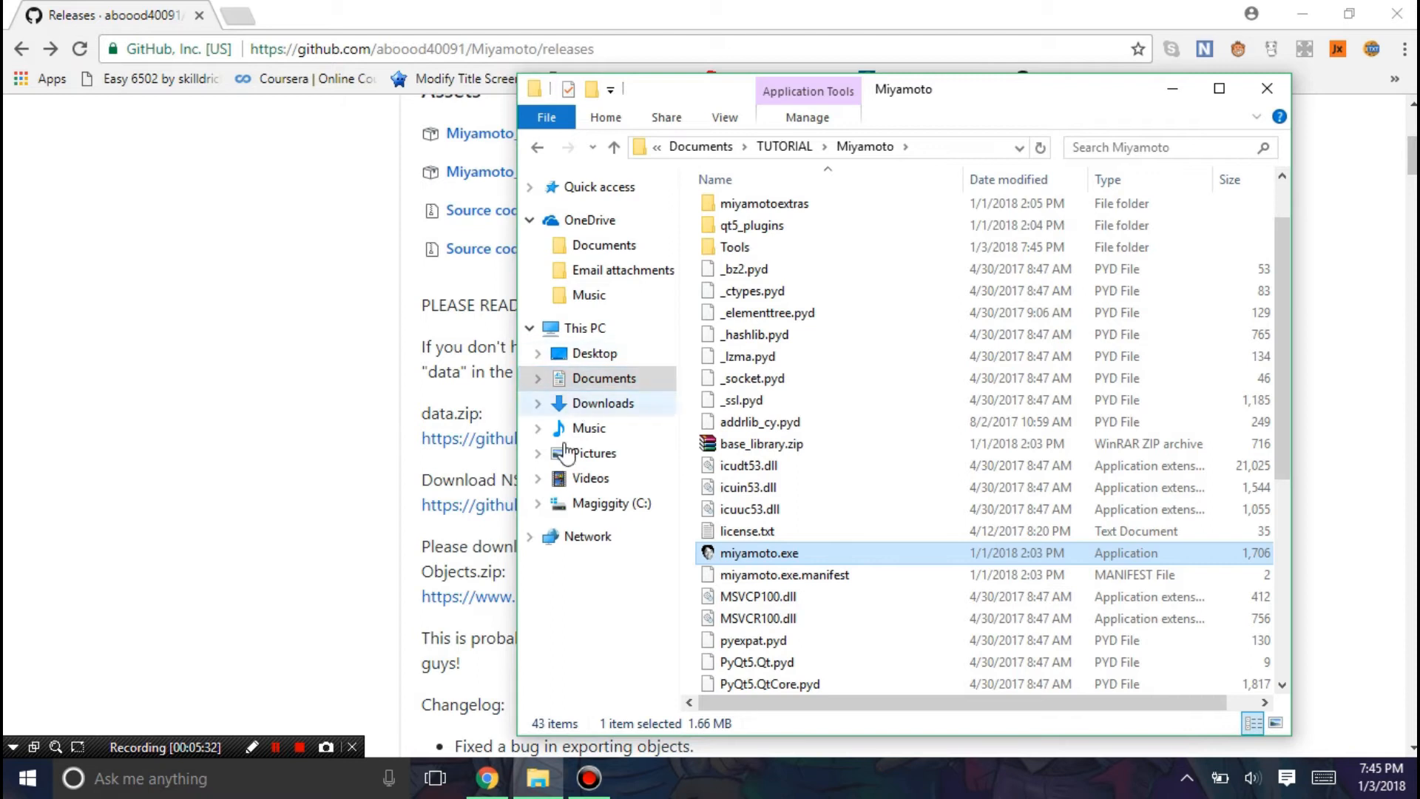
{"action": "double_click", "coordinate": [759, 553]}
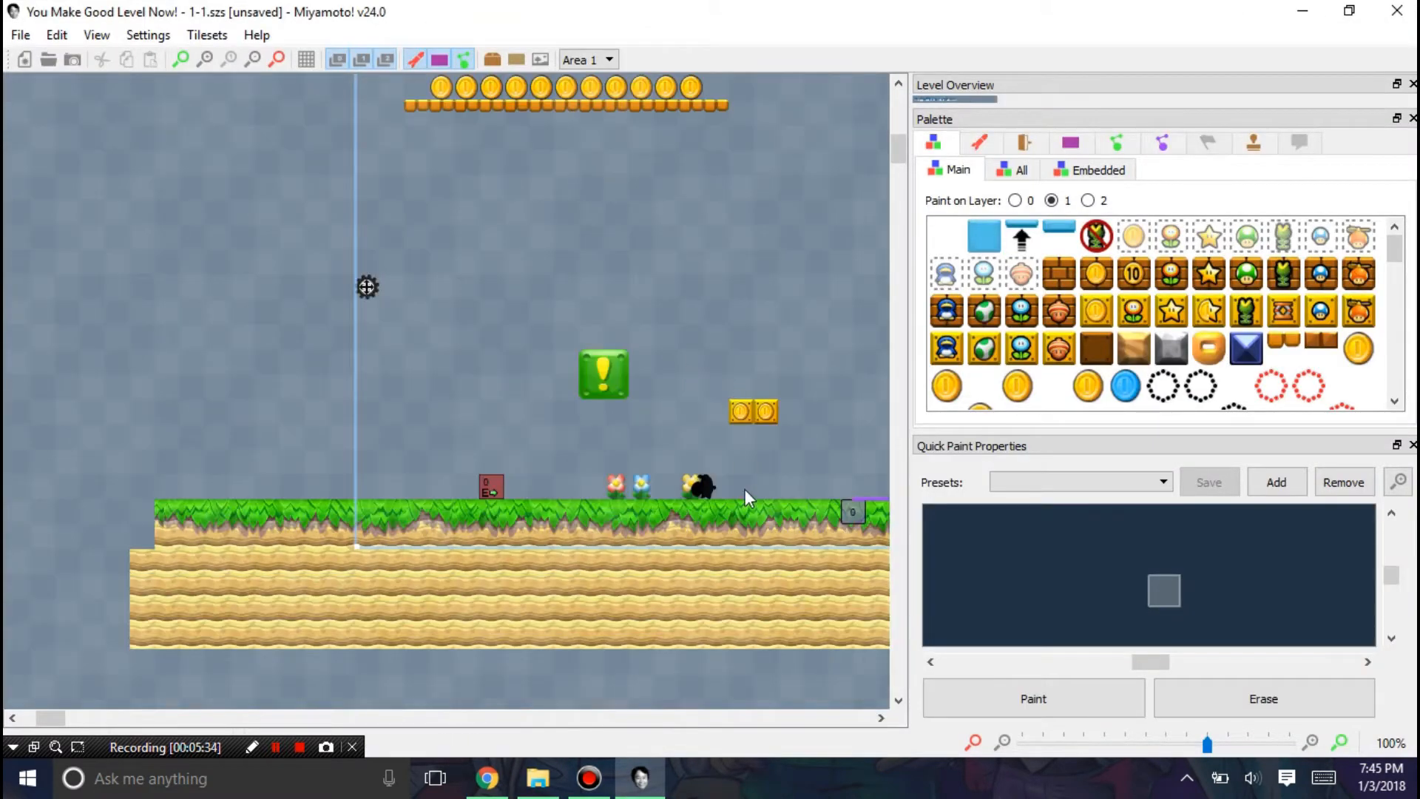
{"action": "mouse_move", "coordinate": [512, 471]}
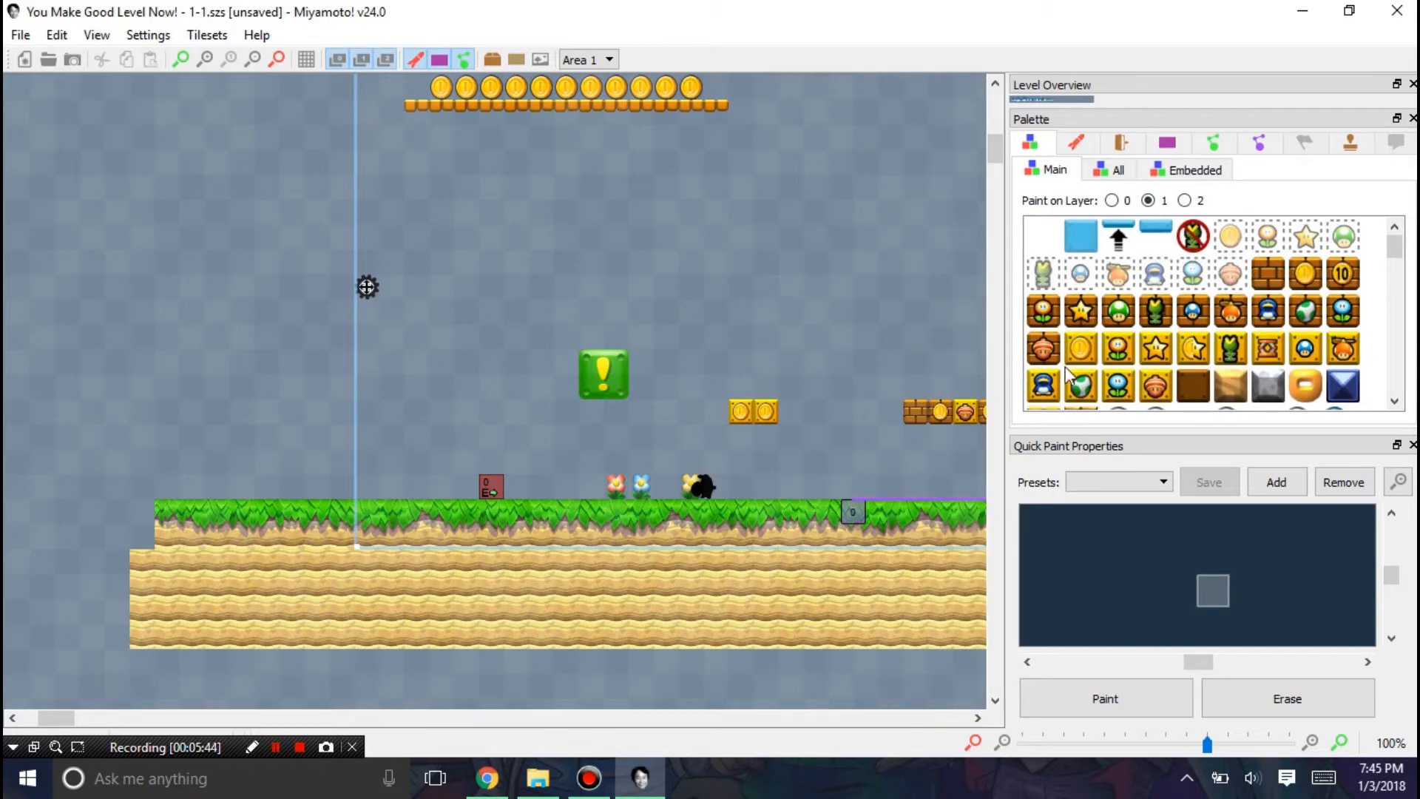
Step: Browse the Locations and Stamps palette pages, then return to the main Objects palette
{"action": "left_click", "coordinate": [1169, 144]}
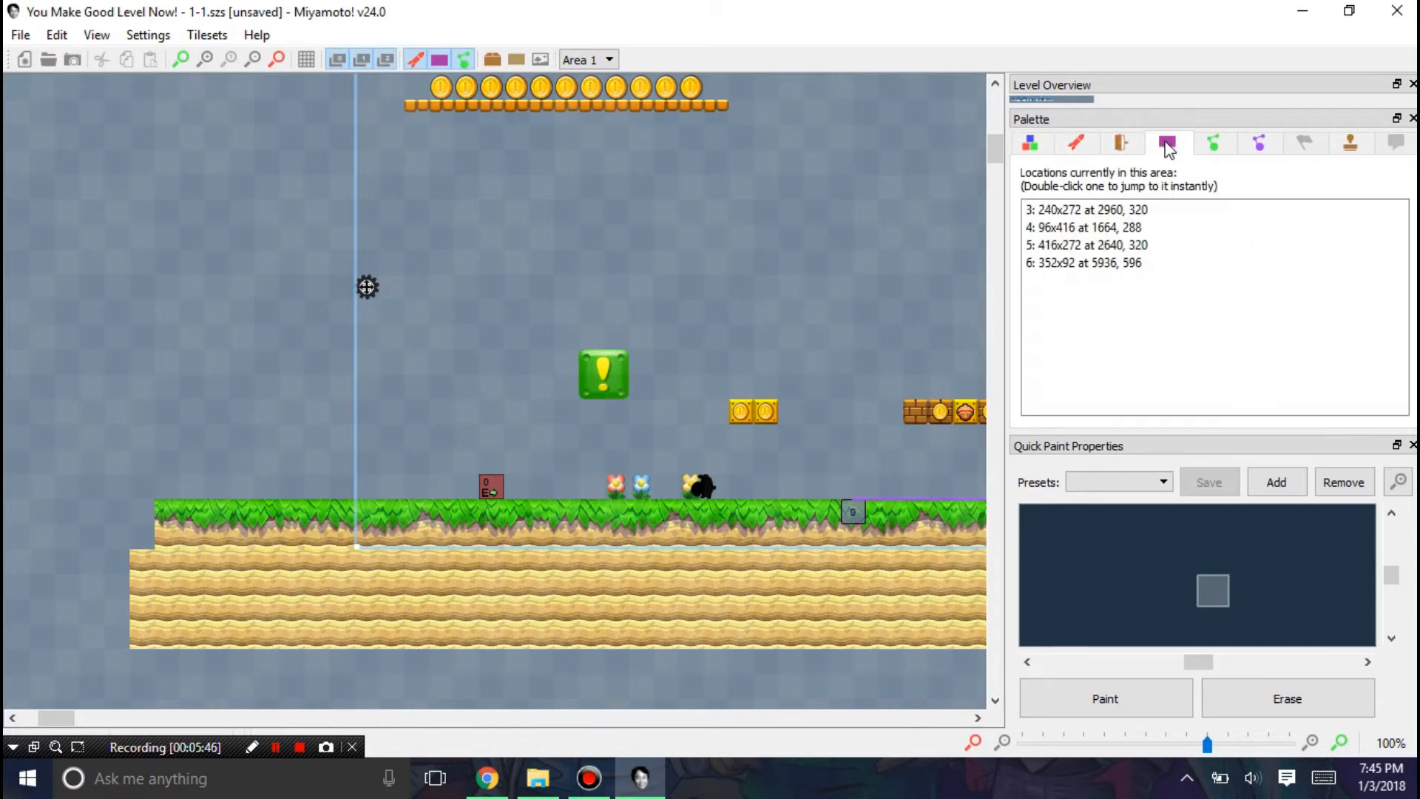
{"action": "left_click", "coordinate": [1349, 142]}
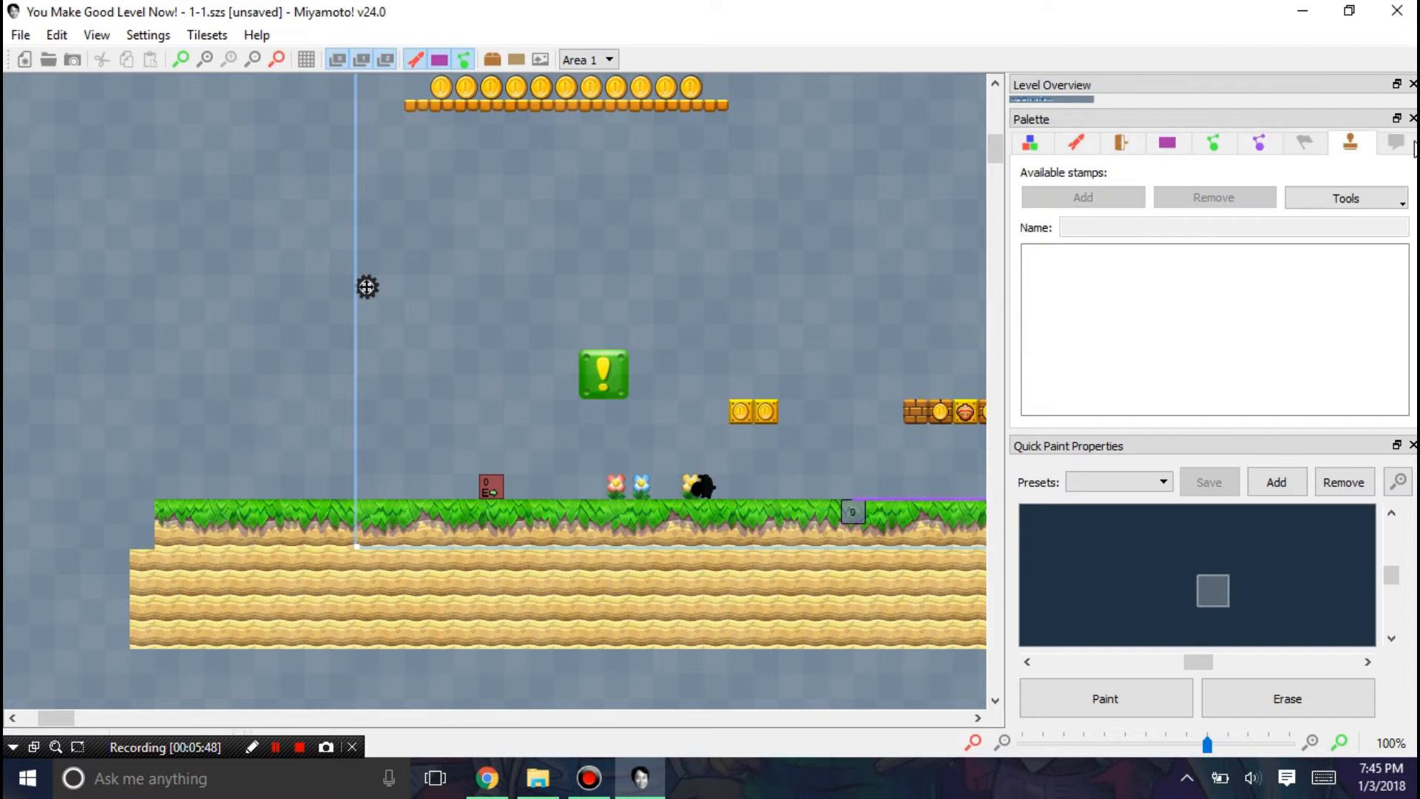
{"action": "left_click", "coordinate": [1346, 198]}
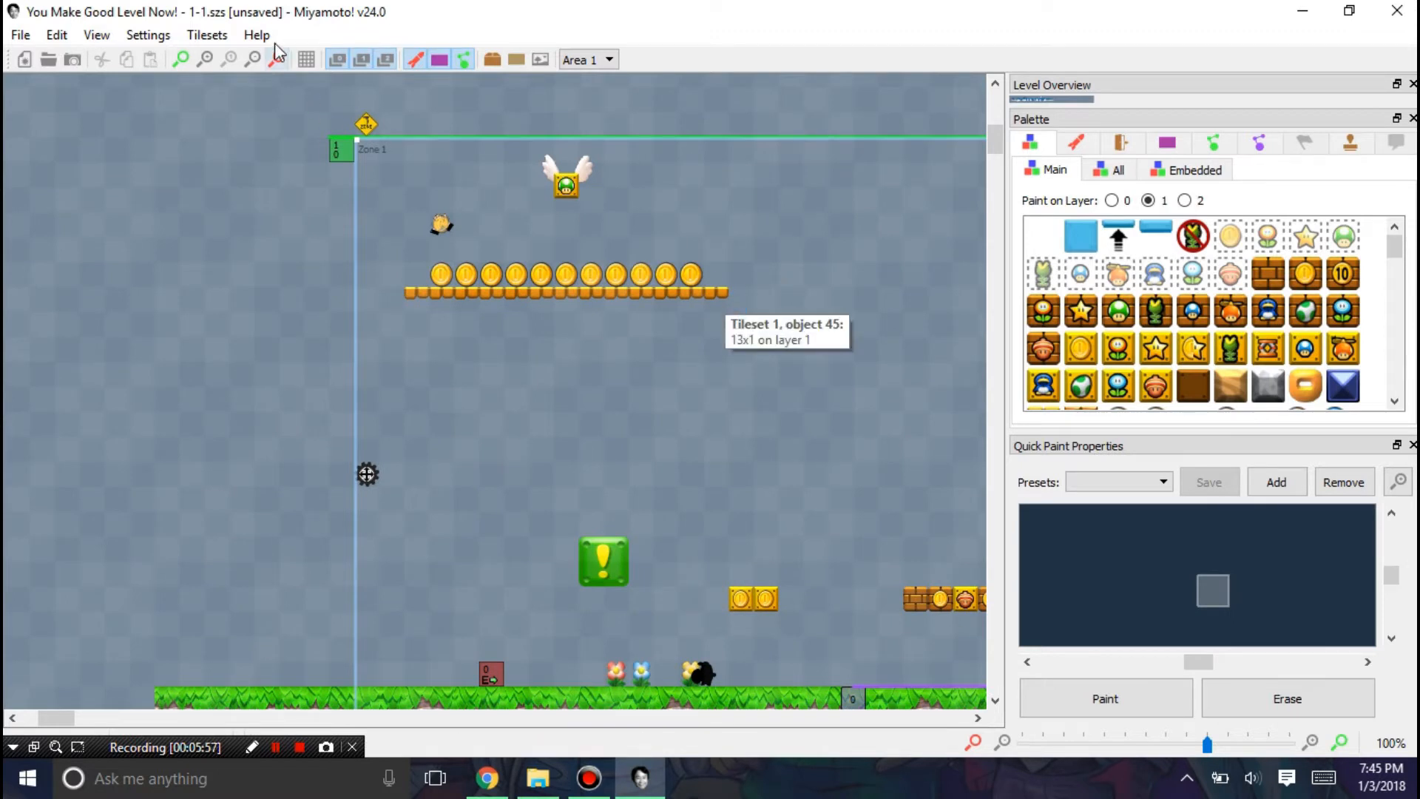
Step: Show the Tilesets menu listing Edit the Main Tileset and slots 2–4
{"action": "left_click", "coordinate": [207, 35]}
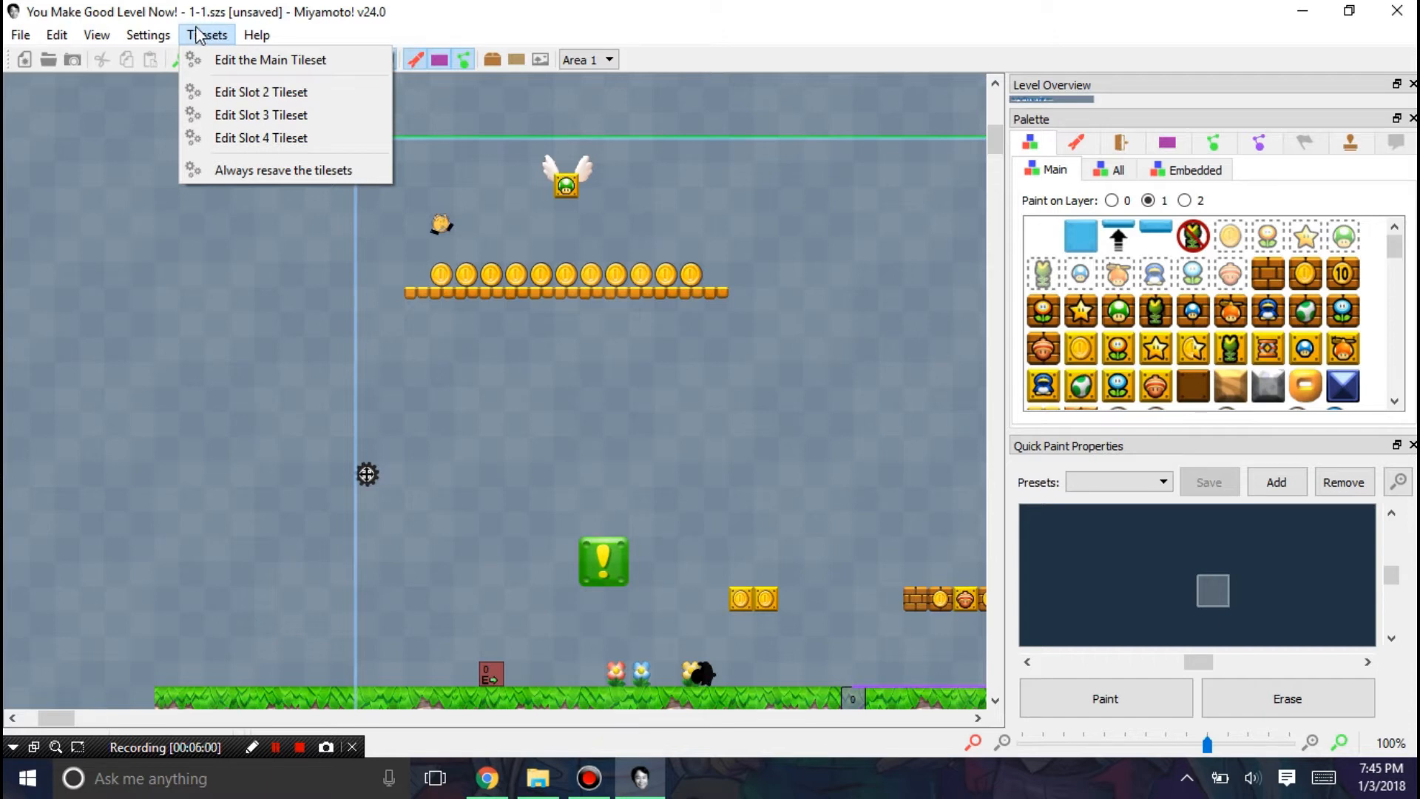
{"action": "left_click", "coordinate": [207, 35]}
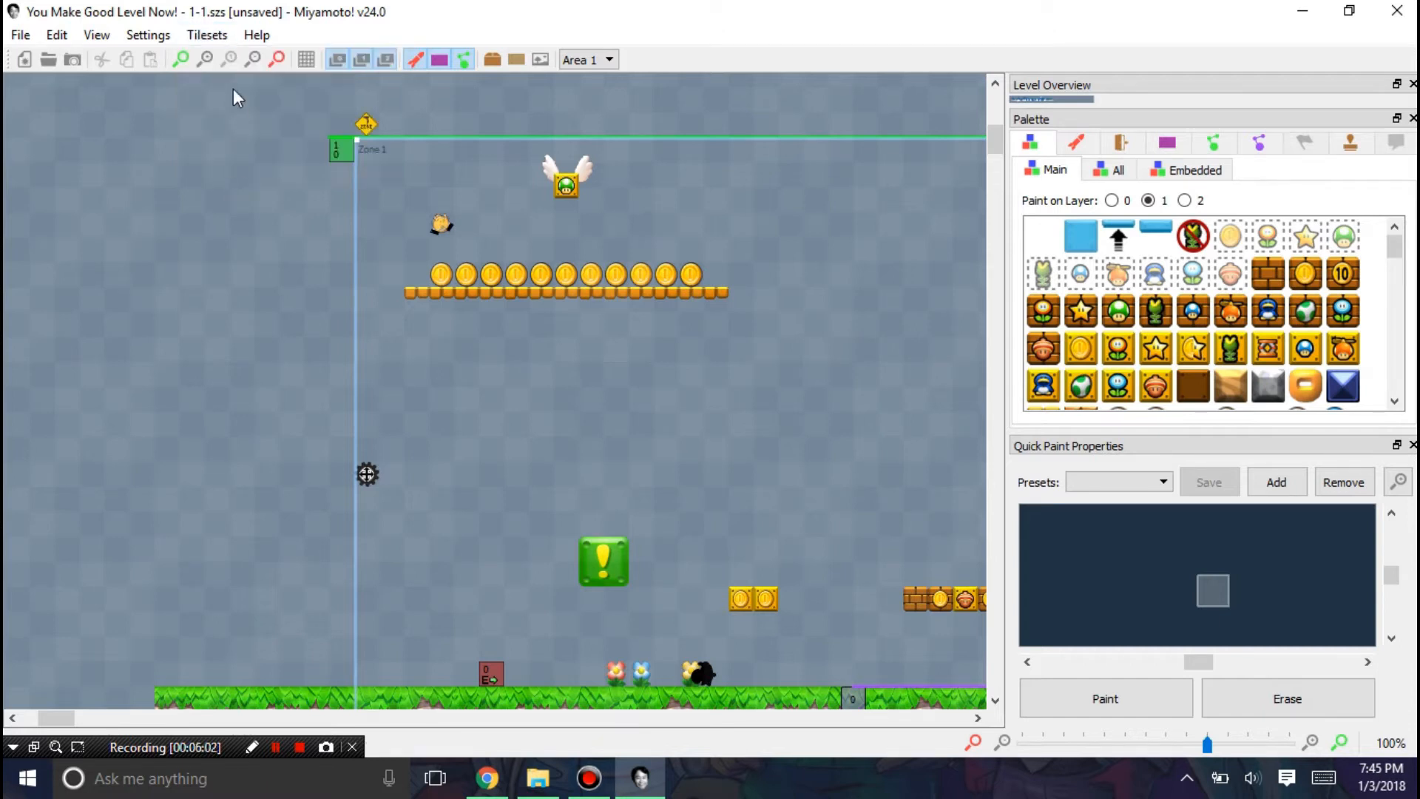
{"action": "left_click", "coordinate": [205, 35]}
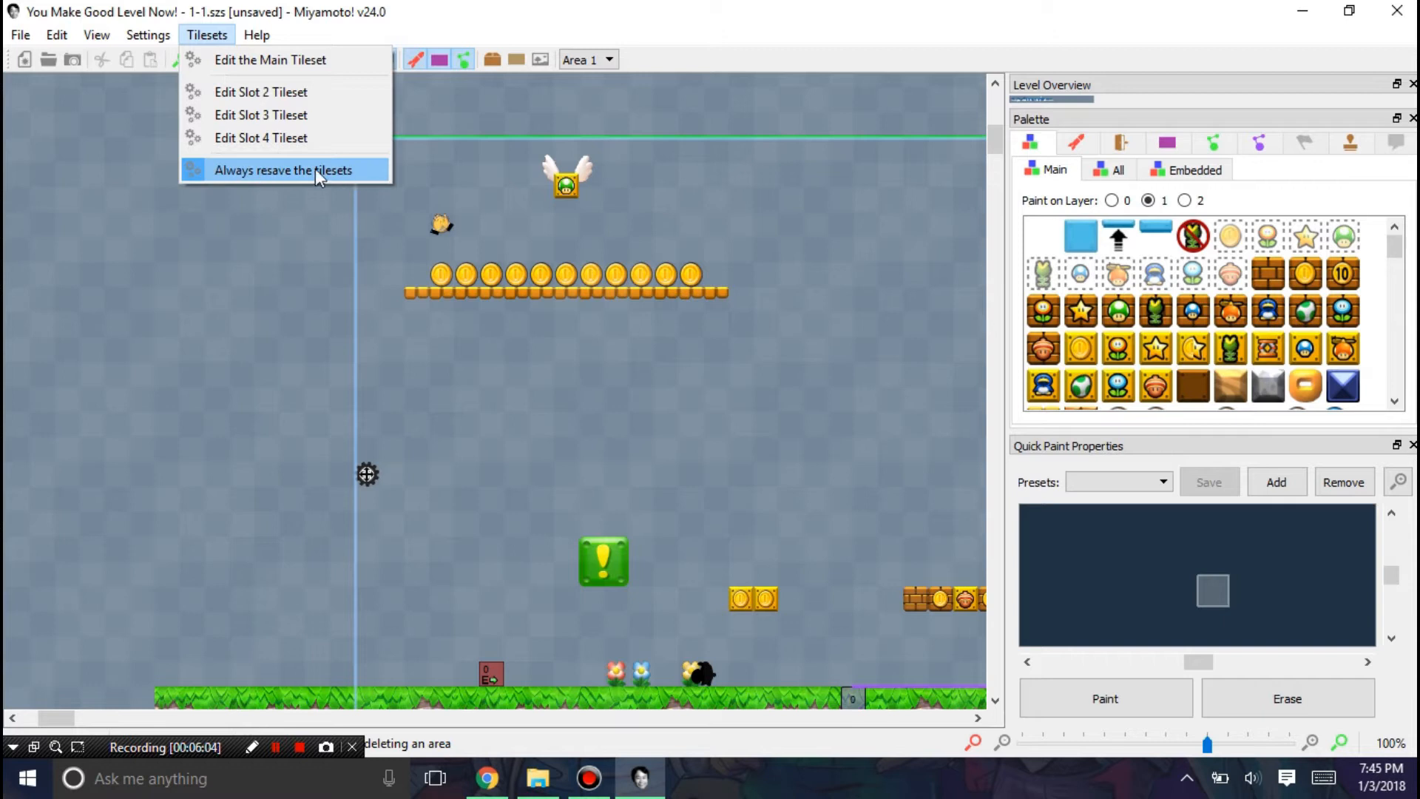
{"action": "mouse_move", "coordinate": [303, 175]}
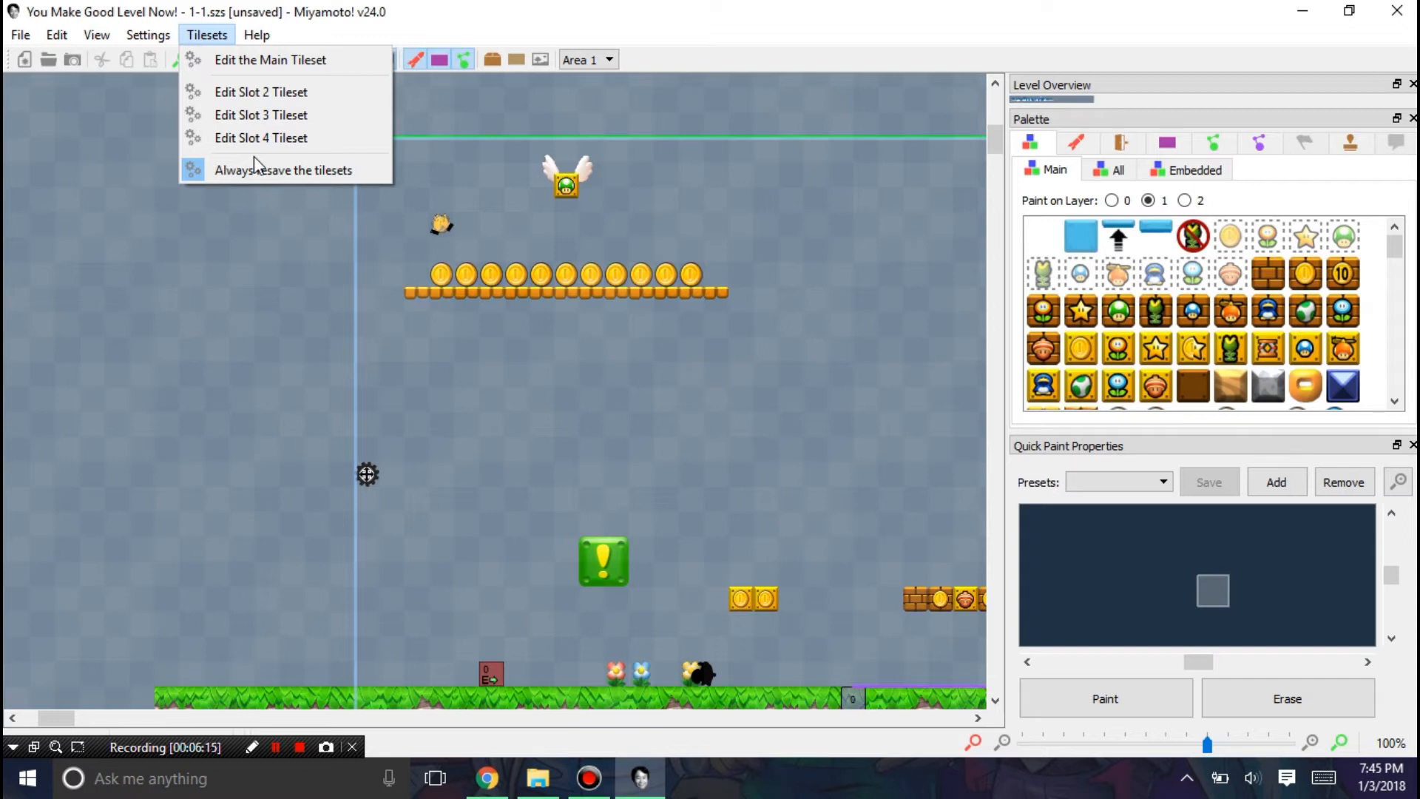
{"action": "mouse_move", "coordinate": [271, 124]}
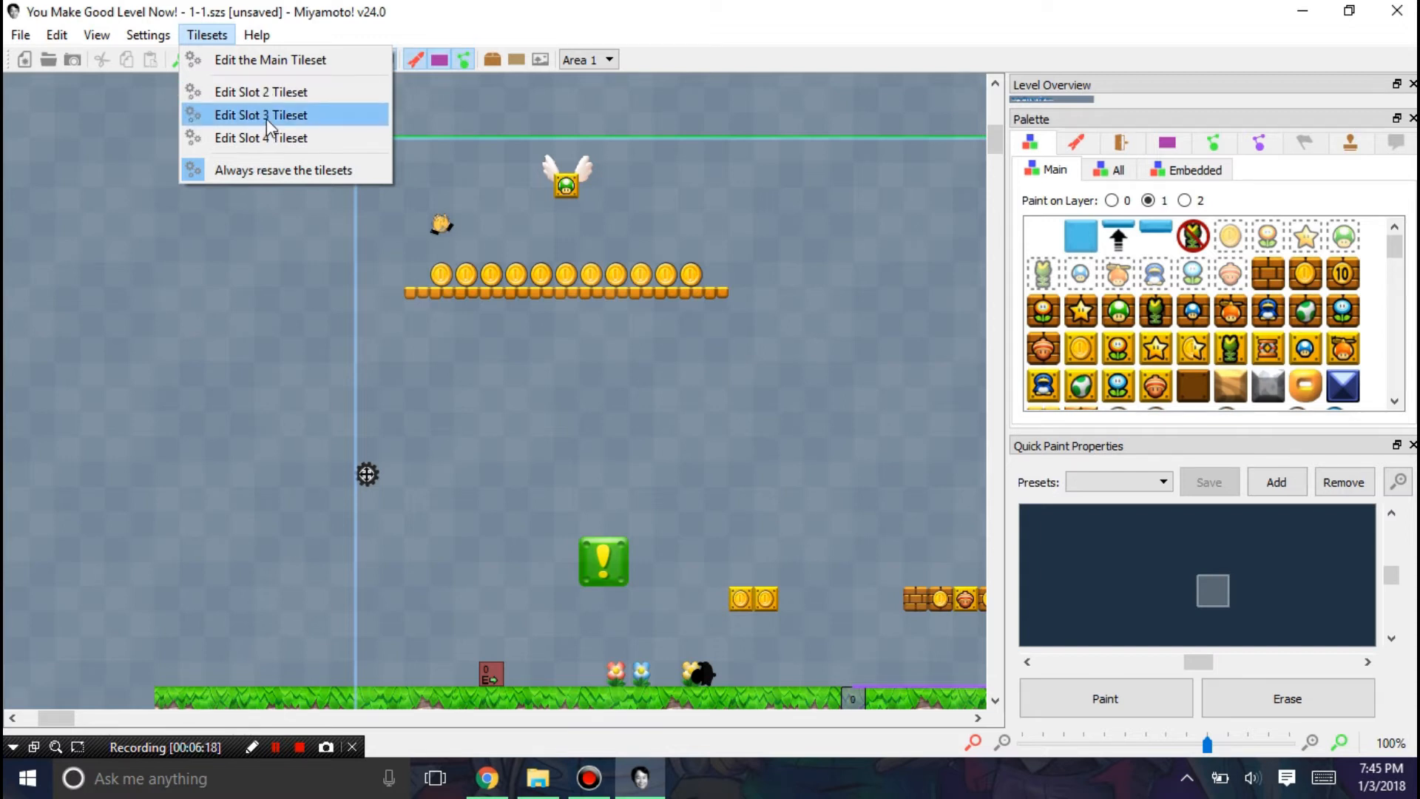
{"action": "left_click", "coordinate": [261, 115]}
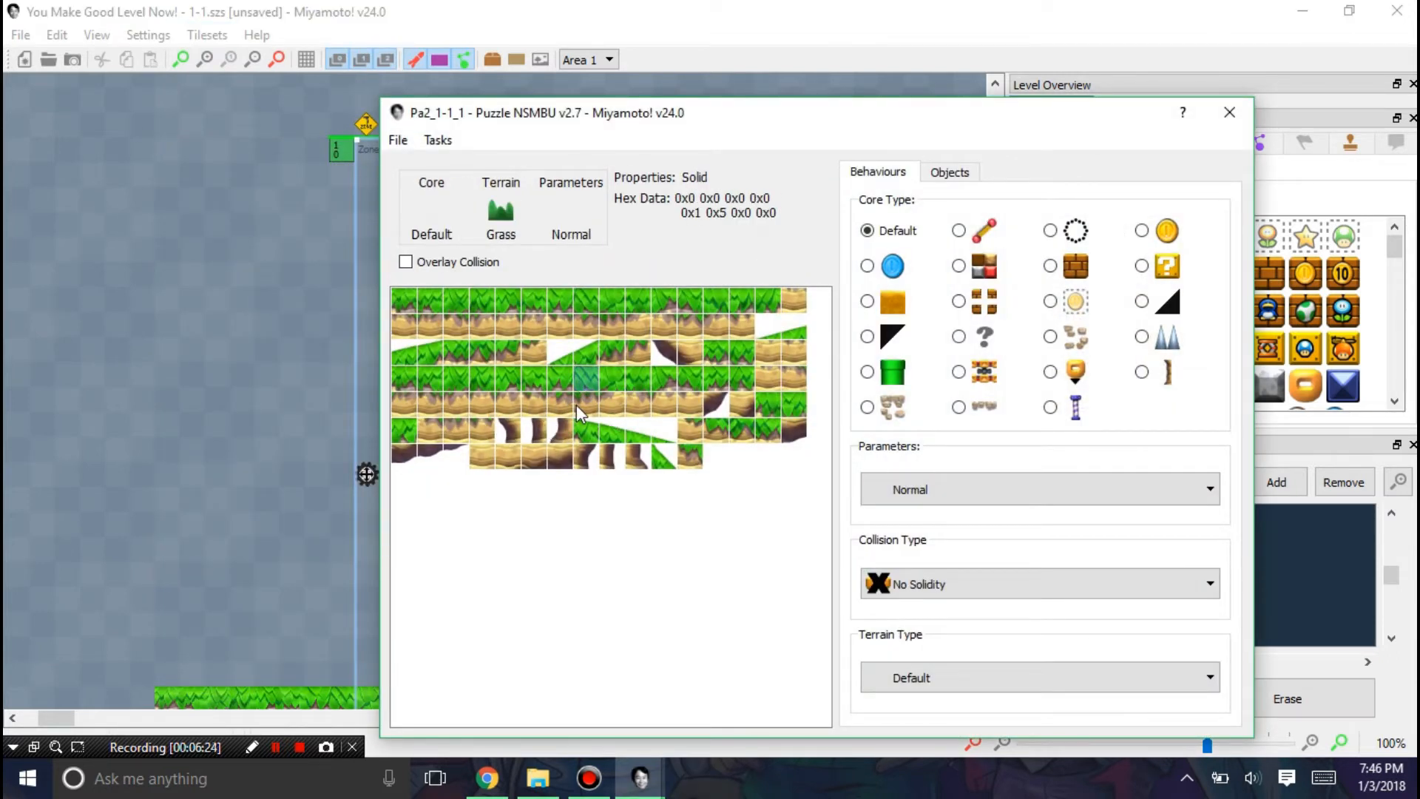
{"action": "left_click", "coordinate": [950, 172]}
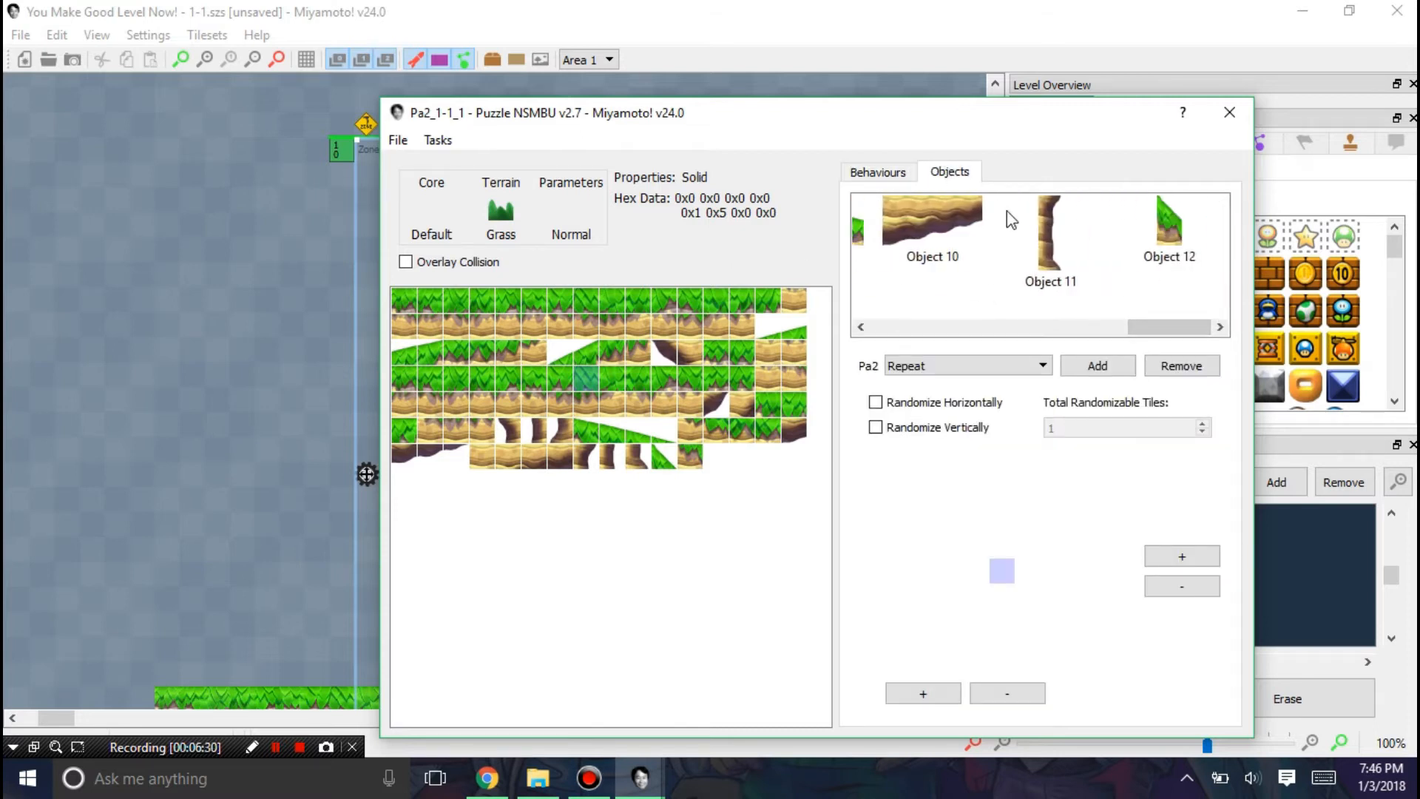
{"action": "left_click", "coordinate": [1225, 116]}
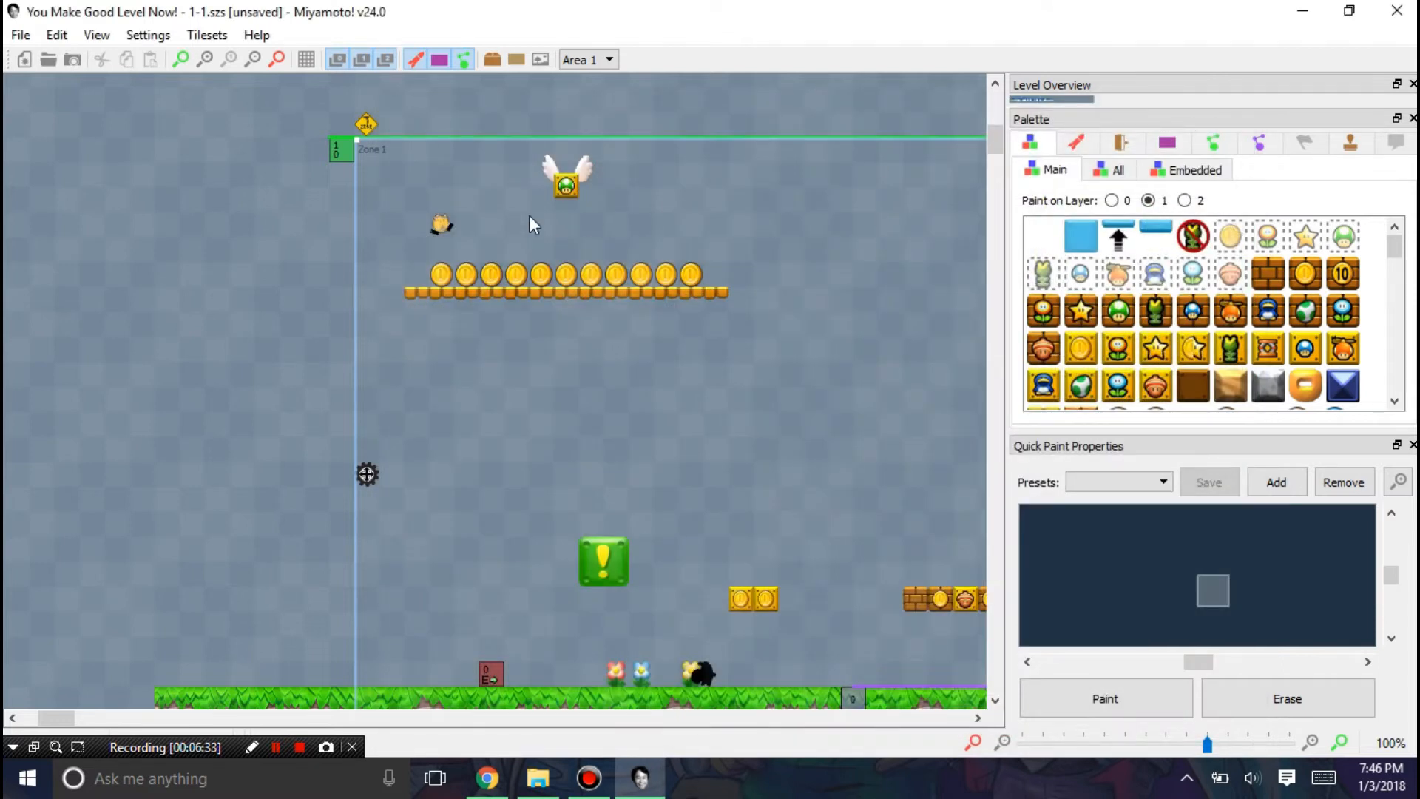
Step: Browse the Tilesets, Settings and File menus, then bring up Miyamoto! Preferences
{"action": "left_click", "coordinate": [207, 36]}
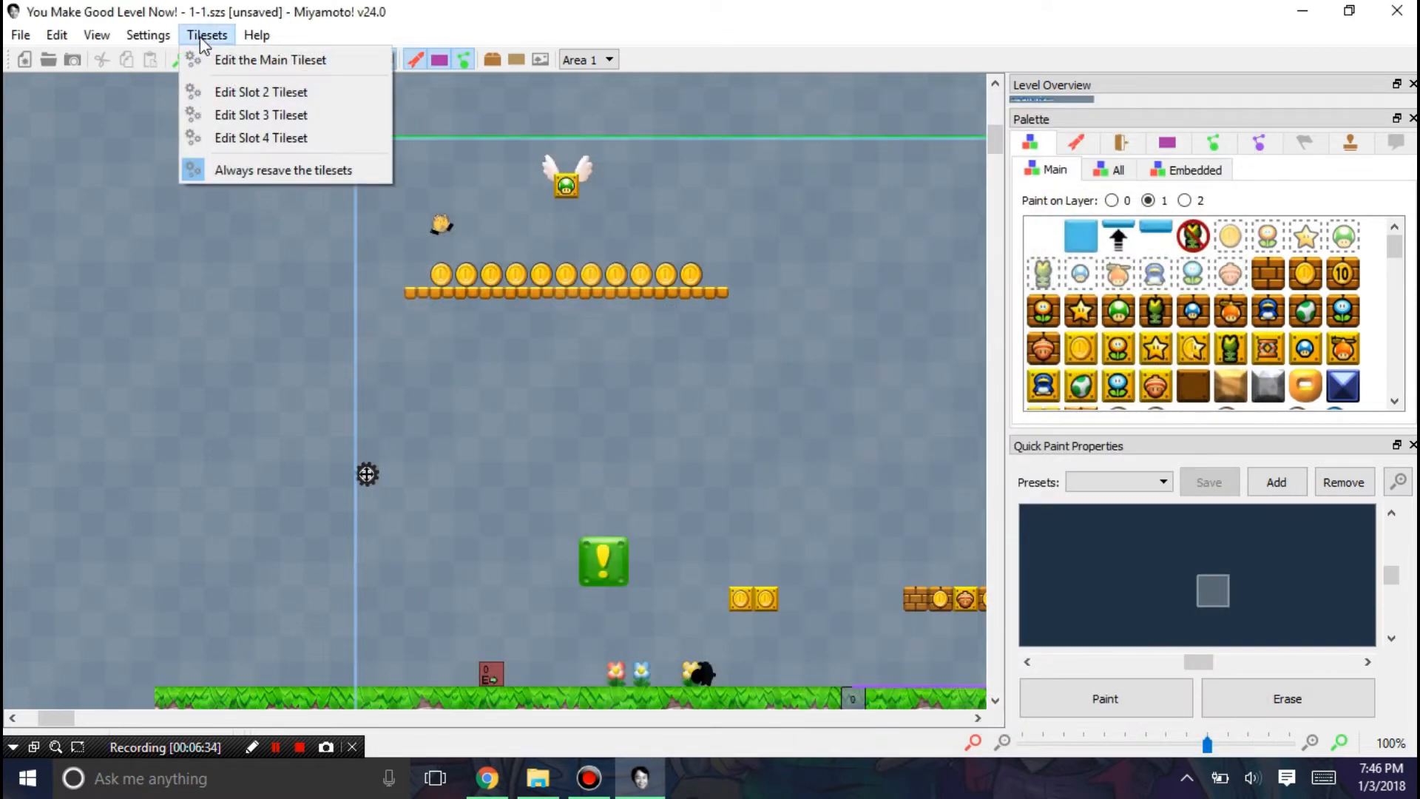
{"action": "left_click", "coordinate": [145, 36]}
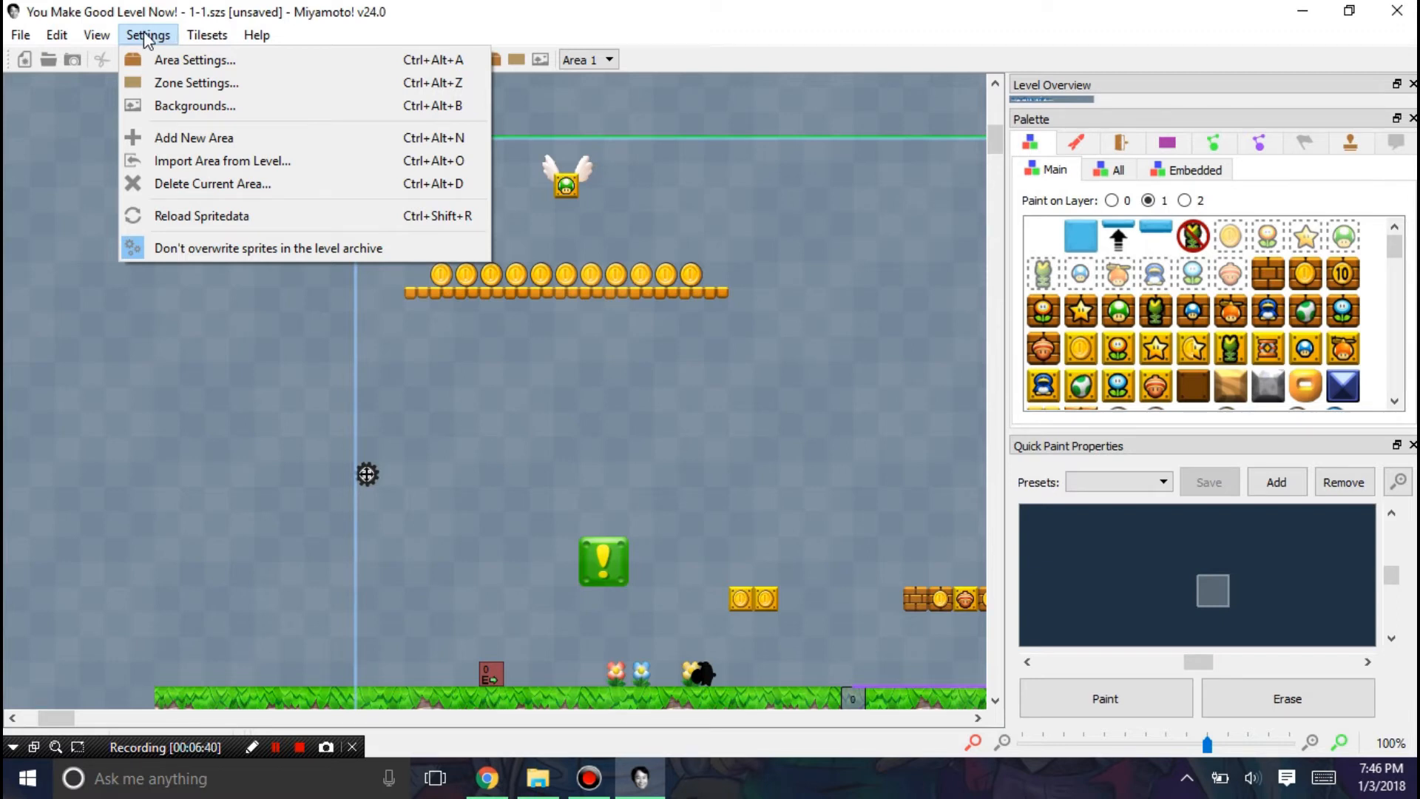
{"action": "left_click", "coordinate": [21, 35]}
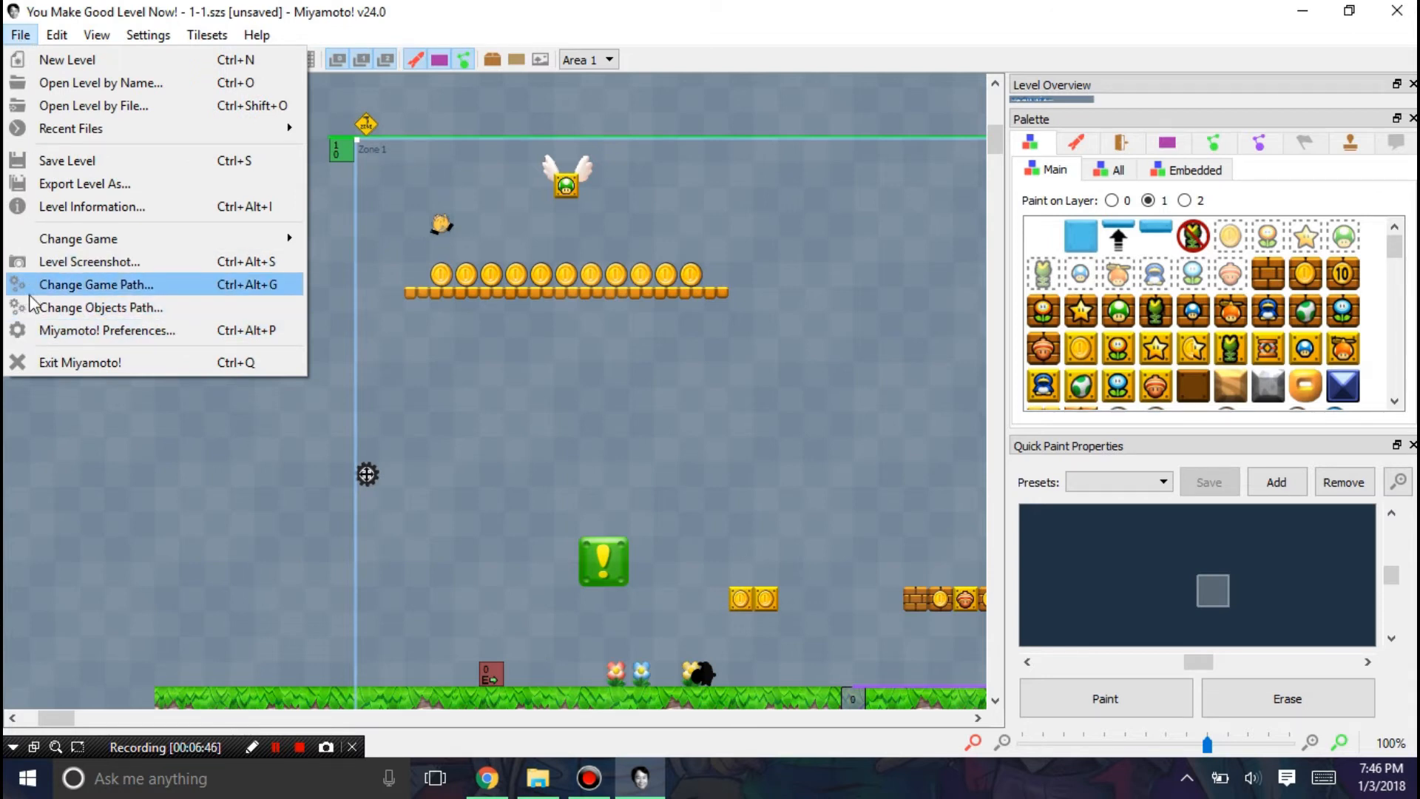
{"action": "mouse_move", "coordinate": [77, 239]}
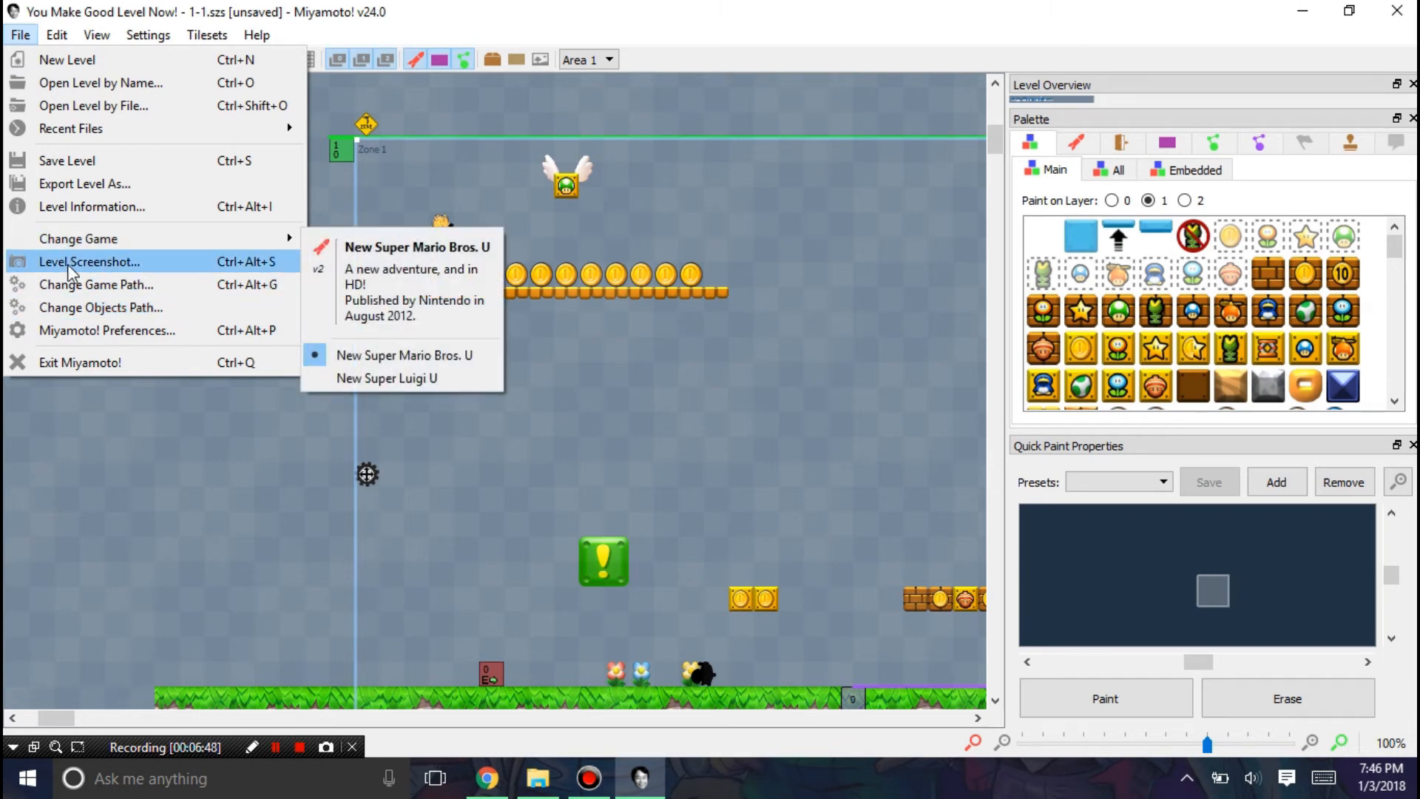
{"action": "mouse_move", "coordinate": [91, 340]}
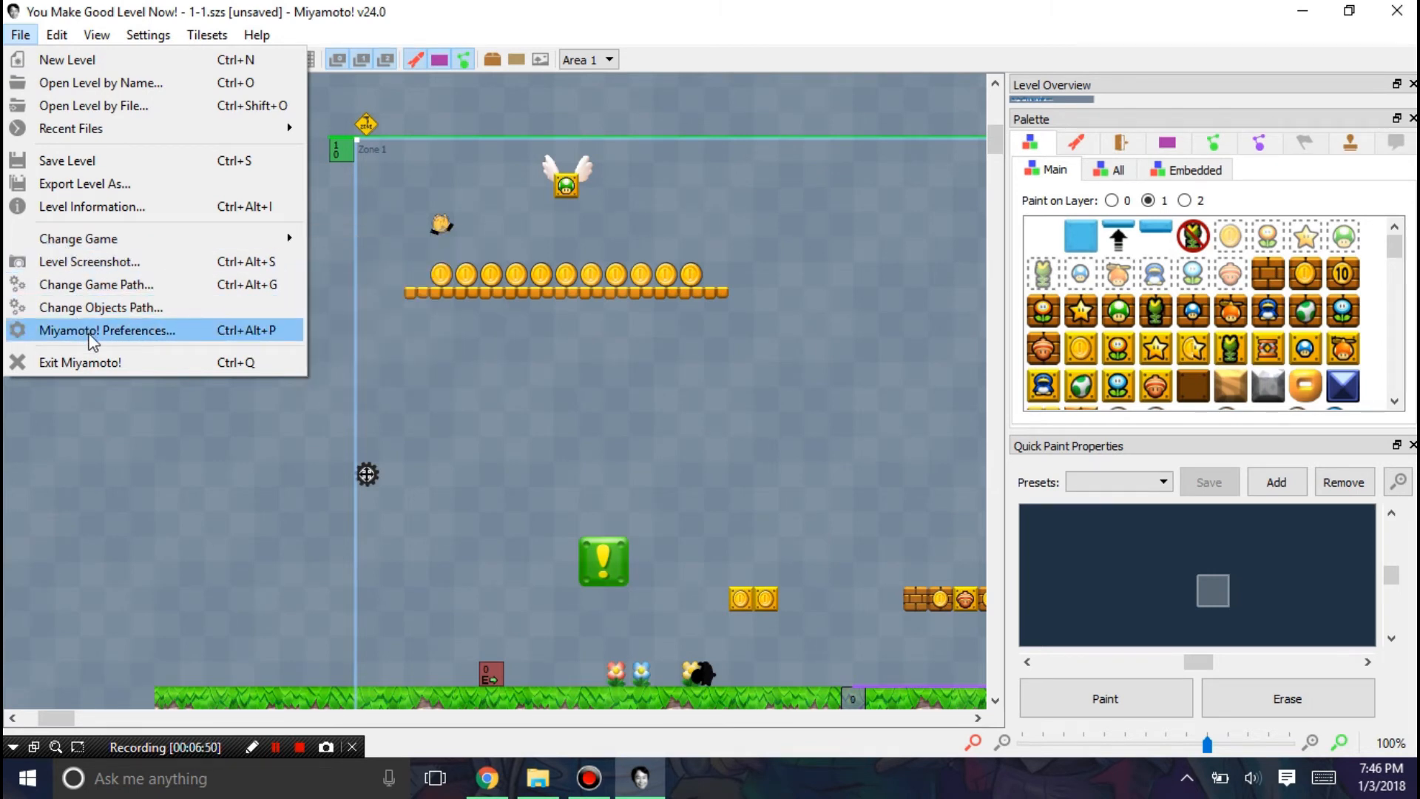
{"action": "mouse_move", "coordinate": [162, 343]}
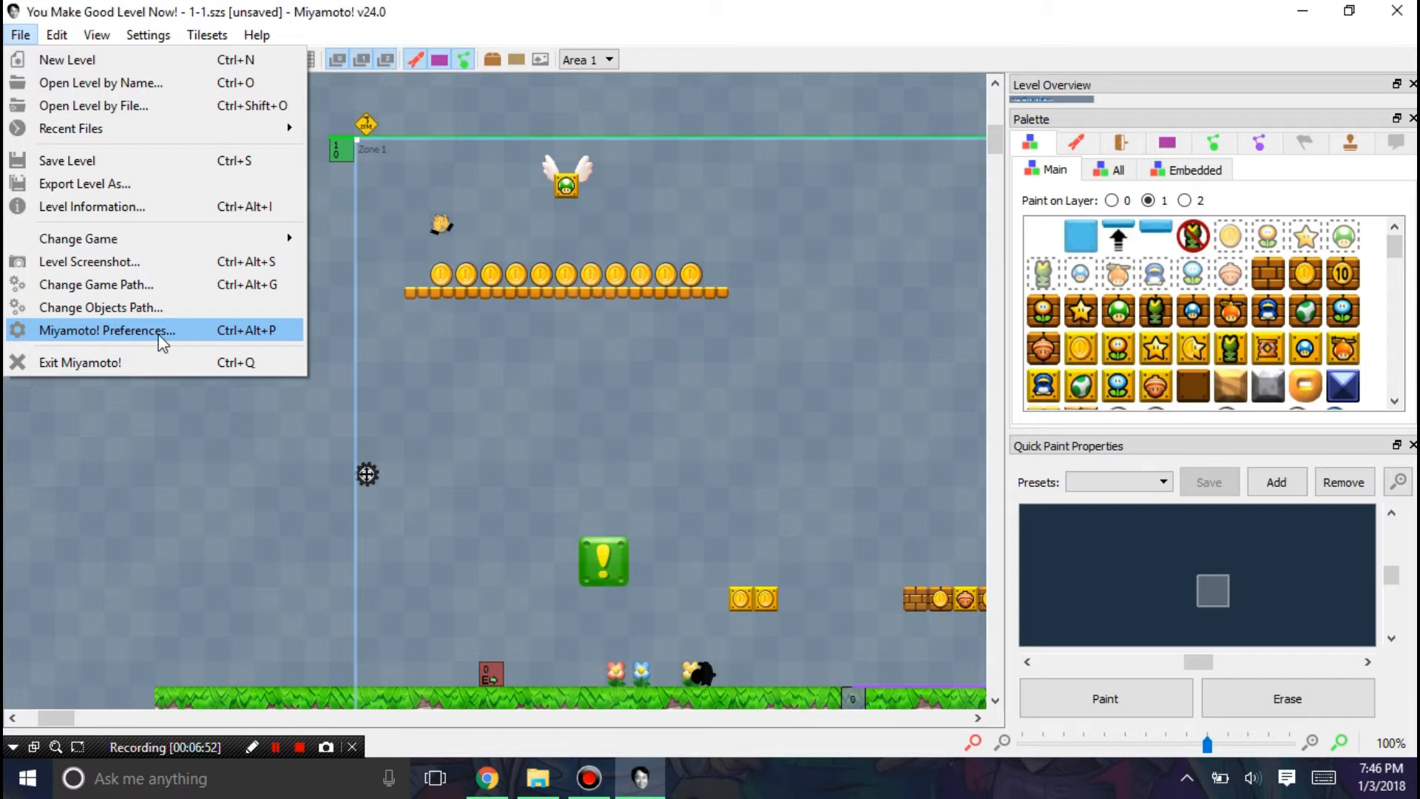
{"action": "left_click", "coordinate": [101, 330]}
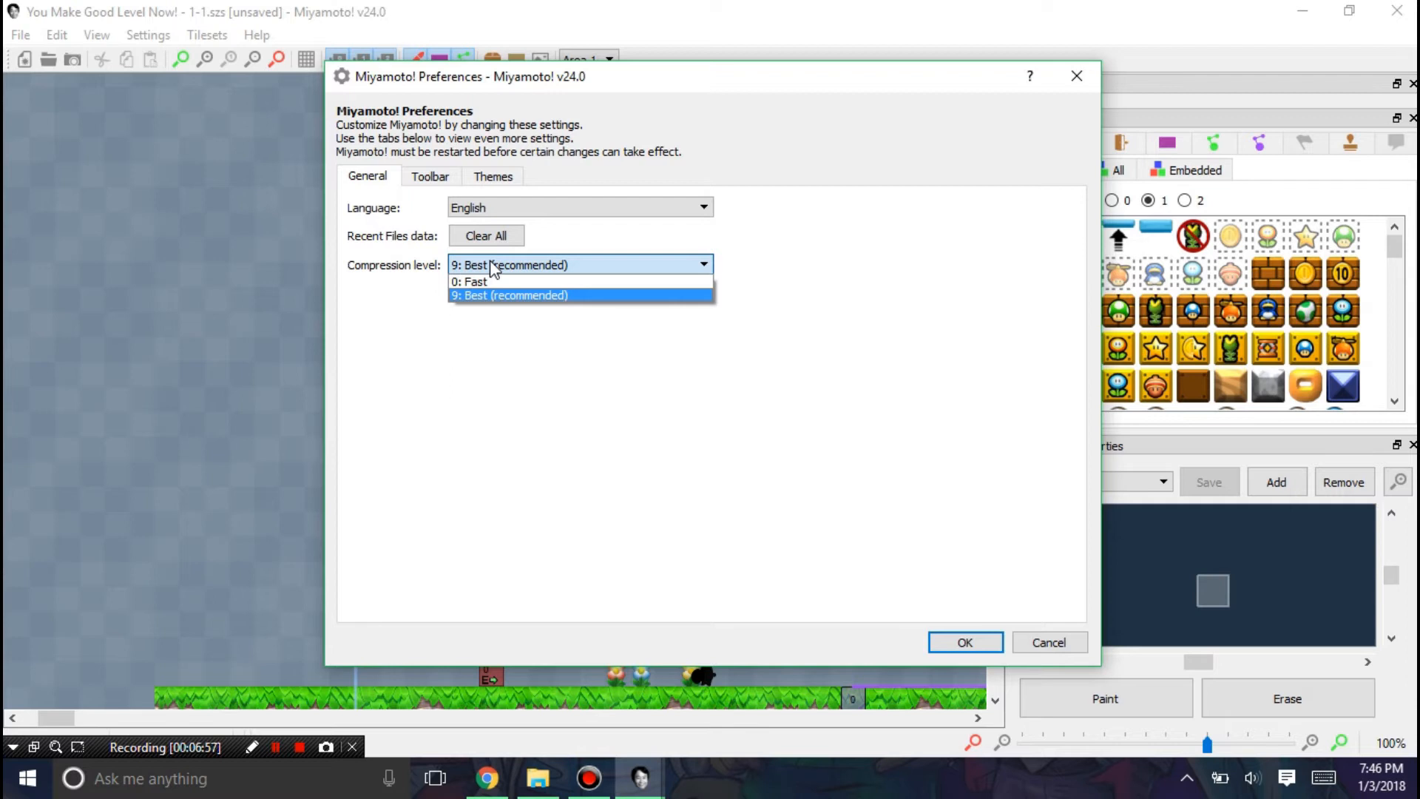
Step: Keep the best compression level and view the Toolbar and Themes preference pages
{"action": "left_click", "coordinate": [508, 295]}
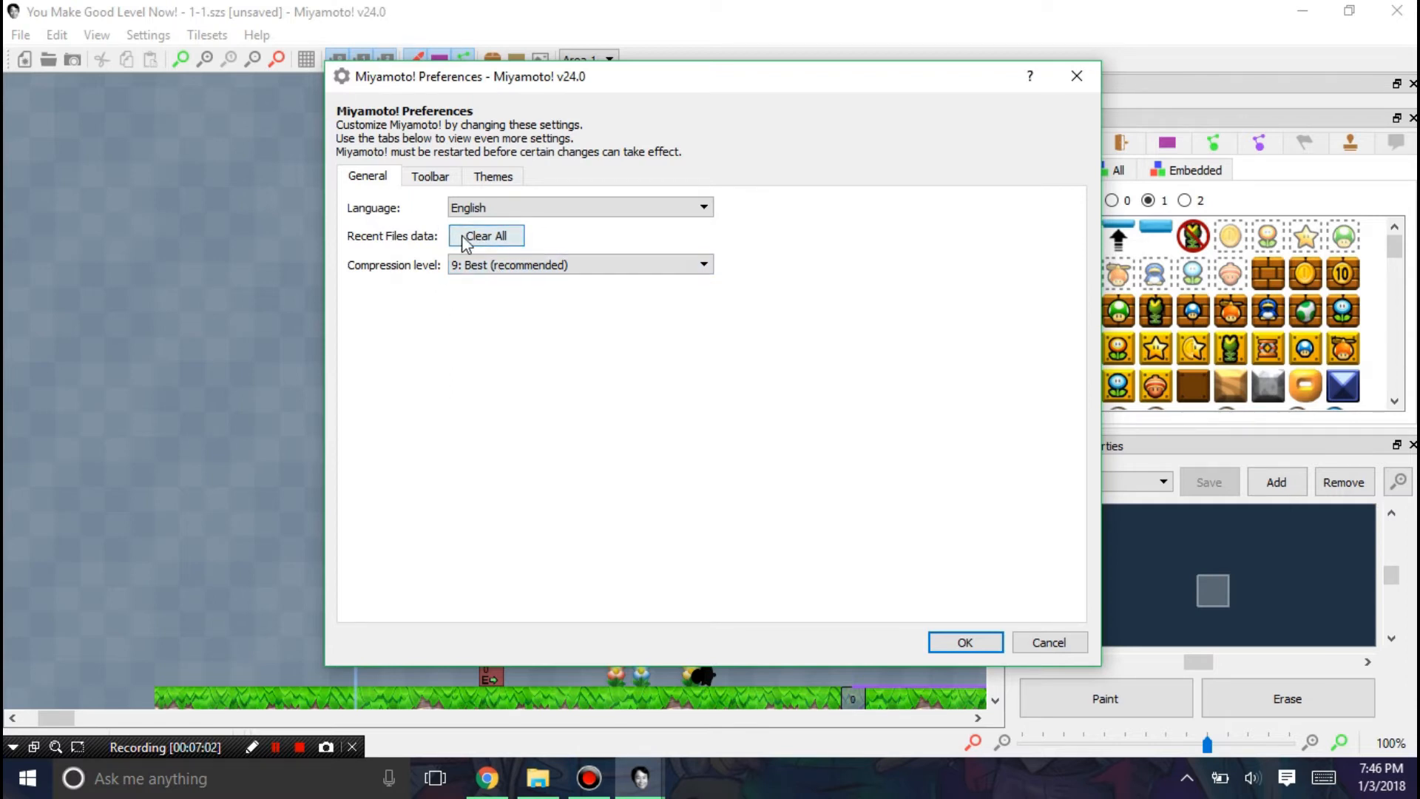
{"action": "left_click", "coordinate": [431, 176]}
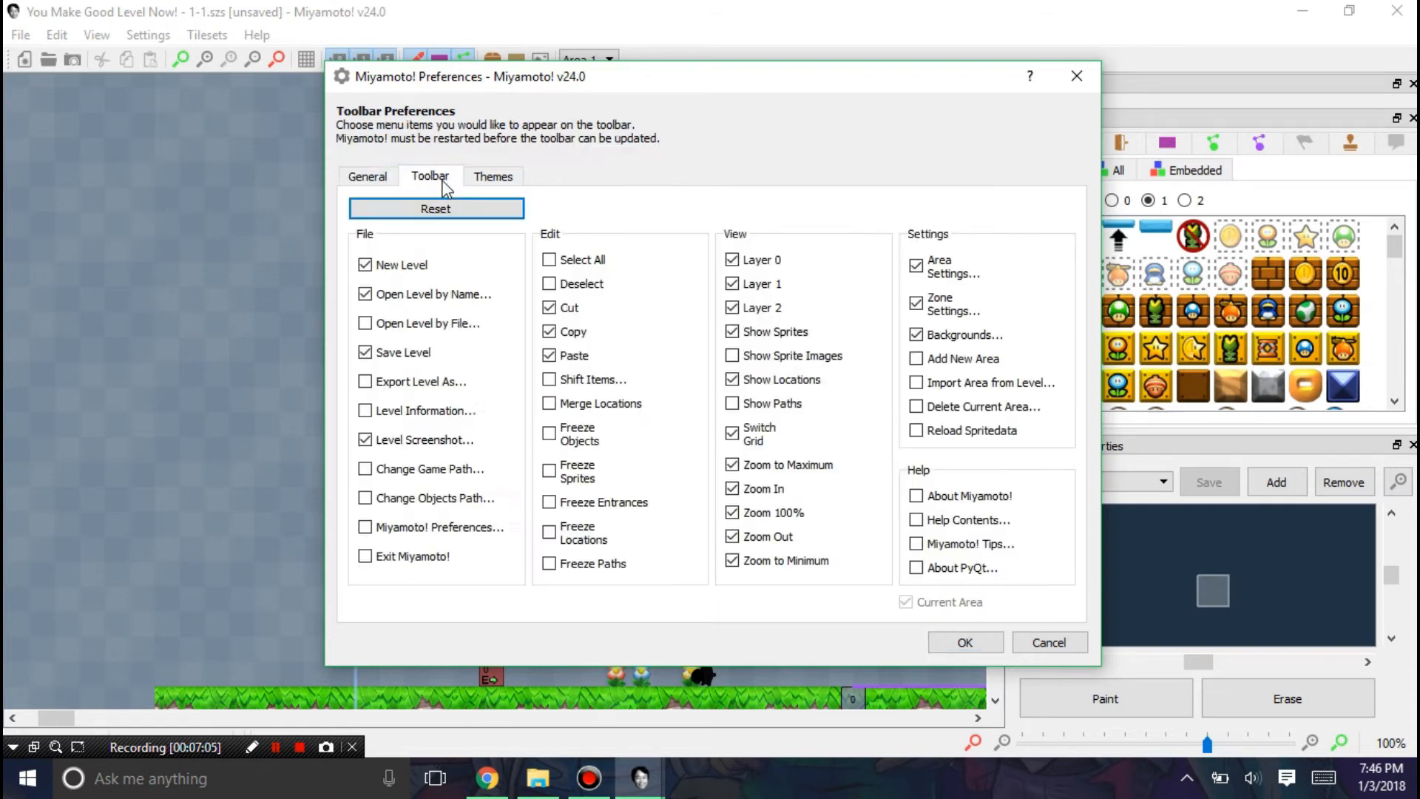
{"action": "left_click", "coordinate": [493, 176]}
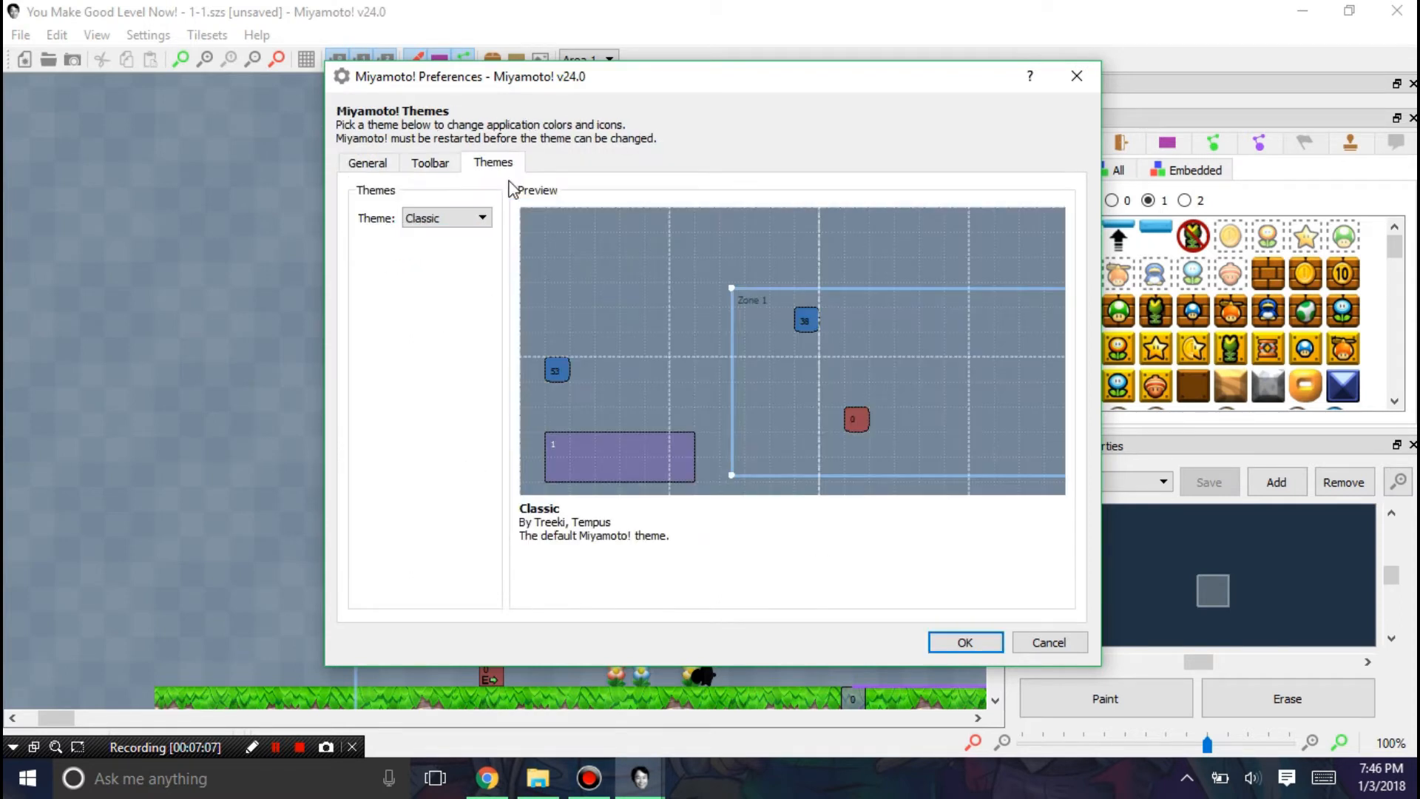
{"action": "left_click", "coordinate": [482, 216]}
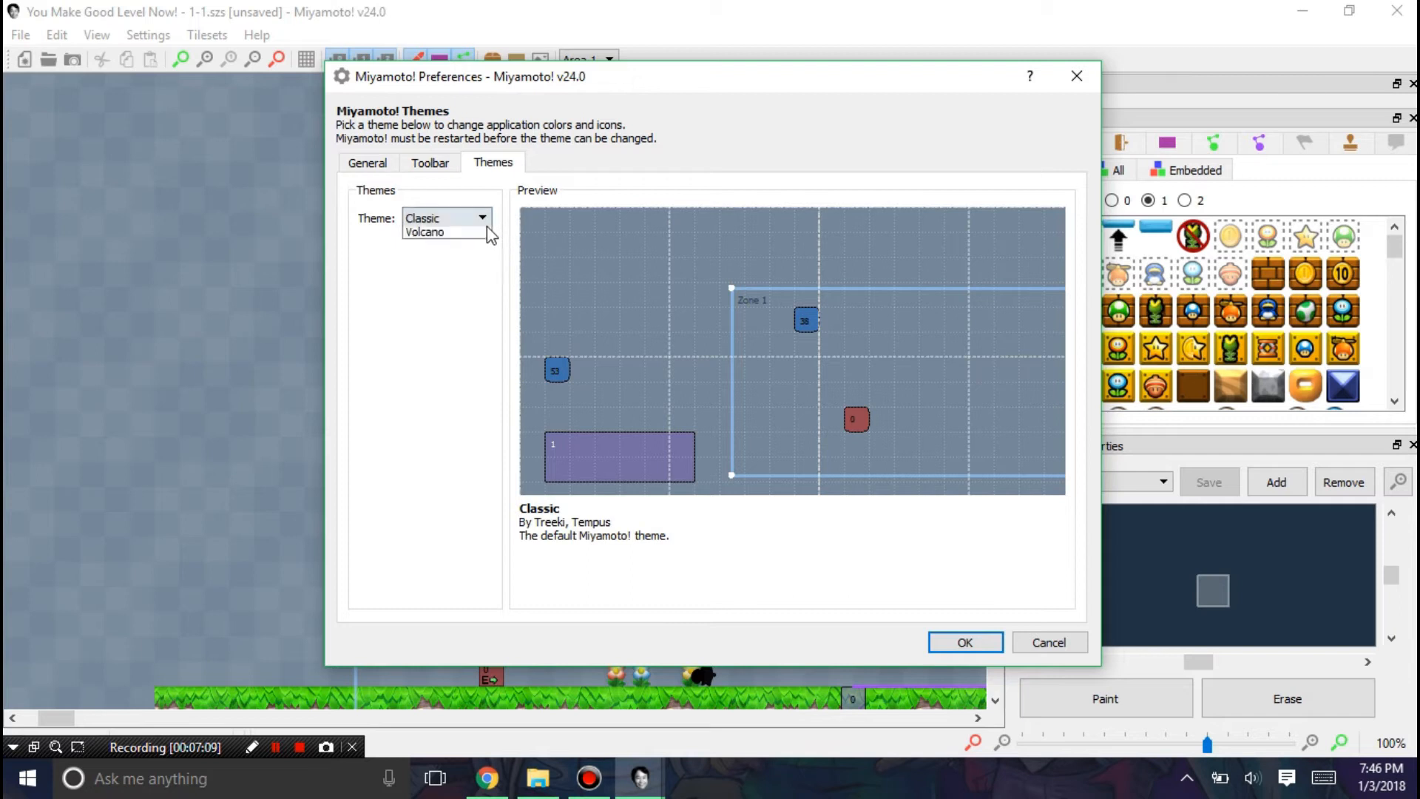
Step: Preview Volcano and Neon, choose the RVLutionRed theme and confirm with OK
{"action": "left_click", "coordinate": [428, 231]}
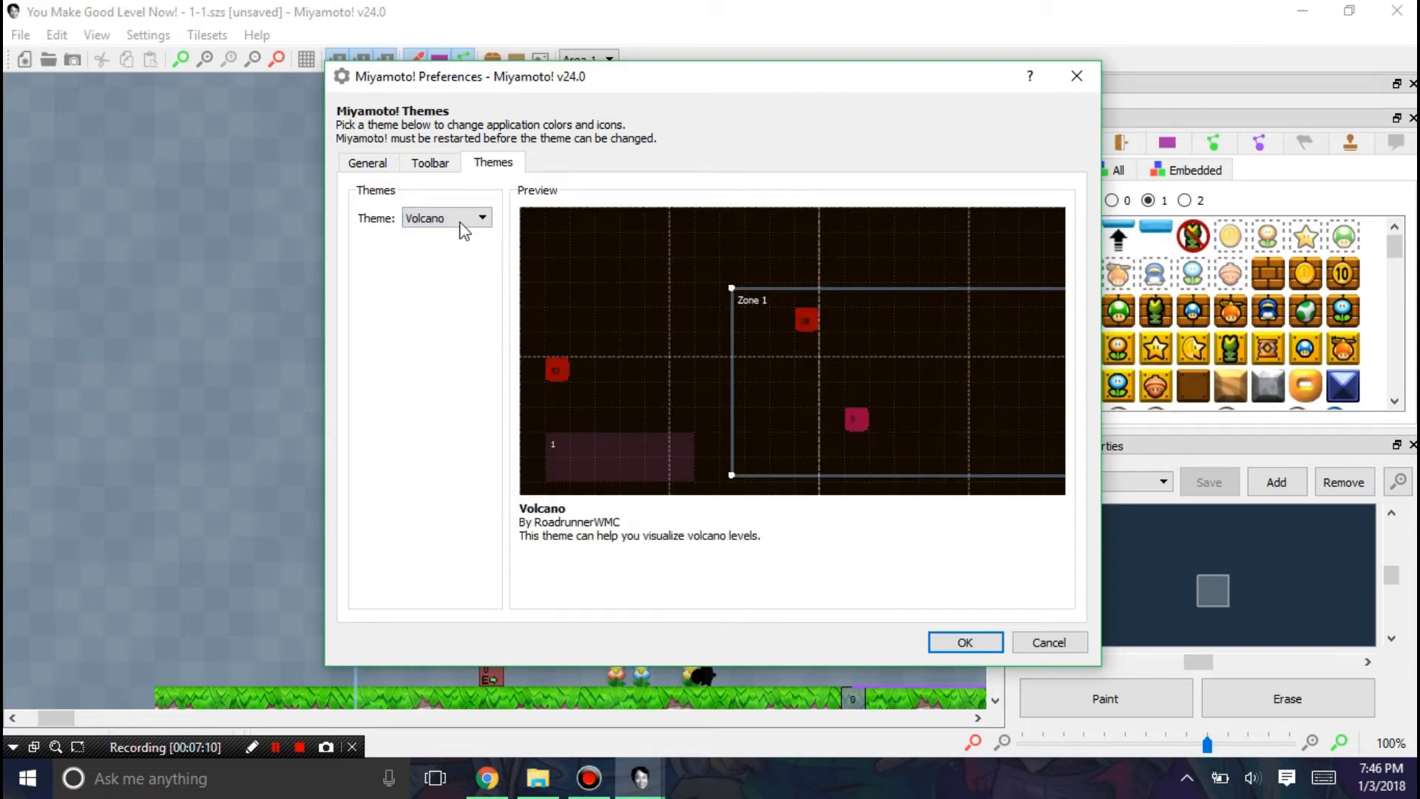
{"action": "left_click", "coordinate": [482, 216]}
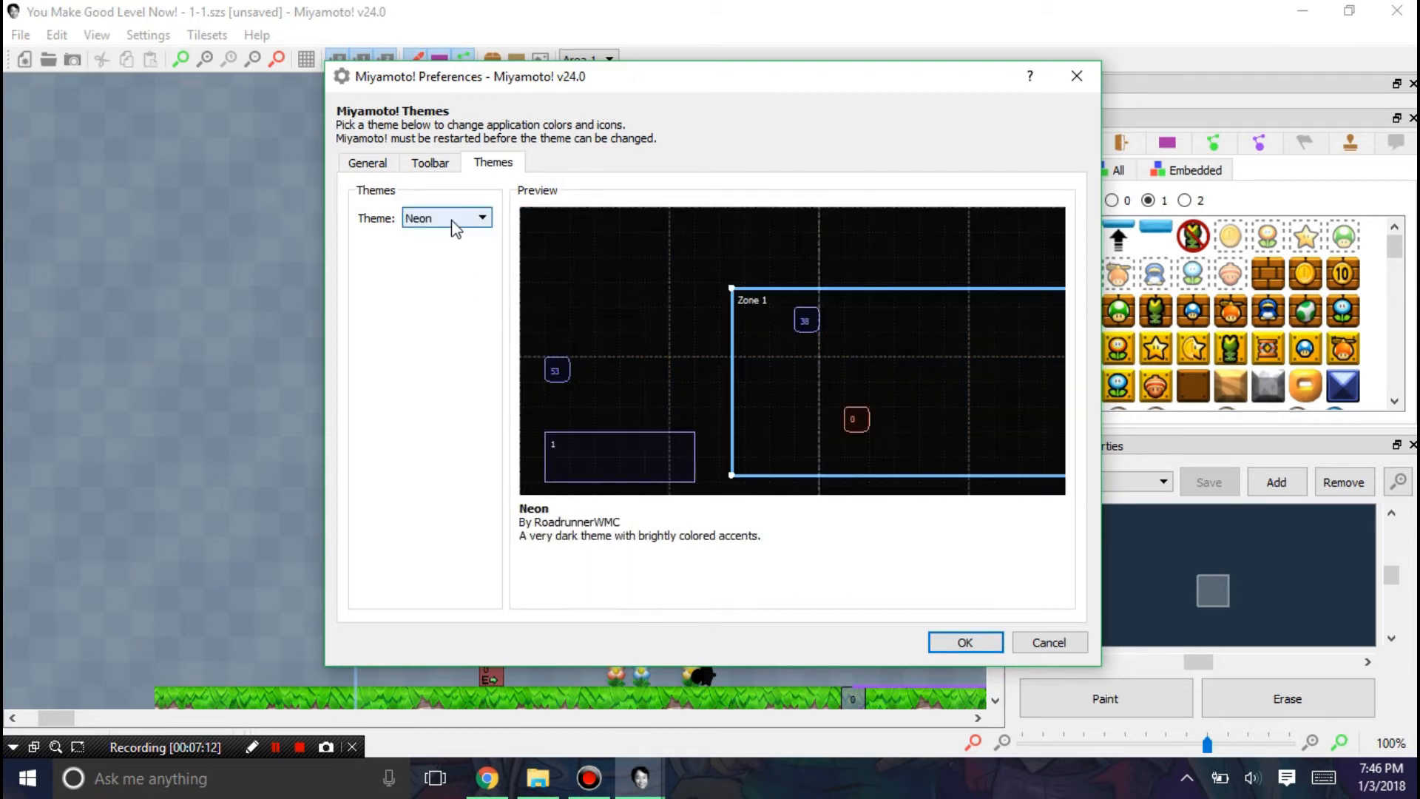
{"action": "left_click", "coordinate": [482, 216]}
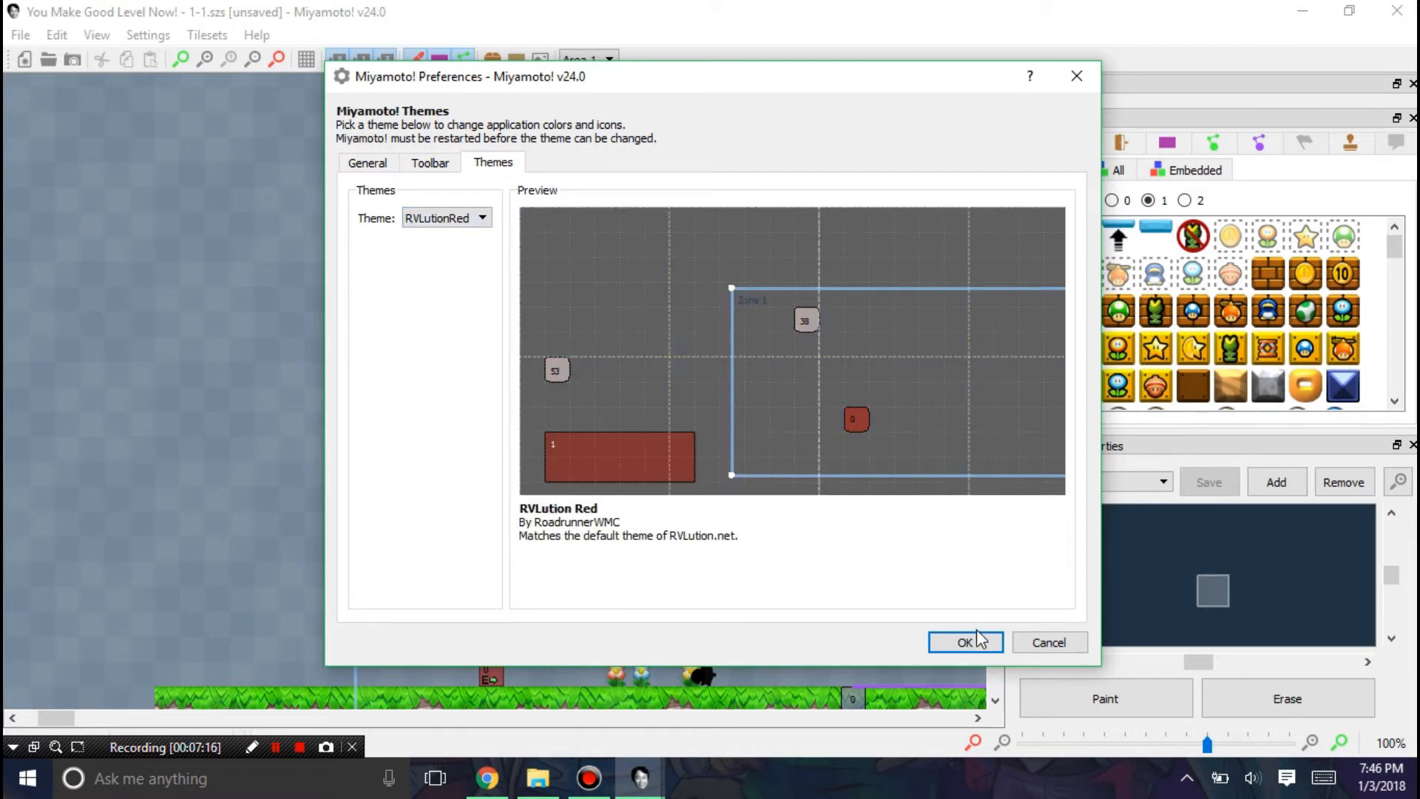
{"action": "left_click", "coordinate": [964, 642]}
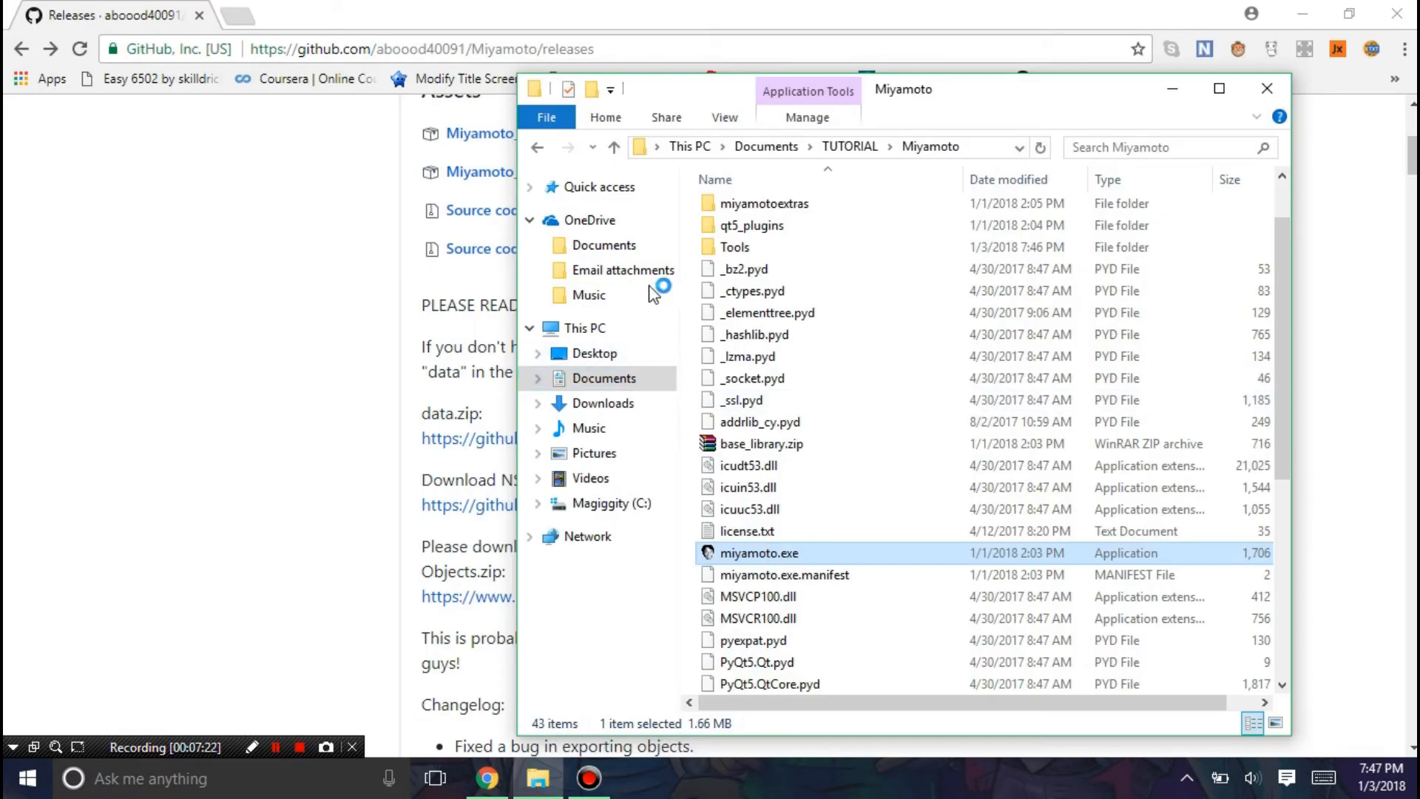
{"action": "mouse_move", "coordinate": [639, 286]}
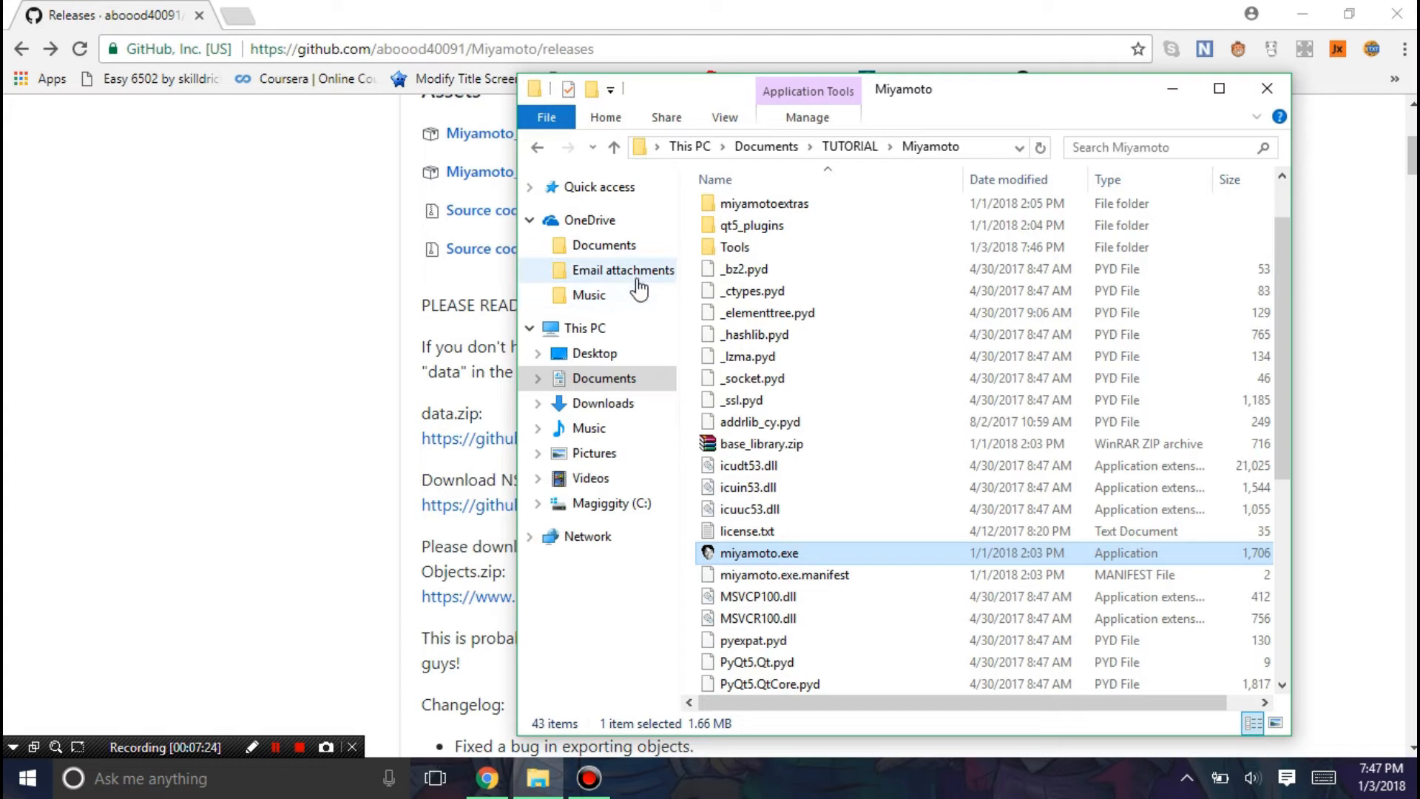
{"action": "mouse_move", "coordinate": [626, 268]}
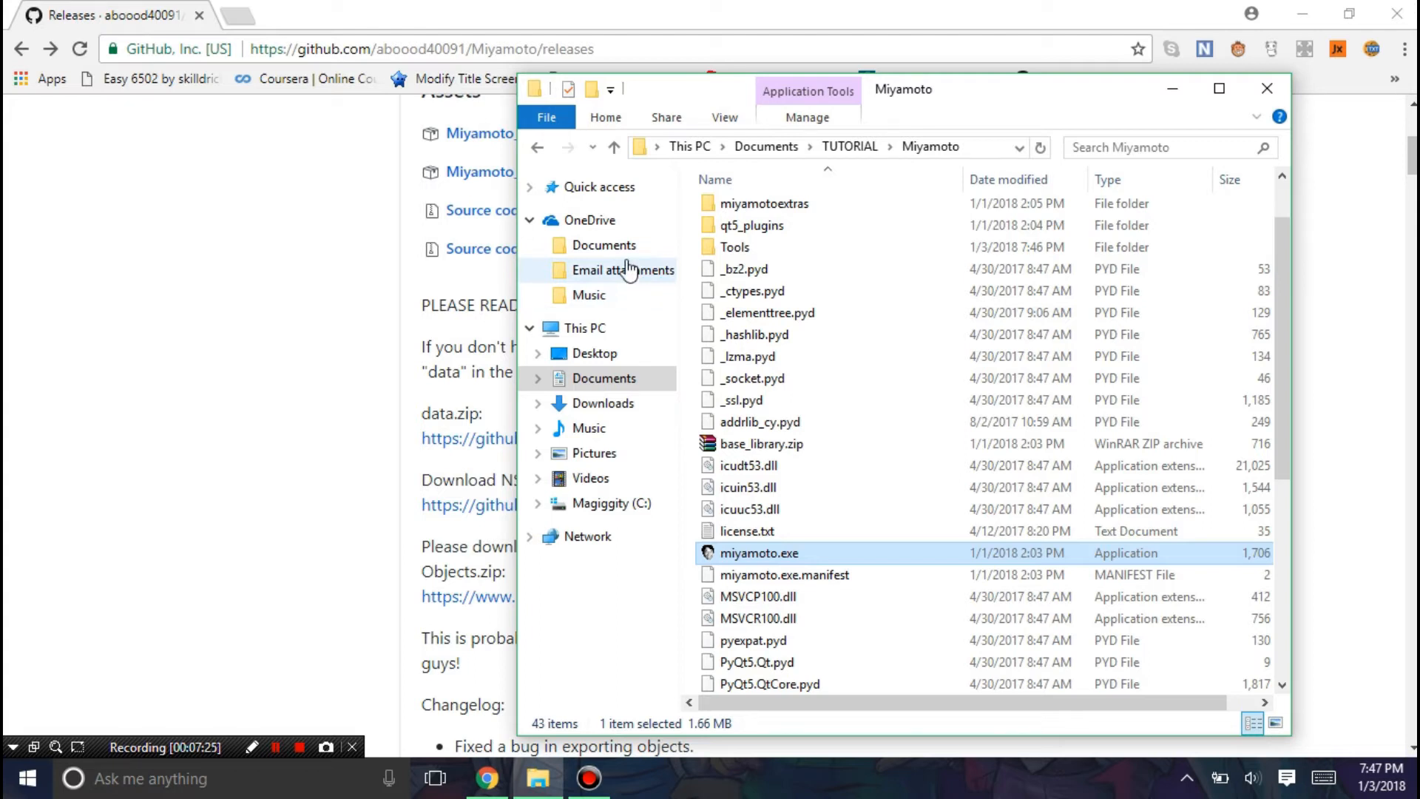
Step: Relaunch miyamoto.exe from Documents\TUTORIAL\Miyamoto and bring the editor forward
{"action": "double_click", "coordinate": [759, 553]}
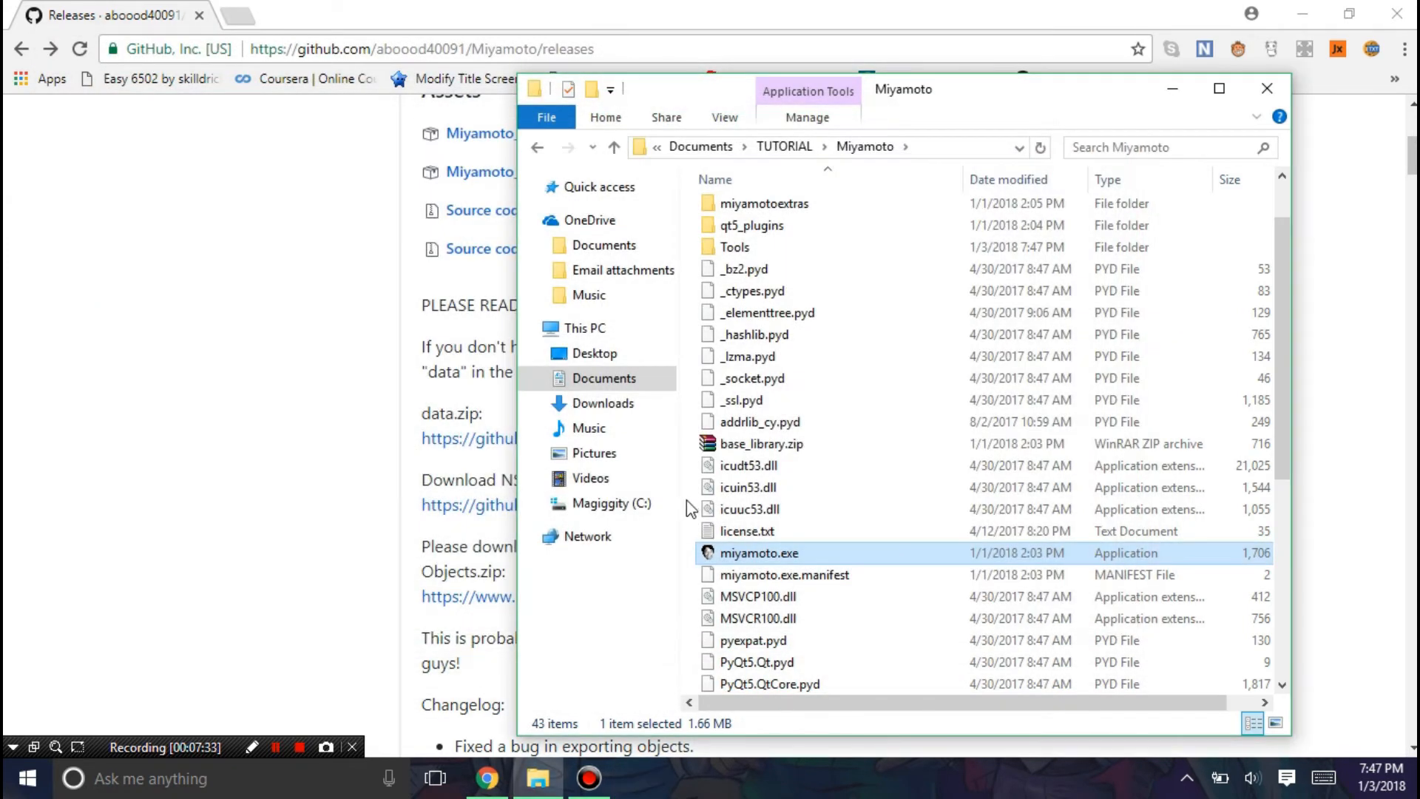
{"action": "left_click", "coordinate": [746, 531]}
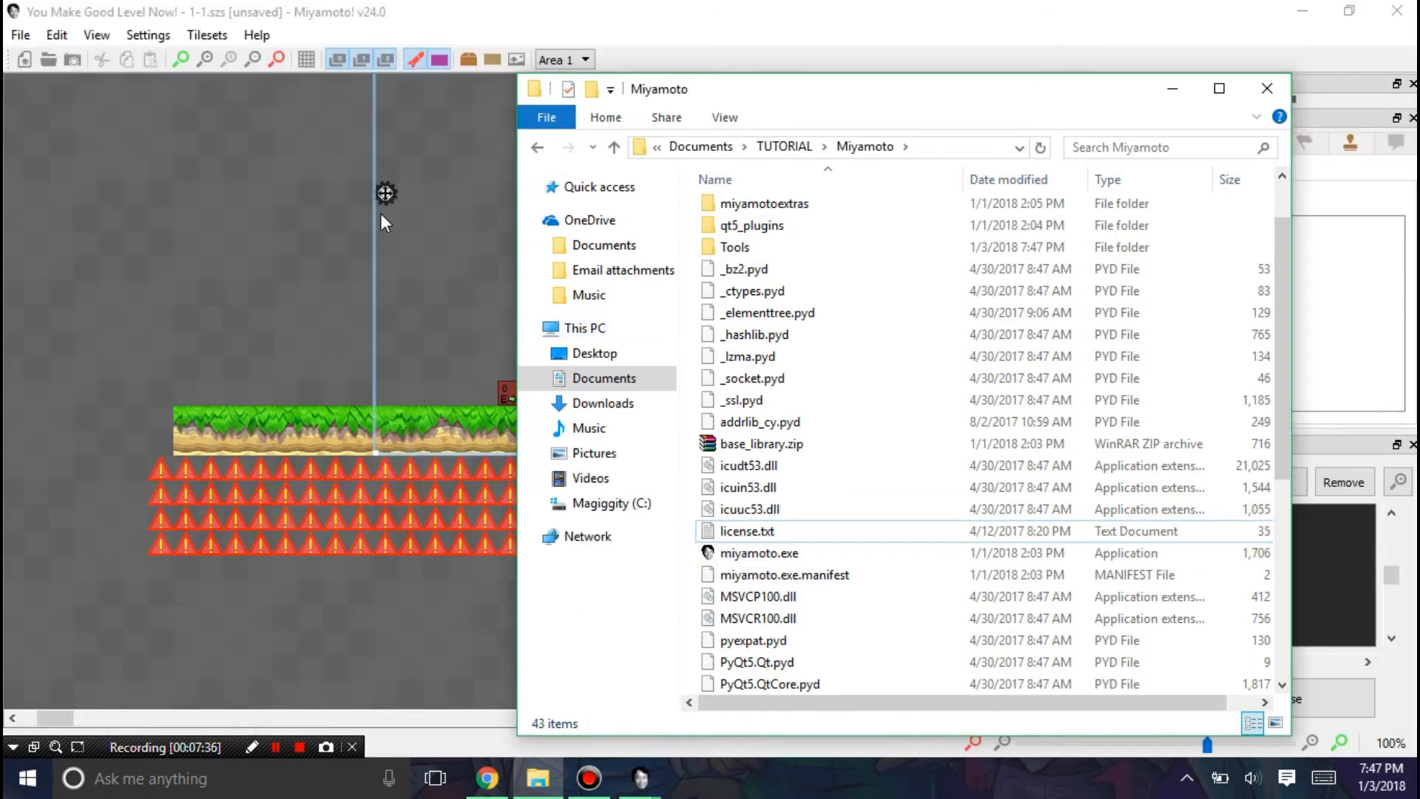
{"action": "left_click", "coordinate": [1265, 88]}
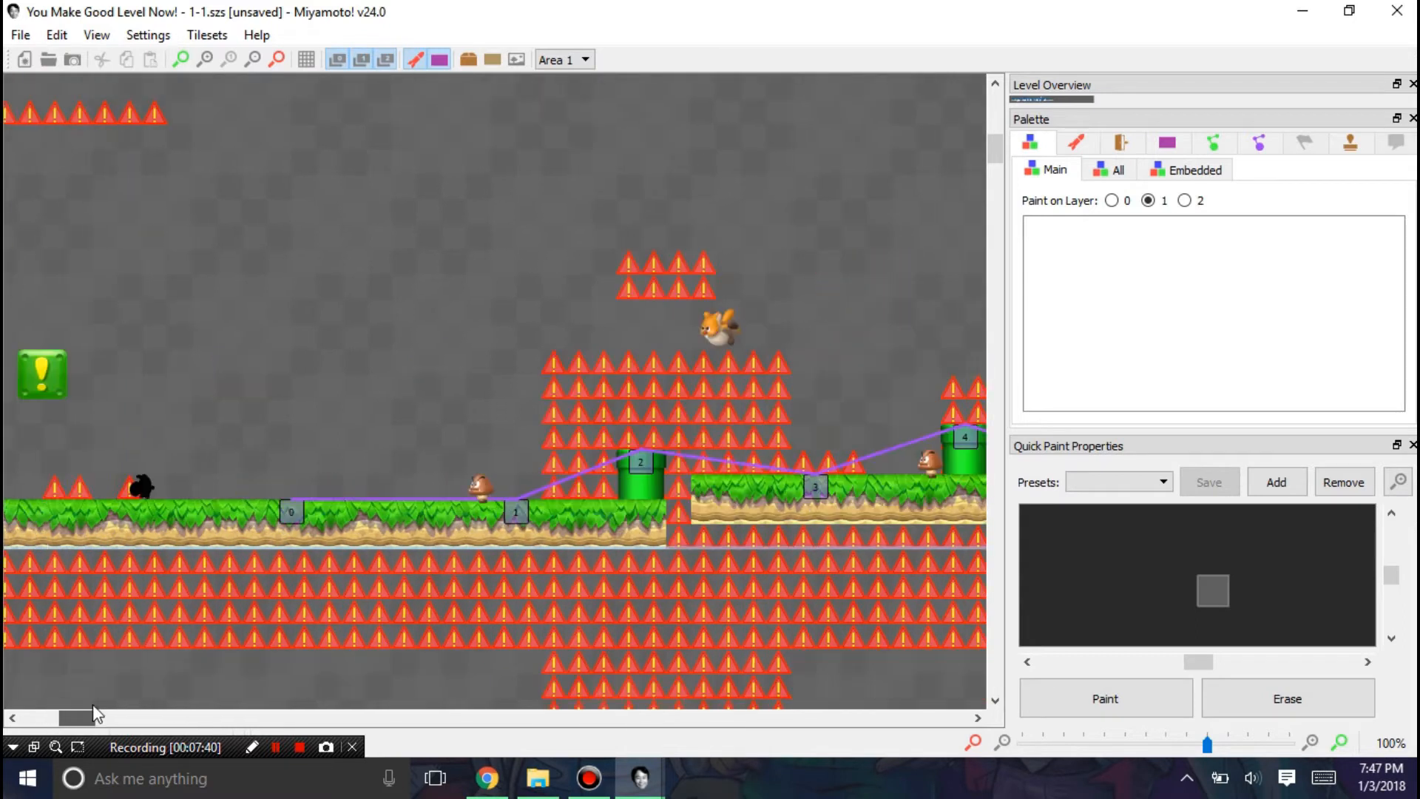
Step: Scroll along level 1-1 to view it under the new grey theme
{"action": "left_click_drag", "start_coordinate": [77, 719], "coordinate": [103, 719]}
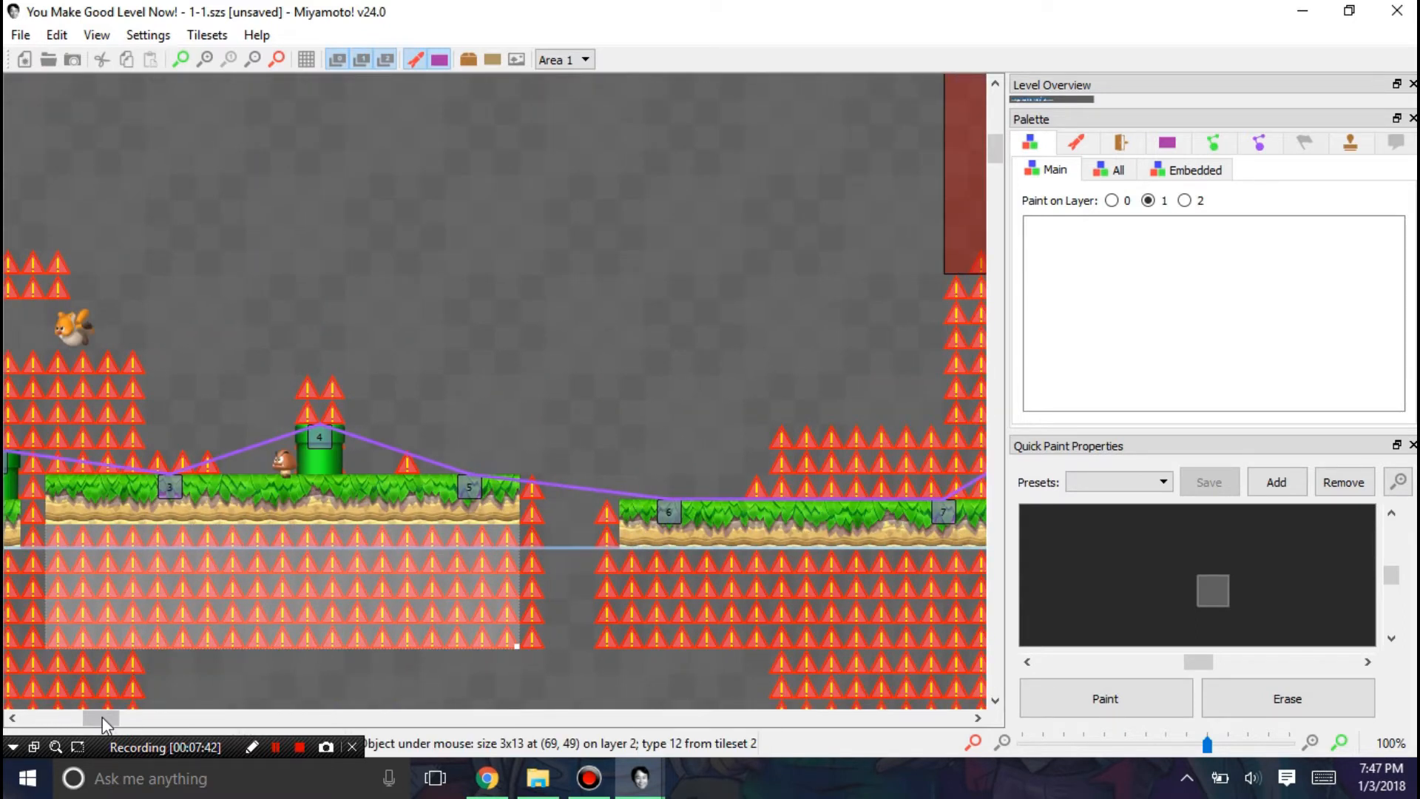
{"action": "left_click_drag", "start_coordinate": [98, 718], "coordinate": [131, 718]}
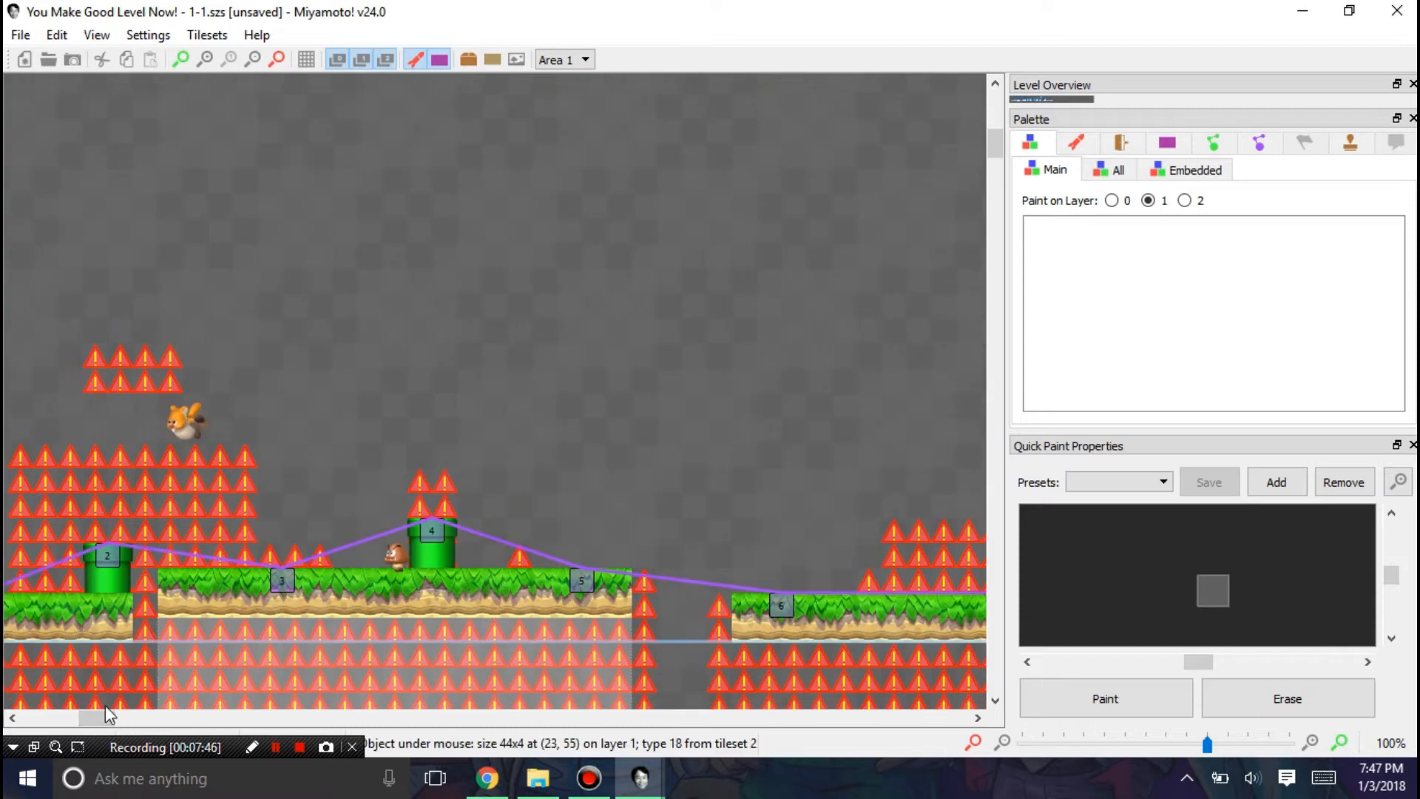
{"action": "left_click", "coordinate": [1116, 169]}
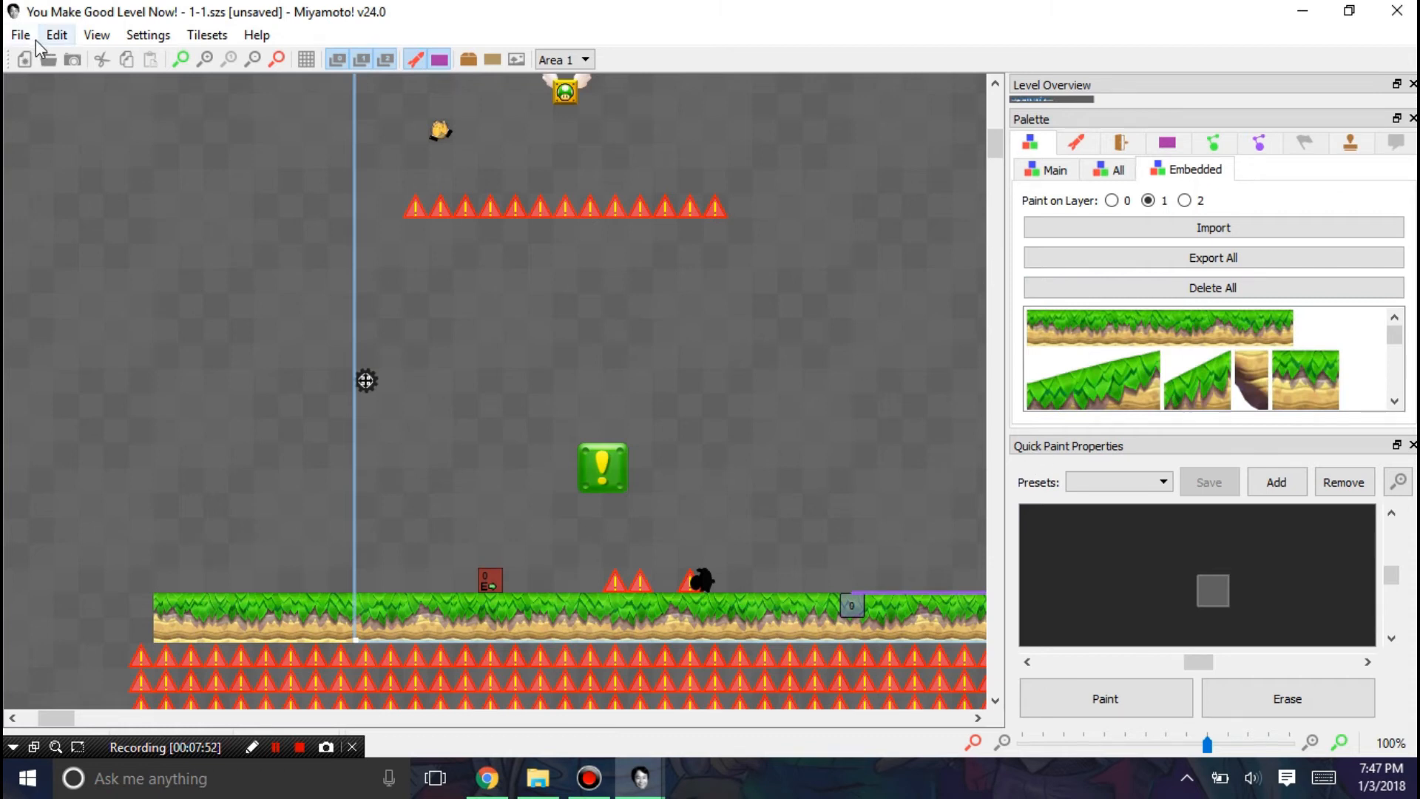
Step: Change the colour theme in Preferences and acknowledge the restart notice
{"action": "left_click", "coordinate": [21, 34]}
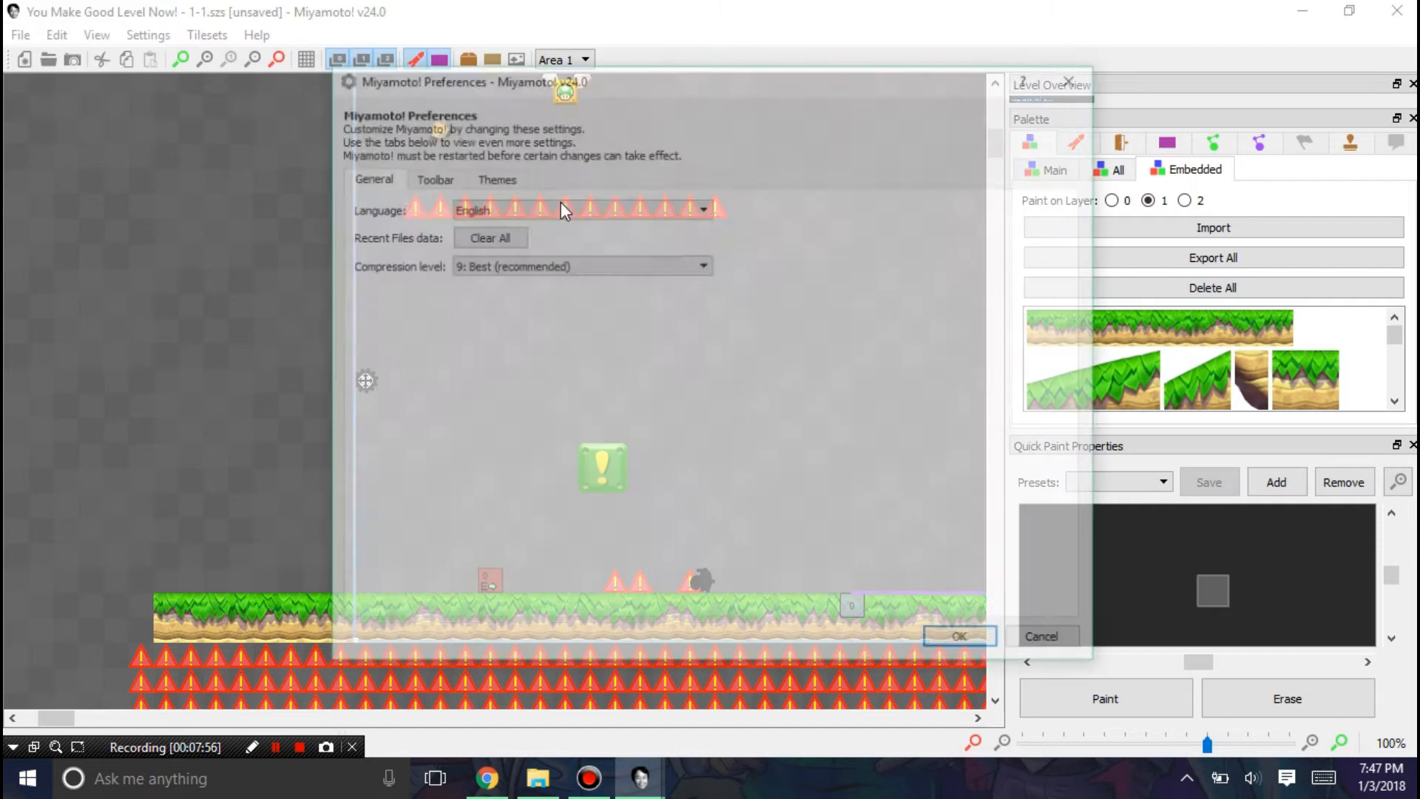
{"action": "left_click", "coordinate": [497, 179]}
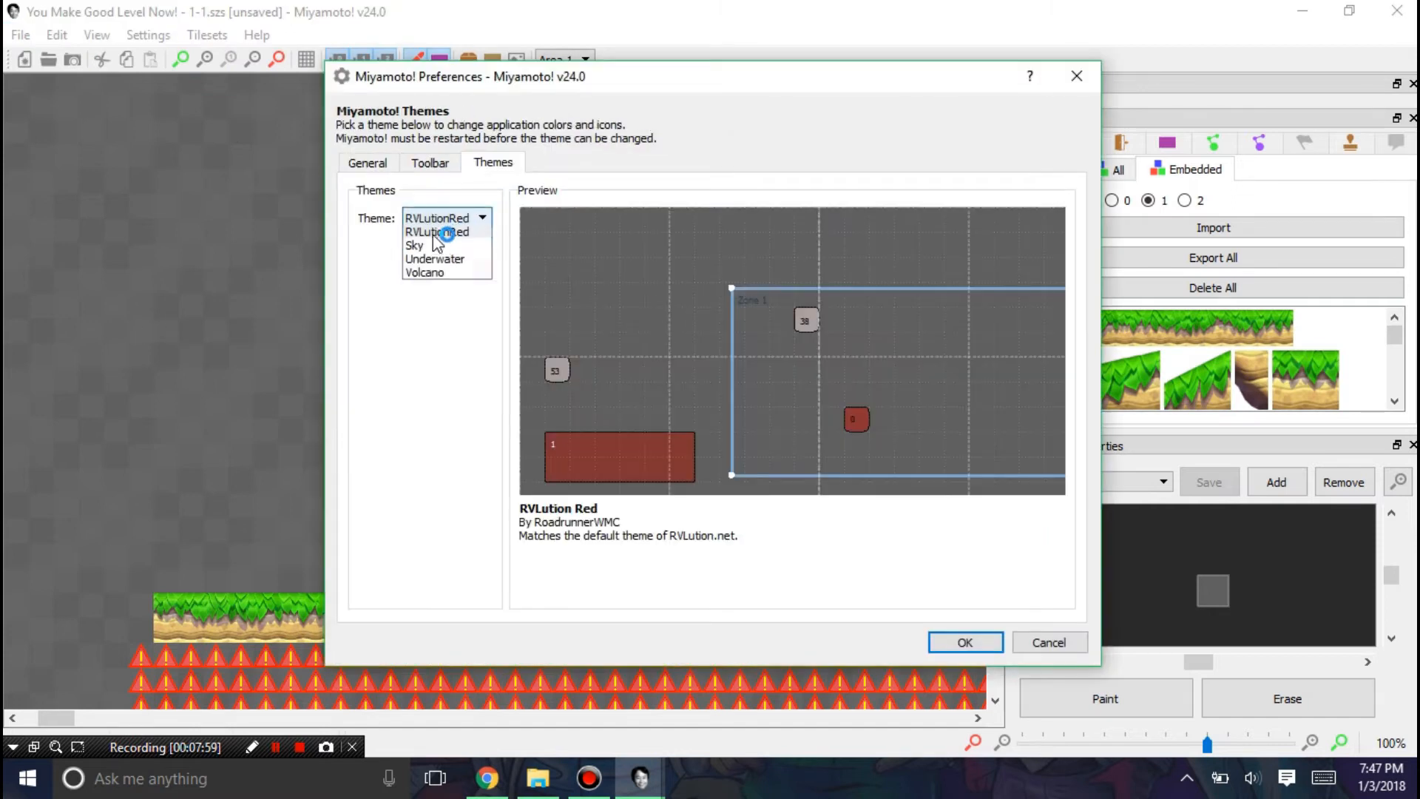
{"action": "left_click", "coordinate": [965, 642]}
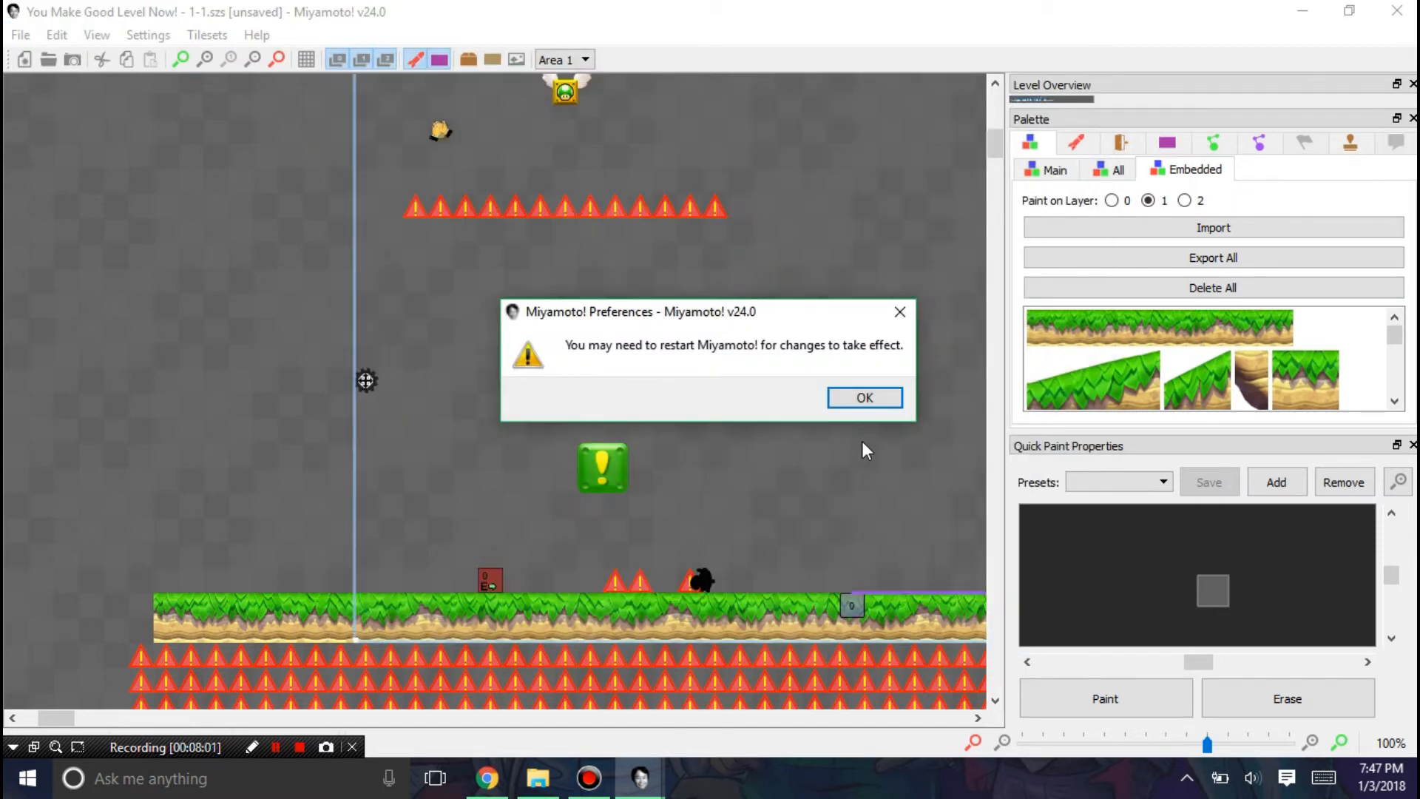
{"action": "left_click", "coordinate": [864, 397]}
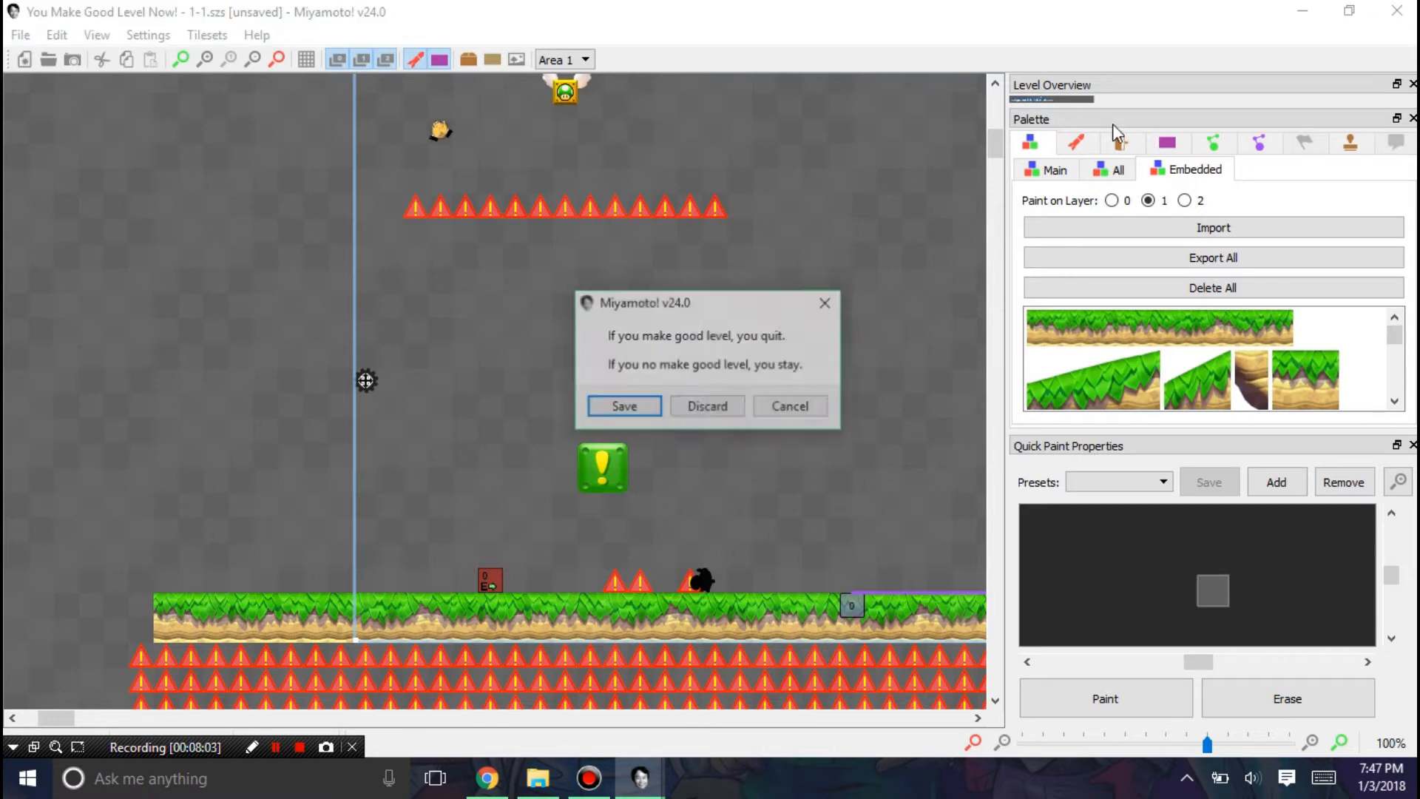
Step: Quit Miyamoto discarding level changes and relaunch it from its folder
{"action": "left_click", "coordinate": [625, 405]}
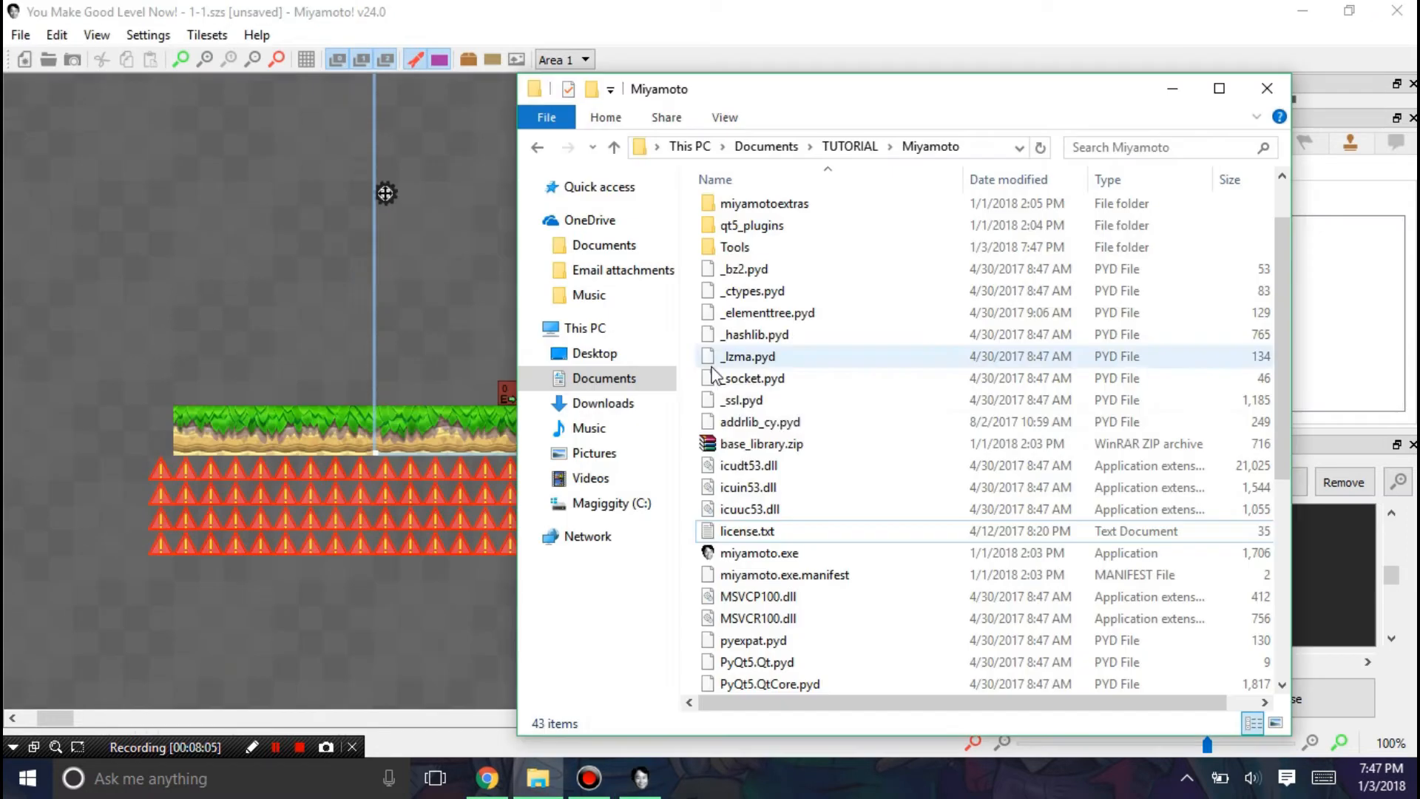
{"action": "left_click", "coordinate": [1265, 89]}
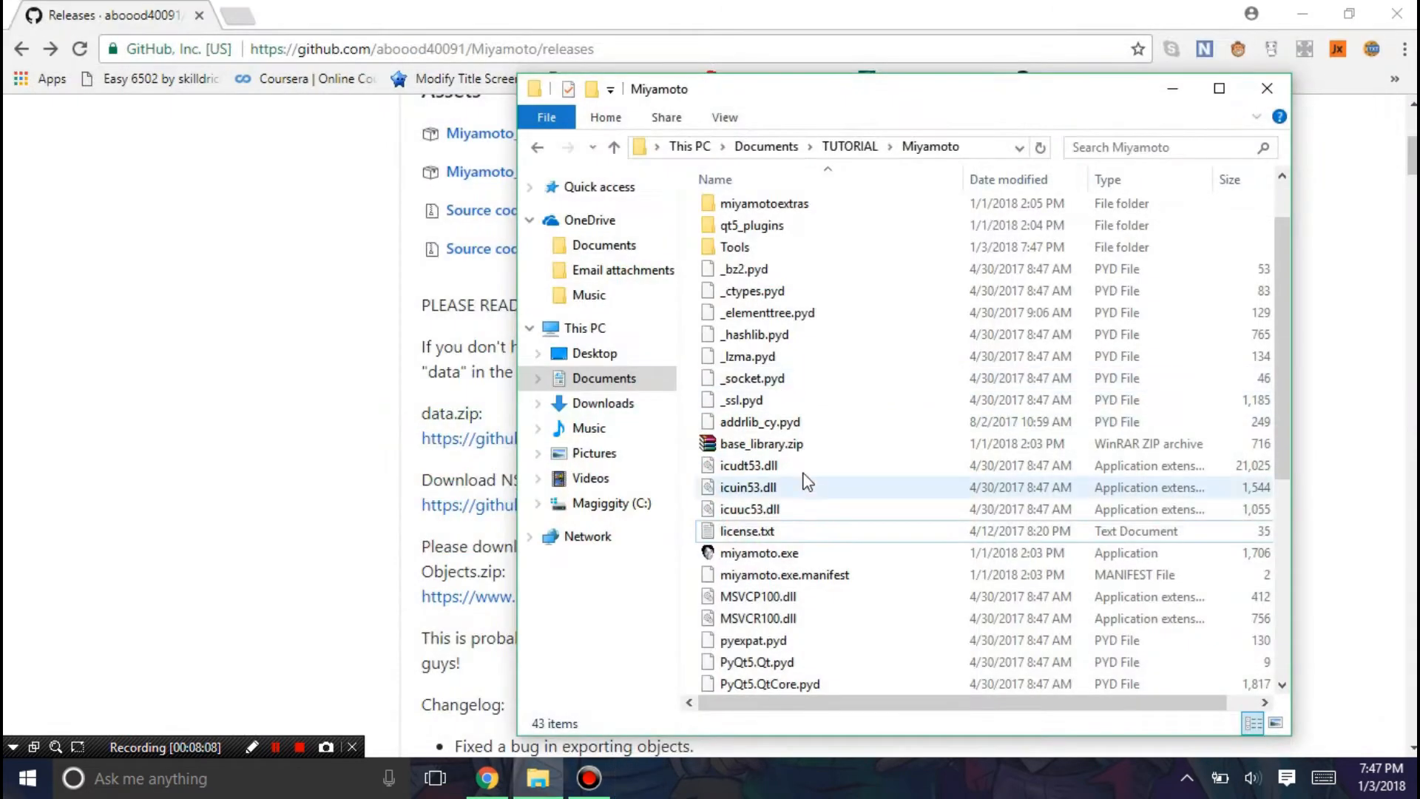
{"action": "left_click", "coordinate": [760, 554]}
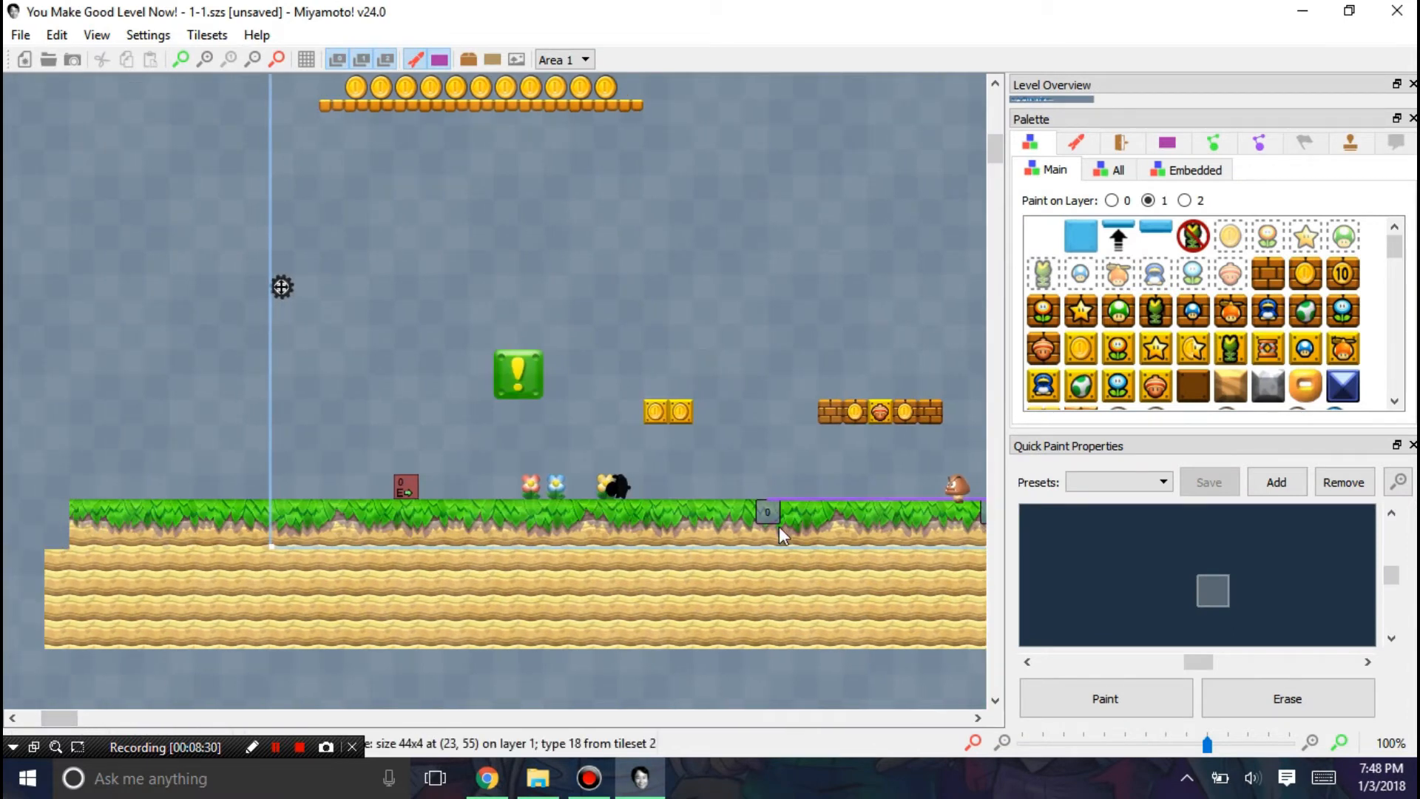
Step: Reopen level 1-1 and show the area's Nabbit path nodes in the palette
{"action": "left_click", "coordinate": [1259, 143]}
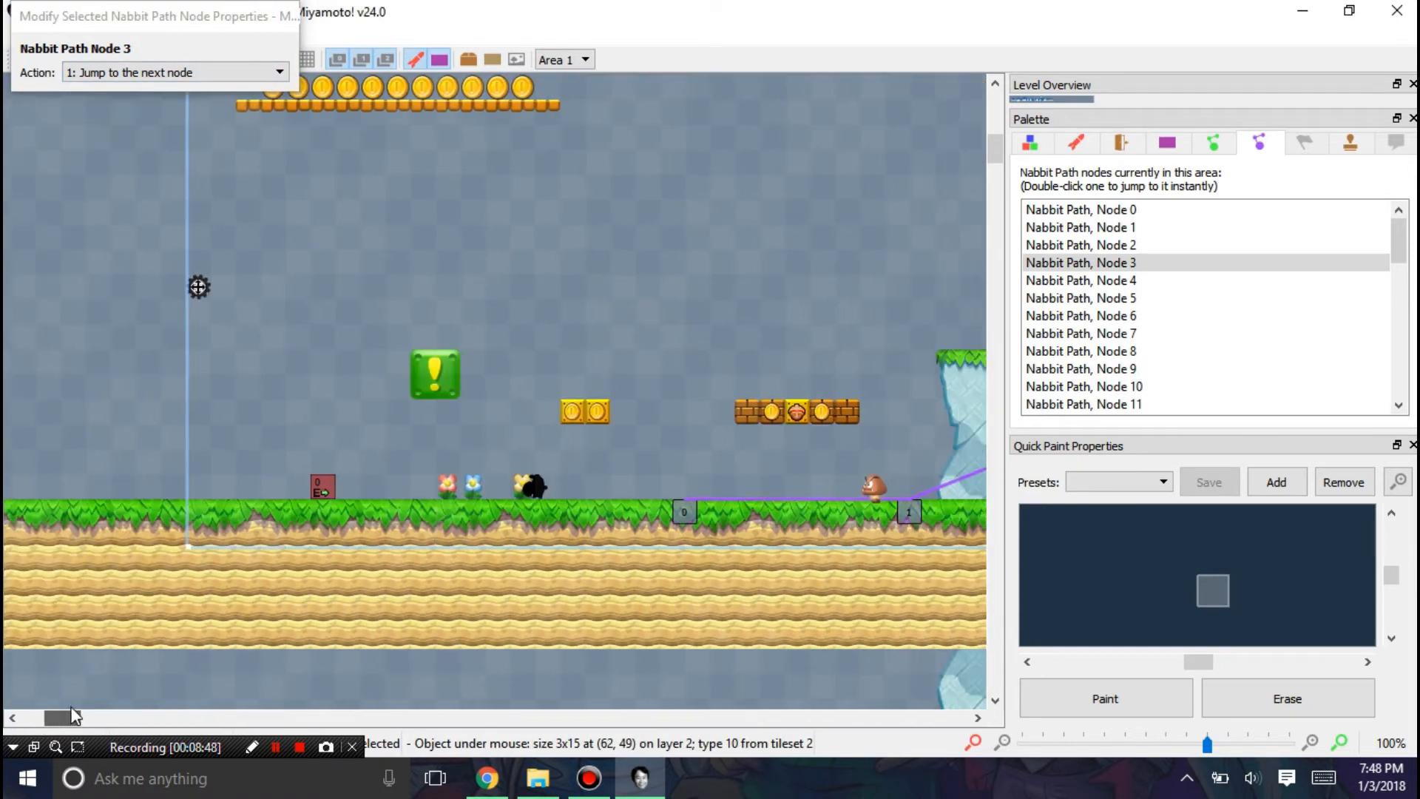
{"action": "left_click", "coordinate": [533, 490]}
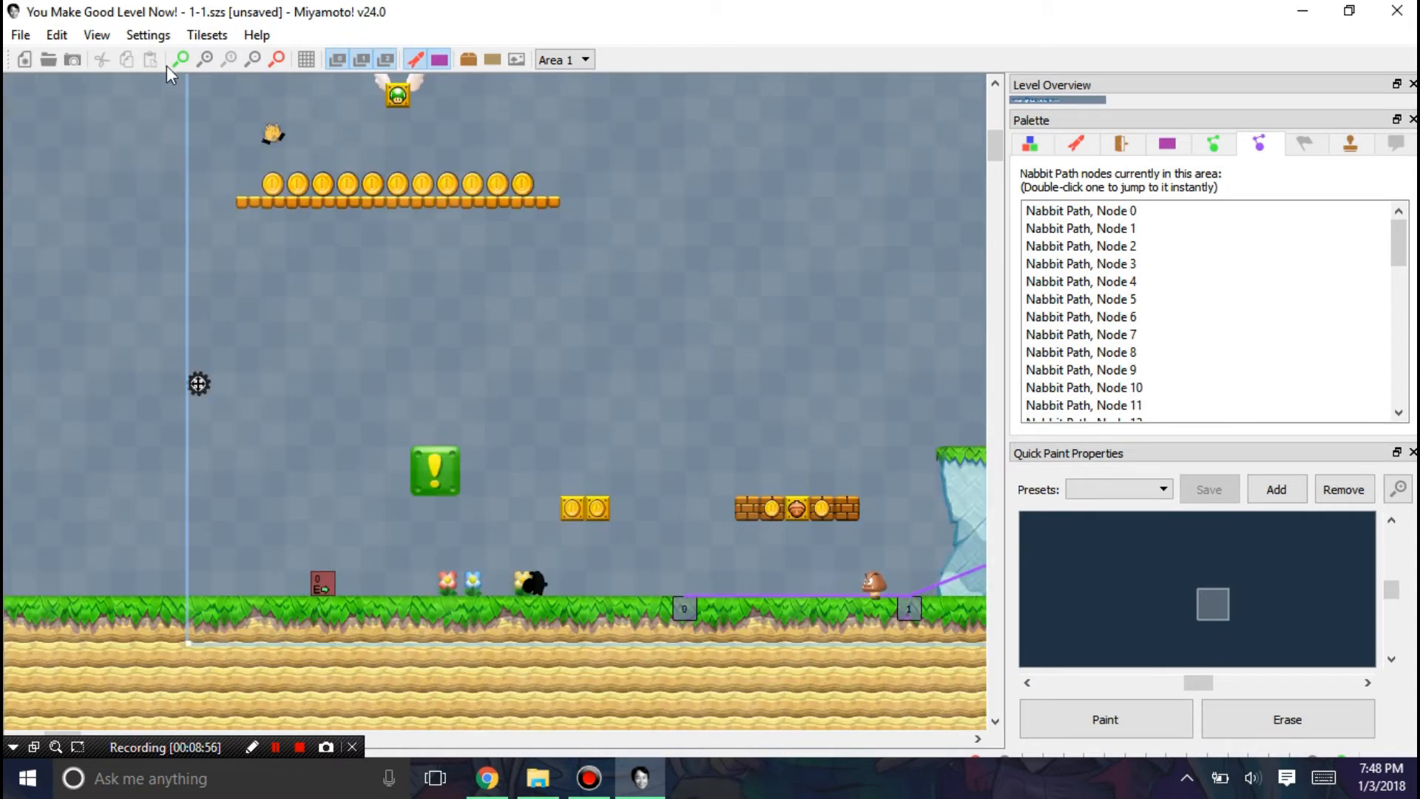
{"action": "left_click", "coordinate": [148, 36]}
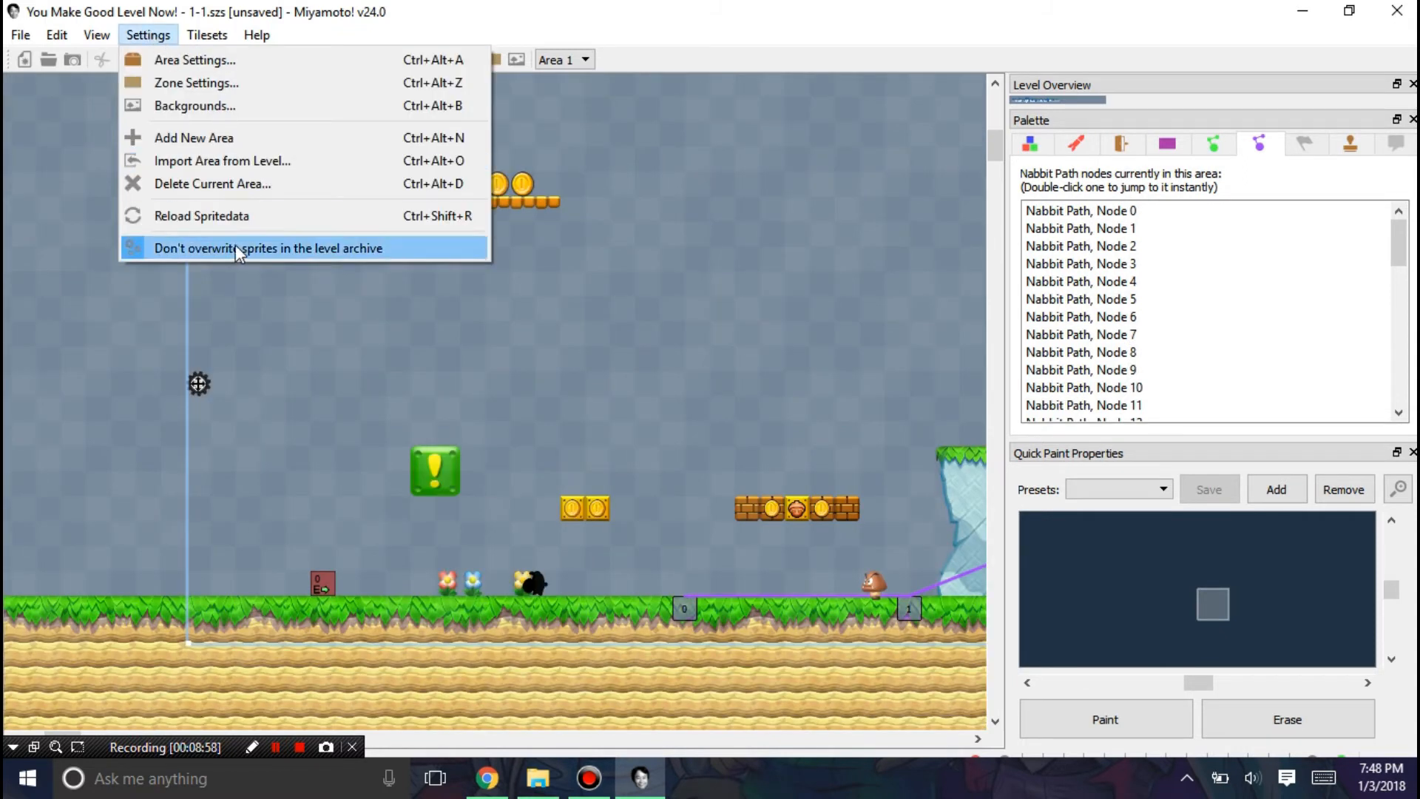
{"action": "mouse_move", "coordinate": [402, 258]}
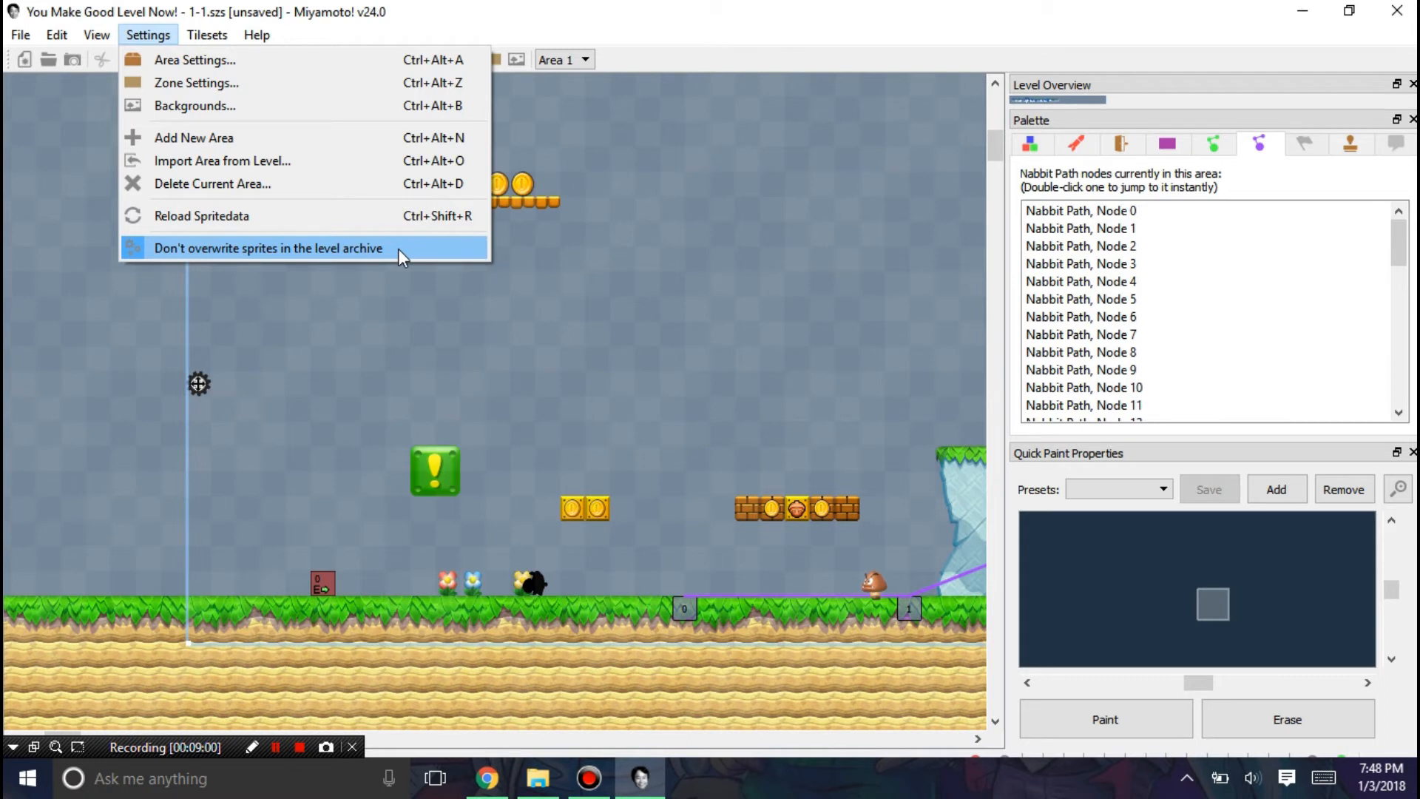
{"action": "mouse_move", "coordinate": [531, 349]}
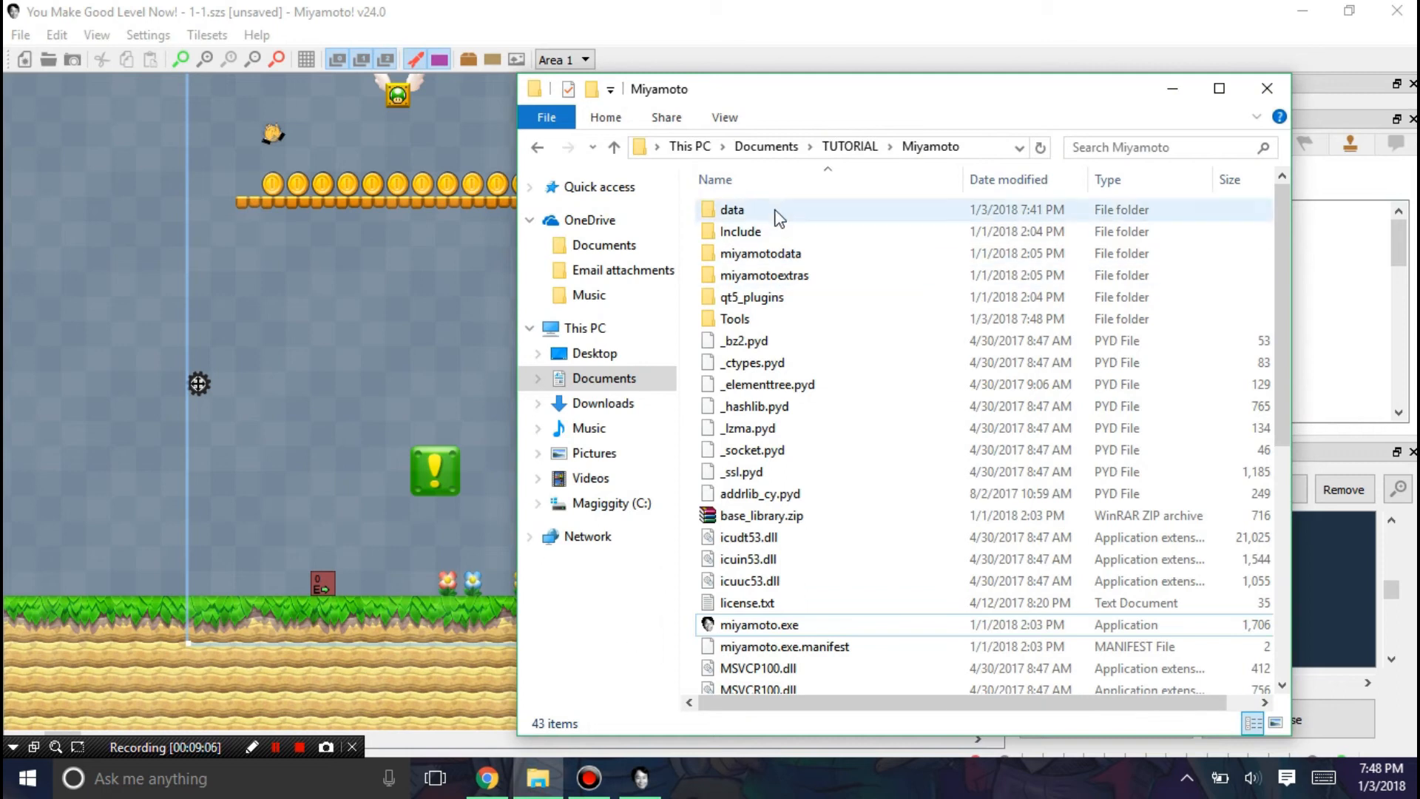
{"action": "double_click", "coordinate": [734, 210]}
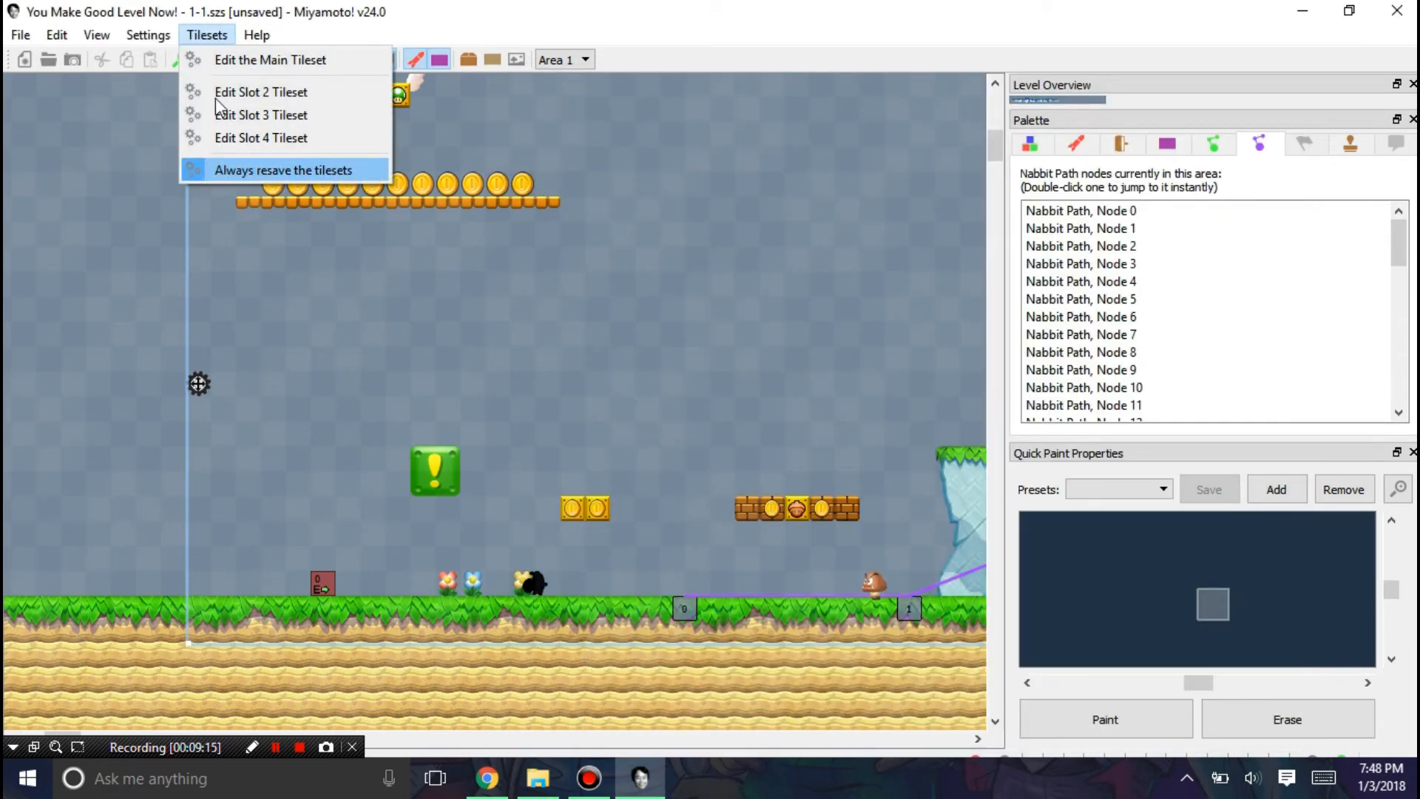
{"action": "left_click", "coordinate": [148, 35]}
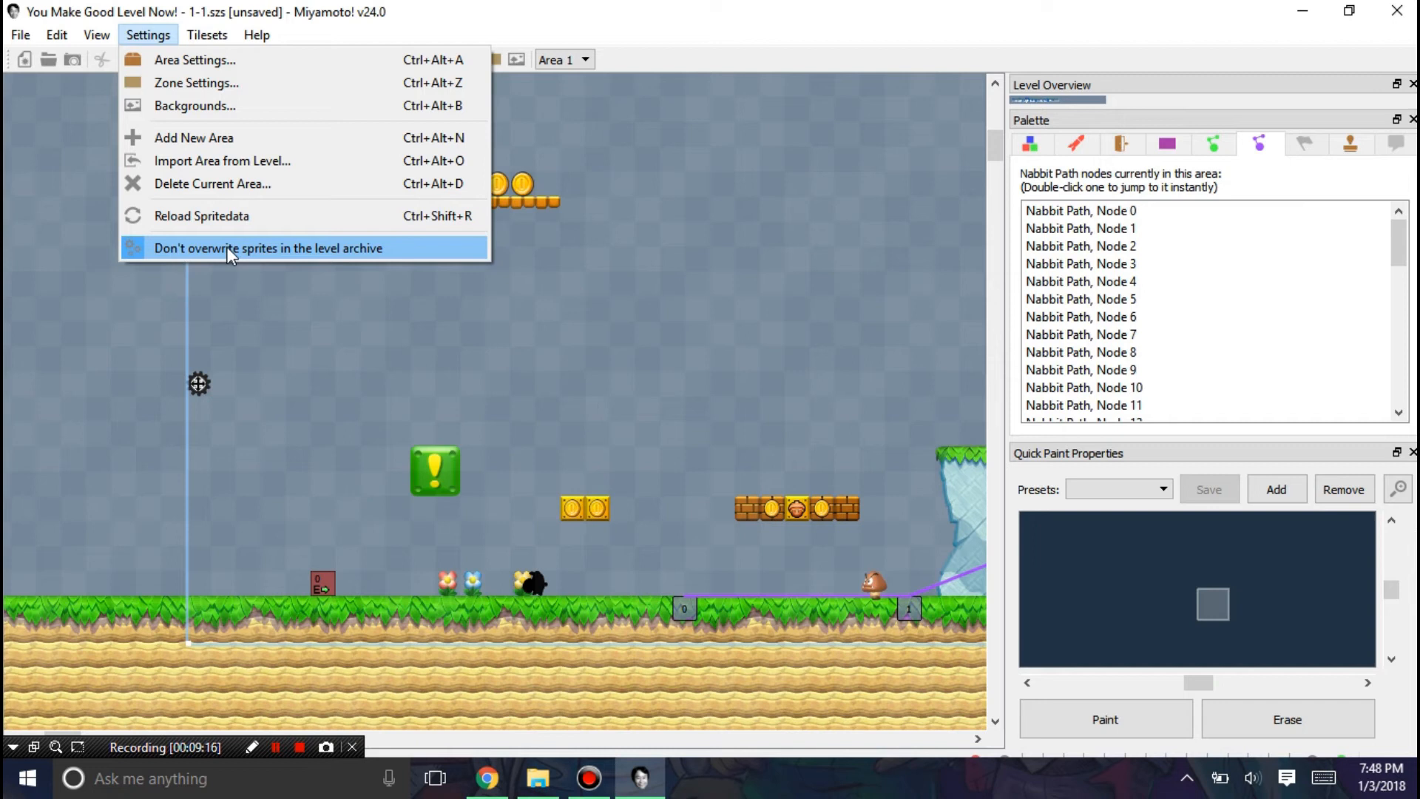
{"action": "mouse_move", "coordinate": [557, 787]}
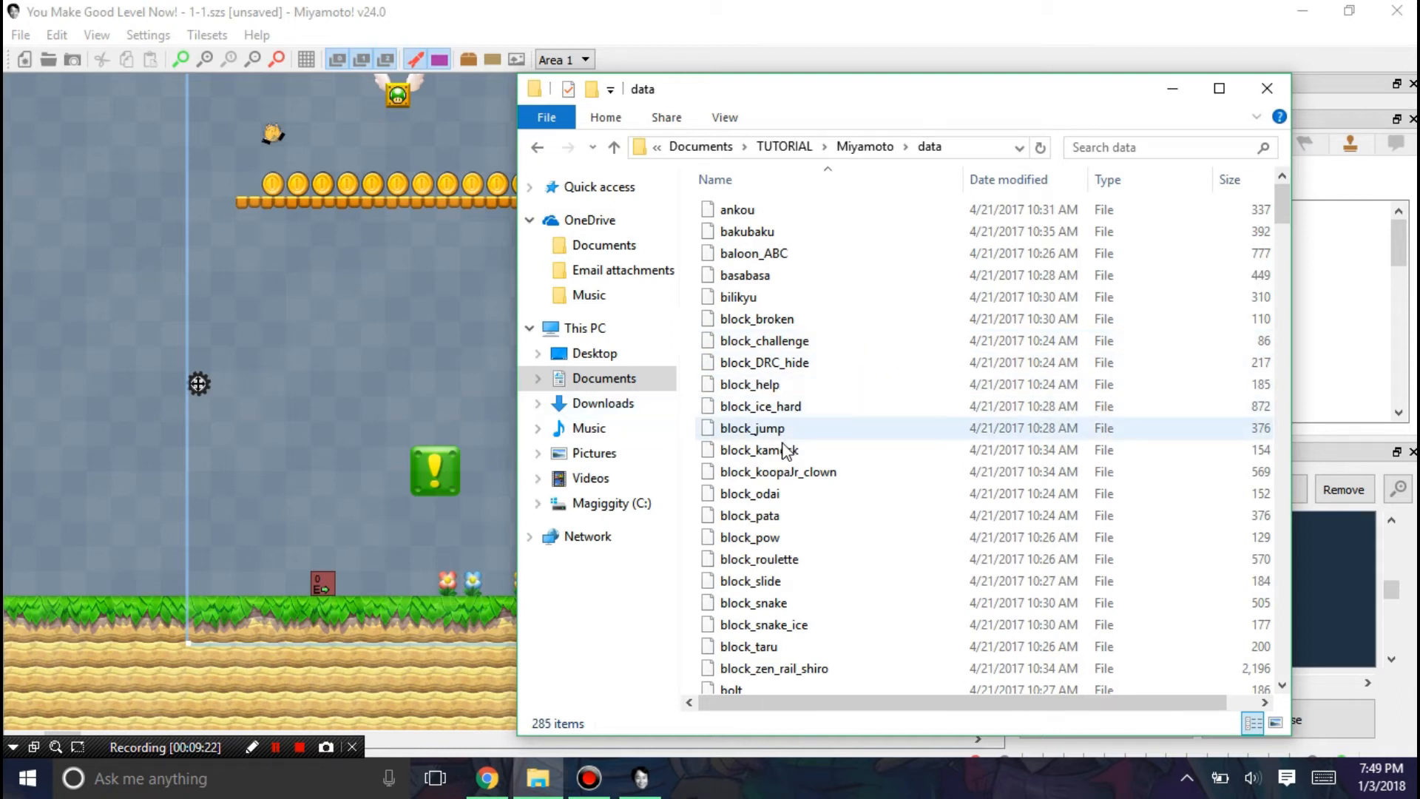
{"action": "scroll", "scroll_direction": "down", "scroll_amount": 3}
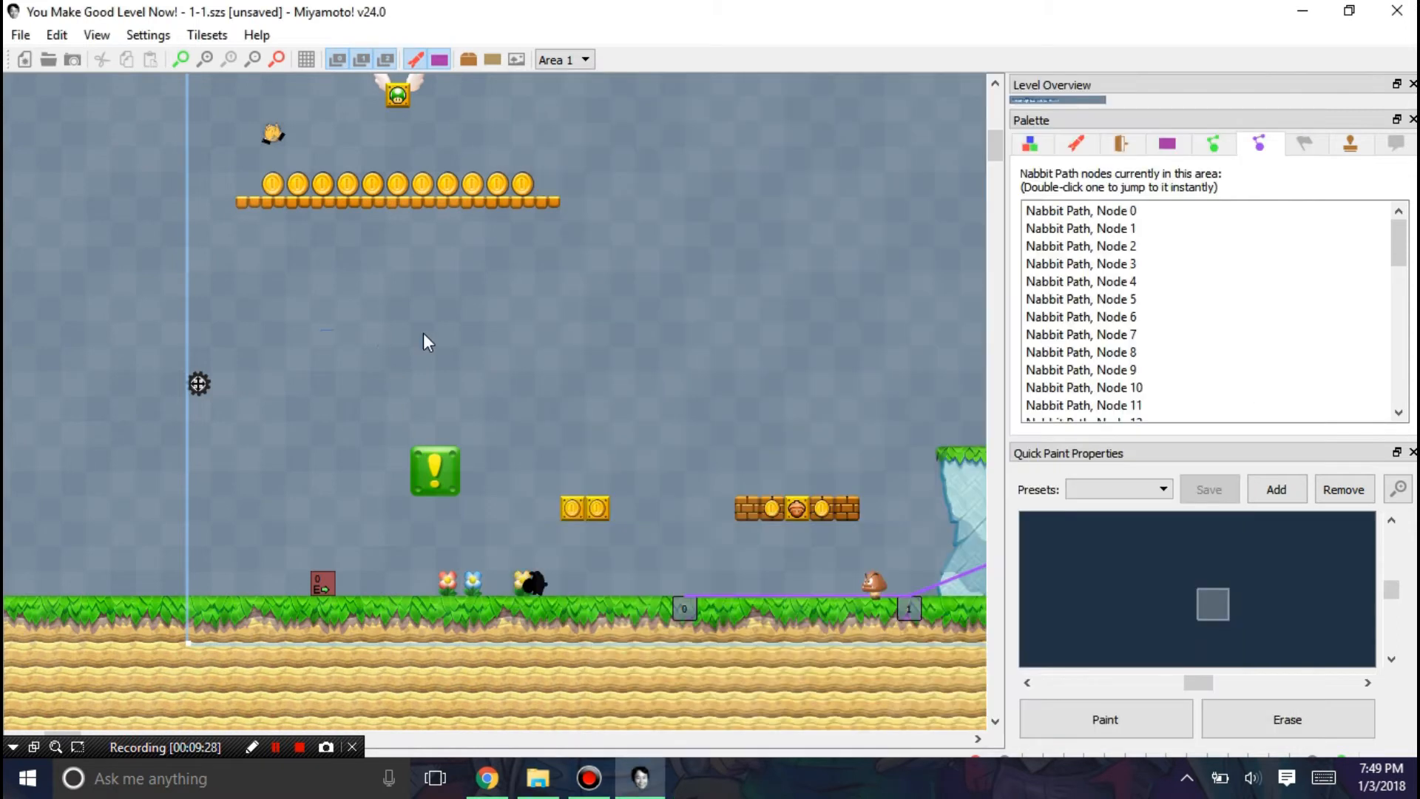
{"action": "mouse_move", "coordinate": [260, 729]}
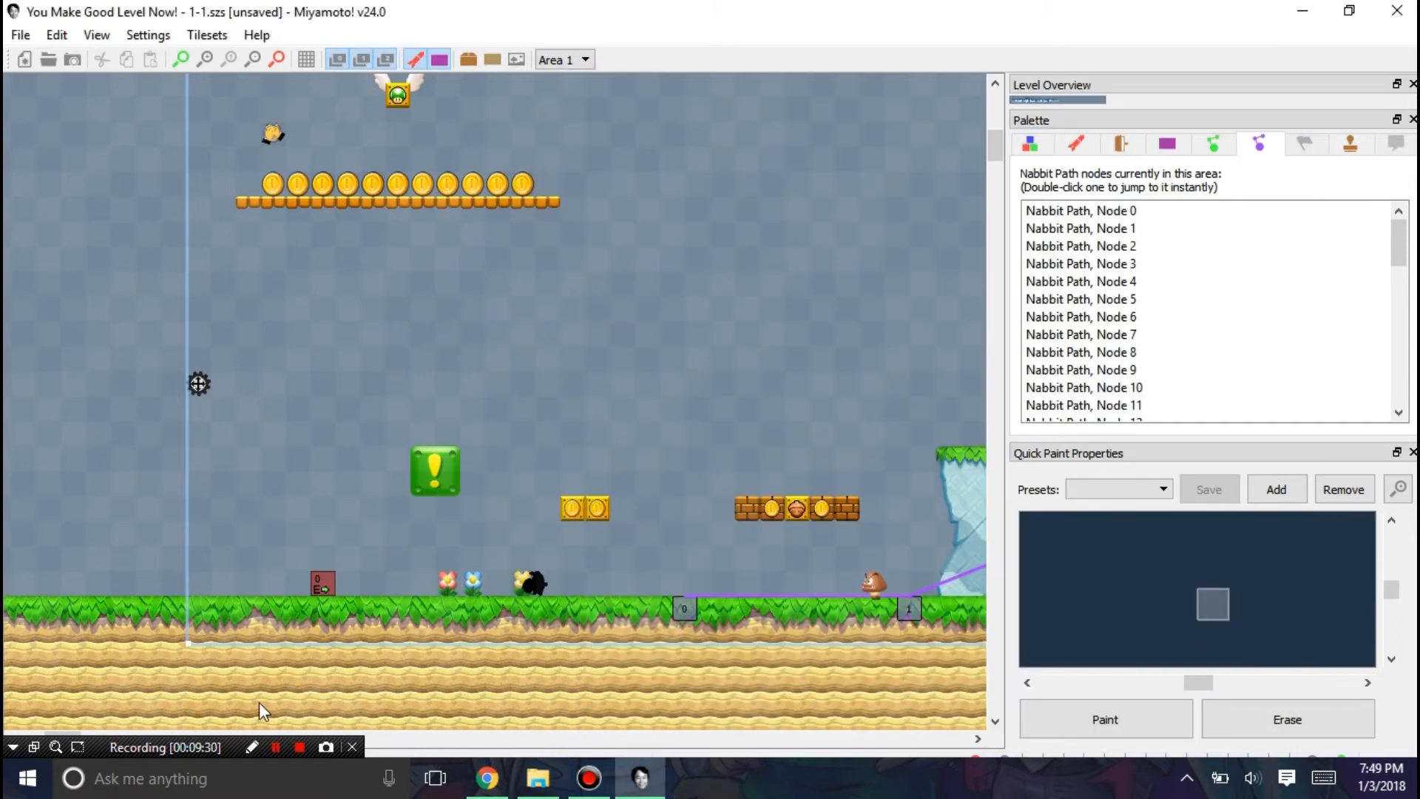
{"action": "mouse_move", "coordinate": [646, 418]}
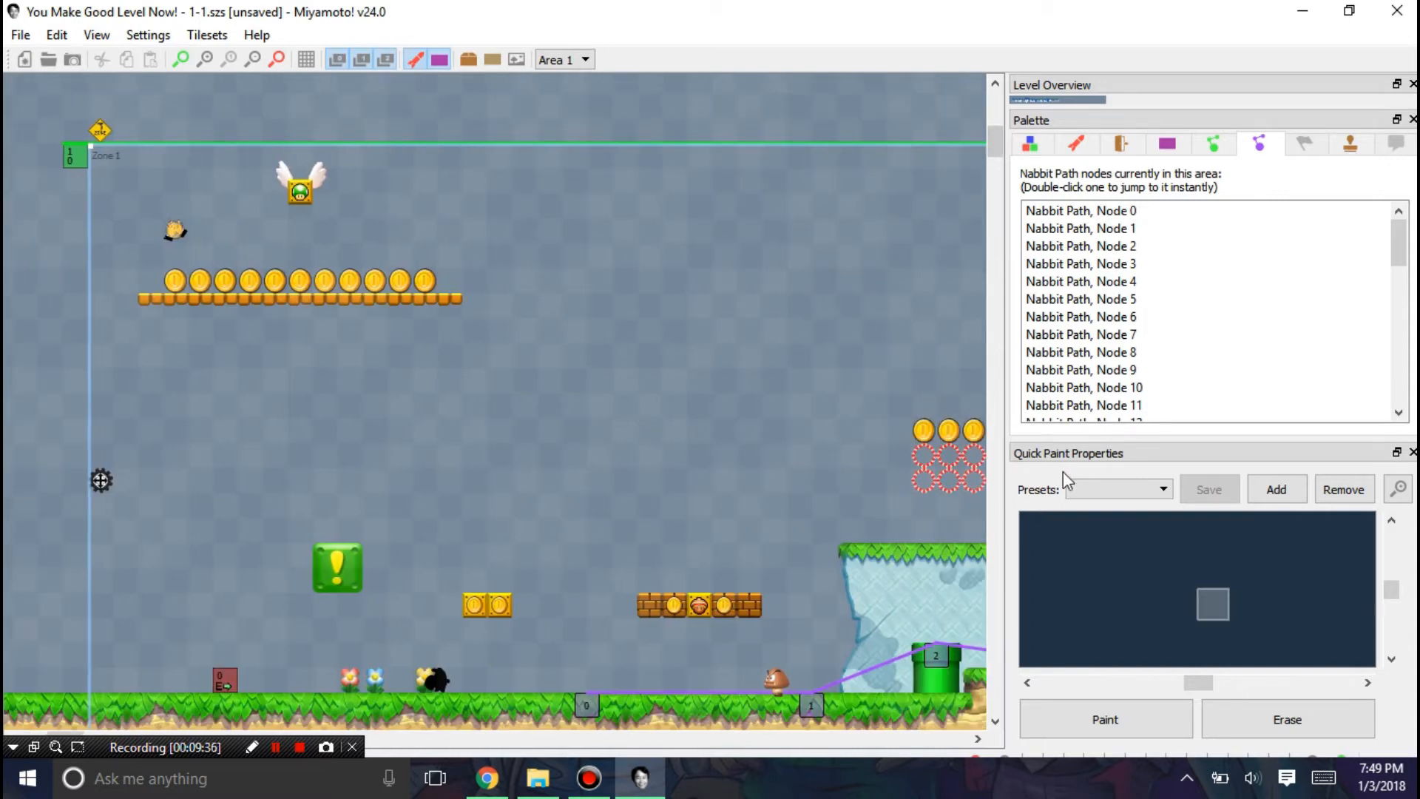
{"action": "mouse_move", "coordinate": [776, 391]}
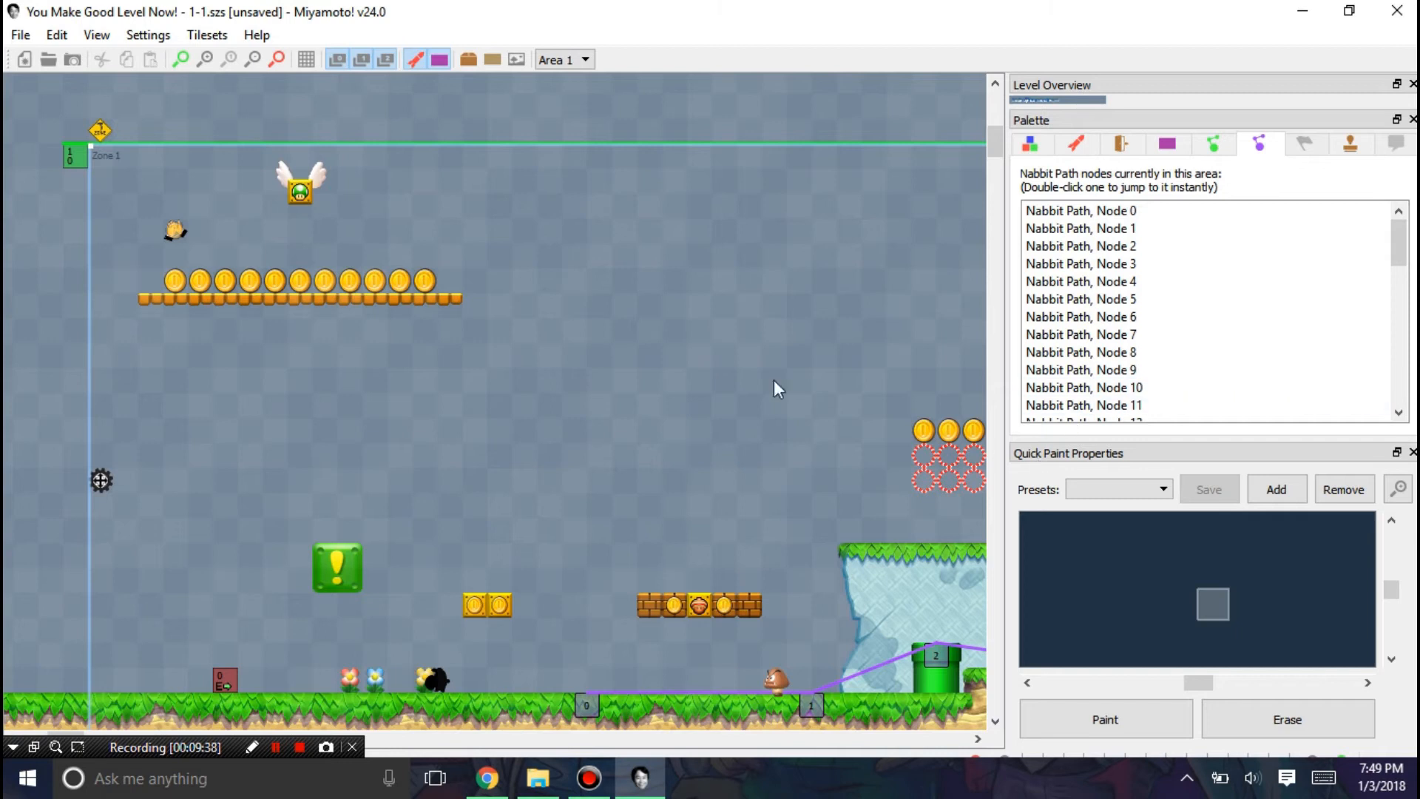
{"action": "left_click", "coordinate": [1157, 488]}
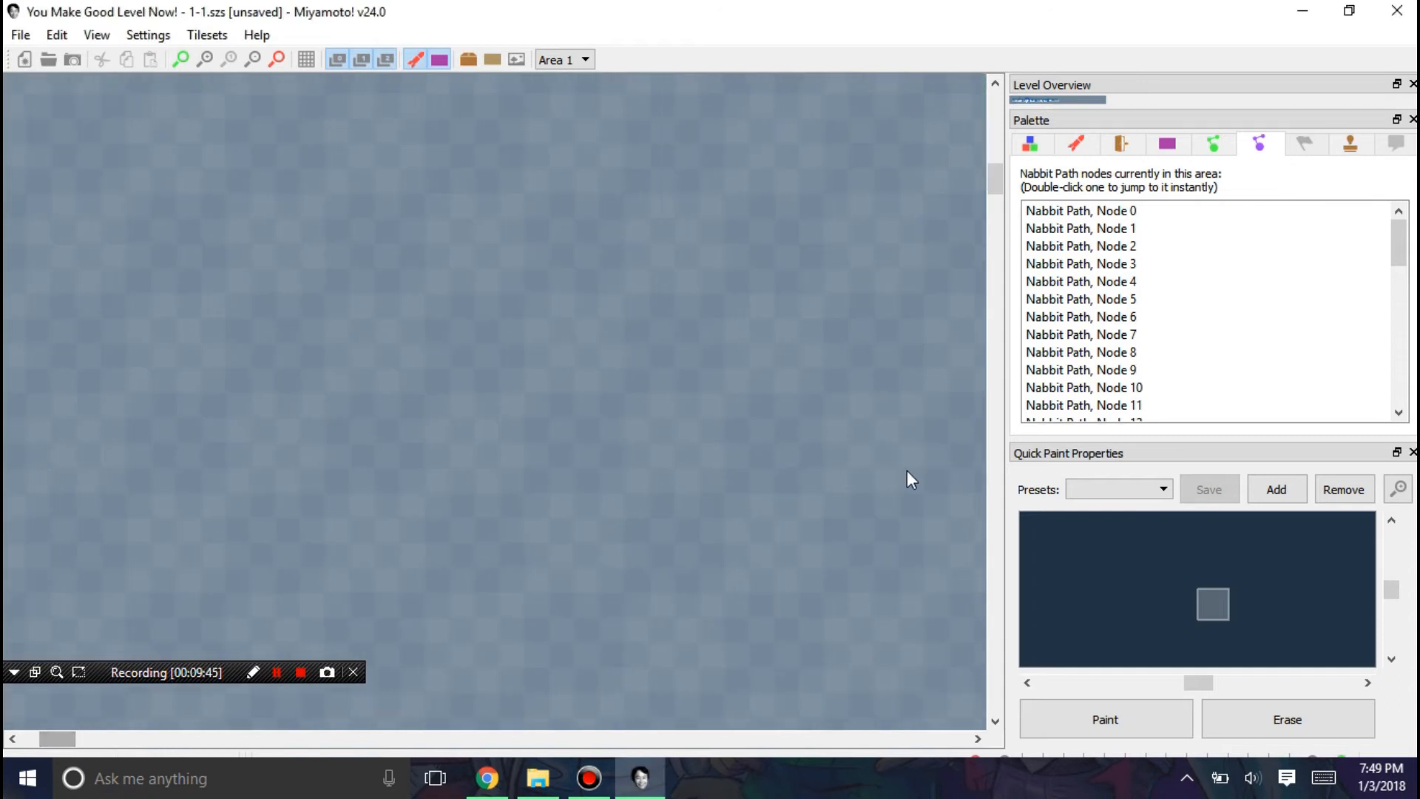
Step: Review the existing quick-paint presets and add a new one named Dummy
{"action": "left_click", "coordinate": [1160, 489]}
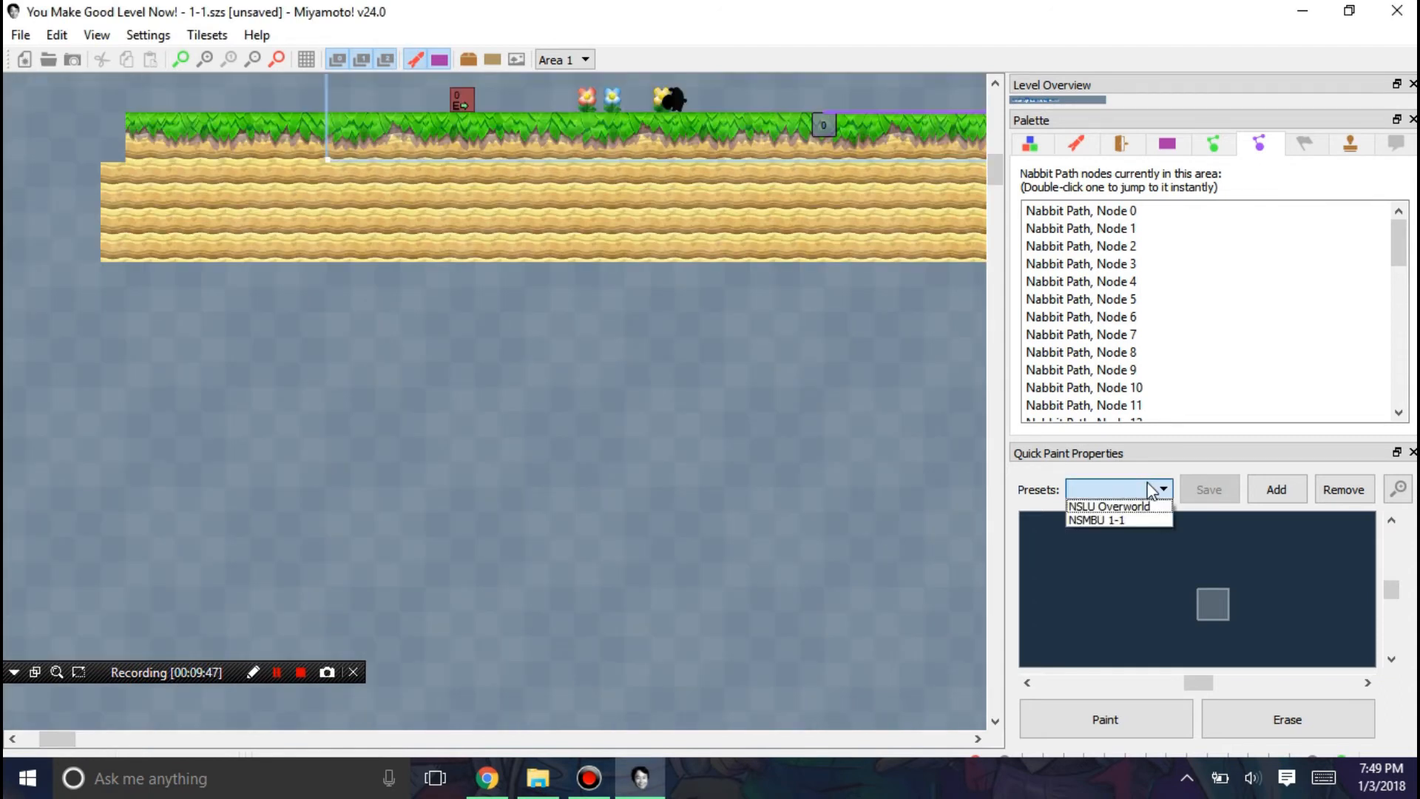
{"action": "left_click", "coordinate": [1255, 553]}
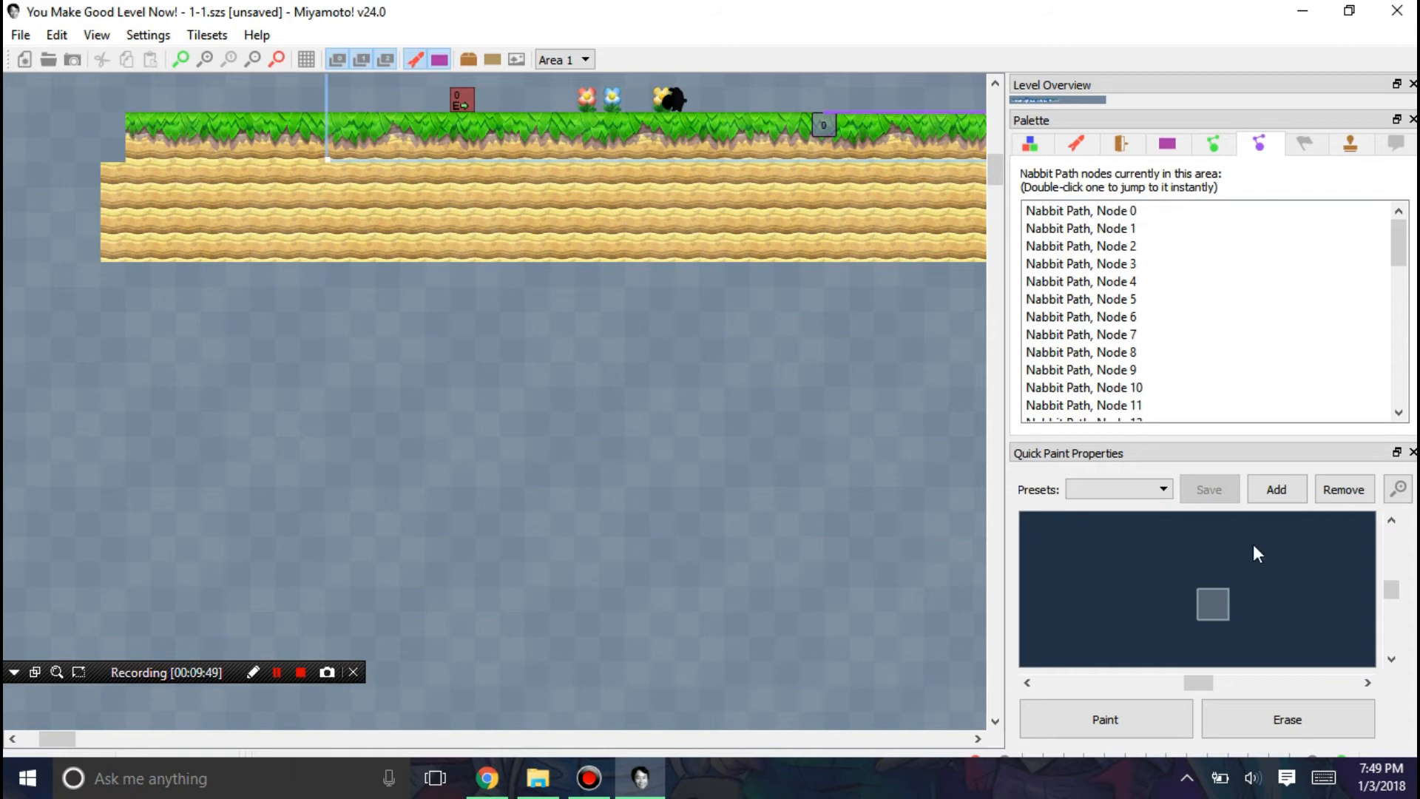
{"action": "left_click", "coordinate": [1275, 488]}
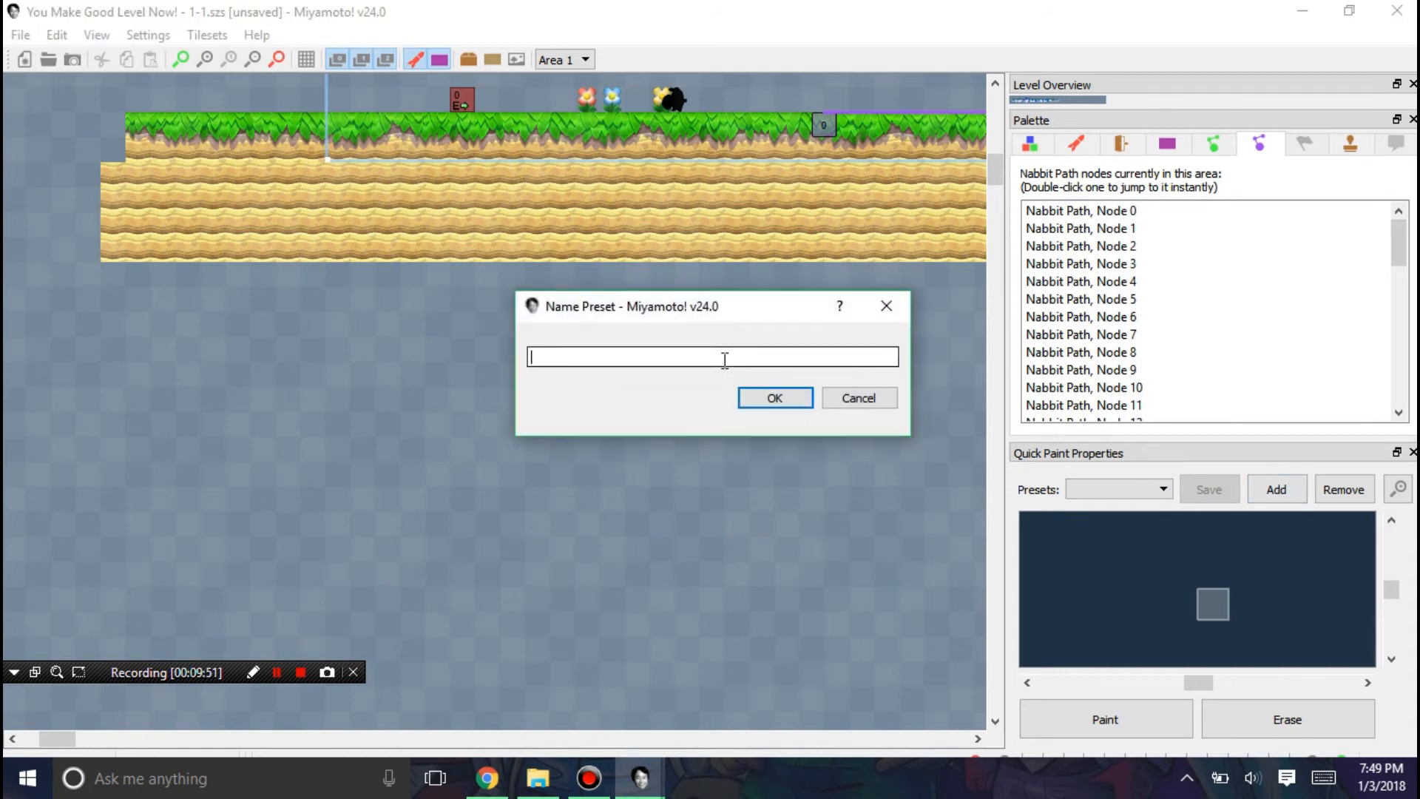
{"action": "left_click", "coordinate": [775, 396]}
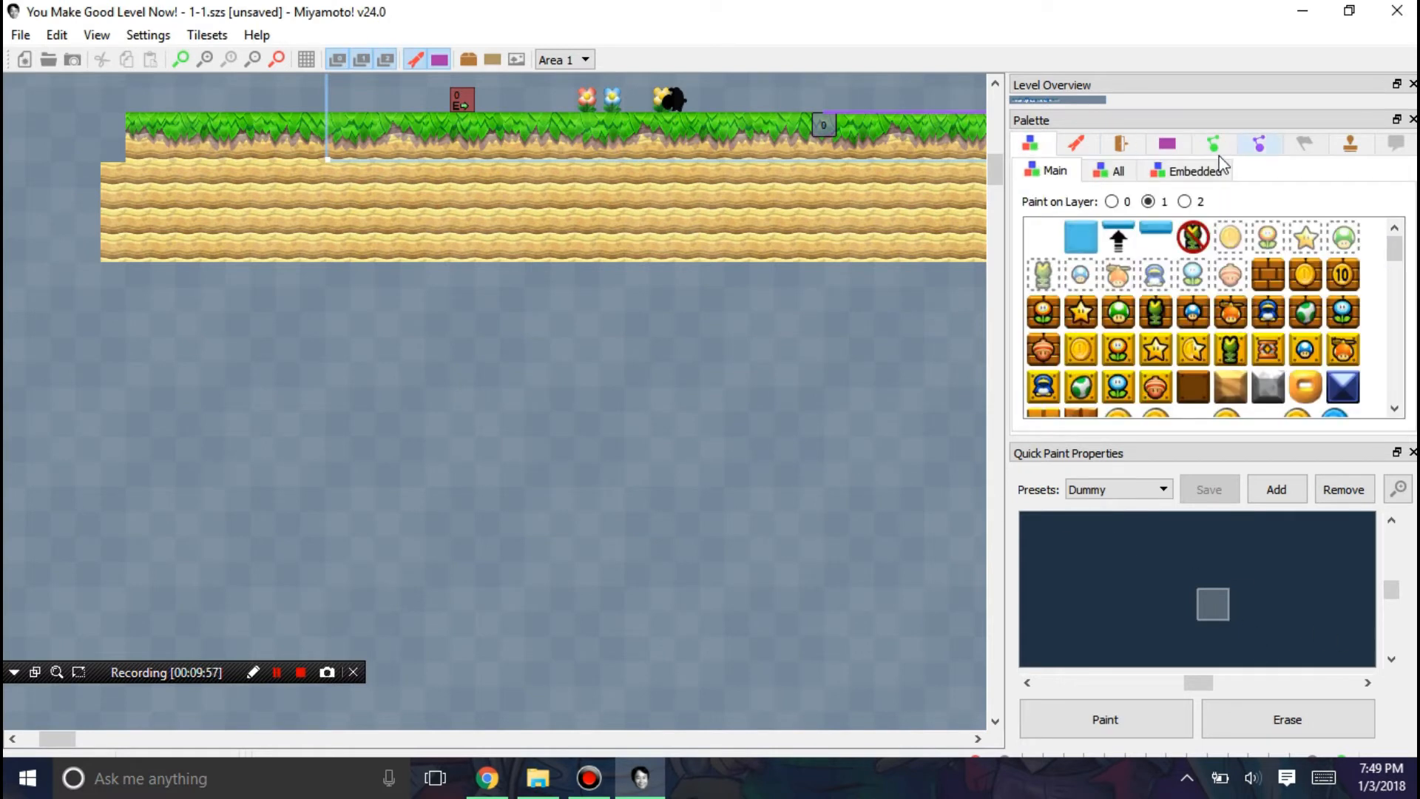
Step: Fill the preset's slots with embedded ground, grassy and dirt tile pieces
{"action": "left_click", "coordinate": [1191, 172]}
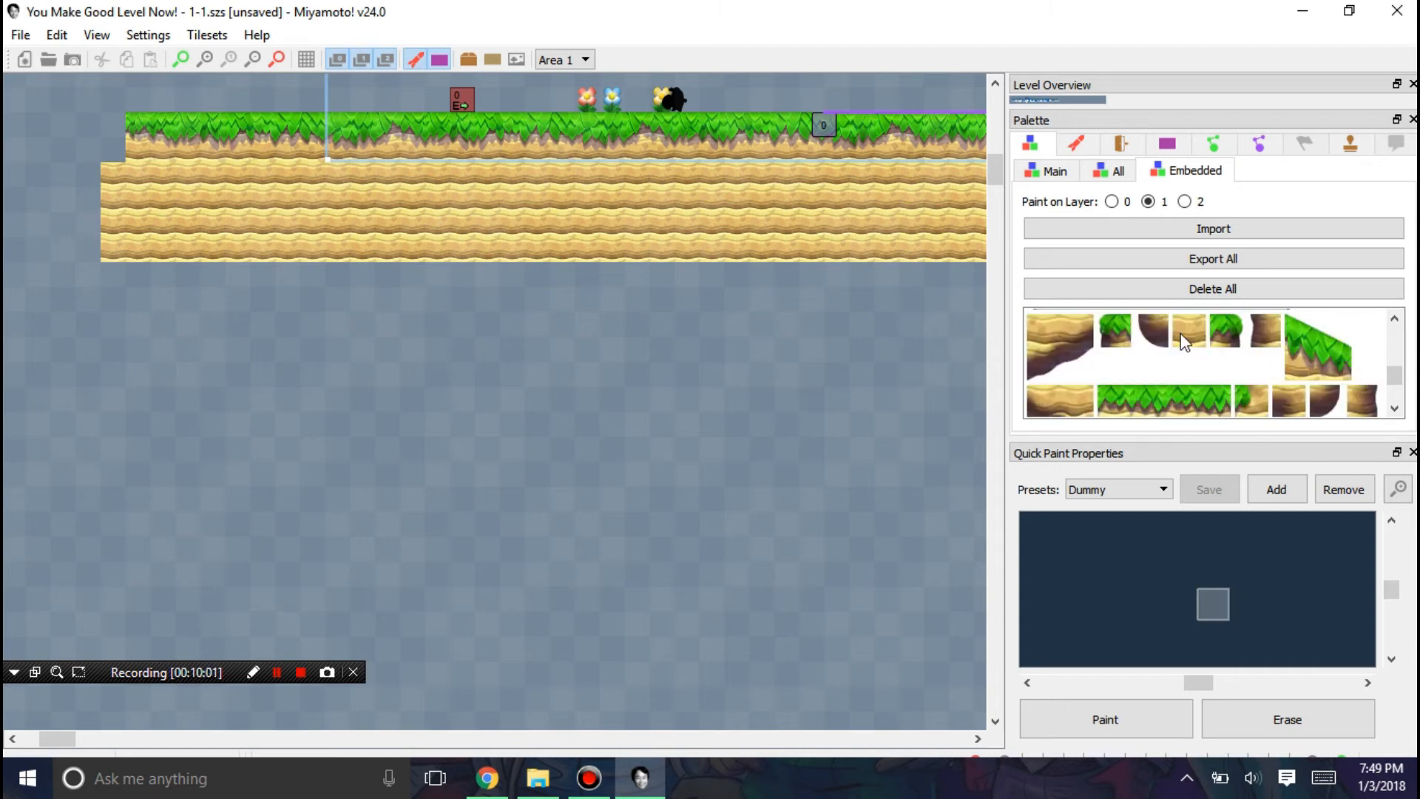
{"action": "left_click", "coordinate": [1189, 331]}
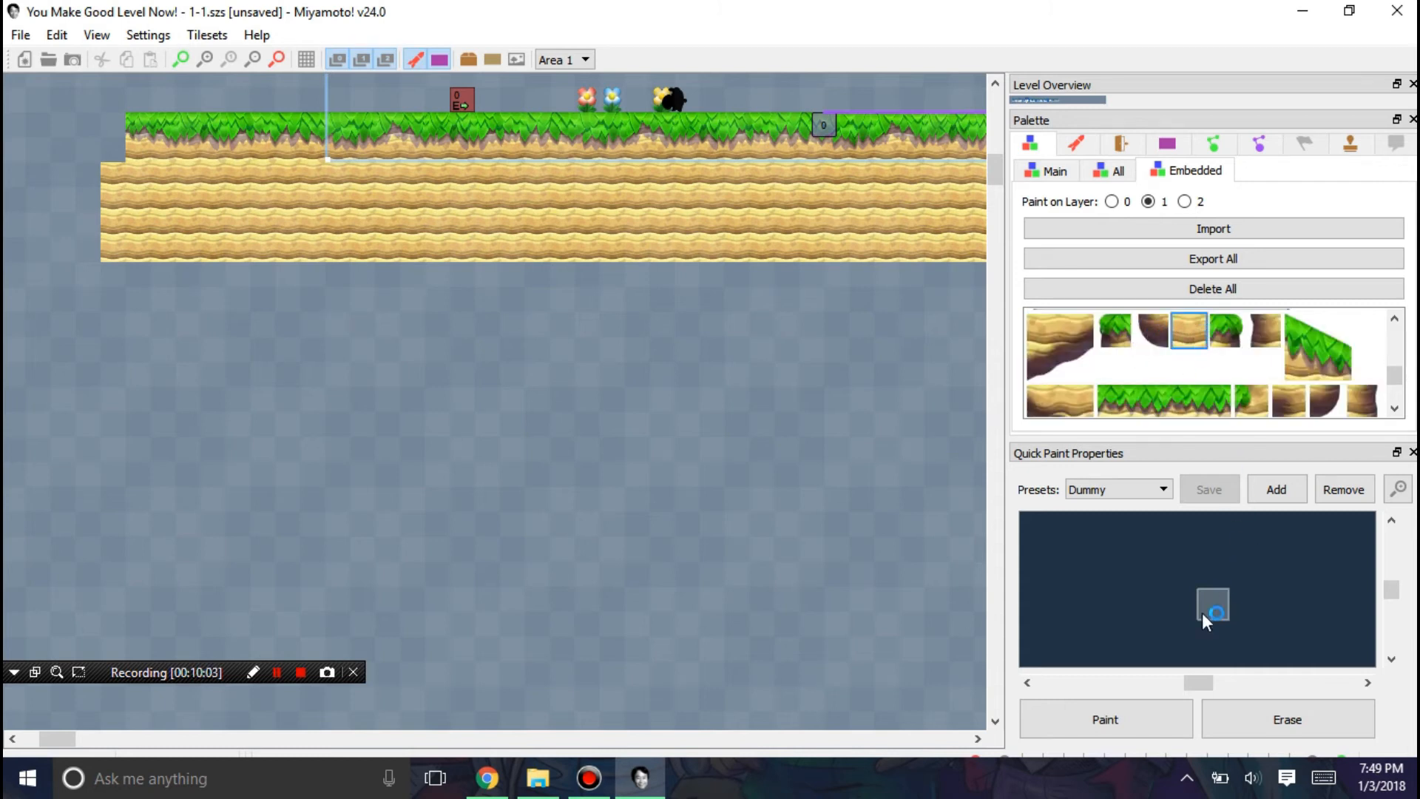
{"action": "left_click", "coordinate": [1163, 396]}
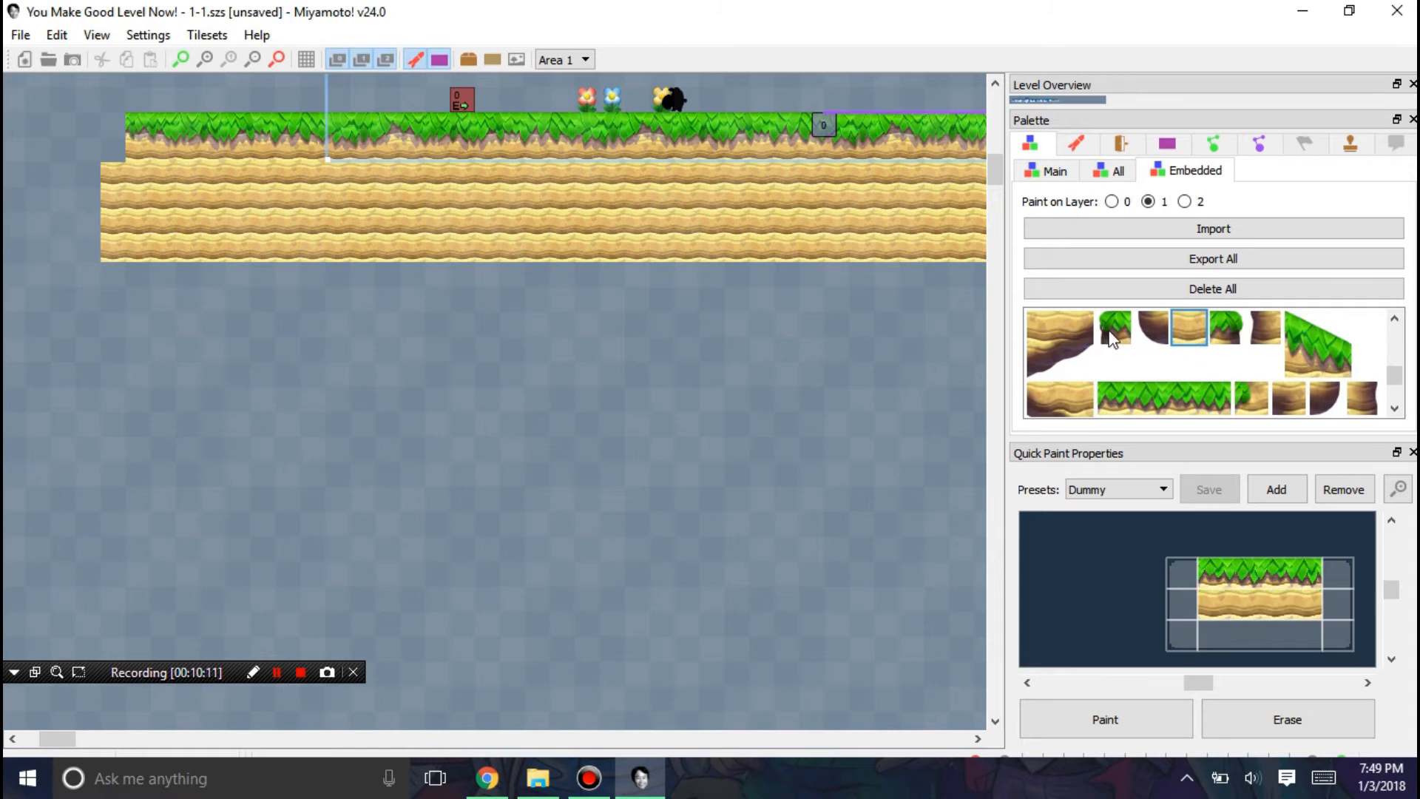
{"action": "left_click", "coordinate": [1225, 327]}
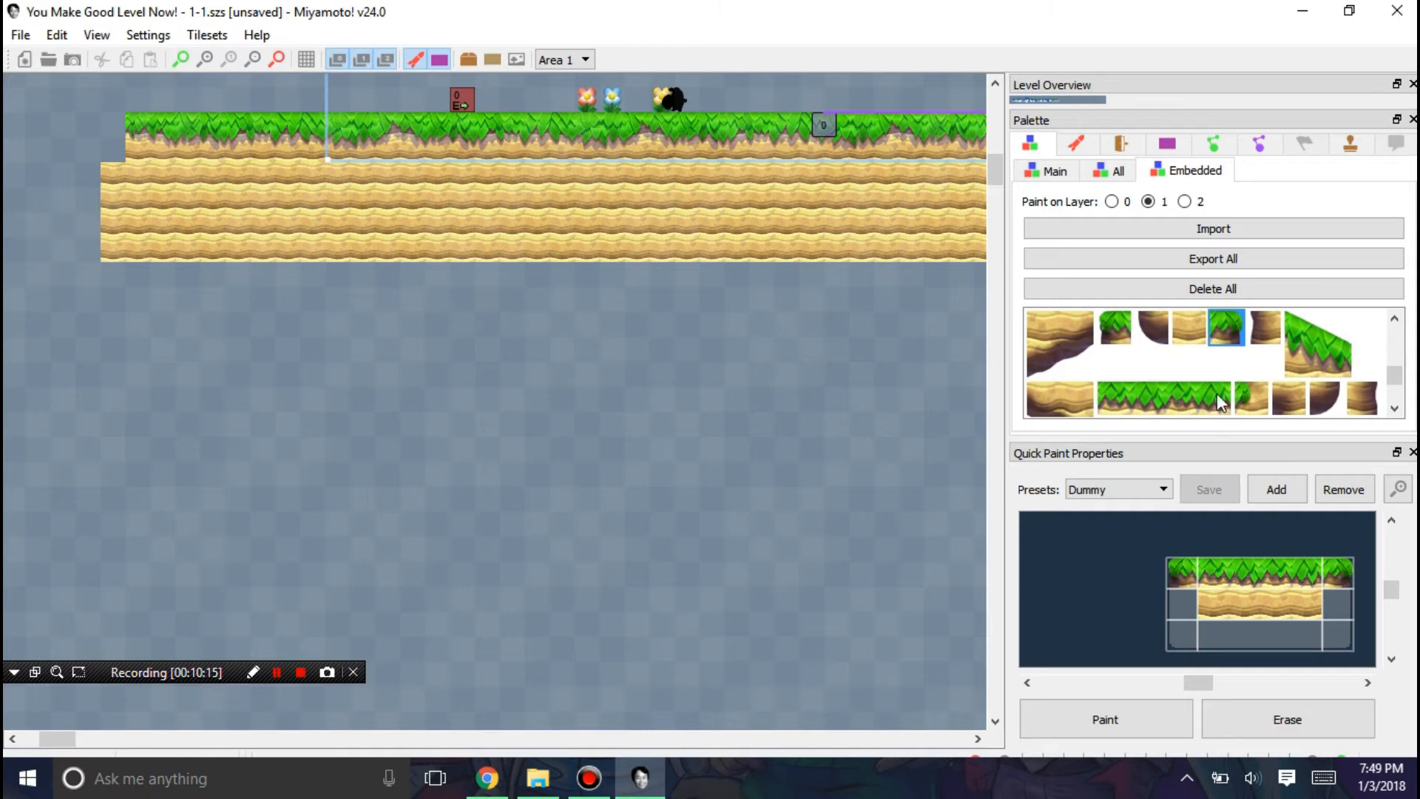
{"action": "scroll", "scroll_direction": "down", "scroll_amount": 3}
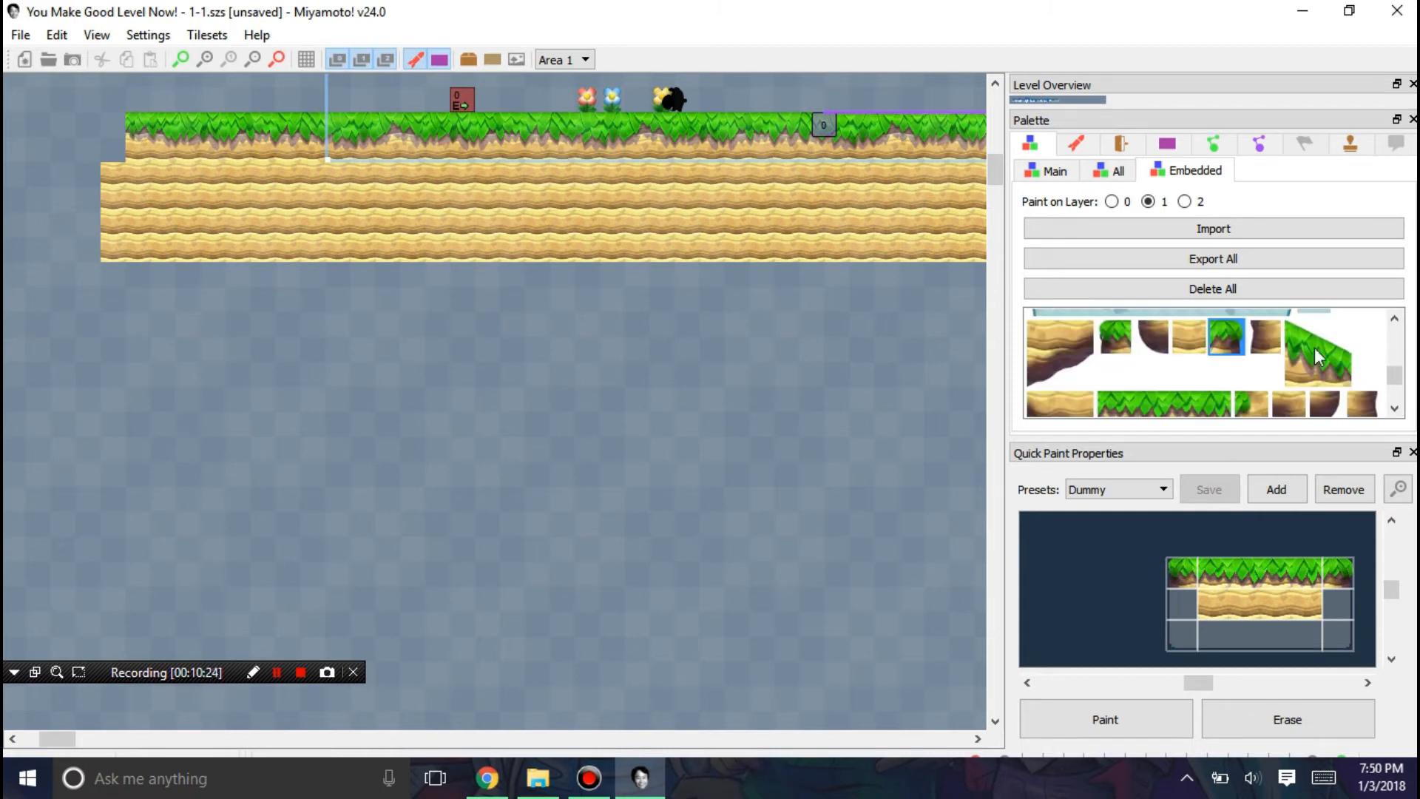
{"action": "scroll", "scroll_direction": "down", "scroll_amount": 3}
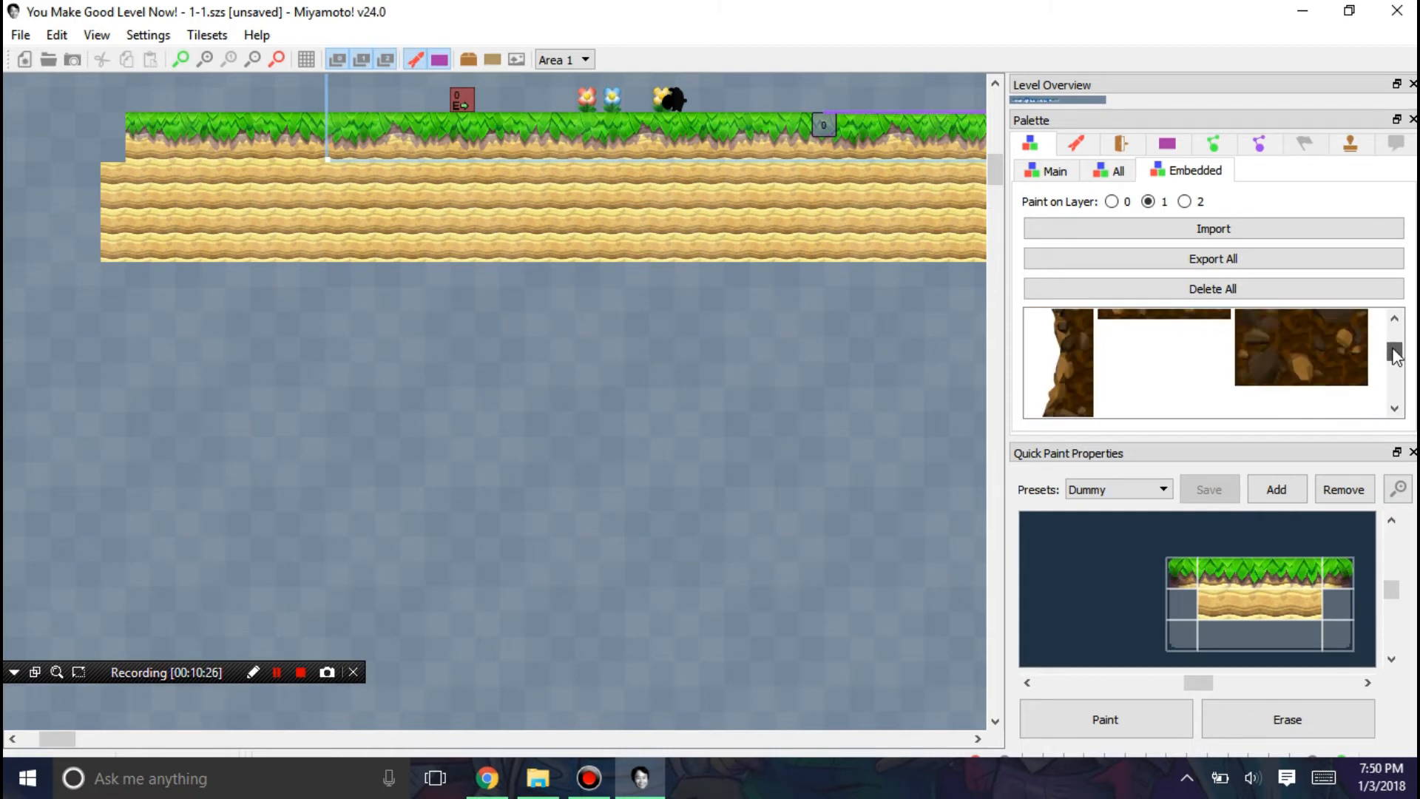
{"action": "scroll", "scroll_direction": "down", "scroll_amount": 3}
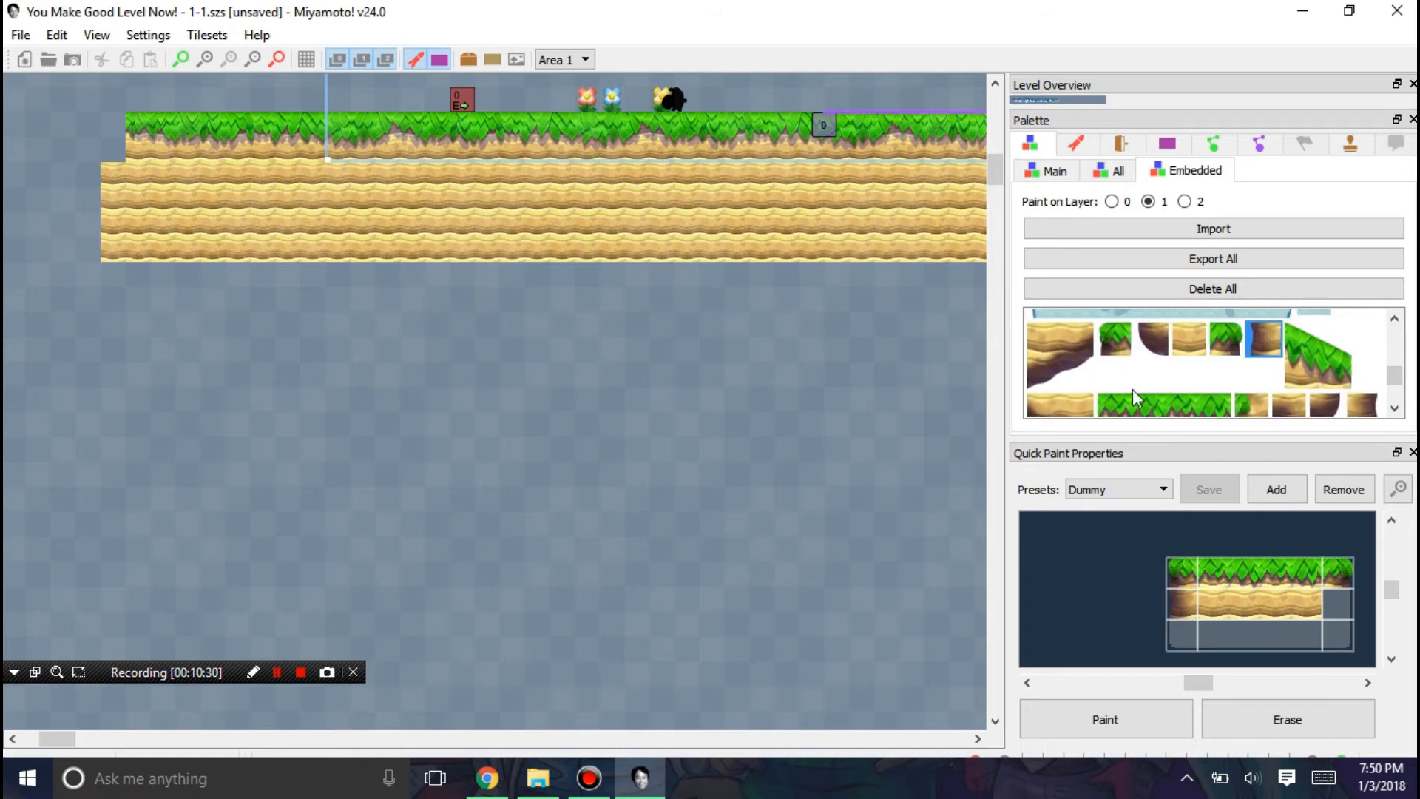
{"action": "left_click", "coordinate": [1154, 340]}
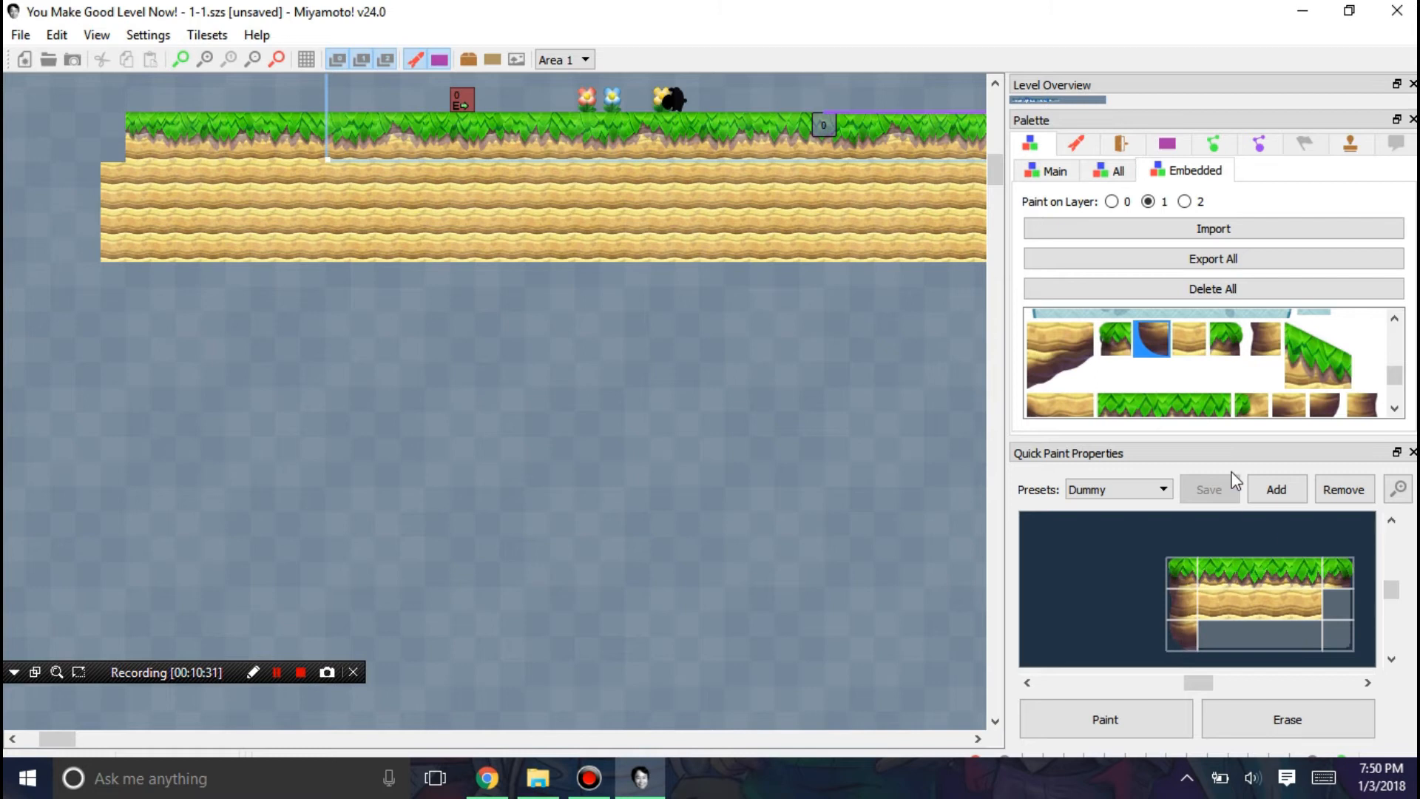
{"action": "scroll", "scroll_direction": "down", "scroll_amount": 3}
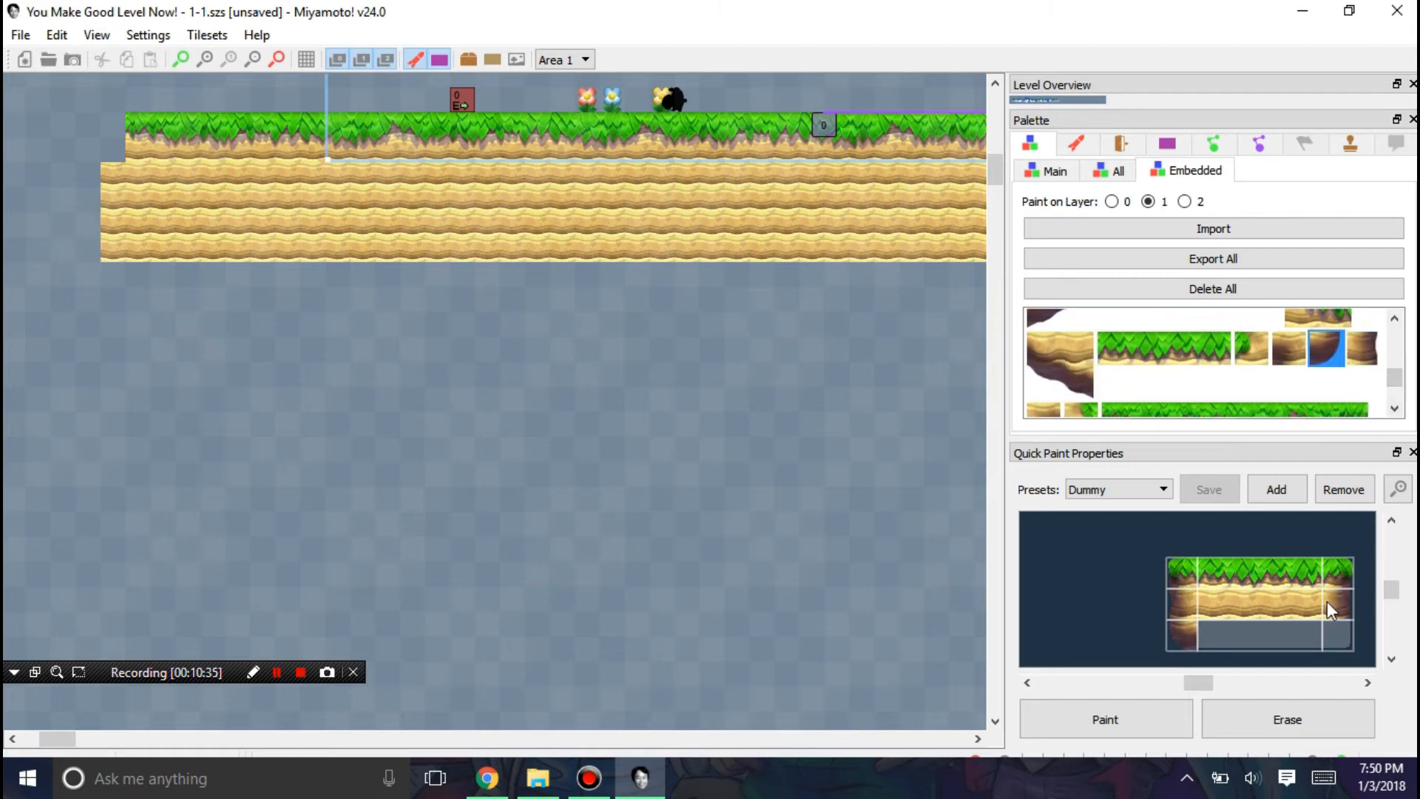
{"action": "left_click_drag", "start_coordinate": [1199, 684], "coordinate": [1233, 684]}
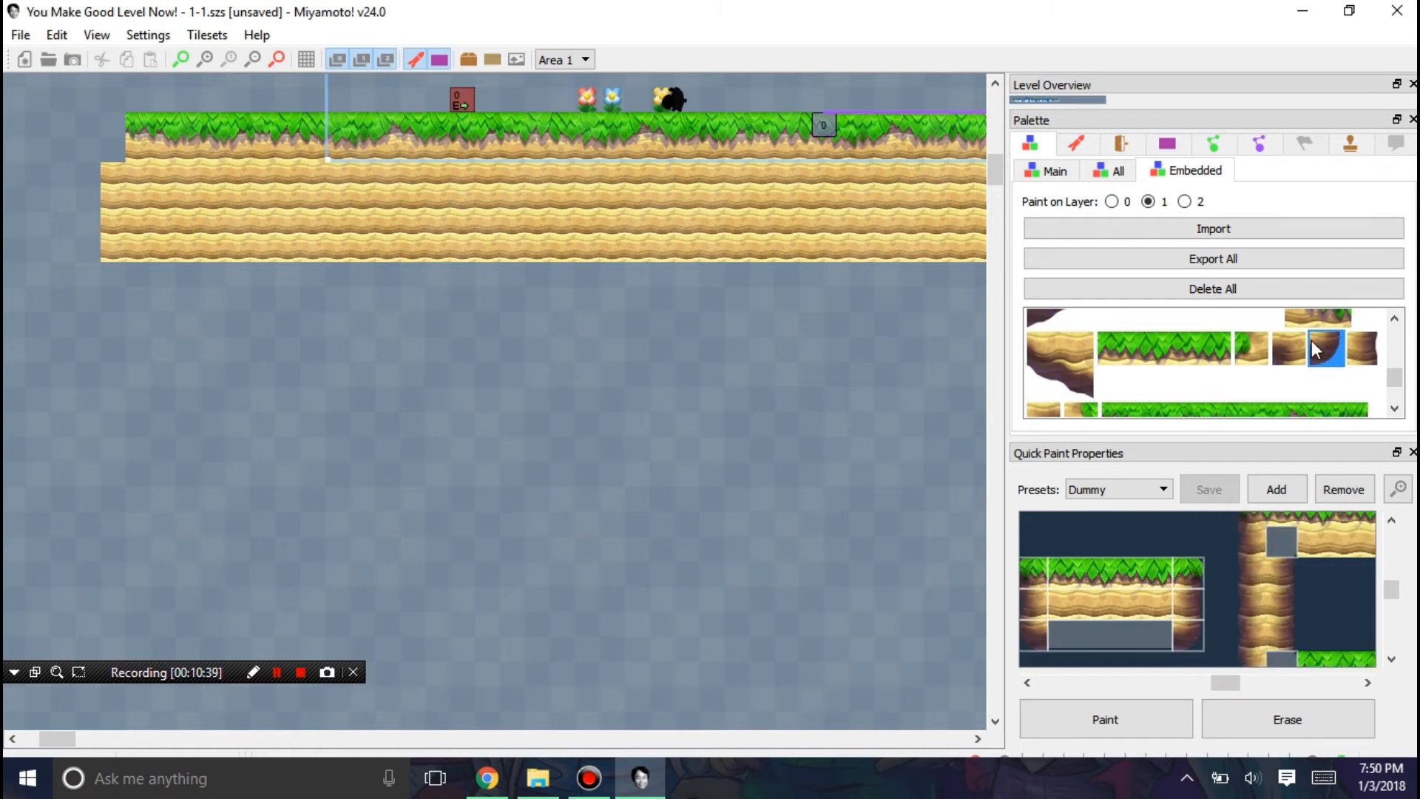
{"action": "scroll", "scroll_direction": "down", "scroll_amount": 3}
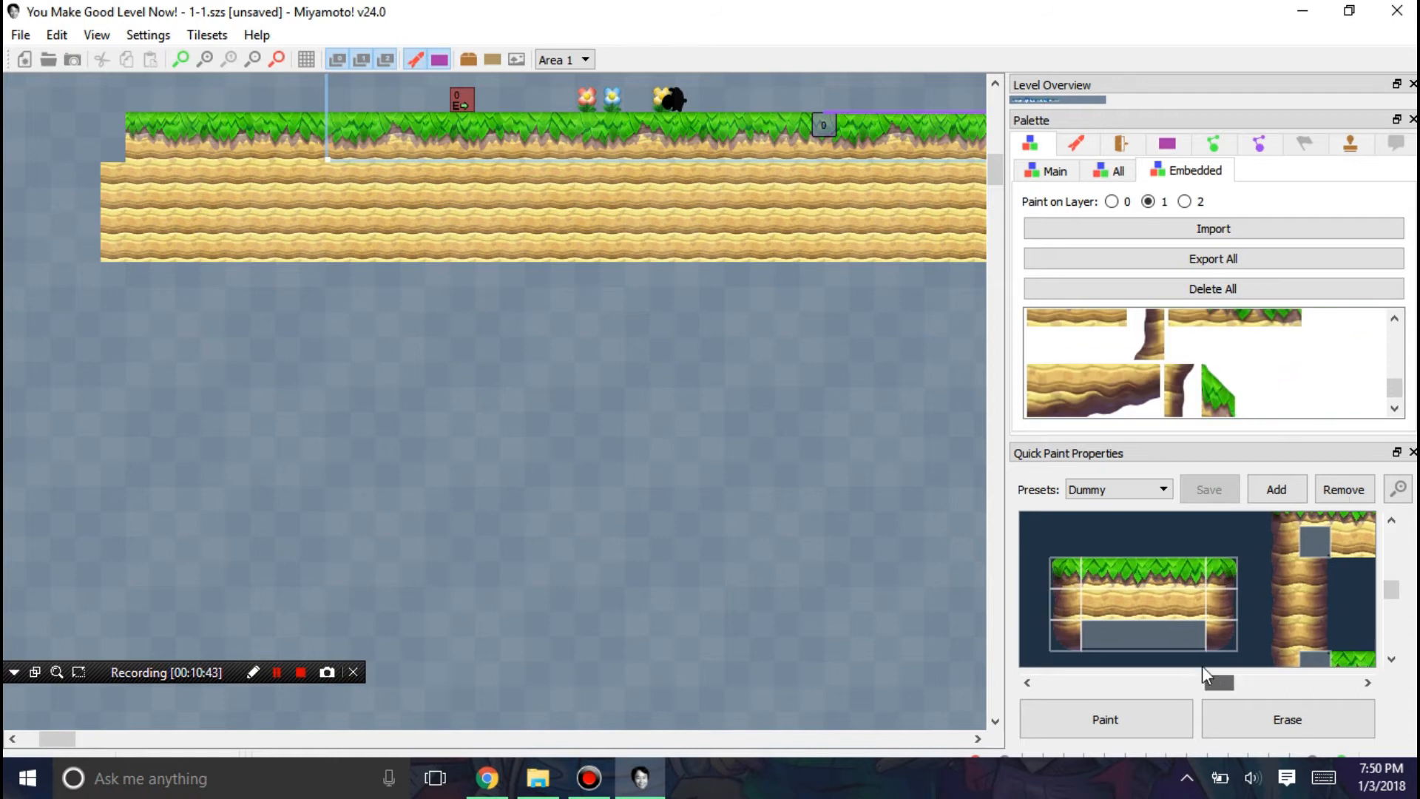
{"action": "scroll", "scroll_direction": "down", "scroll_amount": 3}
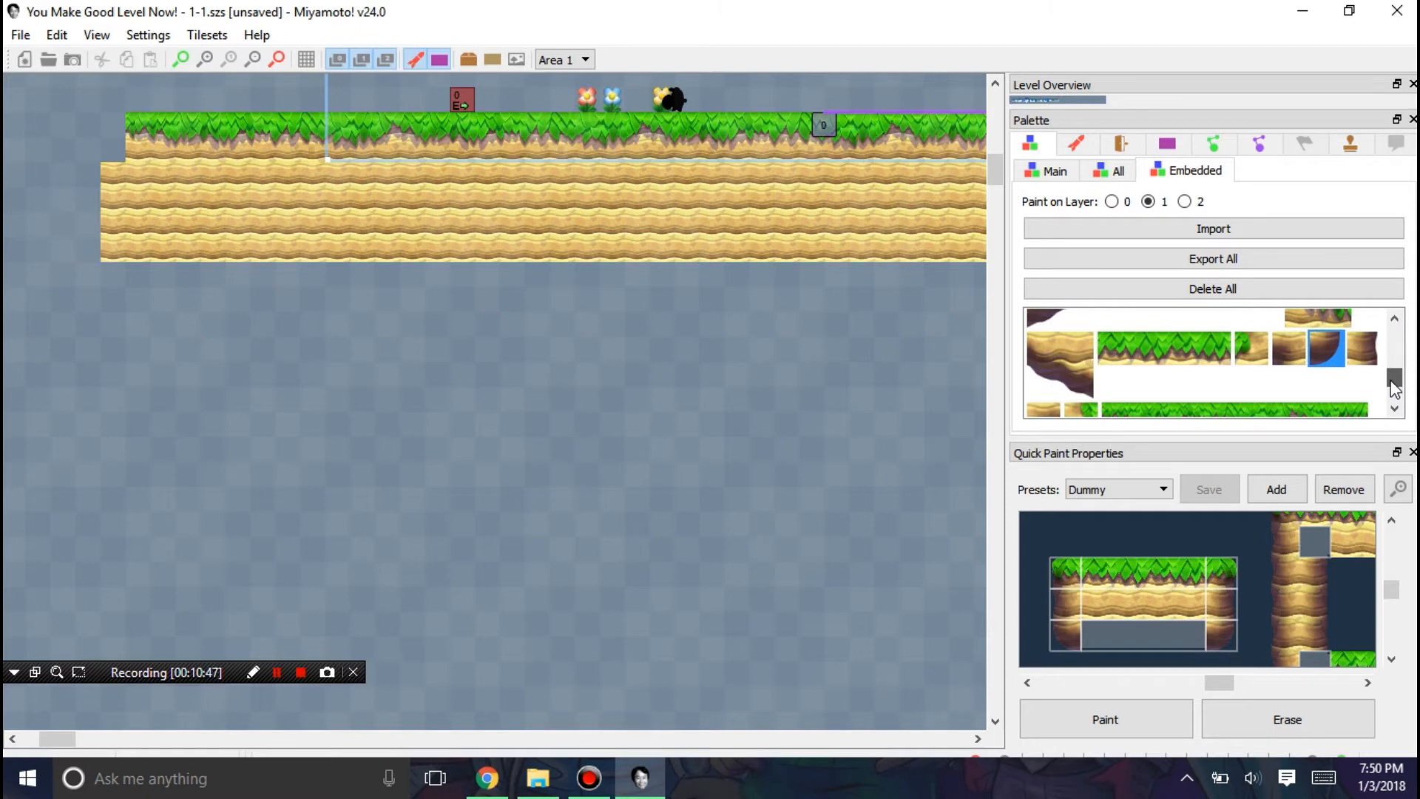
{"action": "scroll", "scroll_direction": "down", "scroll_amount": 3}
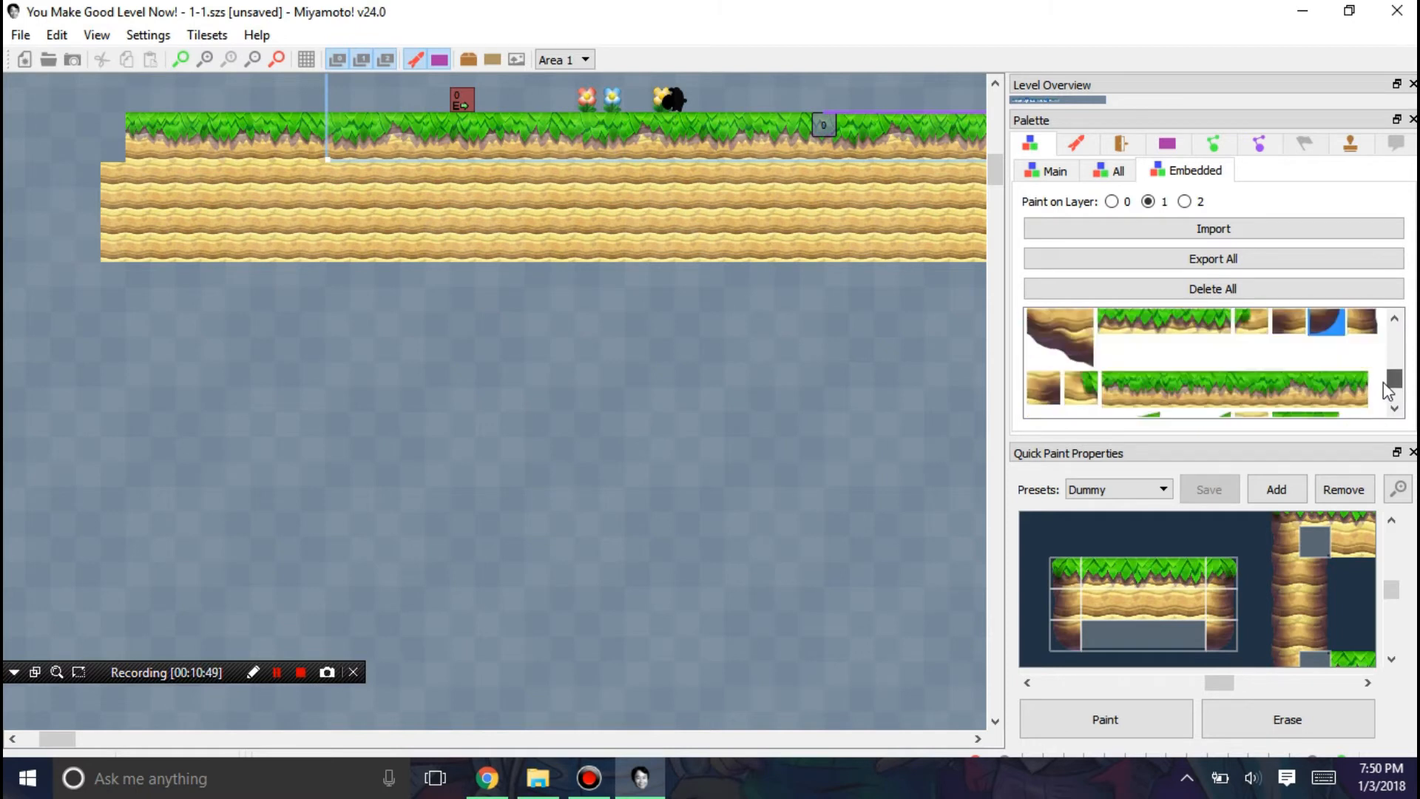
{"action": "scroll", "scroll_direction": "down", "scroll_amount": 3}
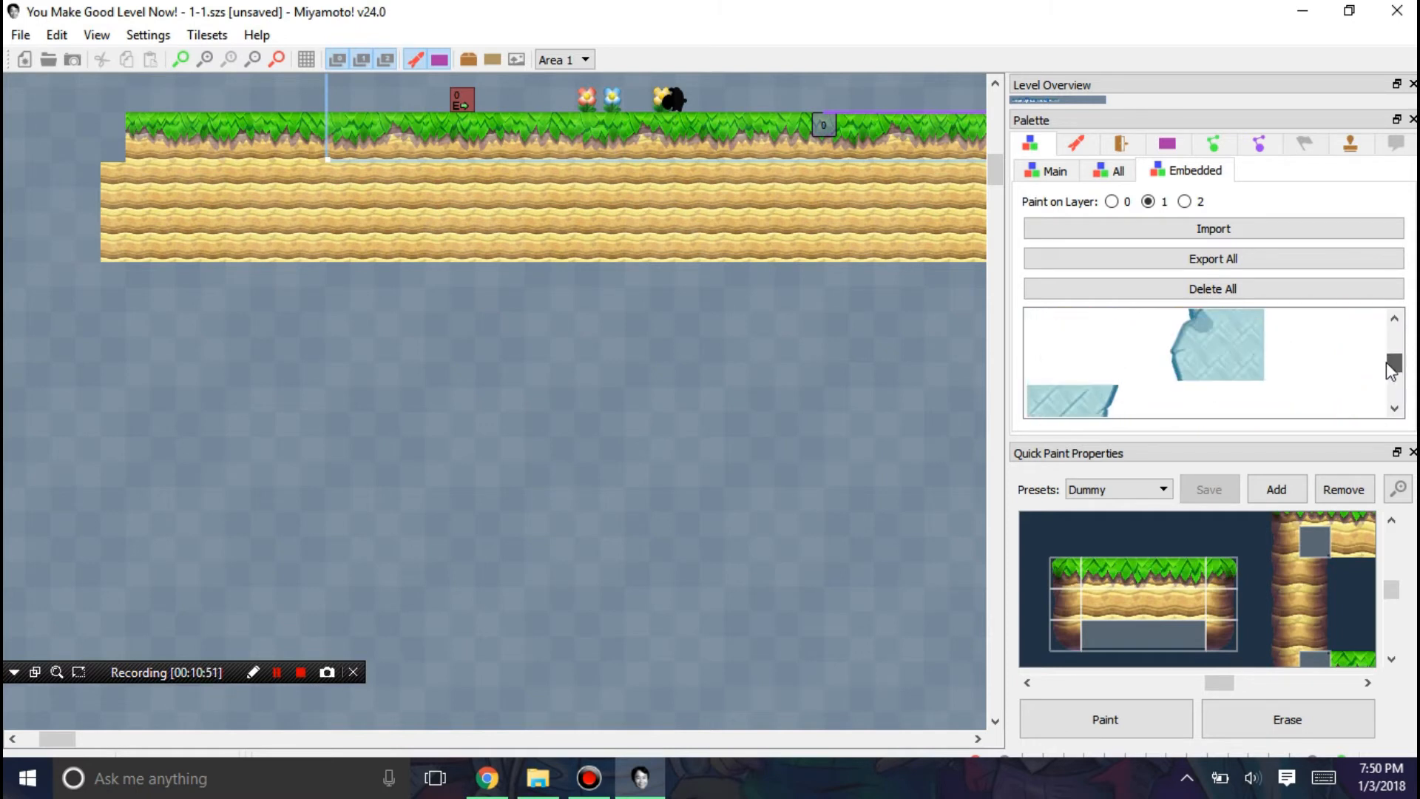
{"action": "scroll", "scroll_direction": "down", "scroll_amount": 3}
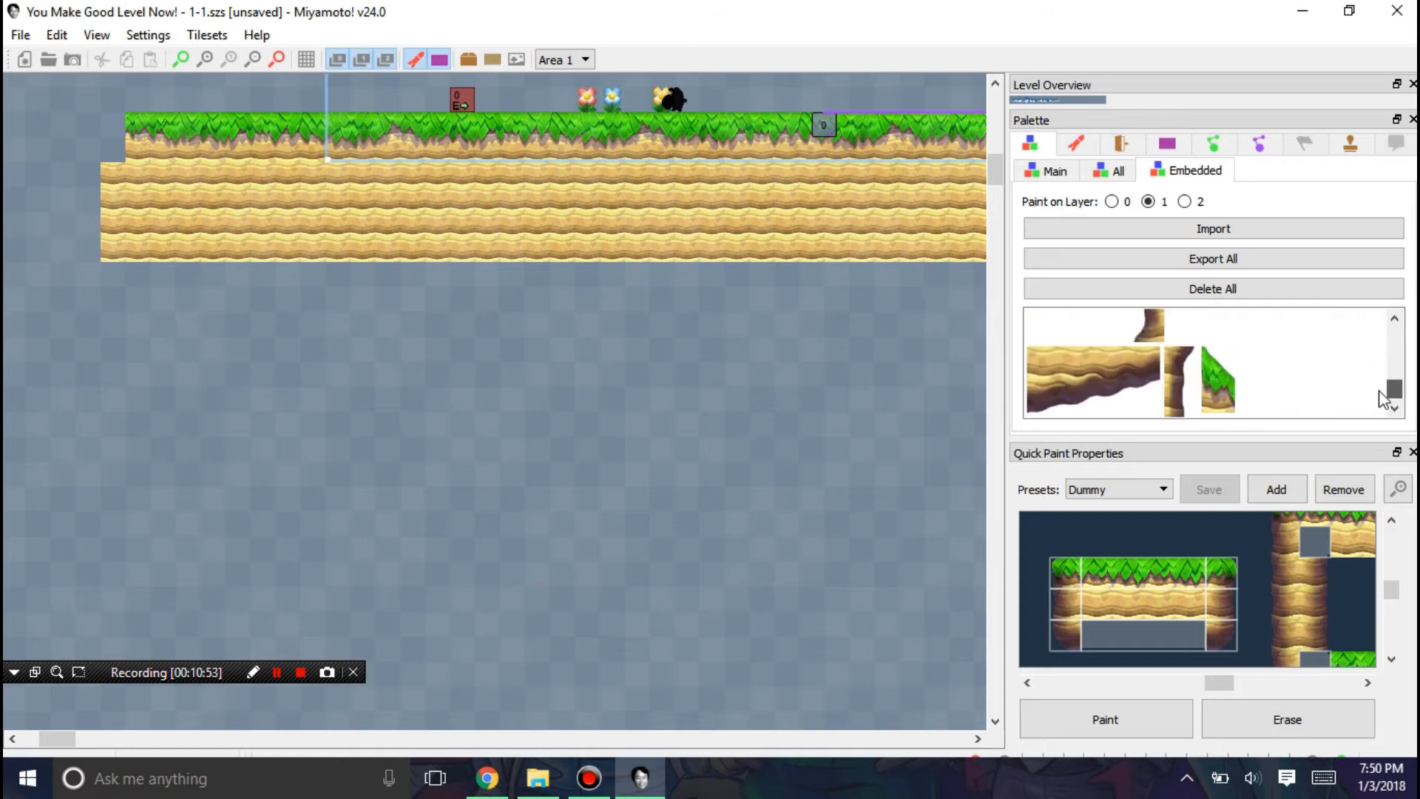
{"action": "scroll", "scroll_direction": "down", "scroll_amount": 3}
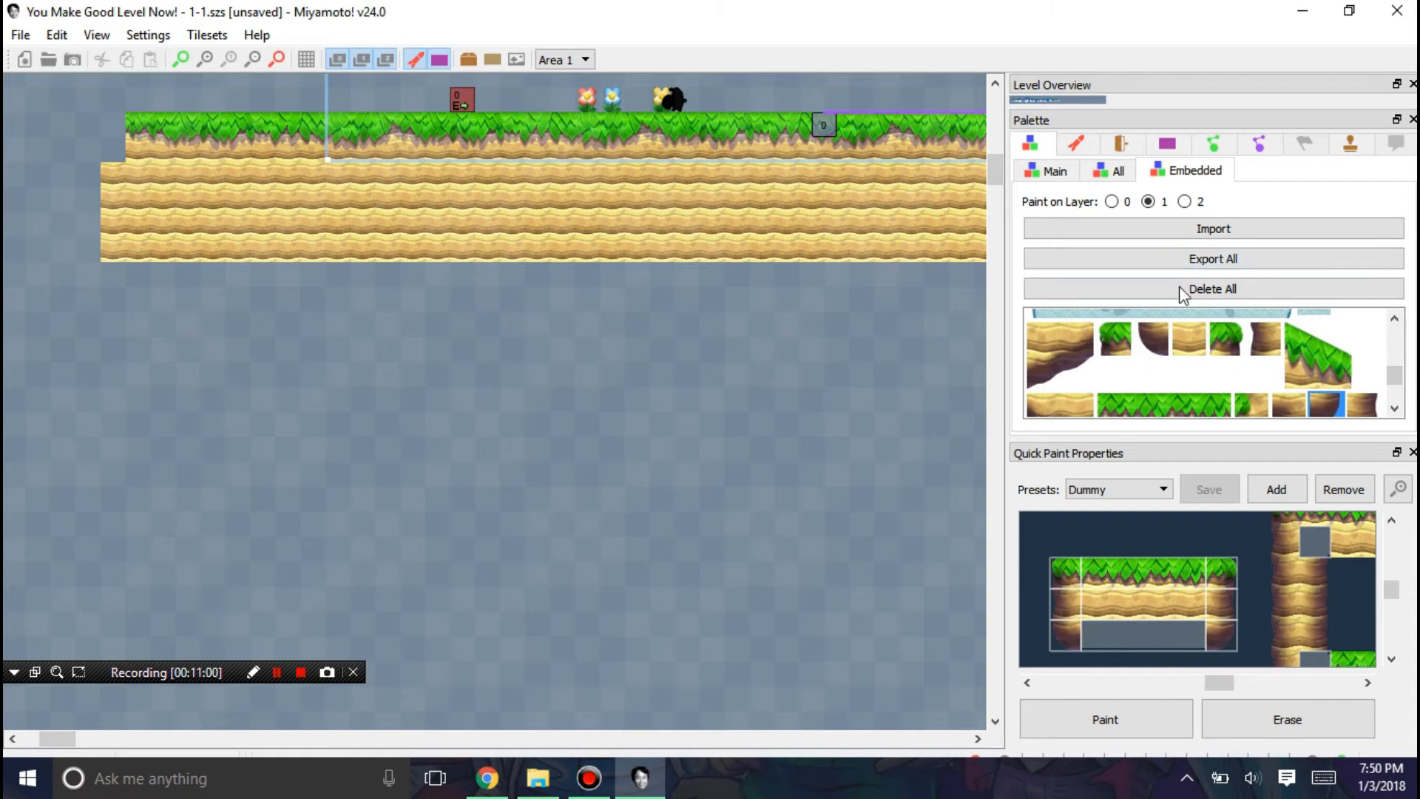
Step: List all tiles of tileset 01 and place the small brown dirt tile below the ground
{"action": "left_click", "coordinate": [1118, 172]}
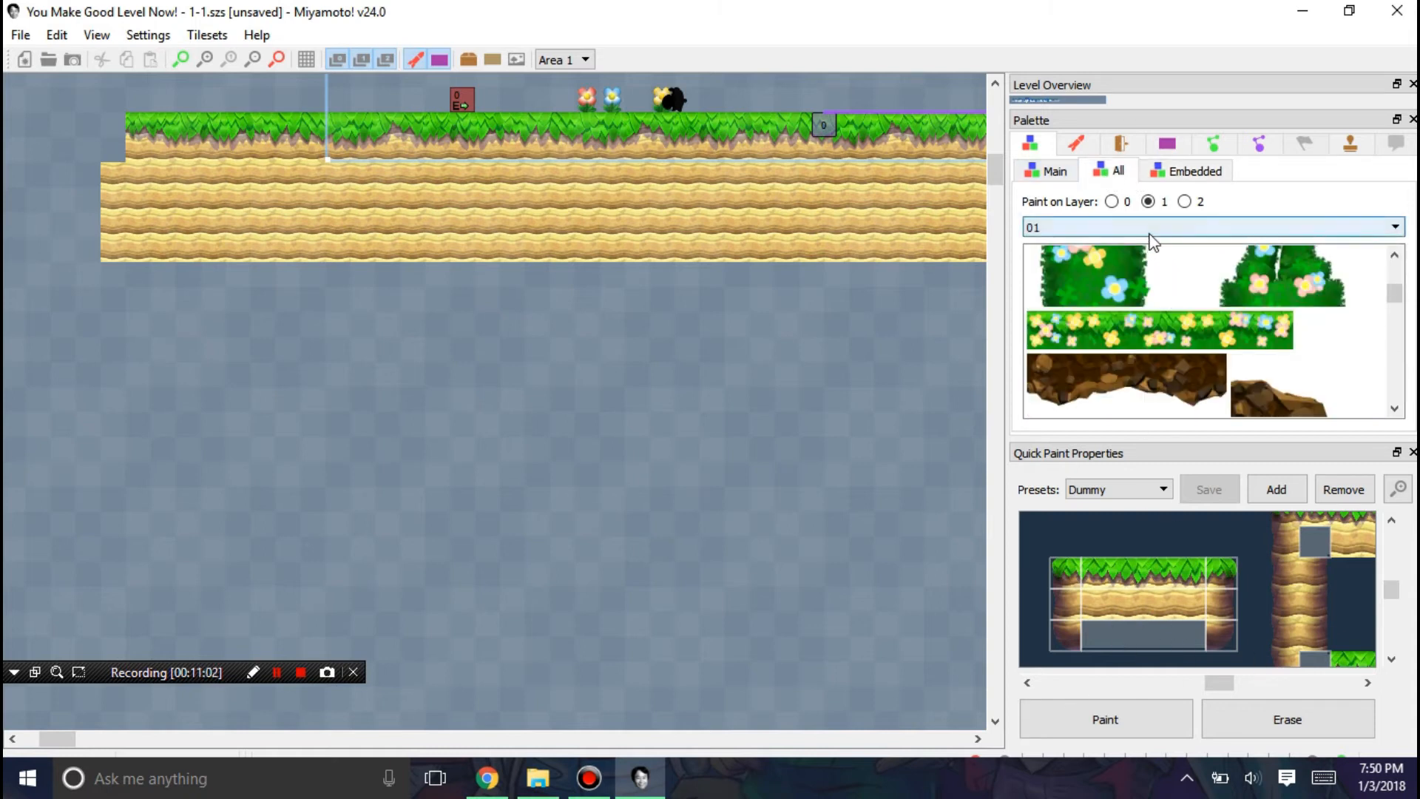
{"action": "scroll", "scroll_direction": "down", "scroll_amount": 3}
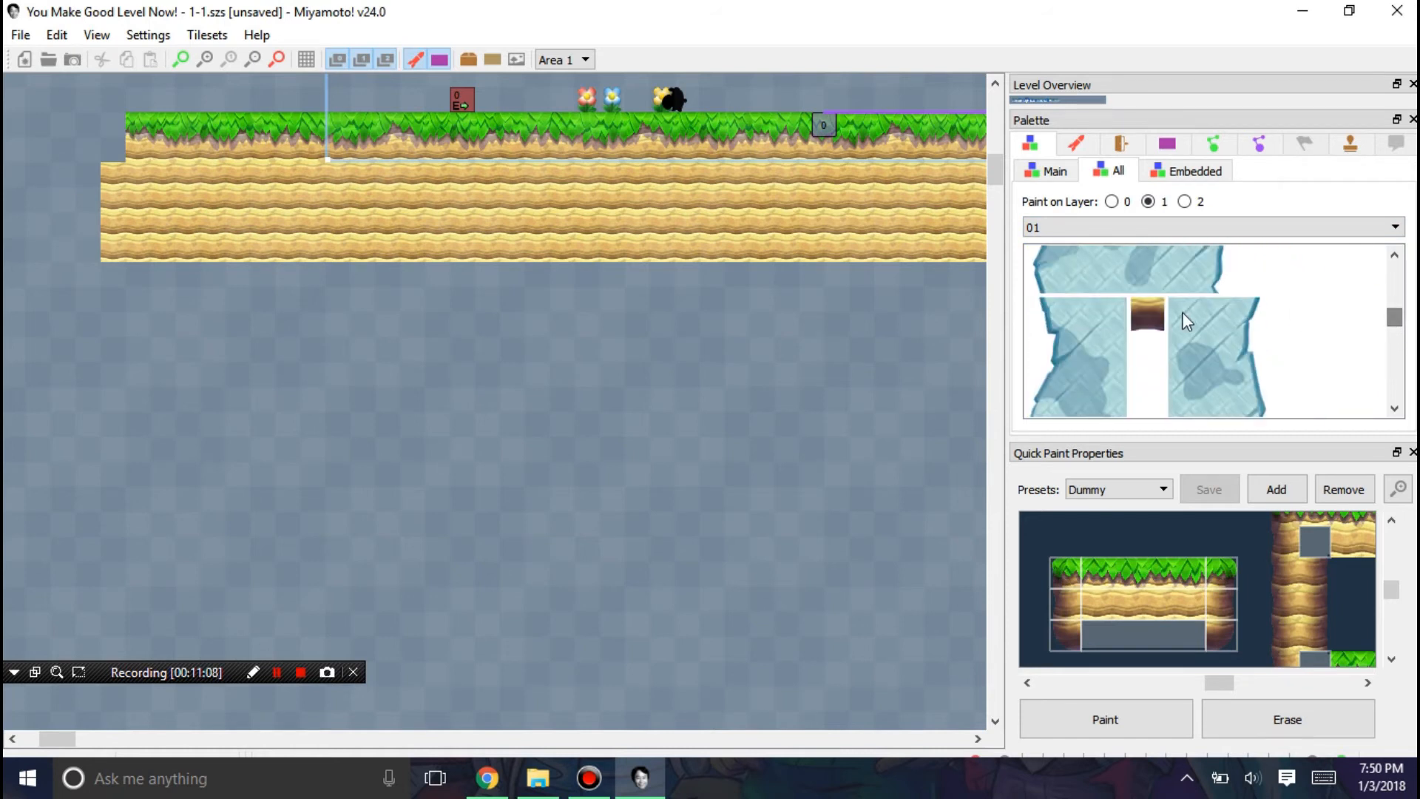
{"action": "left_click", "coordinate": [1149, 317]}
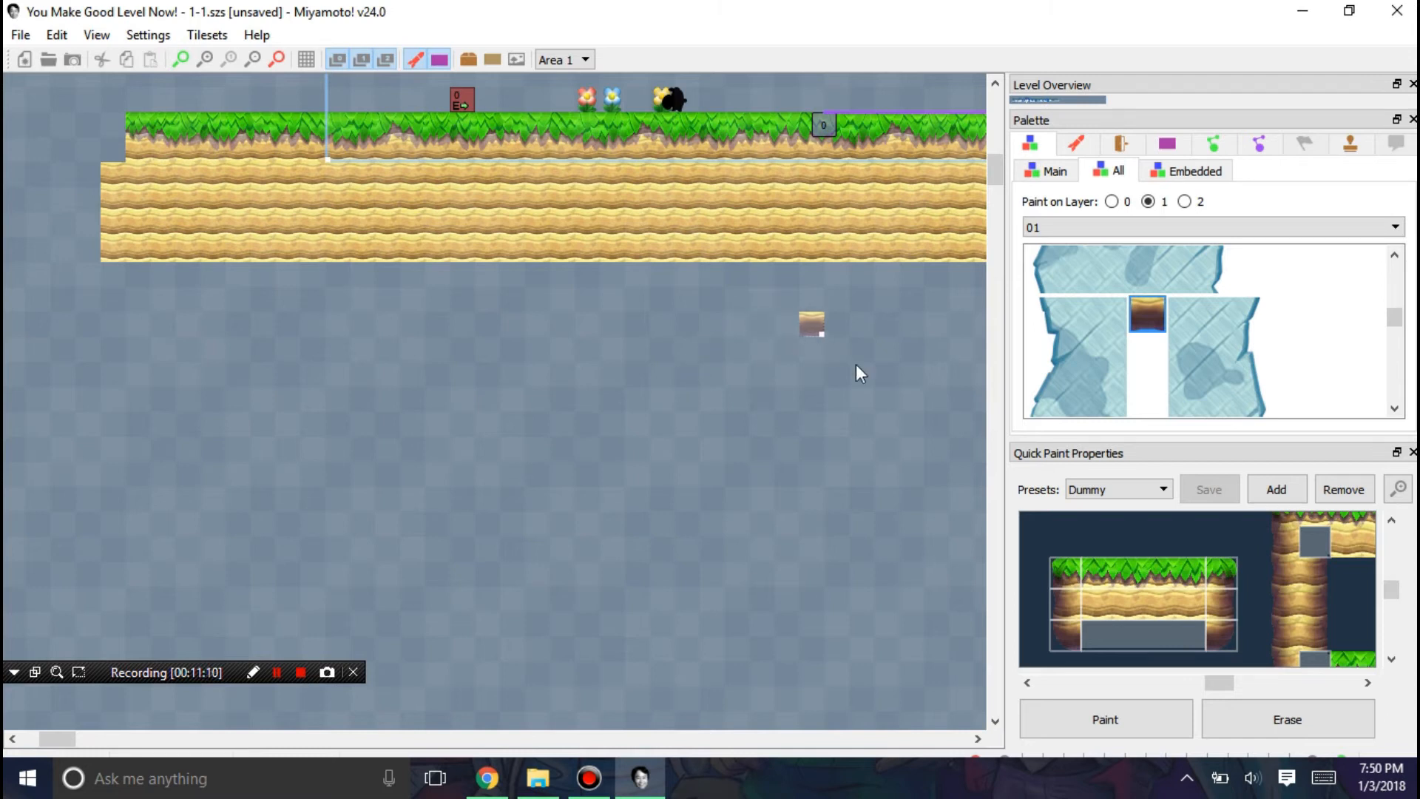
{"action": "scroll", "scroll_direction": "down", "scroll_amount": 3}
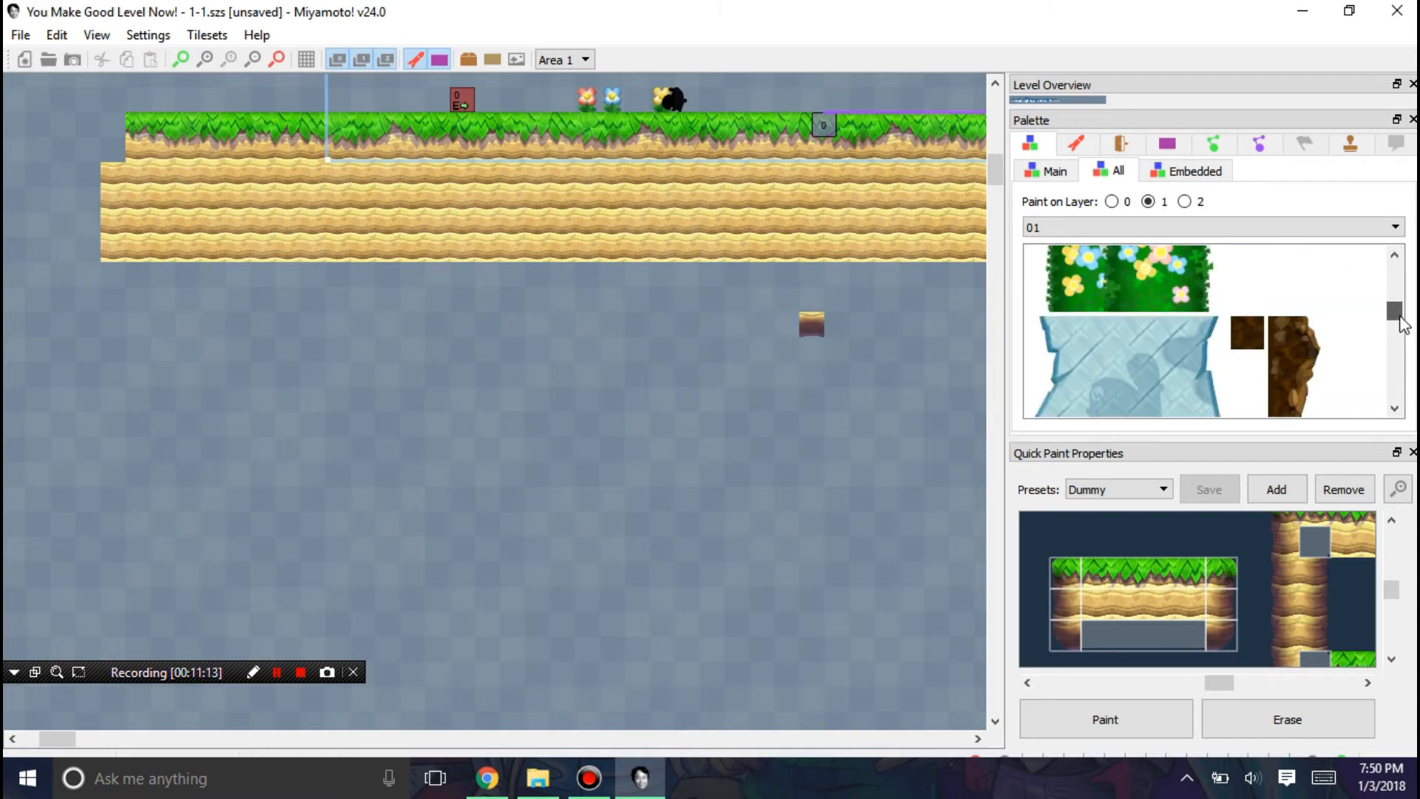
{"action": "scroll", "scroll_direction": "down", "scroll_amount": 3}
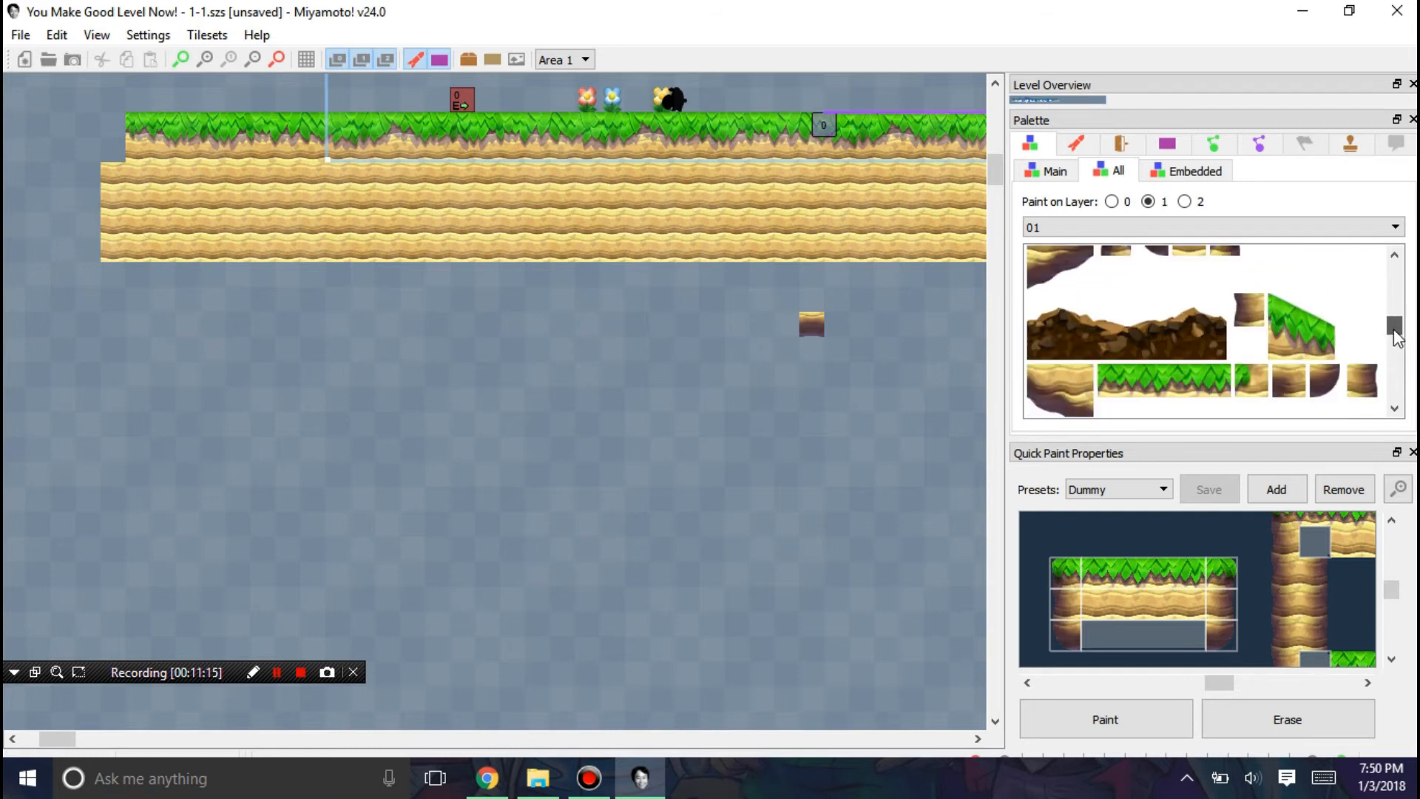
{"action": "scroll", "scroll_direction": "down", "scroll_amount": 3}
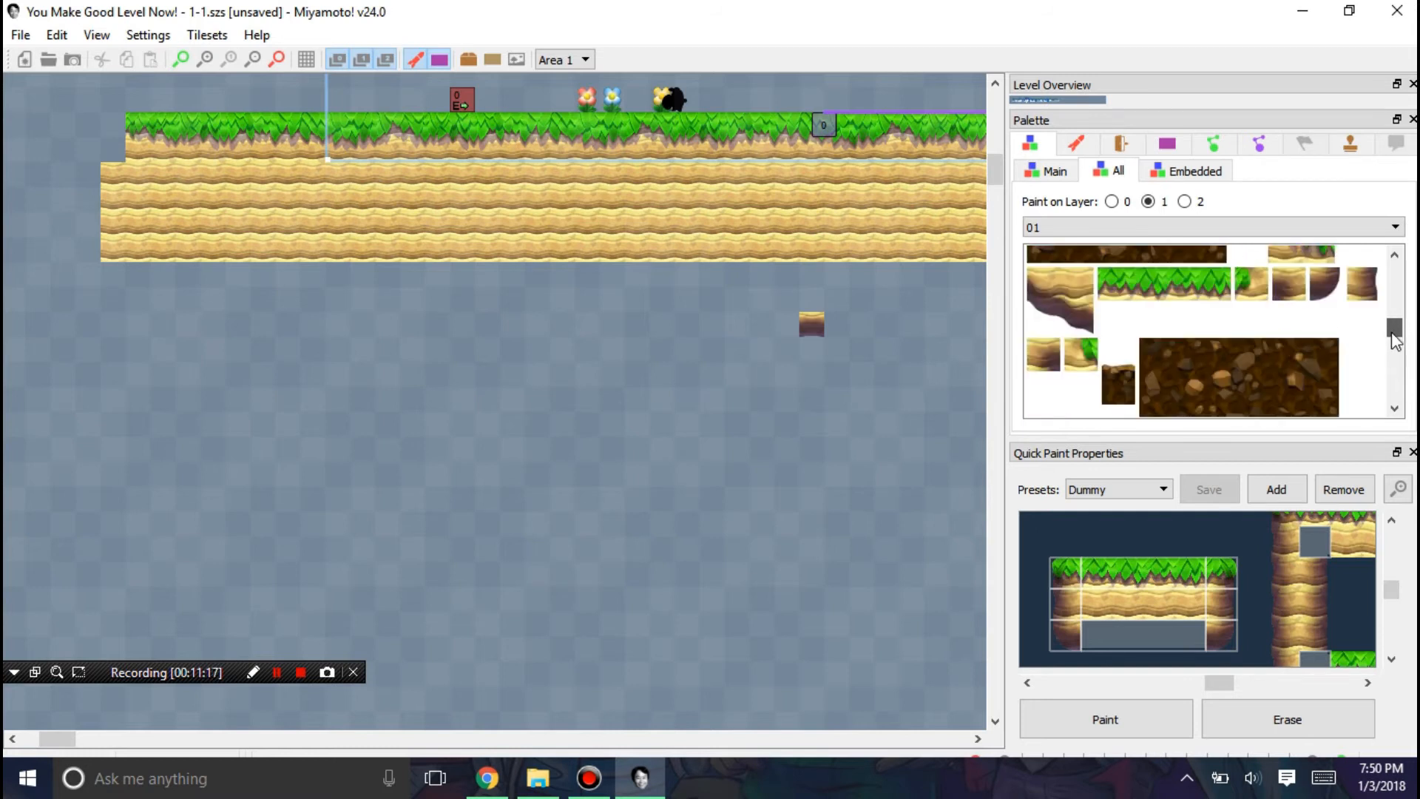
{"action": "scroll", "scroll_direction": "down", "scroll_amount": 3}
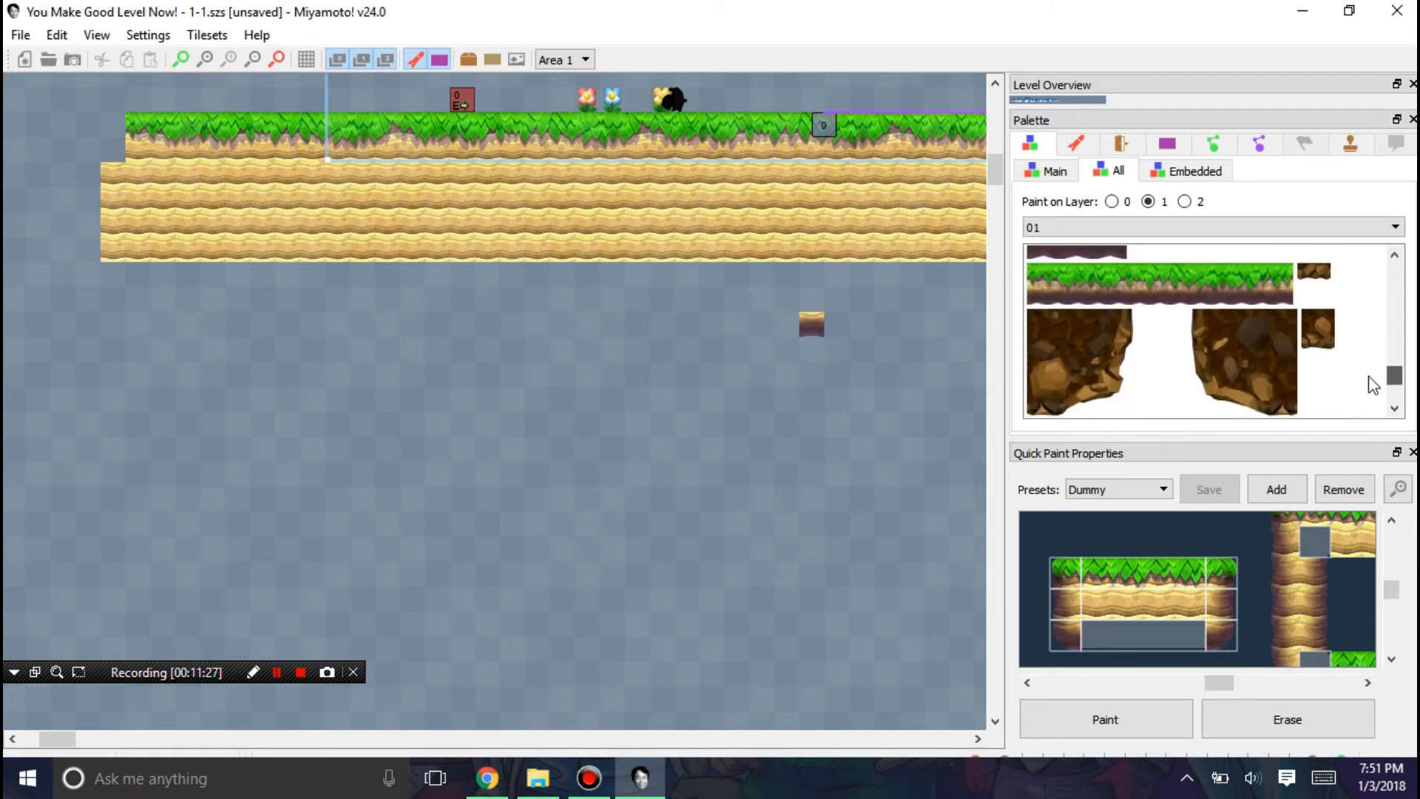
{"action": "scroll", "scroll_direction": "down", "scroll_amount": 3}
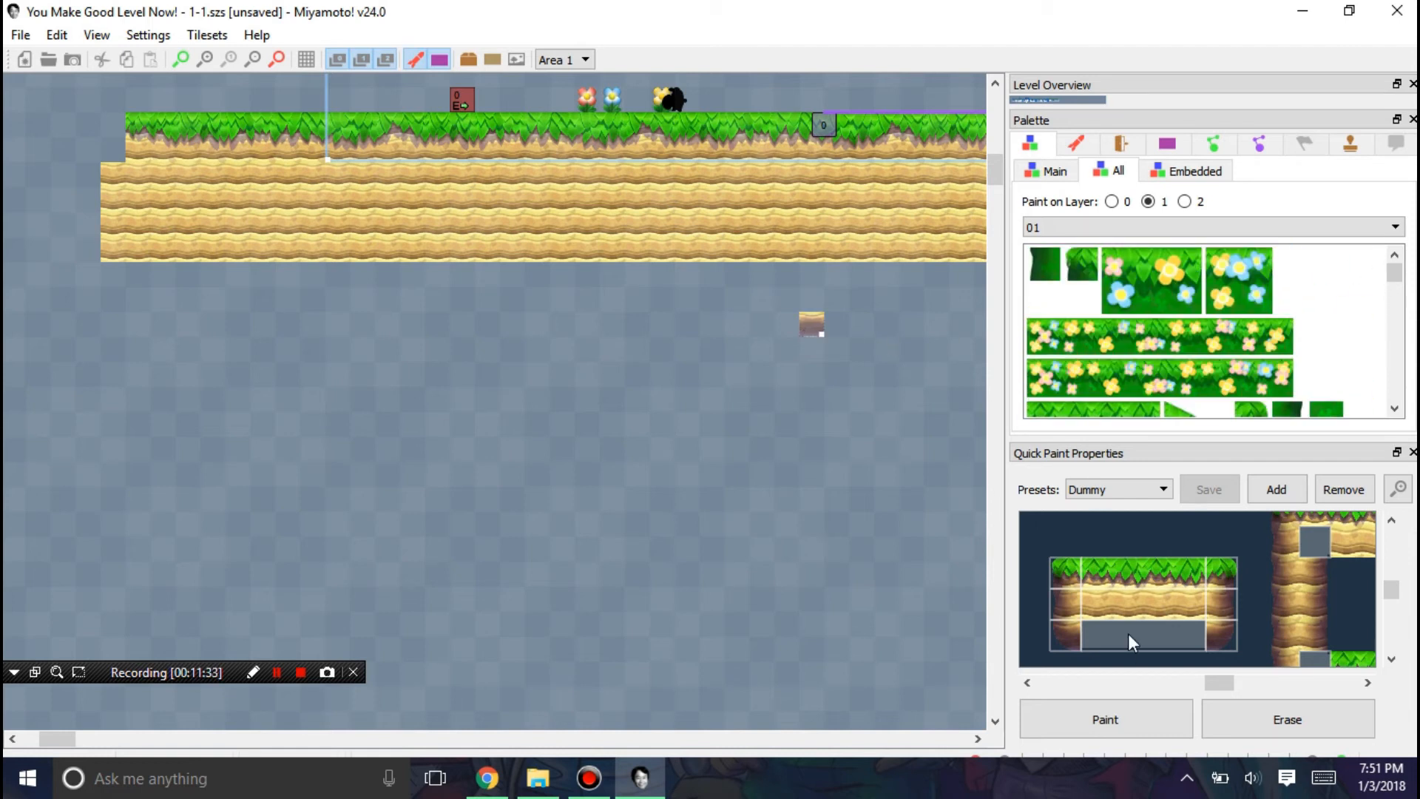
Step: Choose a grassy terrain piece from the Embedded tab for quick-paint drawing
{"action": "left_click", "coordinate": [1192, 171]}
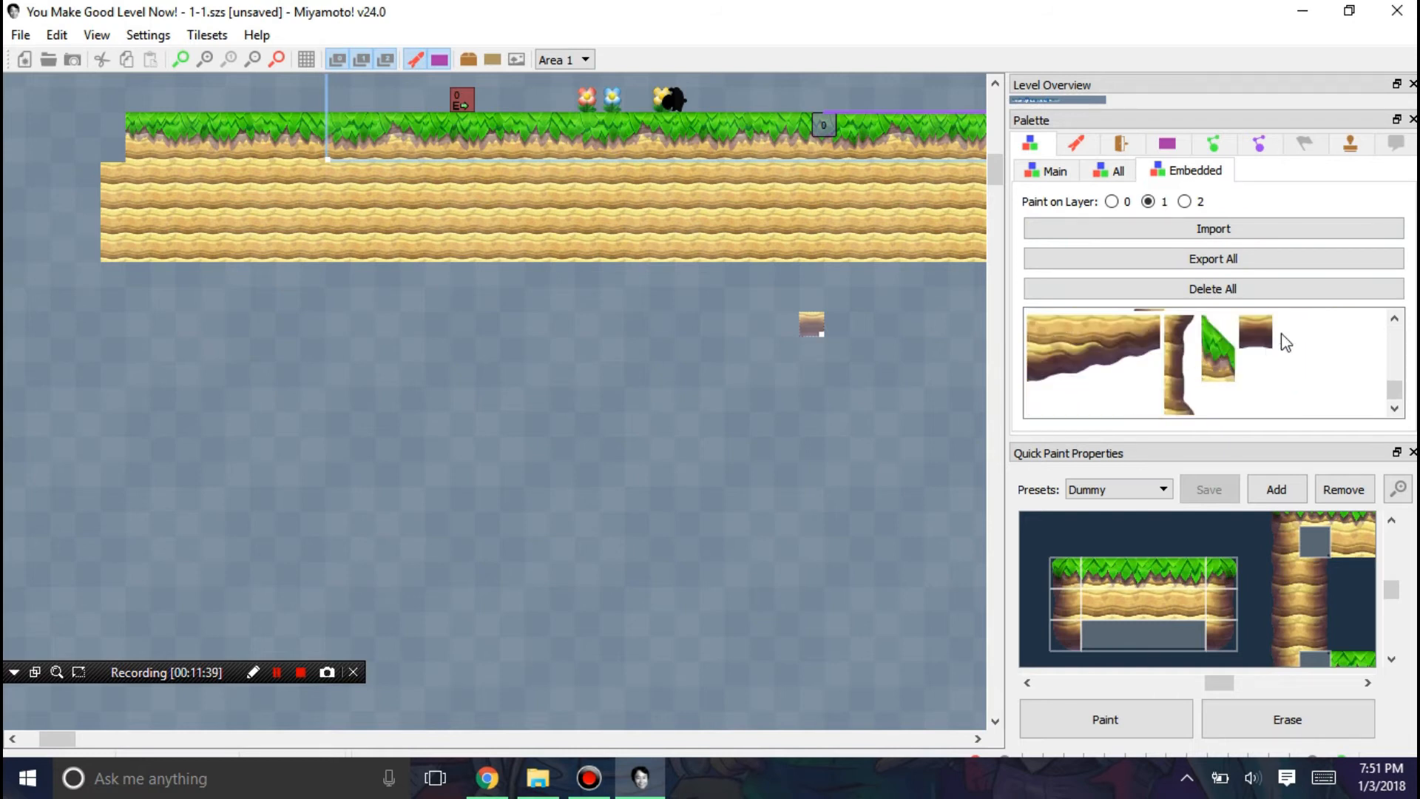
{"action": "left_click", "coordinate": [1261, 334]}
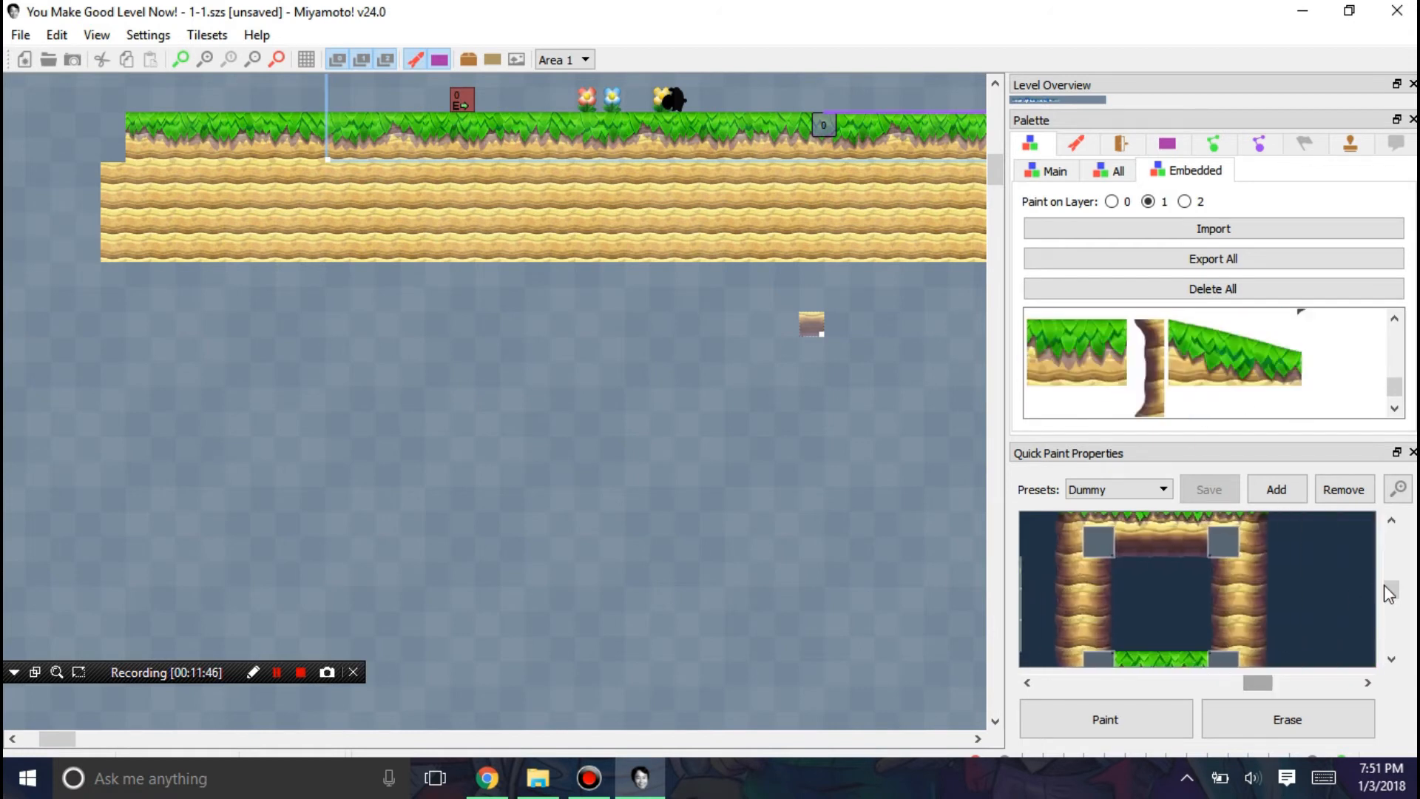
{"action": "scroll", "scroll_direction": "down", "scroll_amount": 3}
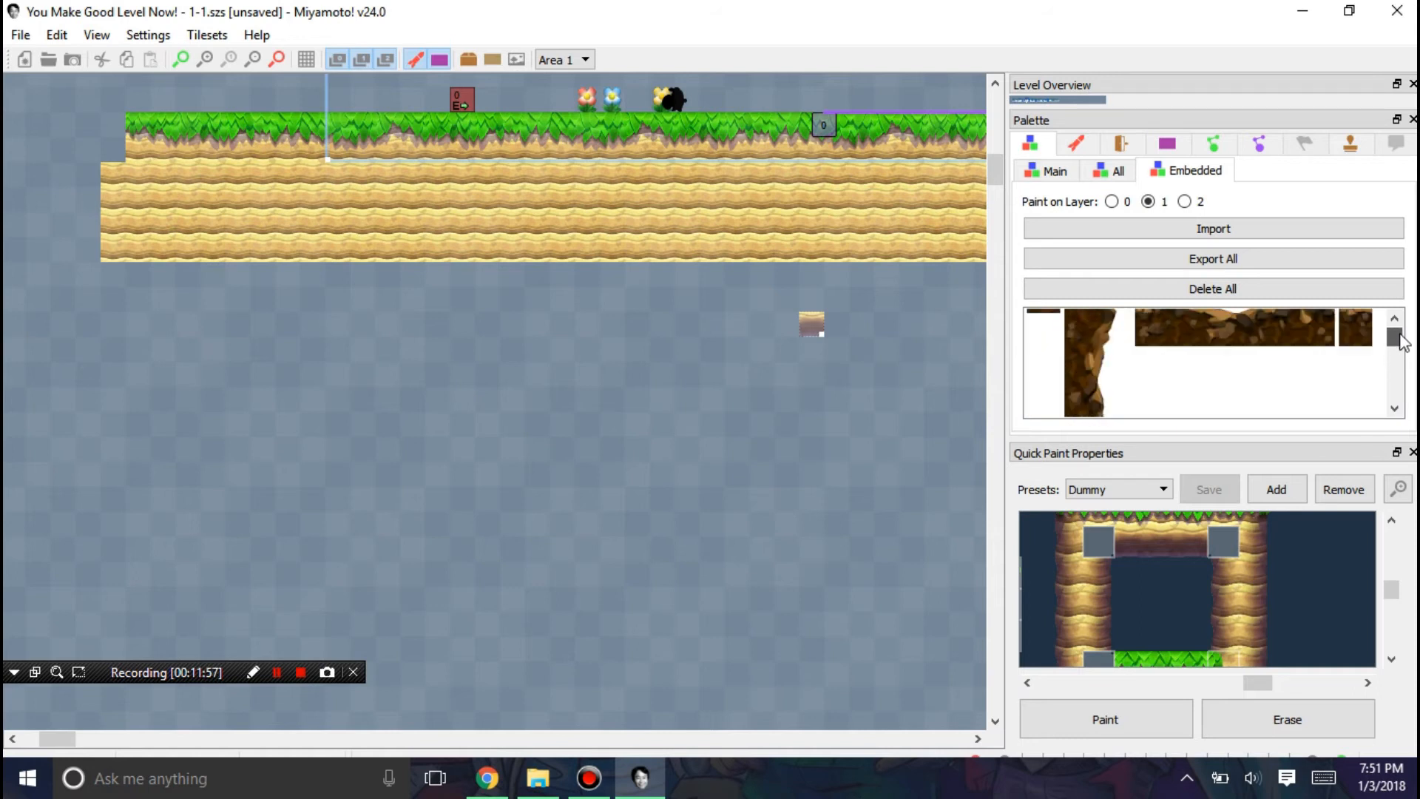
{"action": "scroll", "scroll_direction": "down", "scroll_amount": 3}
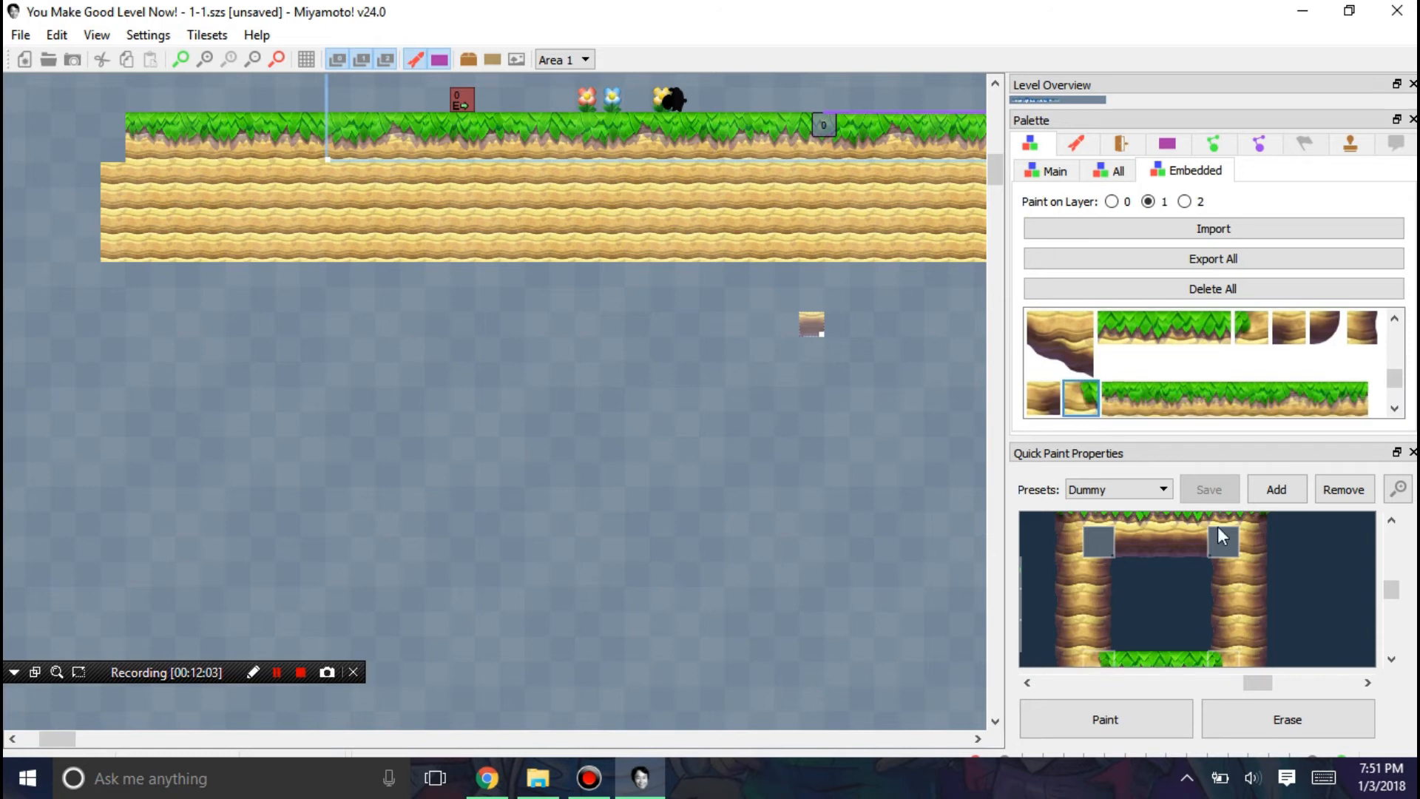
{"action": "mouse_move", "coordinate": [1190, 385]}
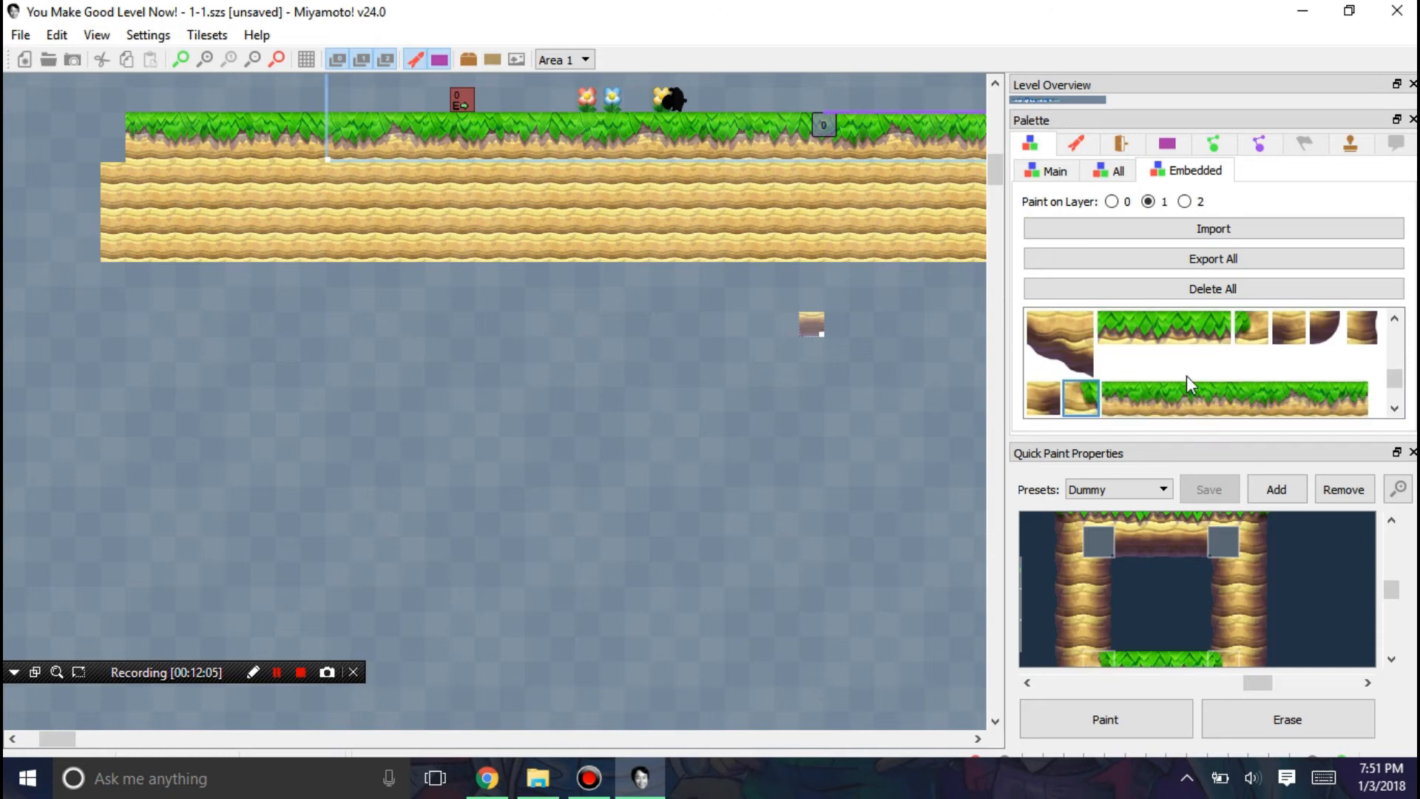
{"action": "left_click", "coordinate": [1291, 327]}
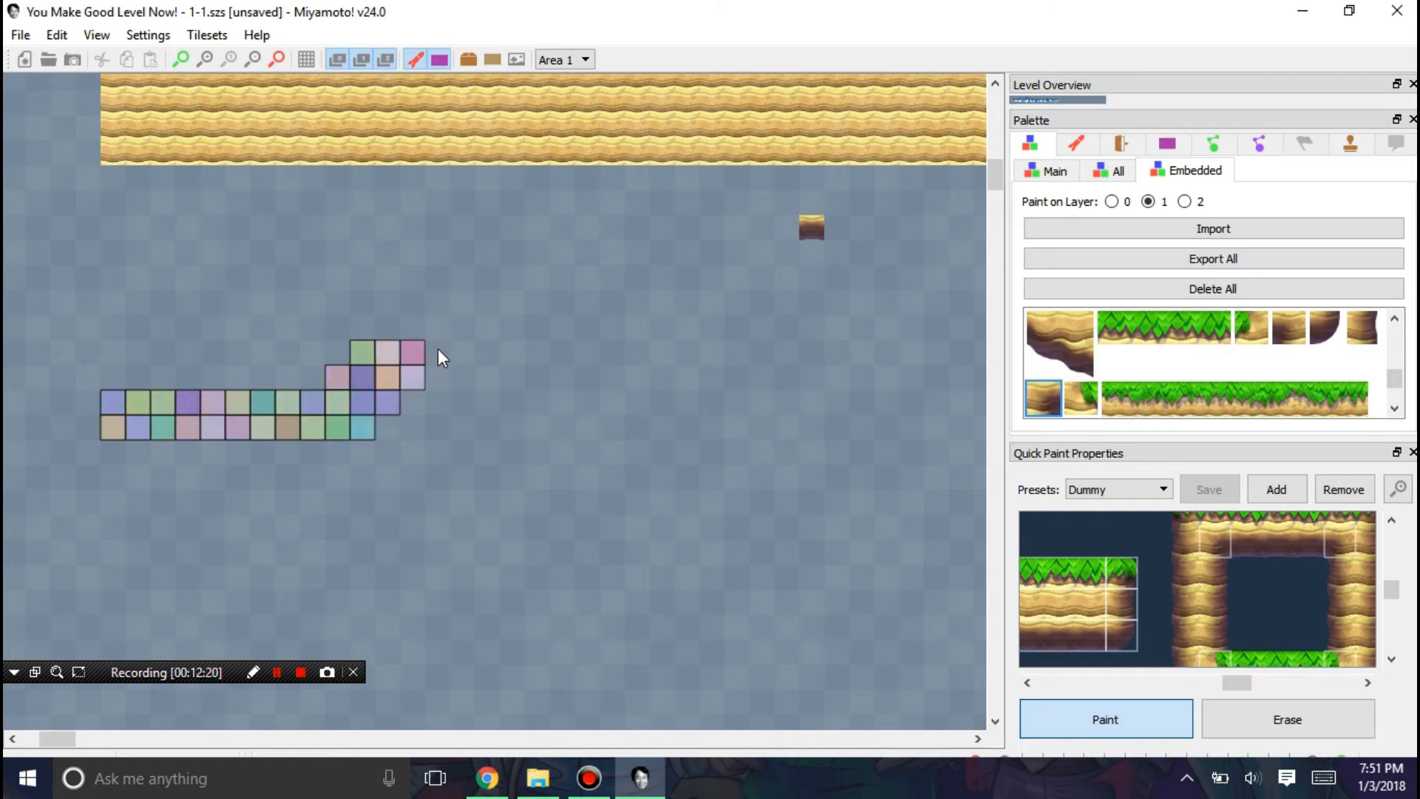
Step: Drag the quick-paint outline up, across and down so it renders as grassy terrain
{"action": "left_click_drag", "start_coordinate": [426, 345], "coordinate": [597, 353]}
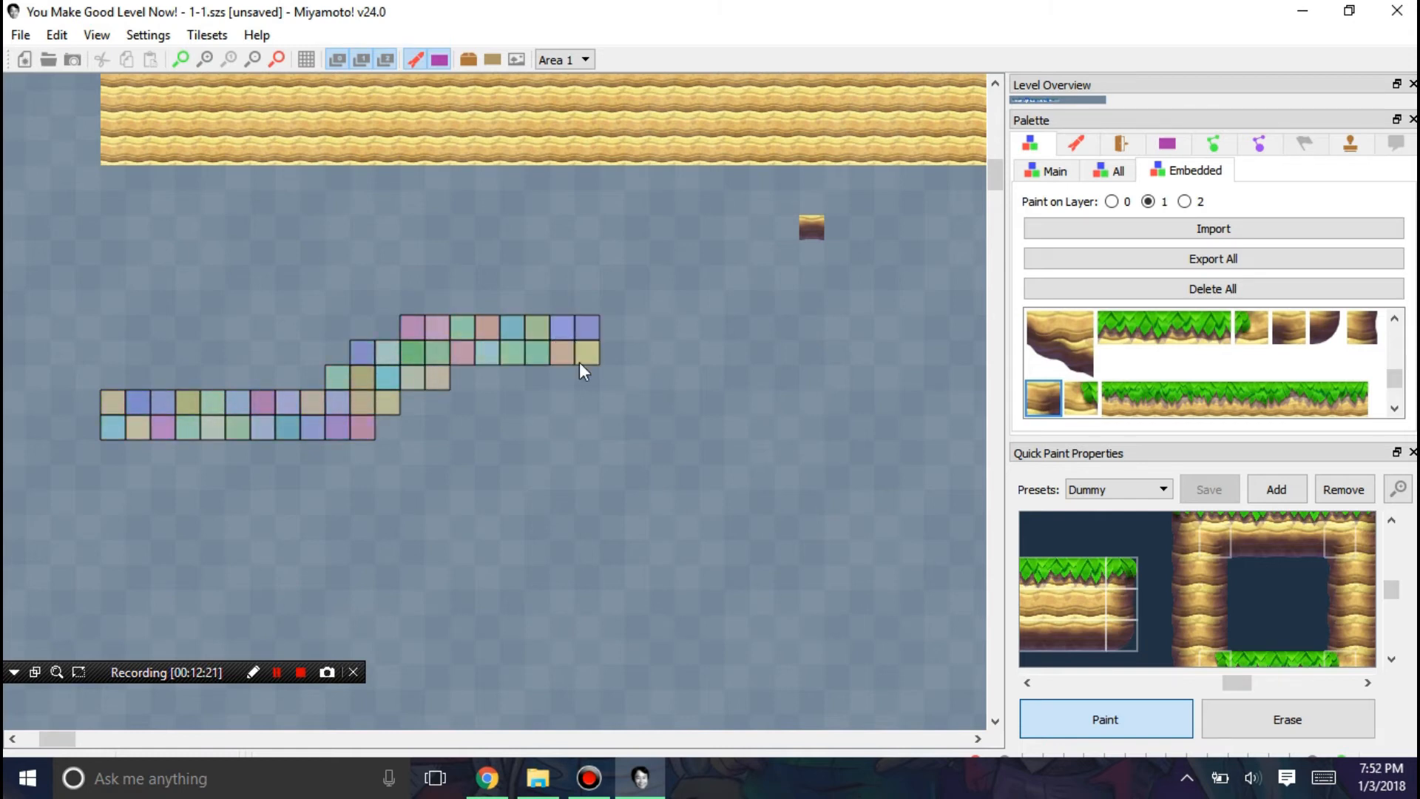
{"action": "left_click_drag", "start_coordinate": [598, 354], "coordinate": [743, 507]}
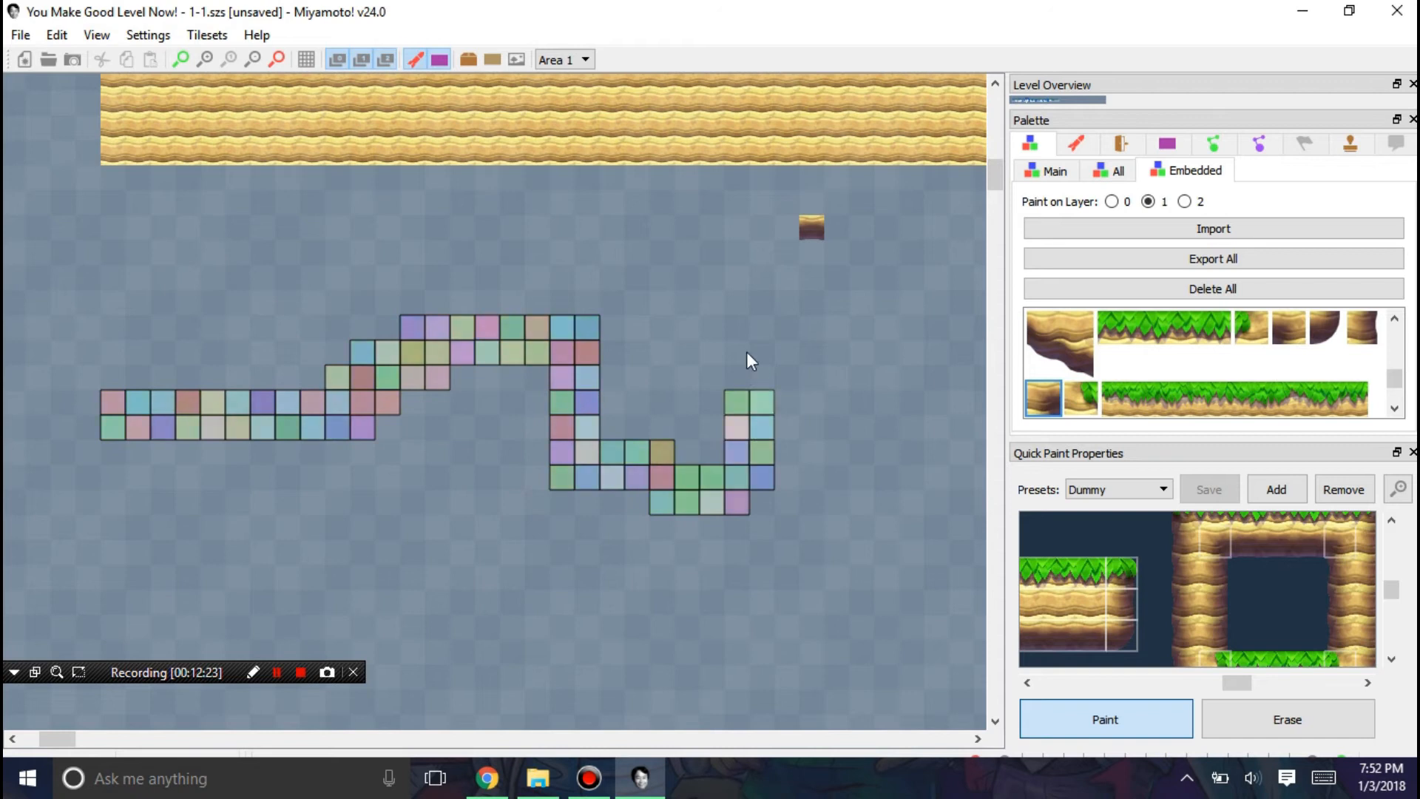
{"action": "left_click", "coordinate": [670, 390]}
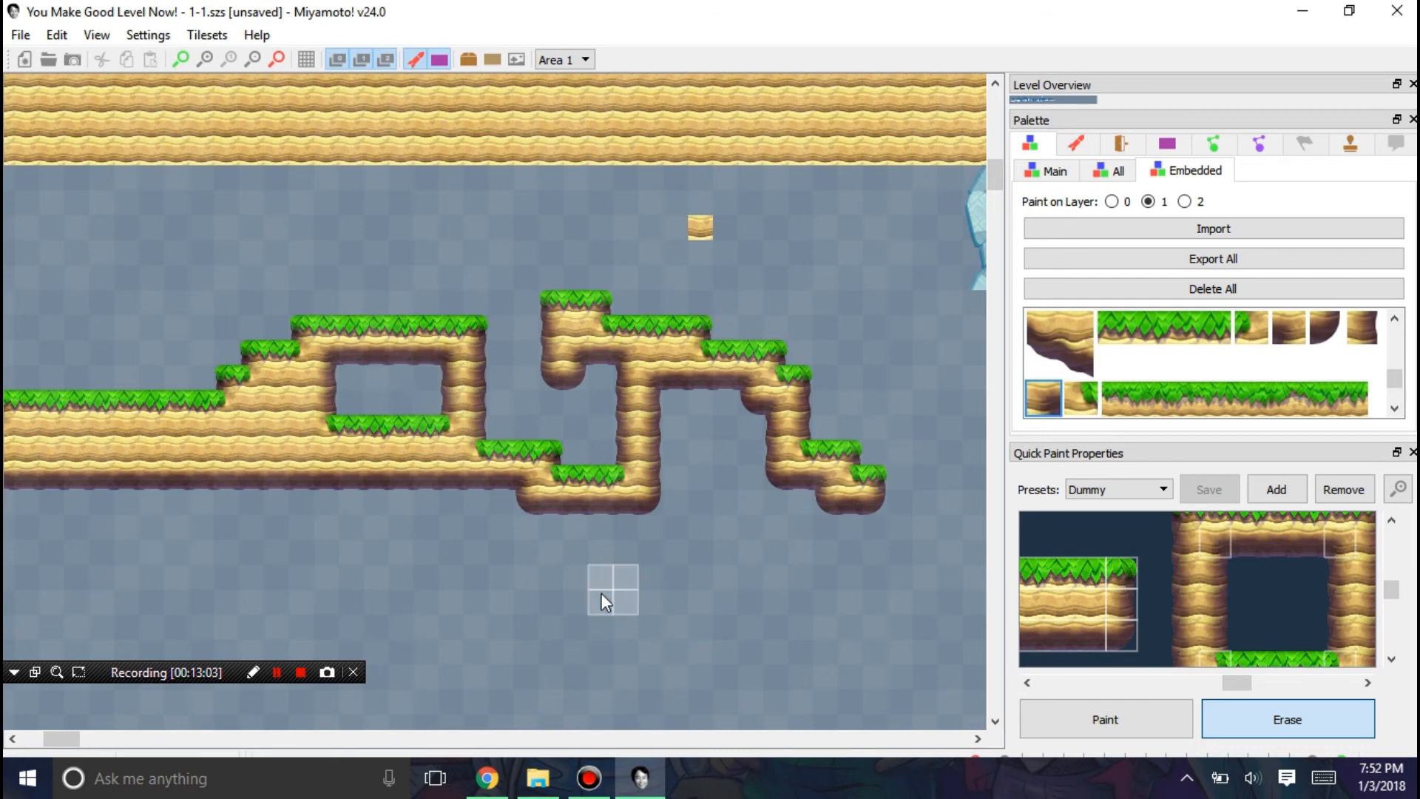
{"action": "mouse_move", "coordinate": [595, 596]}
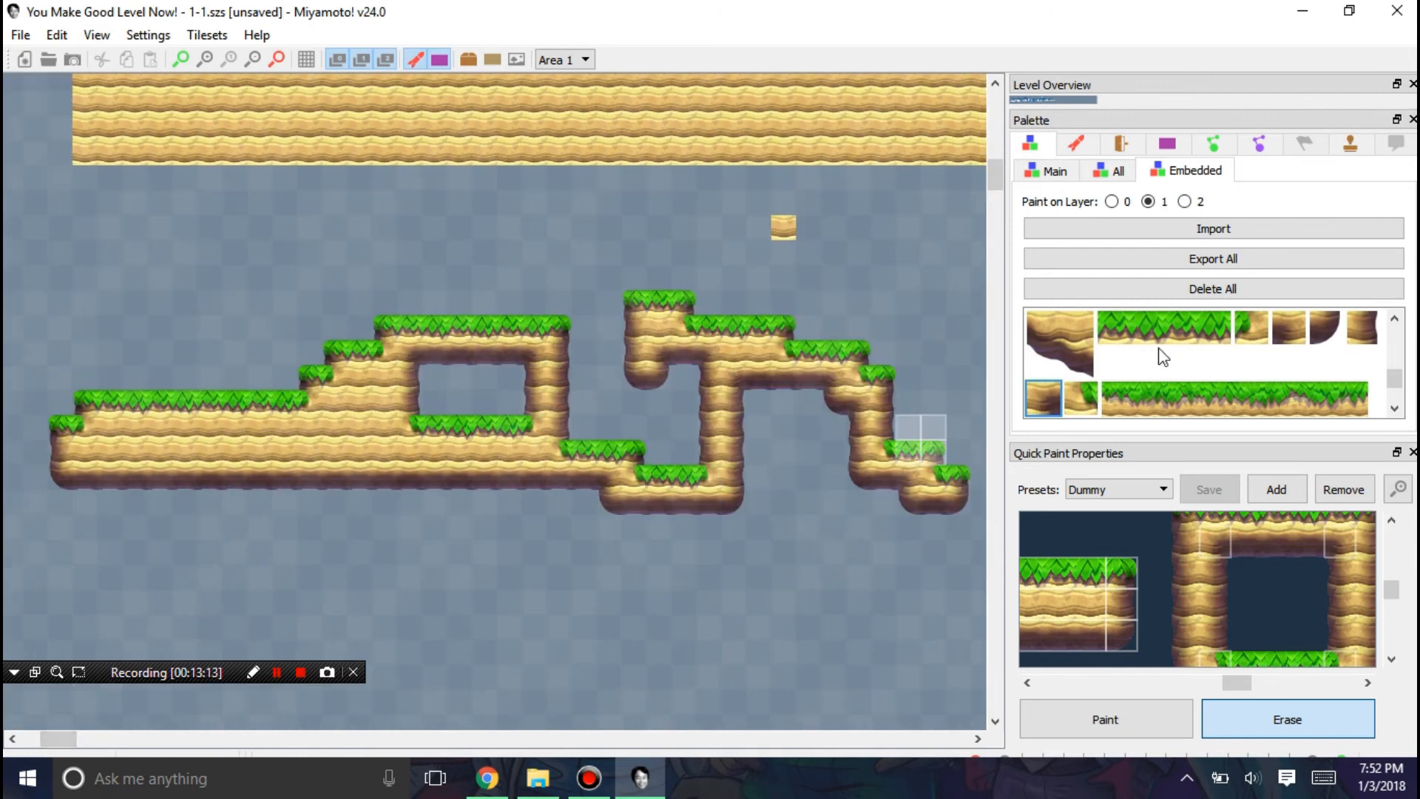
Step: Place a grassy slope left of the raised loop and browse the full tileset 01 object list
{"action": "scroll", "scroll_direction": "down", "scroll_amount": 3}
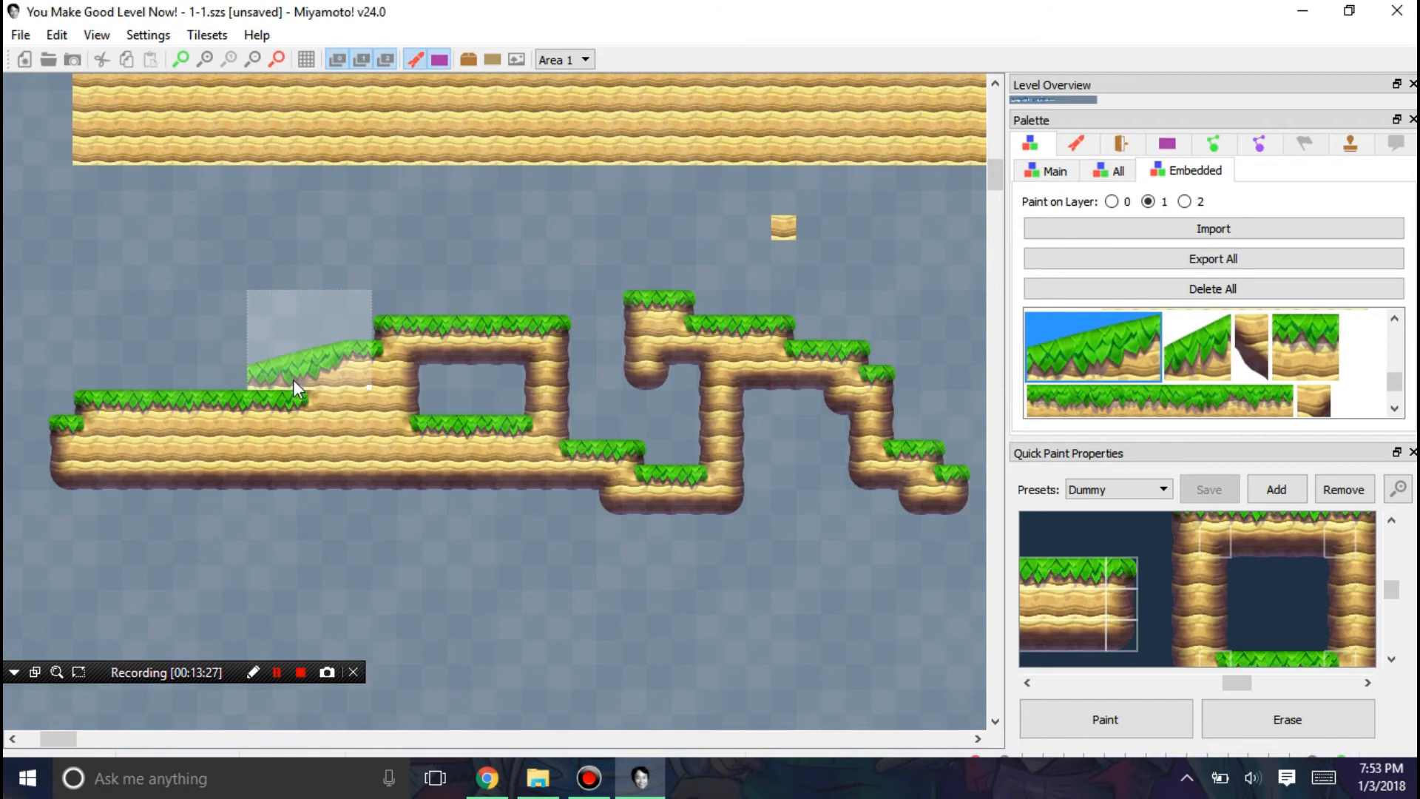
{"action": "left_click", "coordinate": [1198, 348]}
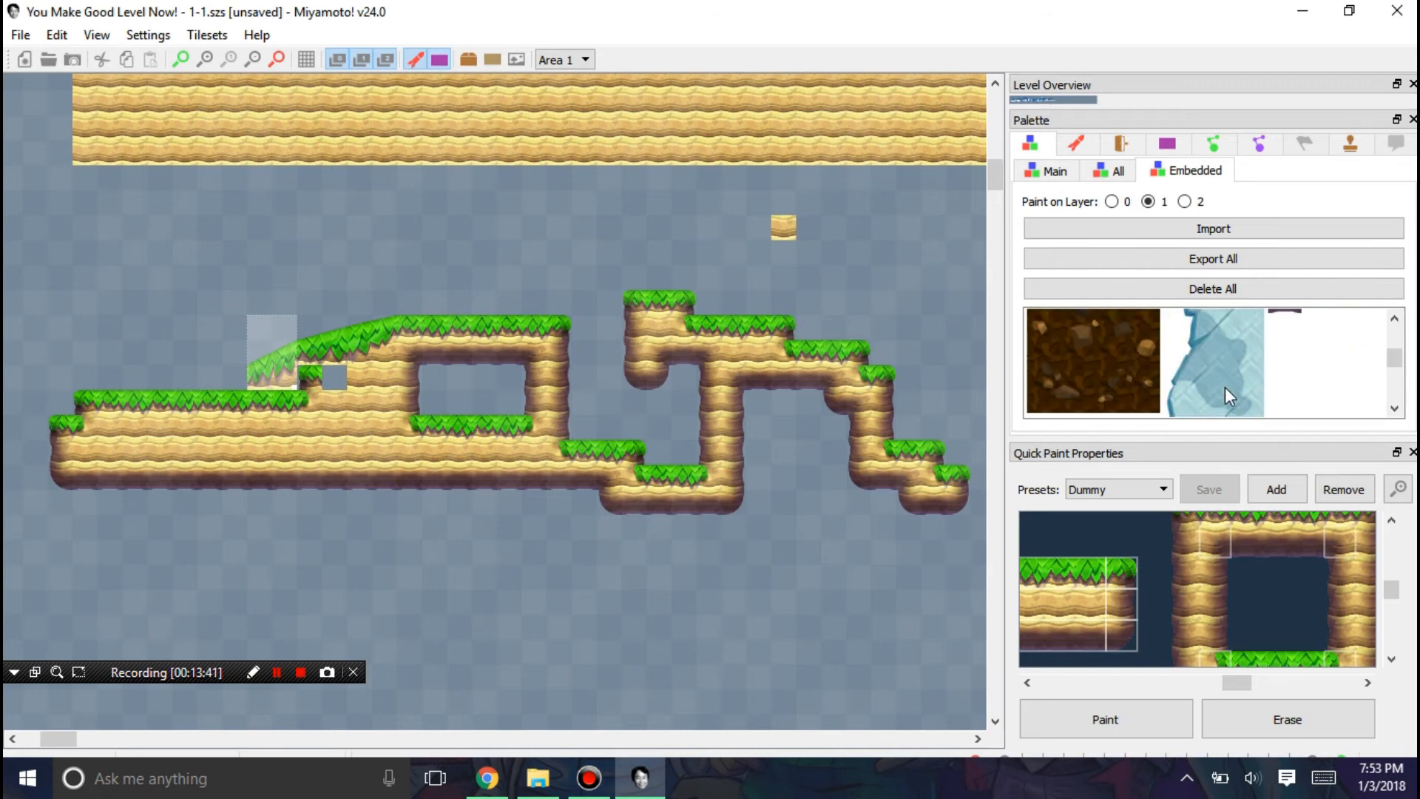
{"action": "left_click", "coordinate": [1119, 170]}
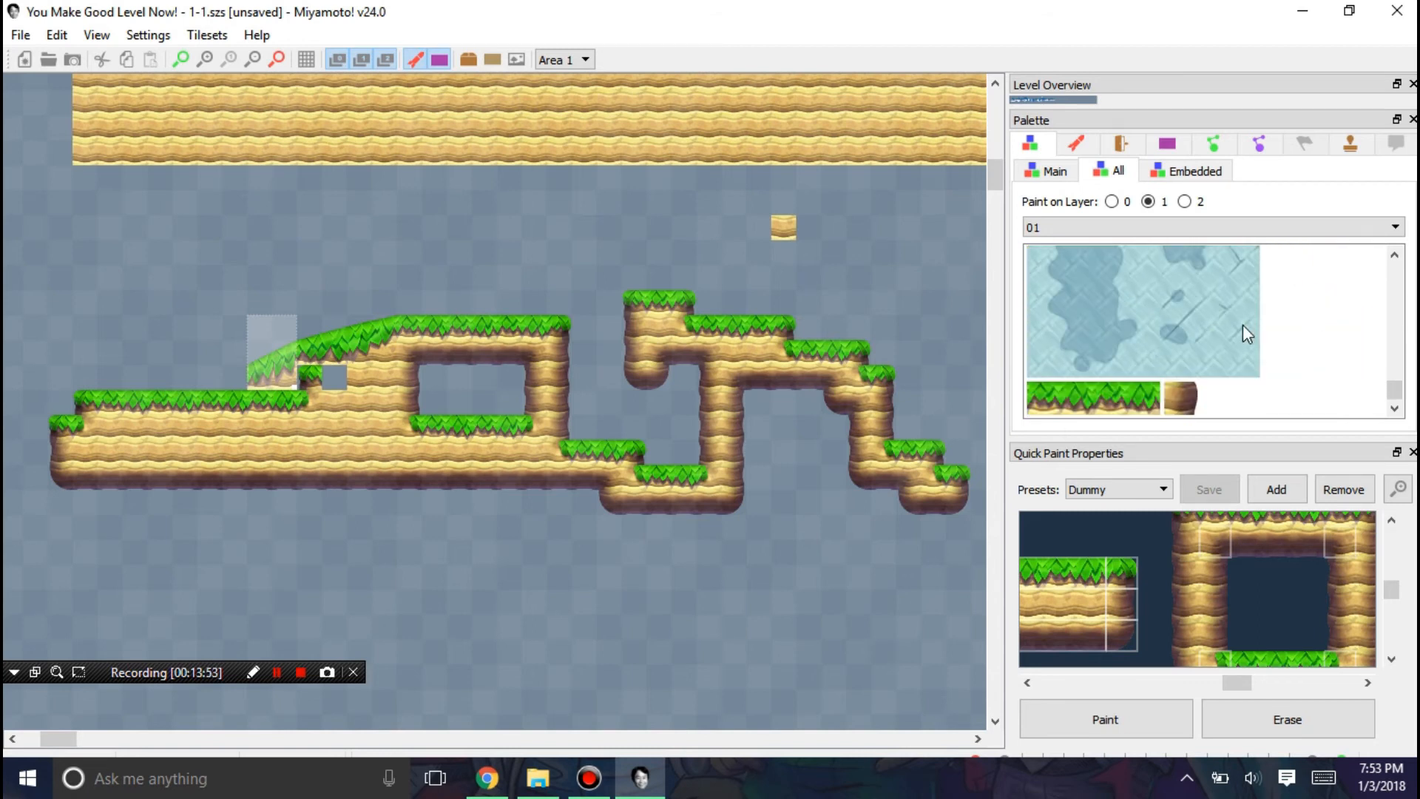
{"action": "scroll", "scroll_direction": "down", "scroll_amount": 3}
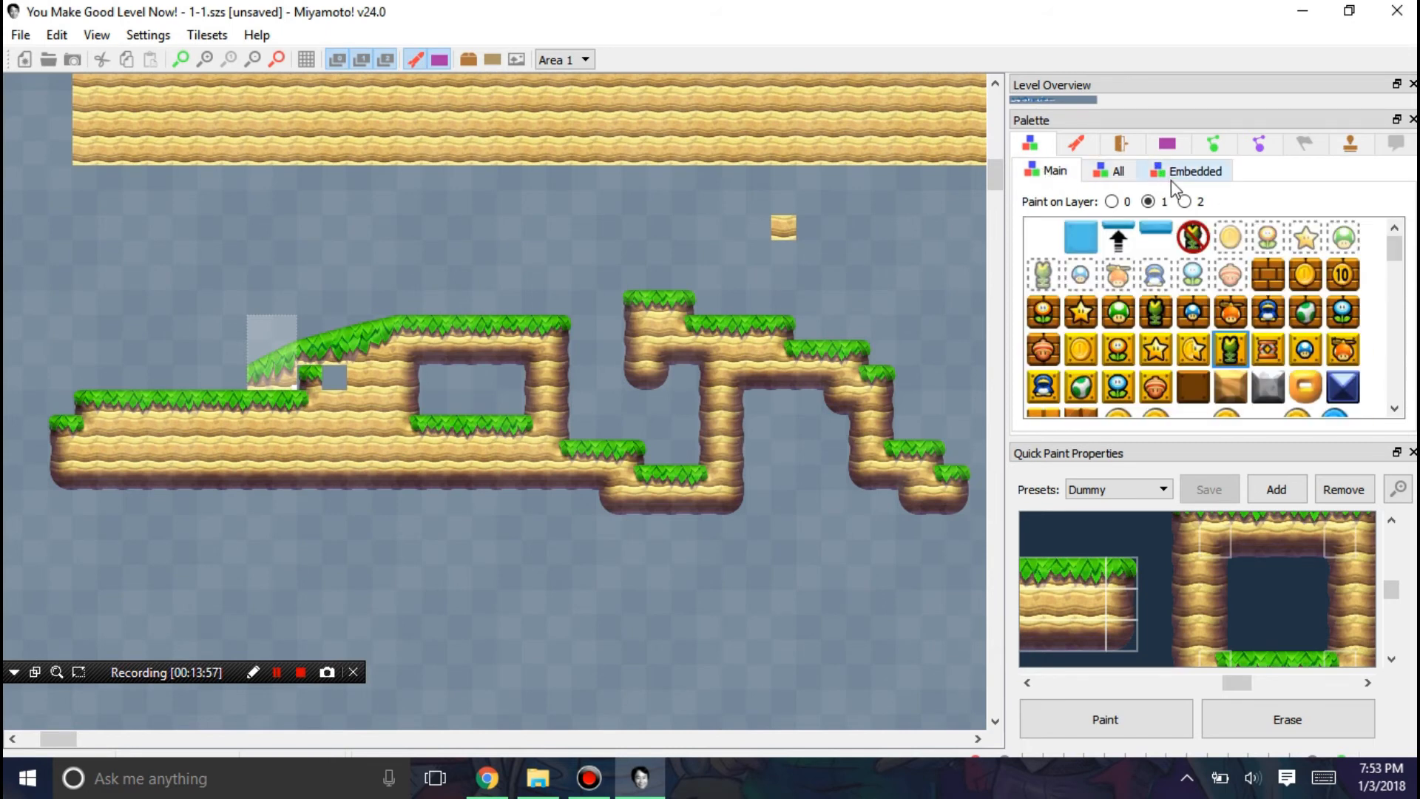
Step: Switch the palette to Embedded objects and browse the import dialog into Objects > 01
{"action": "left_click", "coordinate": [1193, 170]}
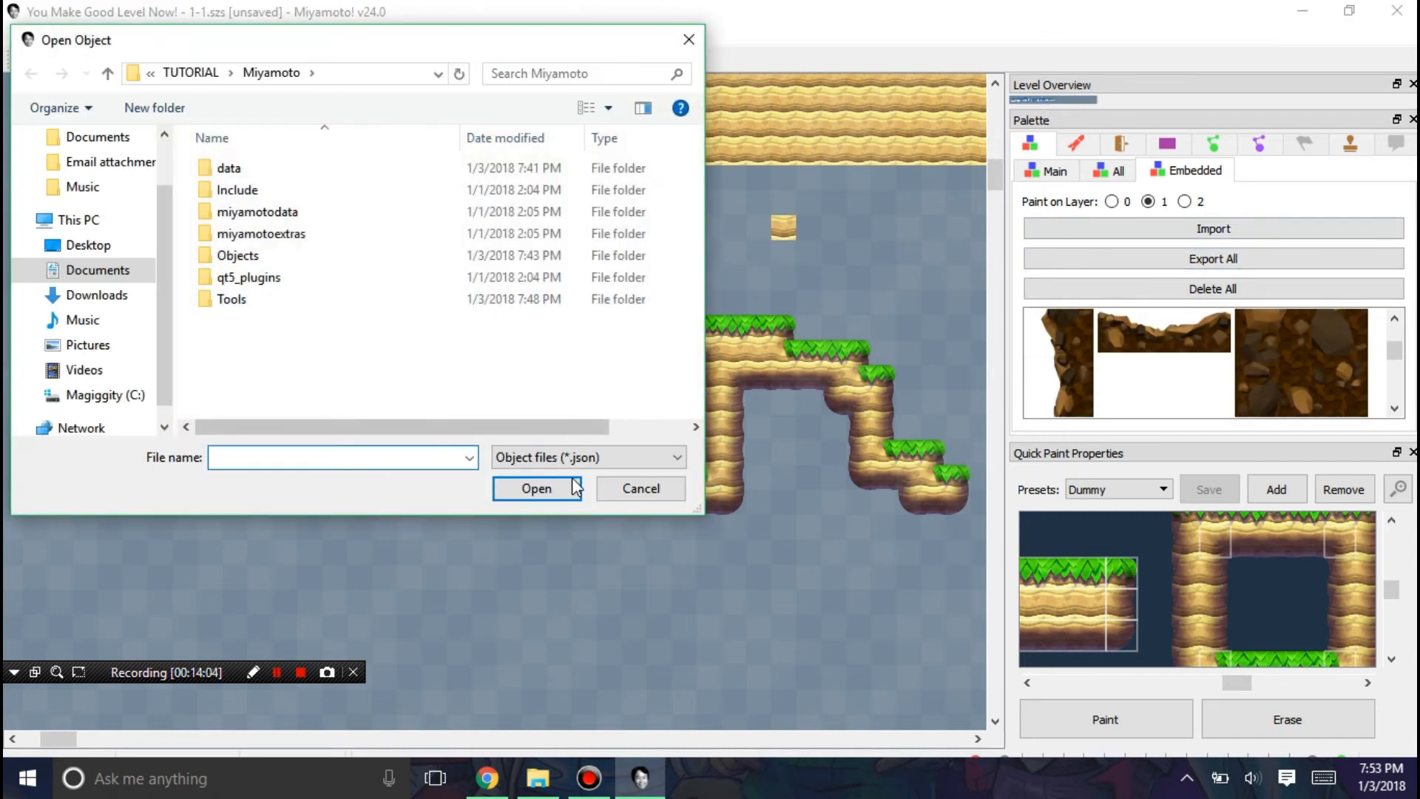
{"action": "double_click", "coordinate": [237, 255]}
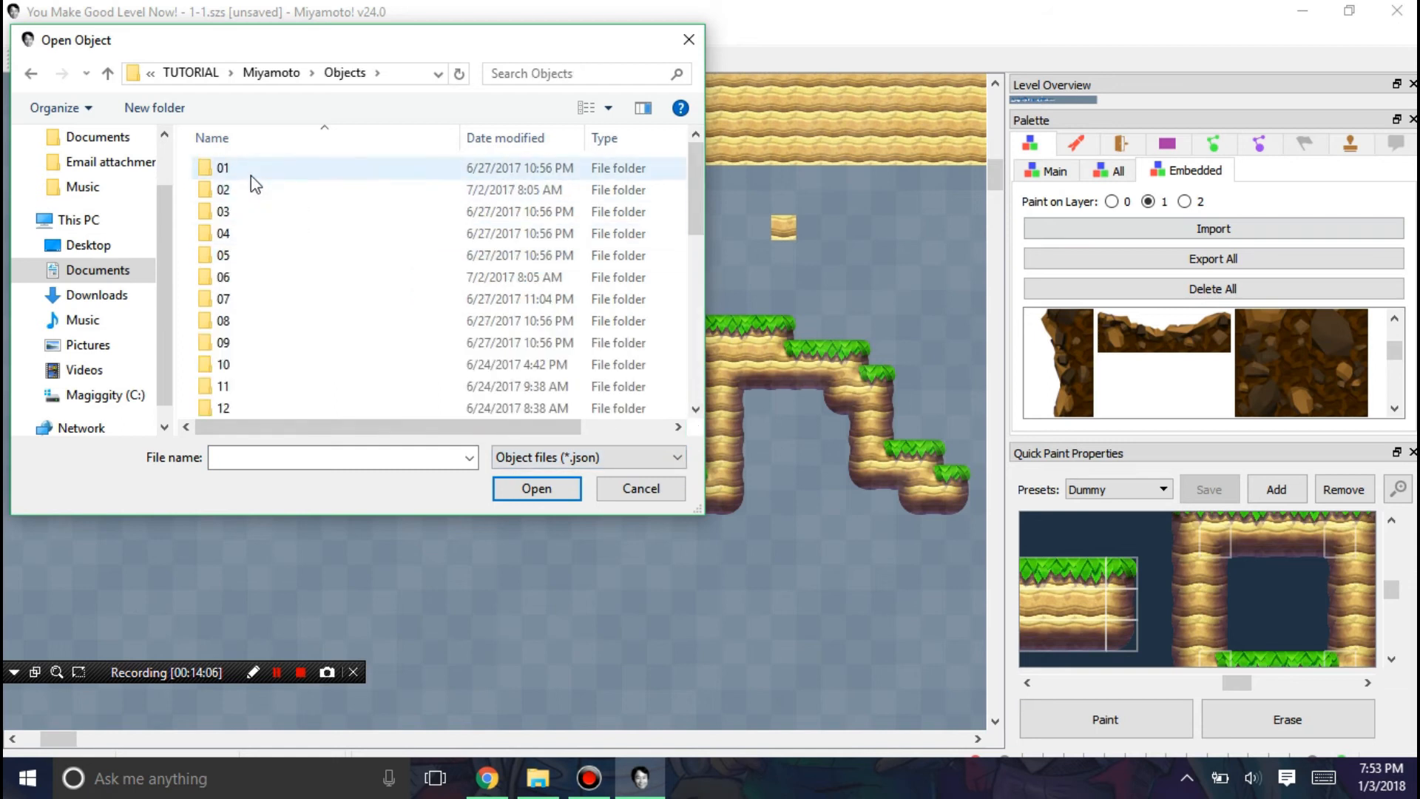
{"action": "double_click", "coordinate": [222, 234]}
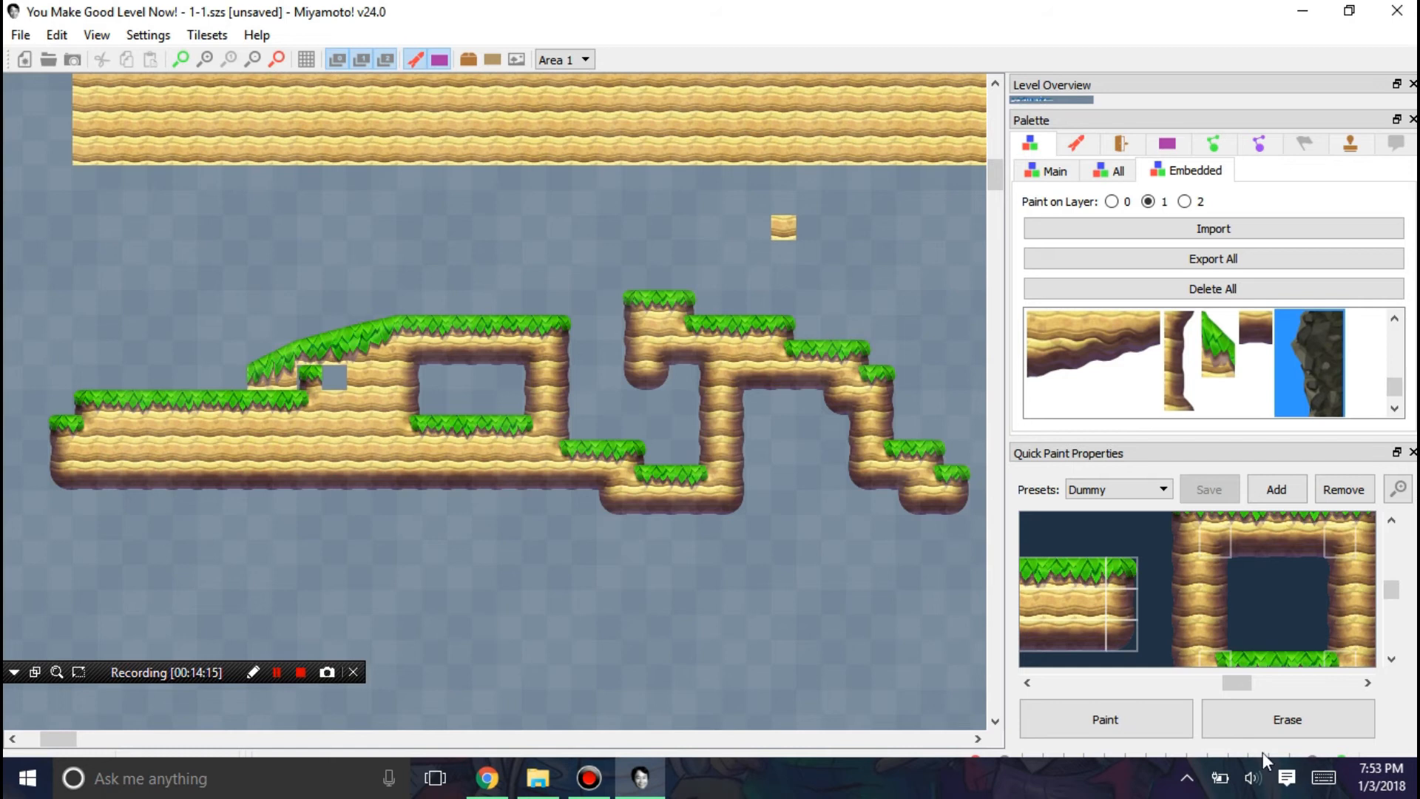
{"action": "mouse_move", "coordinate": [160, 690]}
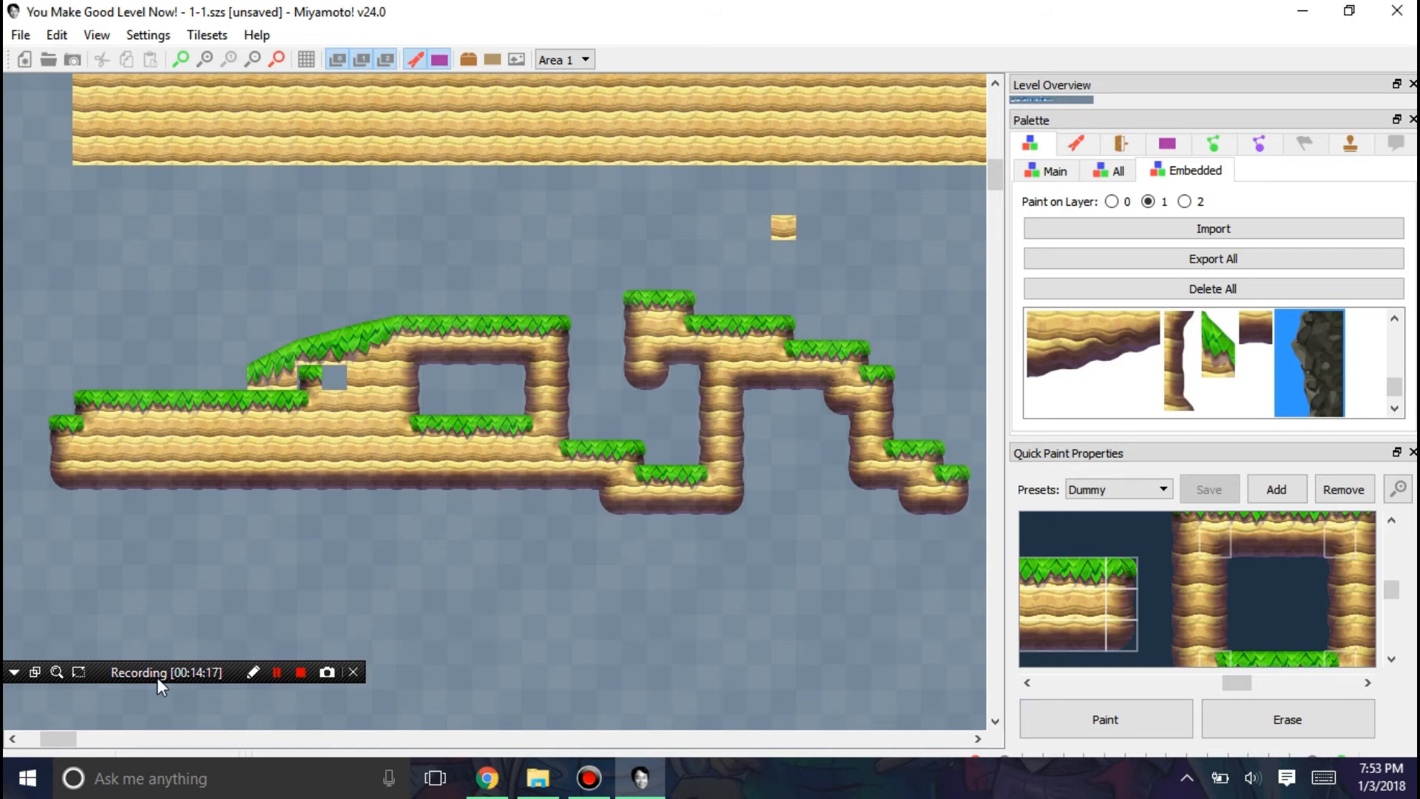
{"action": "mouse_move", "coordinate": [882, 393]}
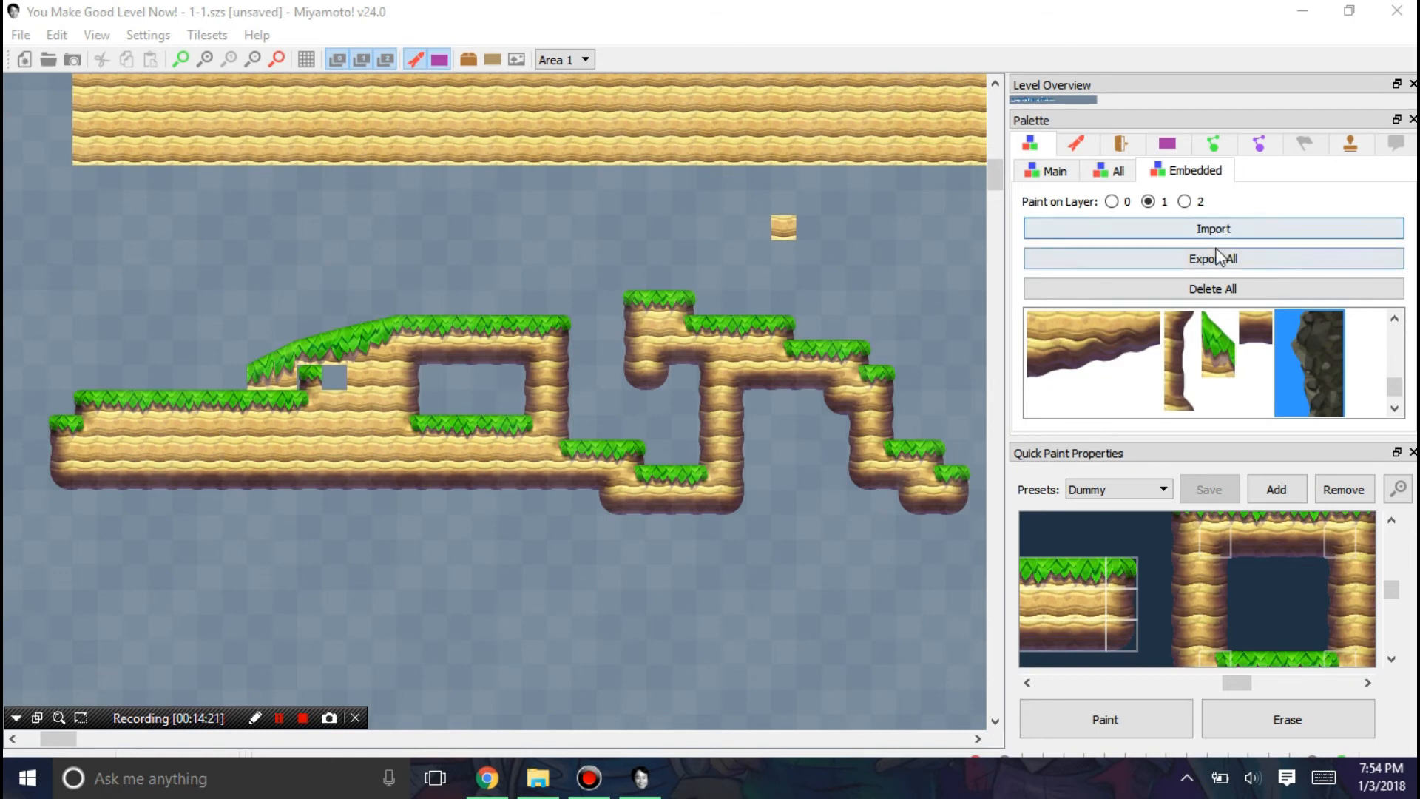
{"action": "left_click", "coordinate": [1213, 257]}
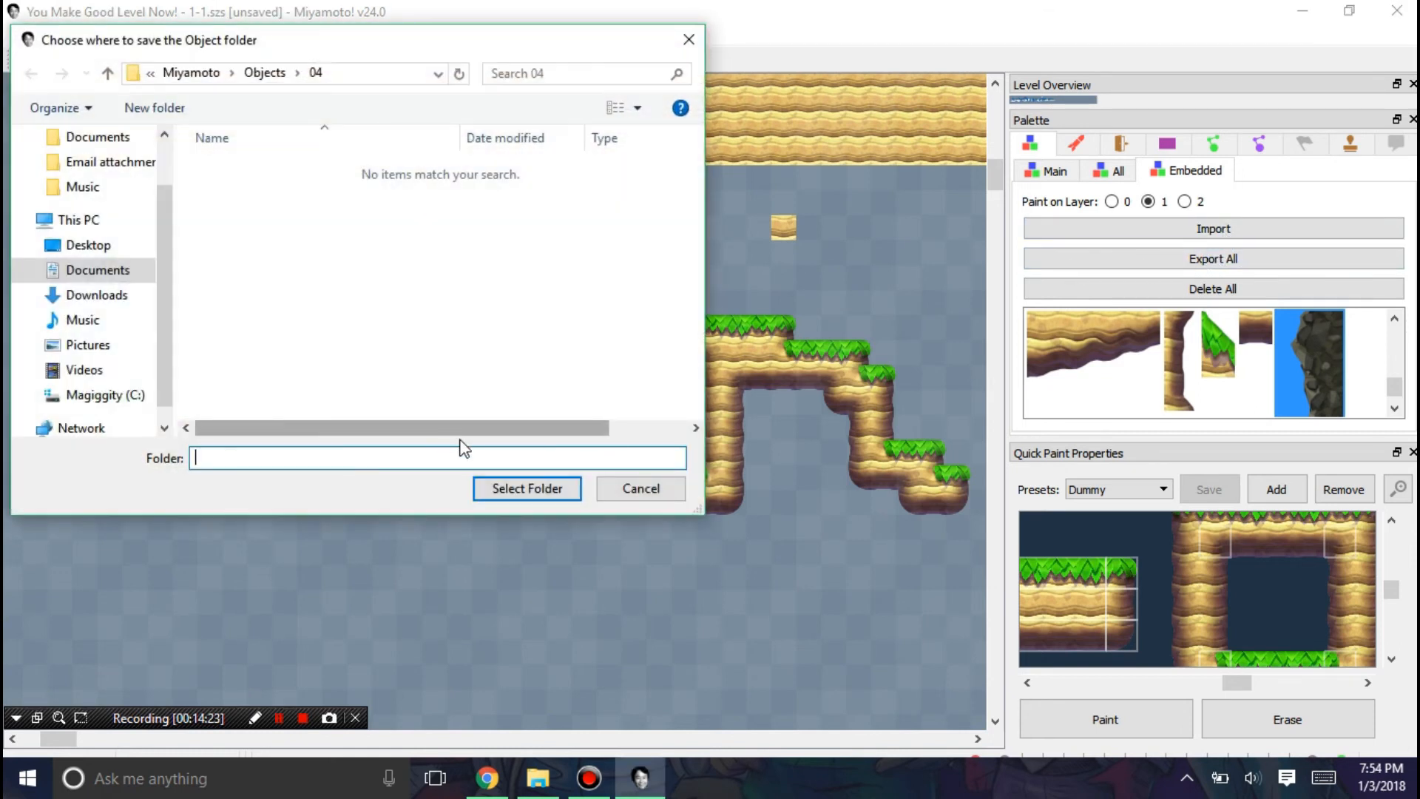
{"action": "left_click", "coordinate": [640, 488]}
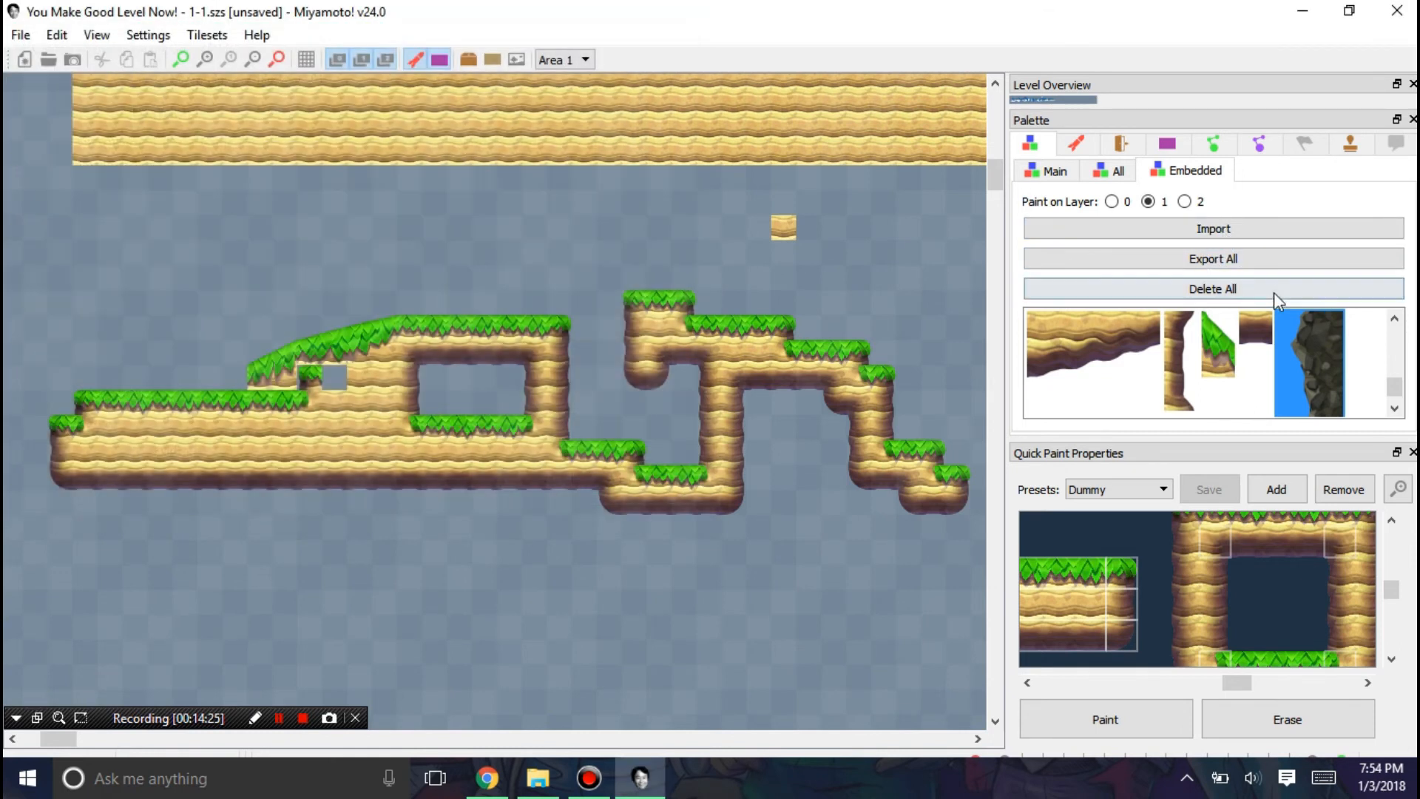
{"action": "left_click", "coordinate": [1213, 289]}
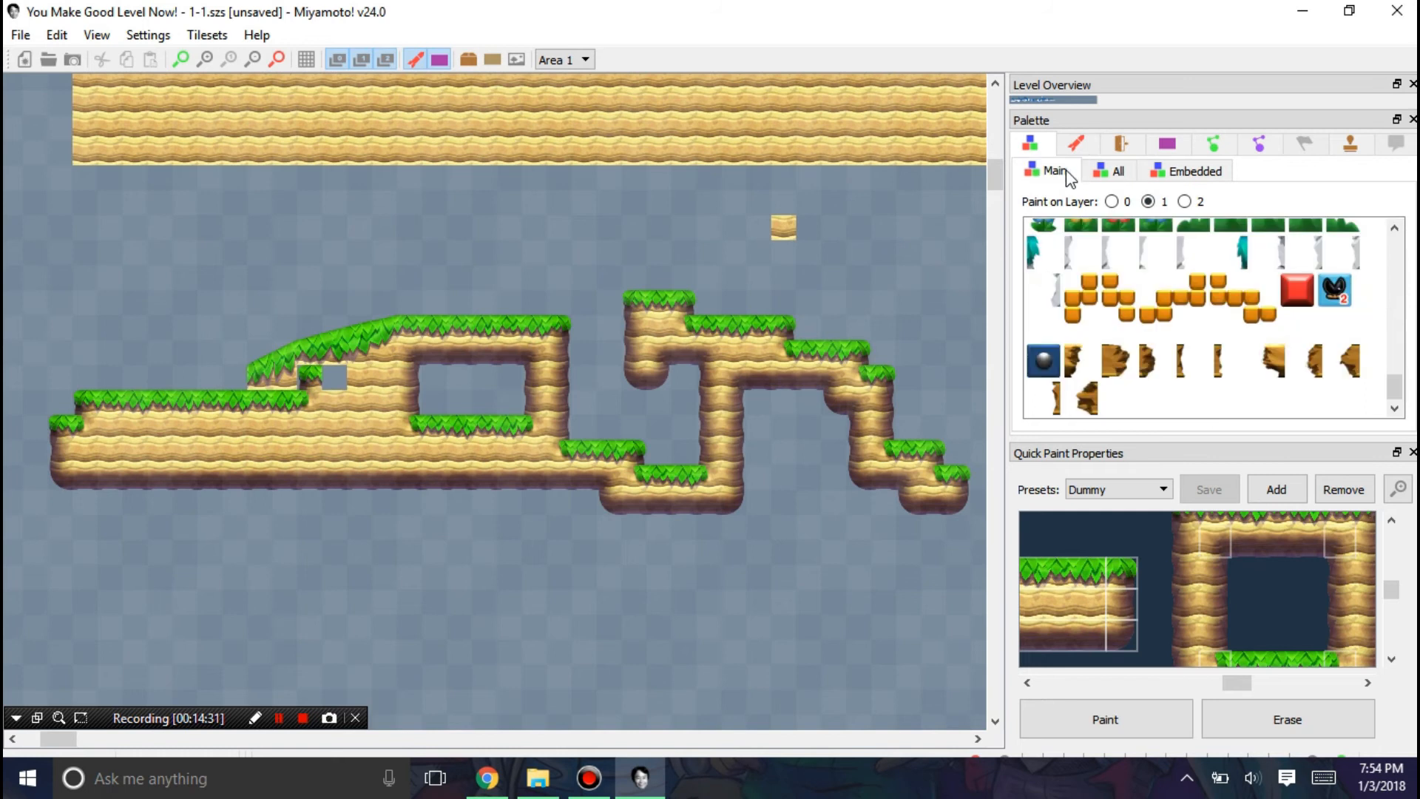
{"action": "mouse_move", "coordinate": [1207, 380]}
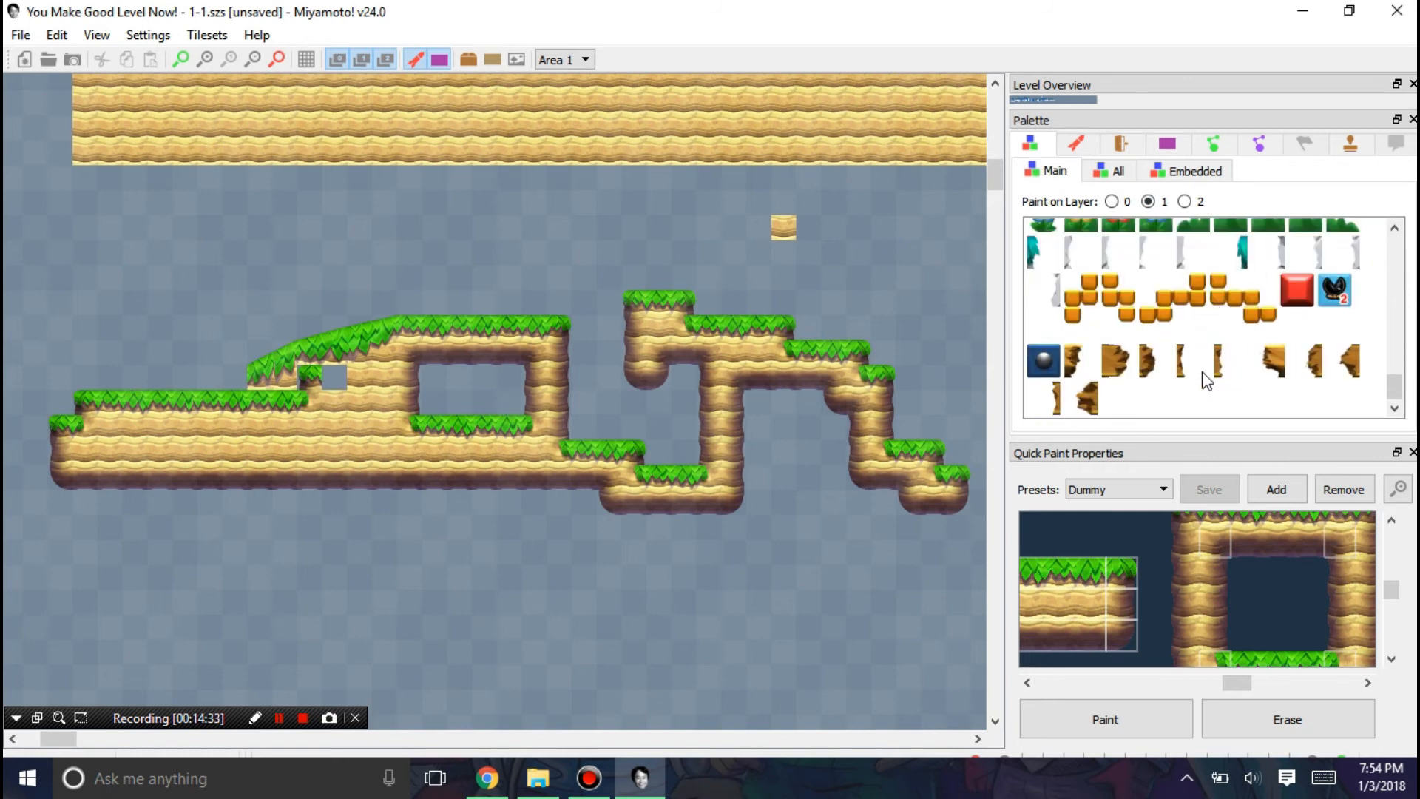
{"action": "left_click", "coordinate": [1192, 170]}
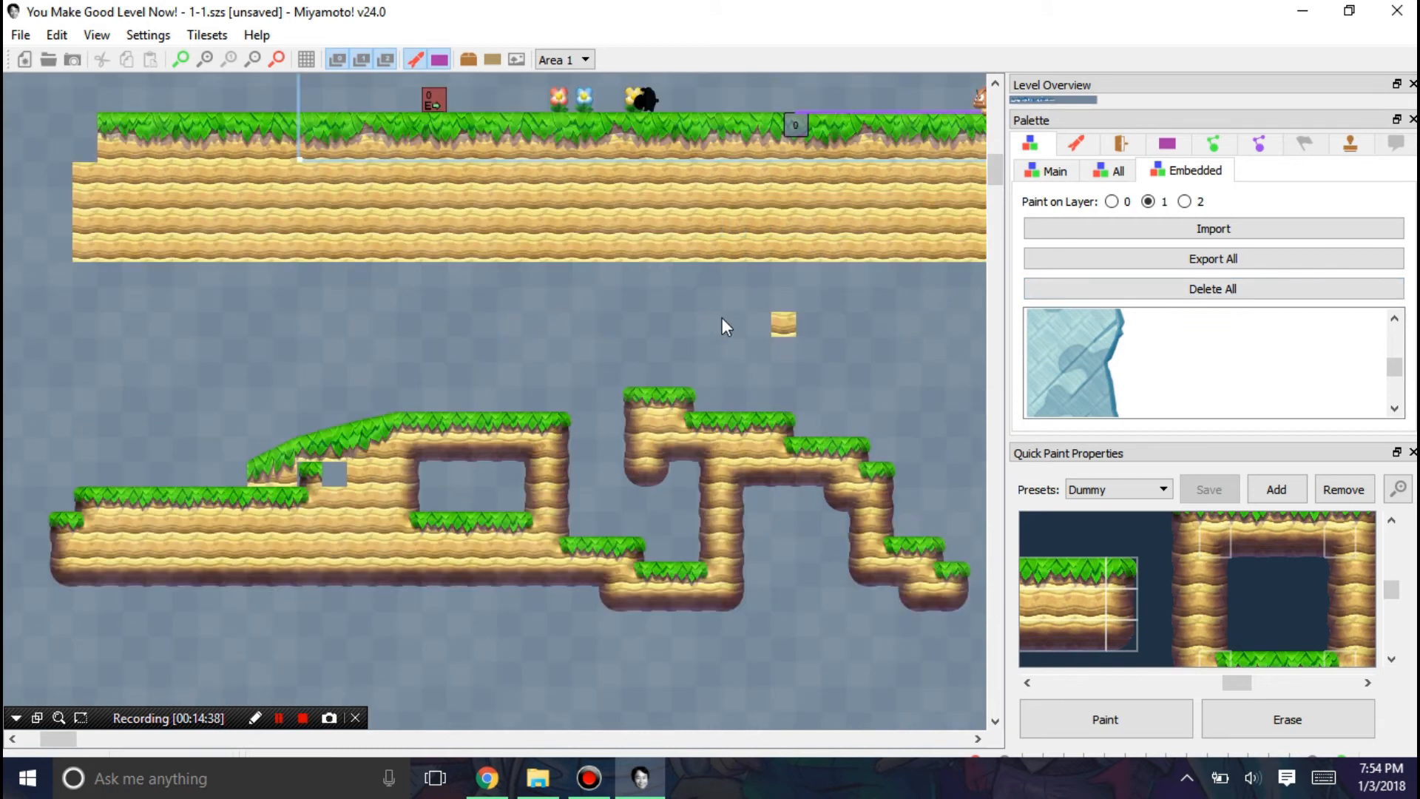
Step: Delete all embedded objects from the level, confirming the cannot-be-undone warning
{"action": "left_click", "coordinate": [1213, 289]}
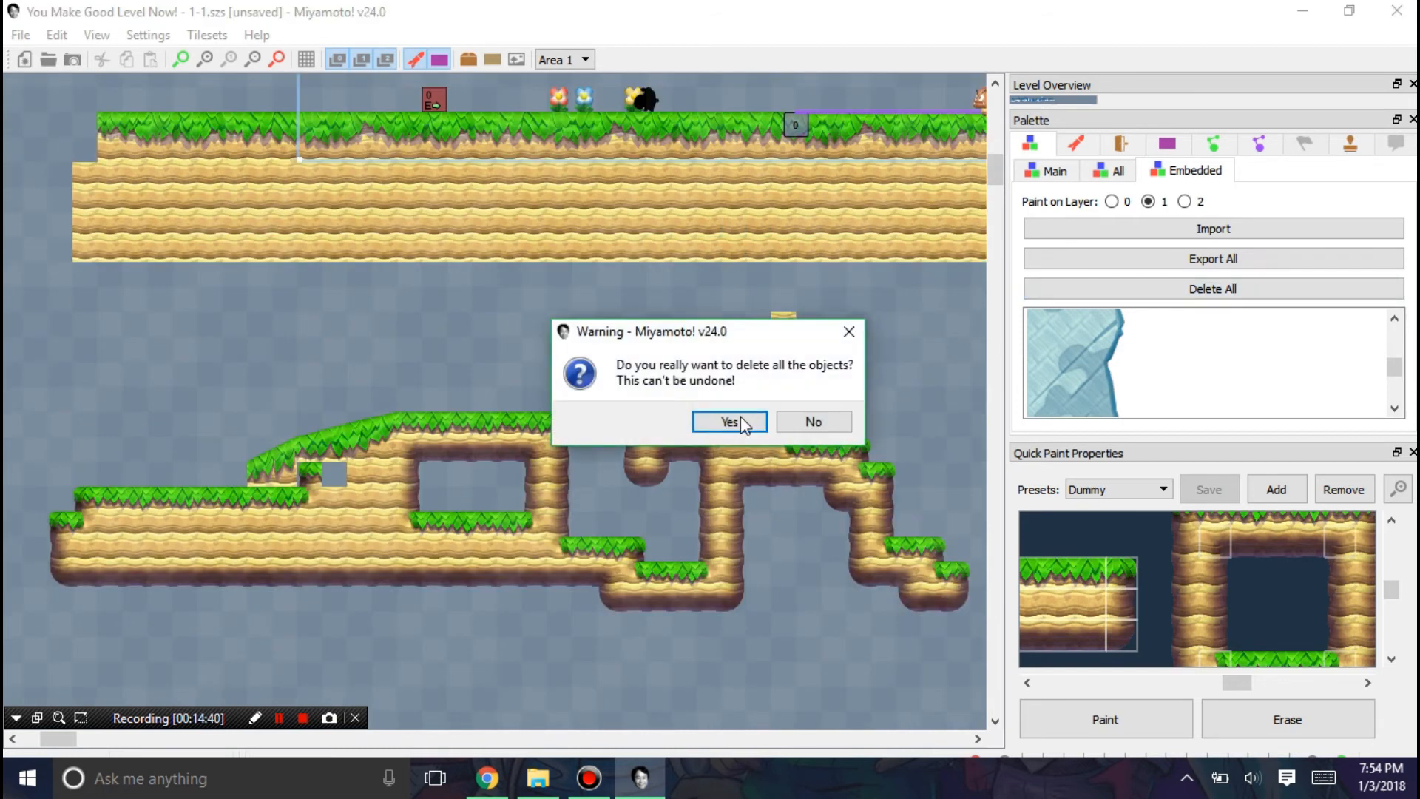
{"action": "left_click", "coordinate": [728, 422]}
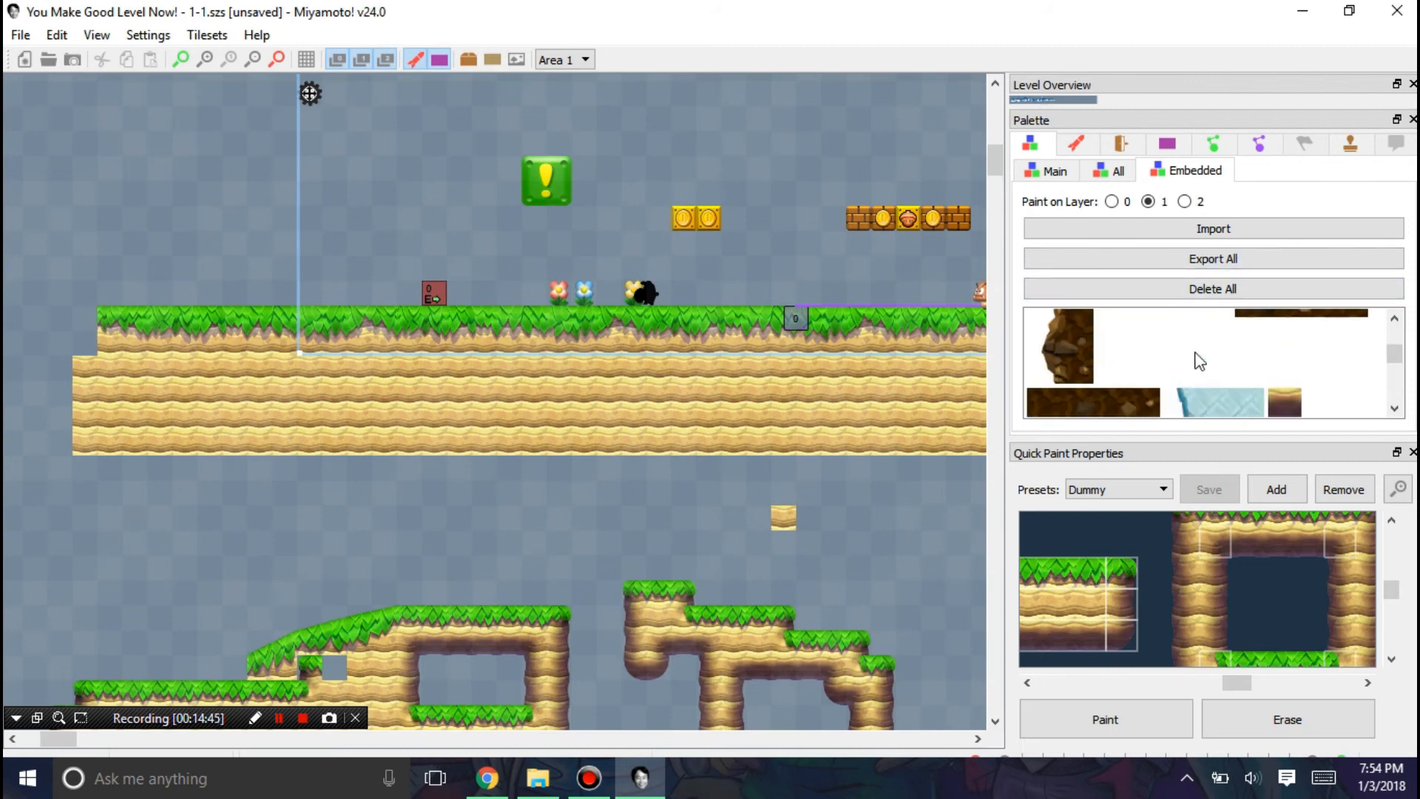
{"action": "left_click", "coordinate": [21, 34]}
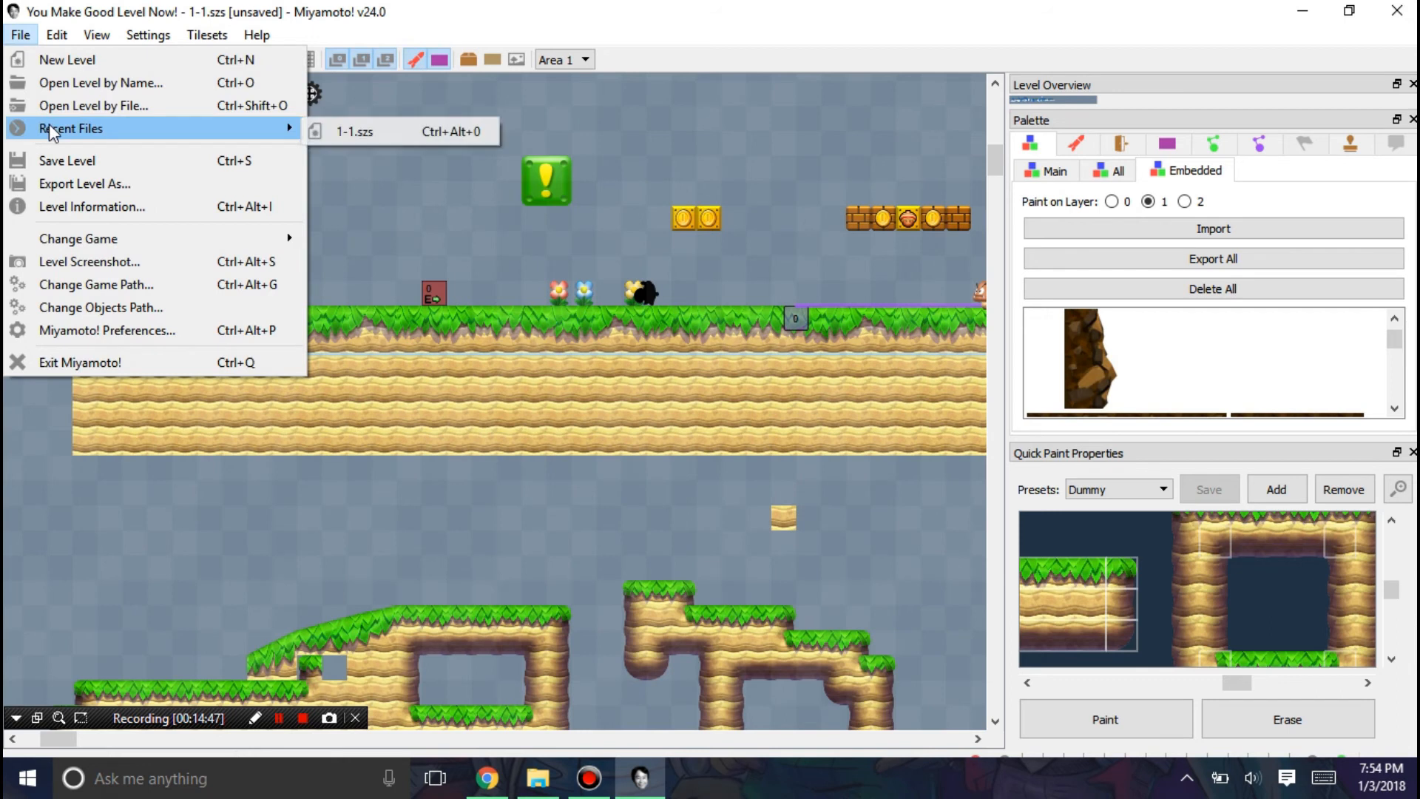
{"action": "left_click", "coordinate": [86, 184]}
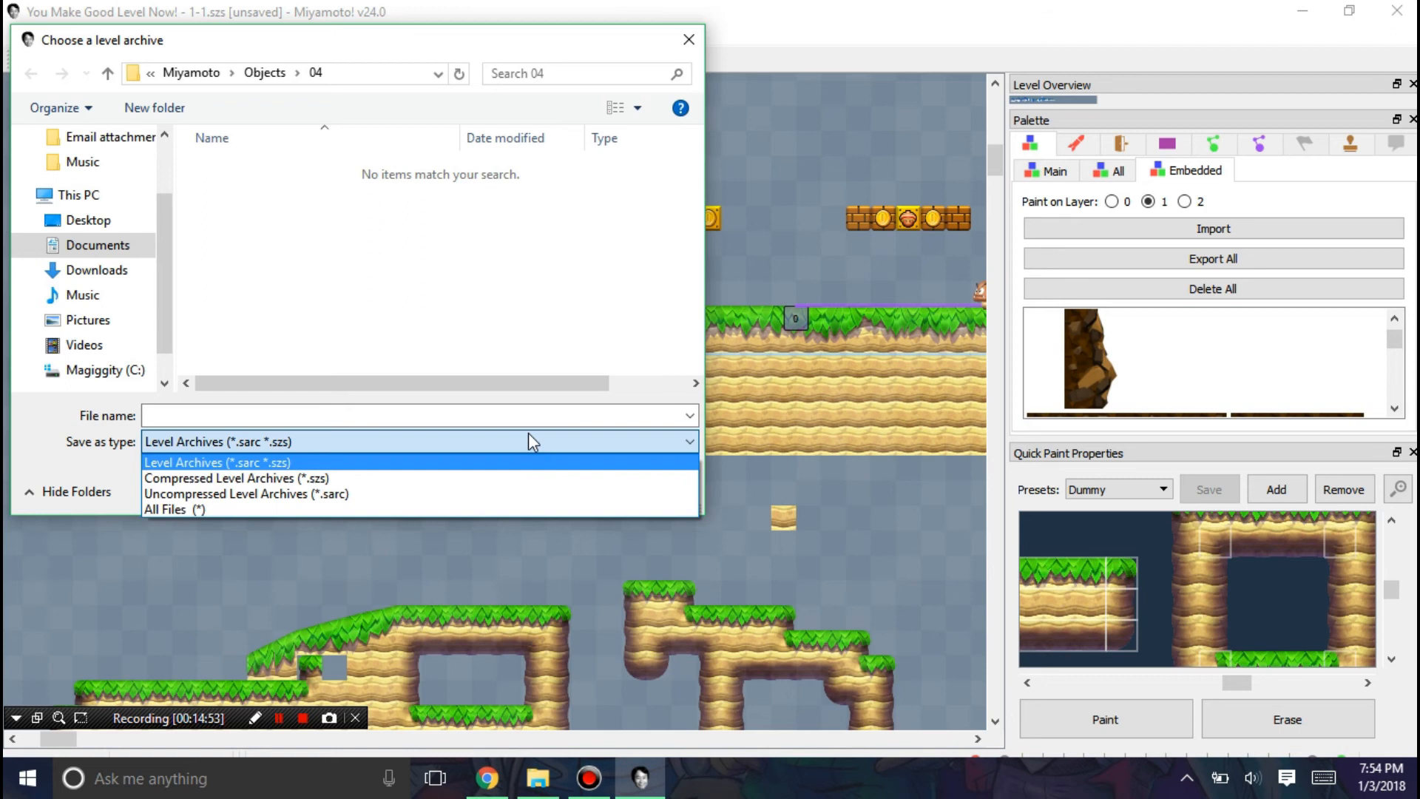
{"action": "mouse_move", "coordinate": [411, 458]}
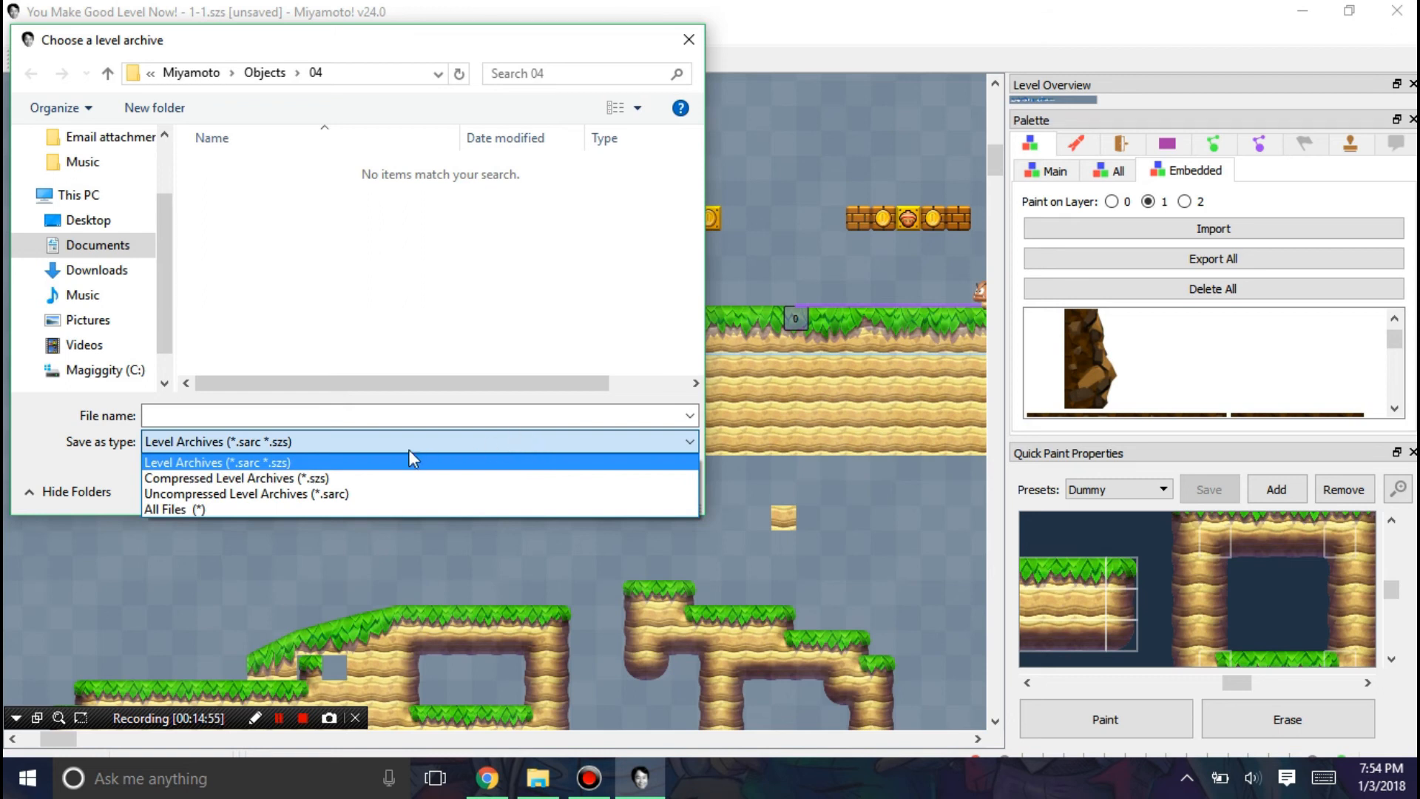
{"action": "mouse_move", "coordinate": [334, 483]}
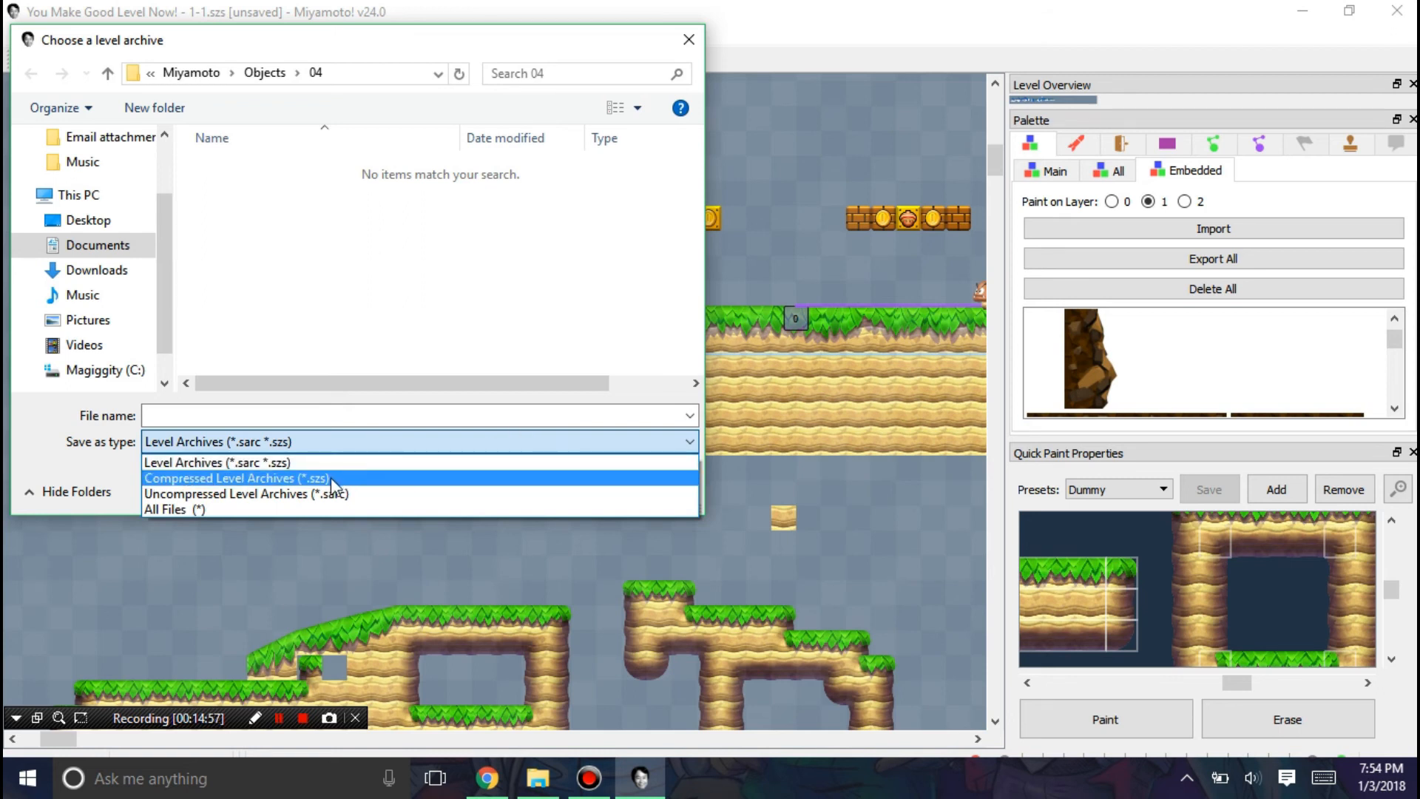
{"action": "mouse_move", "coordinate": [292, 484]}
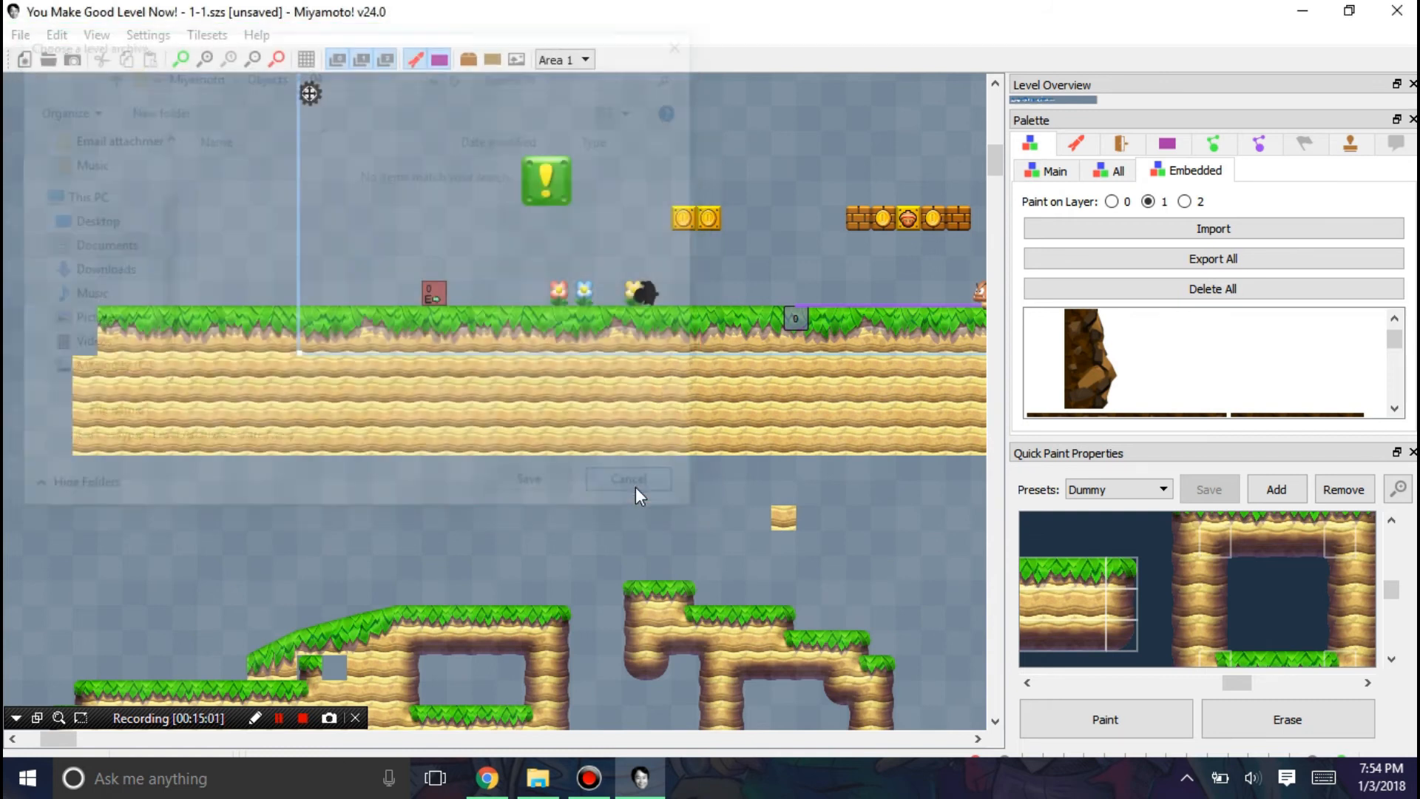
{"action": "left_click", "coordinate": [627, 479]}
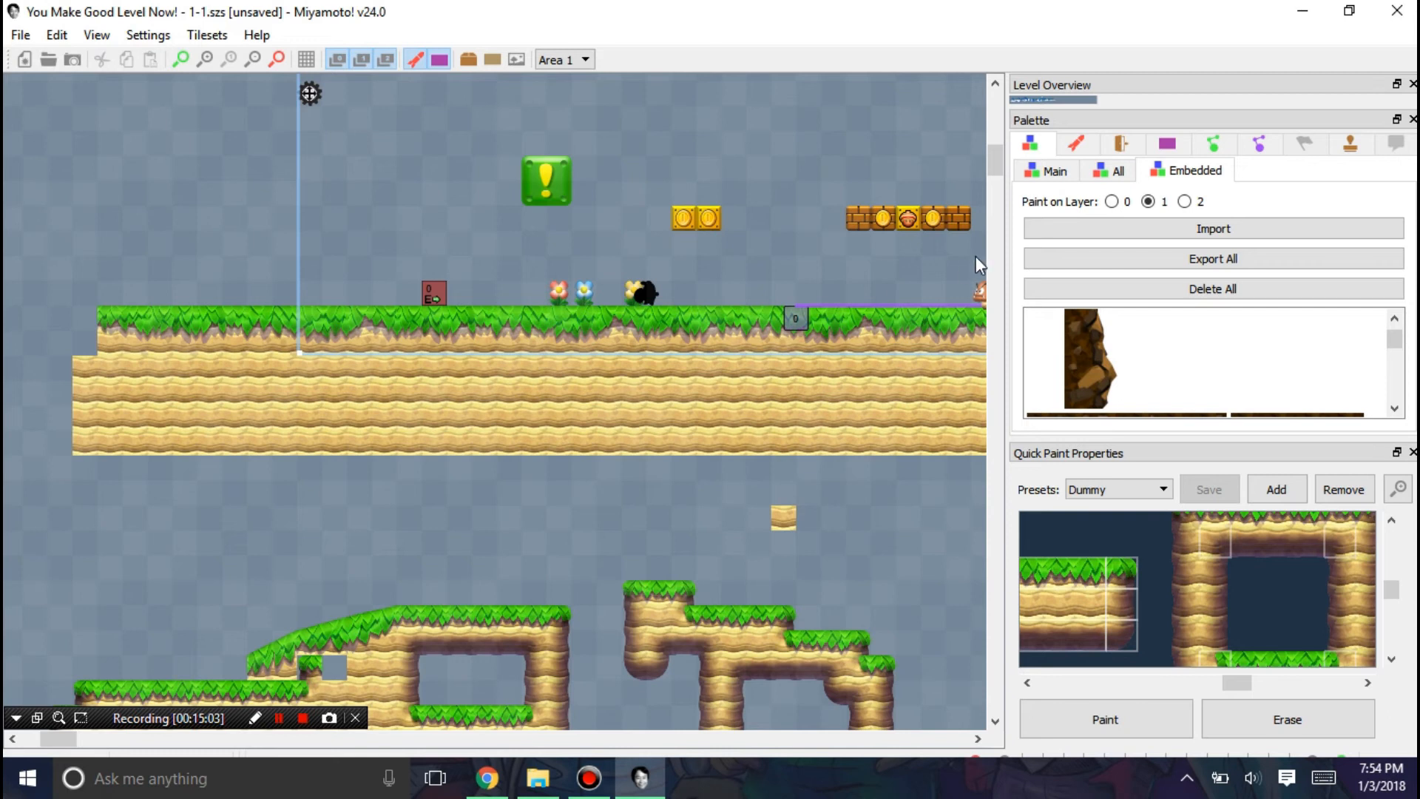
{"action": "mouse_move", "coordinate": [746, 196]}
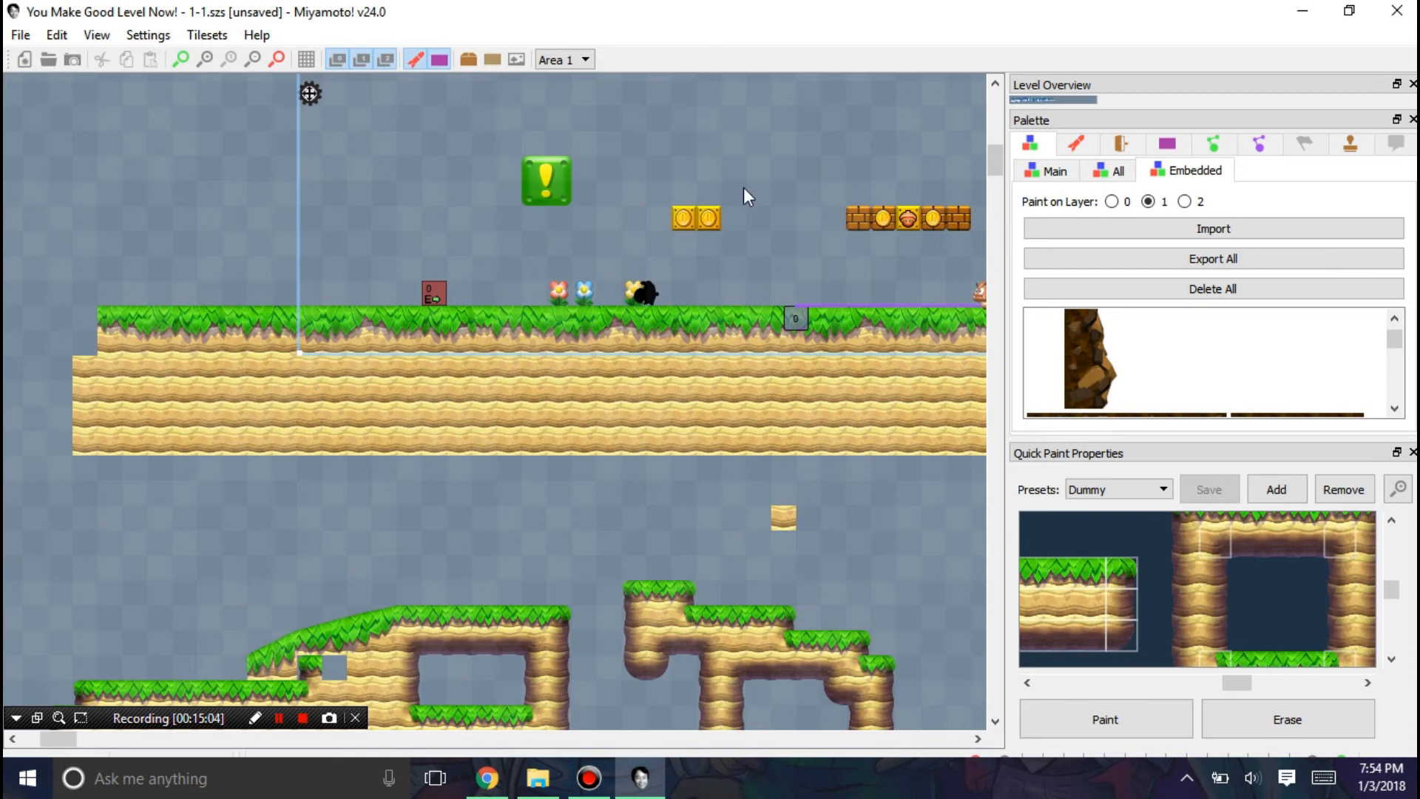
{"action": "mouse_move", "coordinate": [726, 697]}
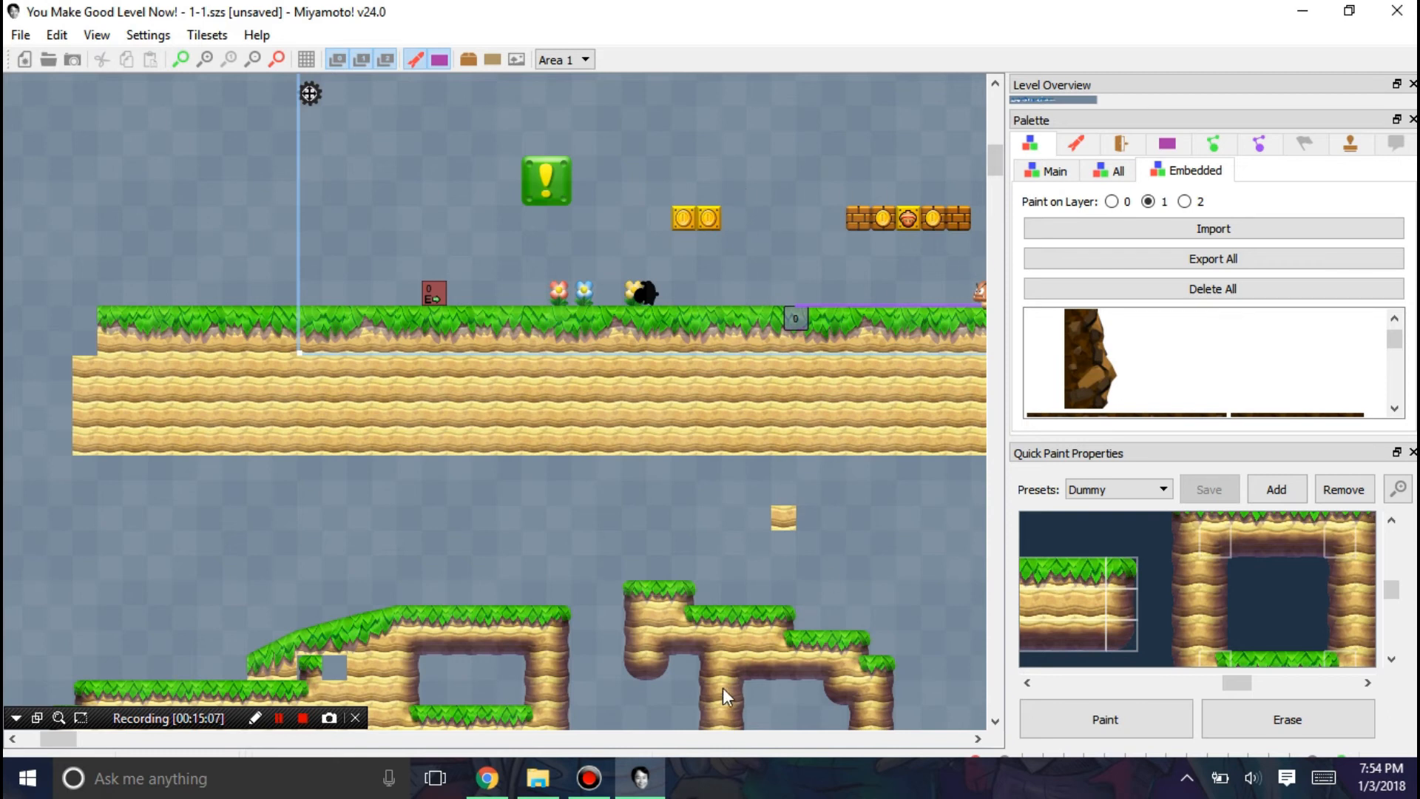
{"action": "scroll", "scroll_direction": "down", "scroll_amount": 3}
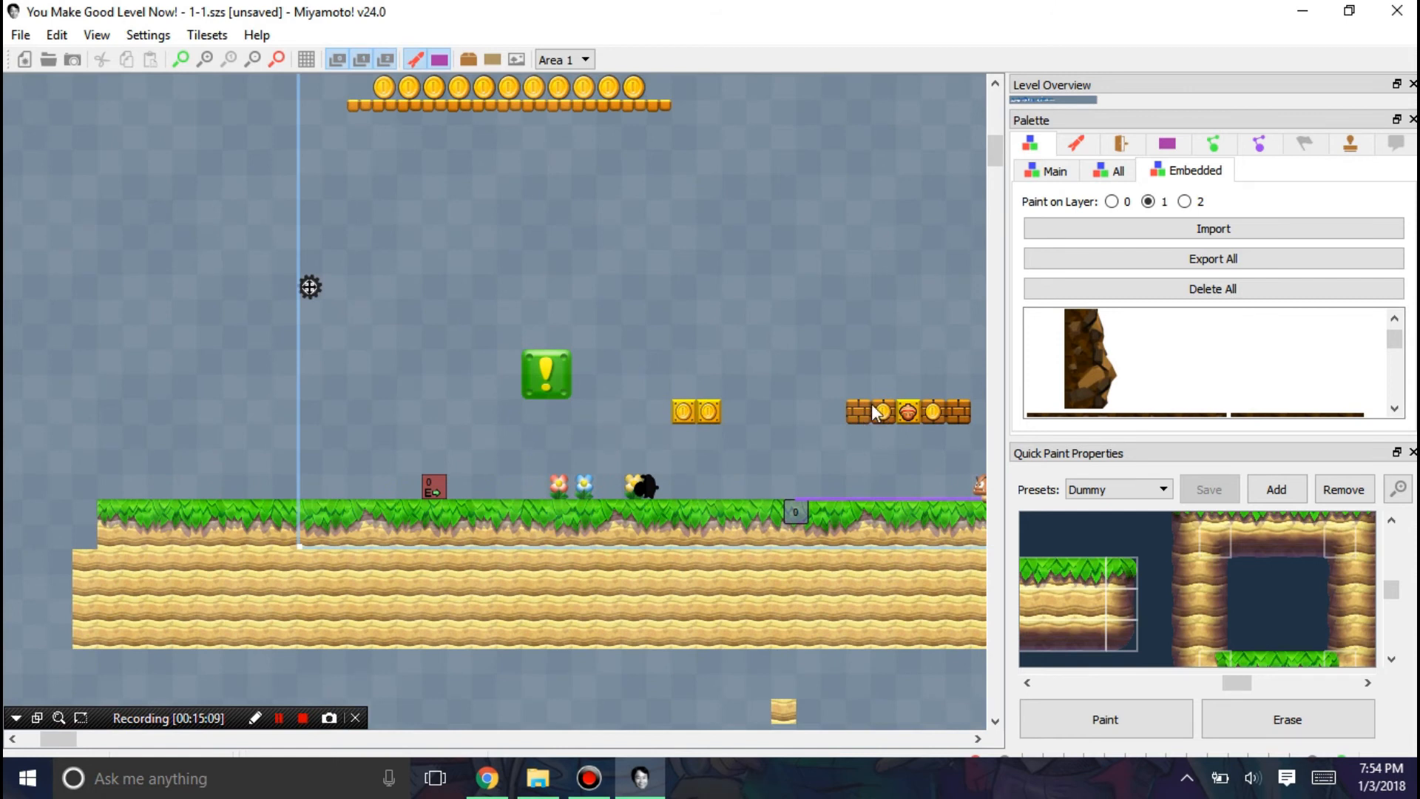
{"action": "left_click", "coordinate": [1108, 170]}
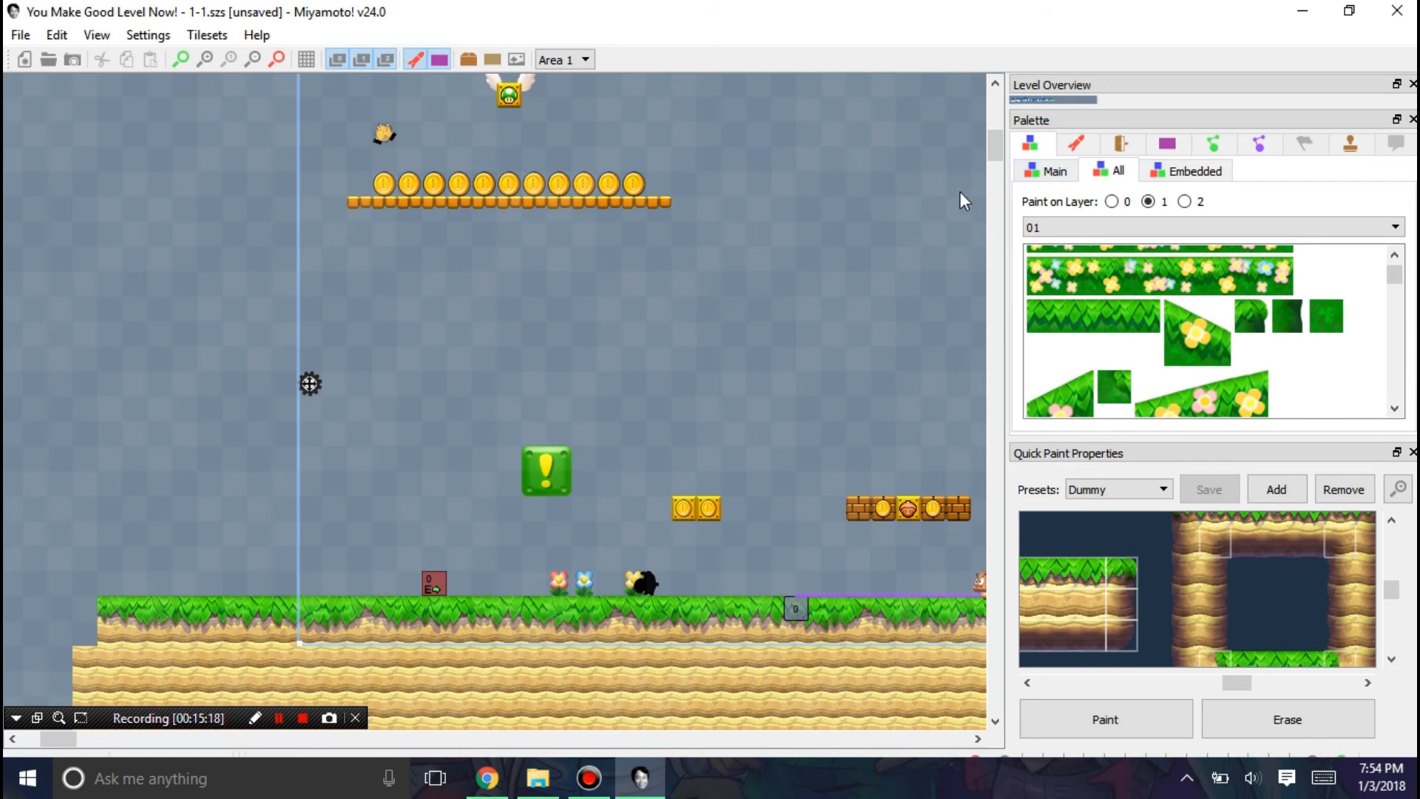
{"action": "left_click", "coordinate": [1053, 171]}
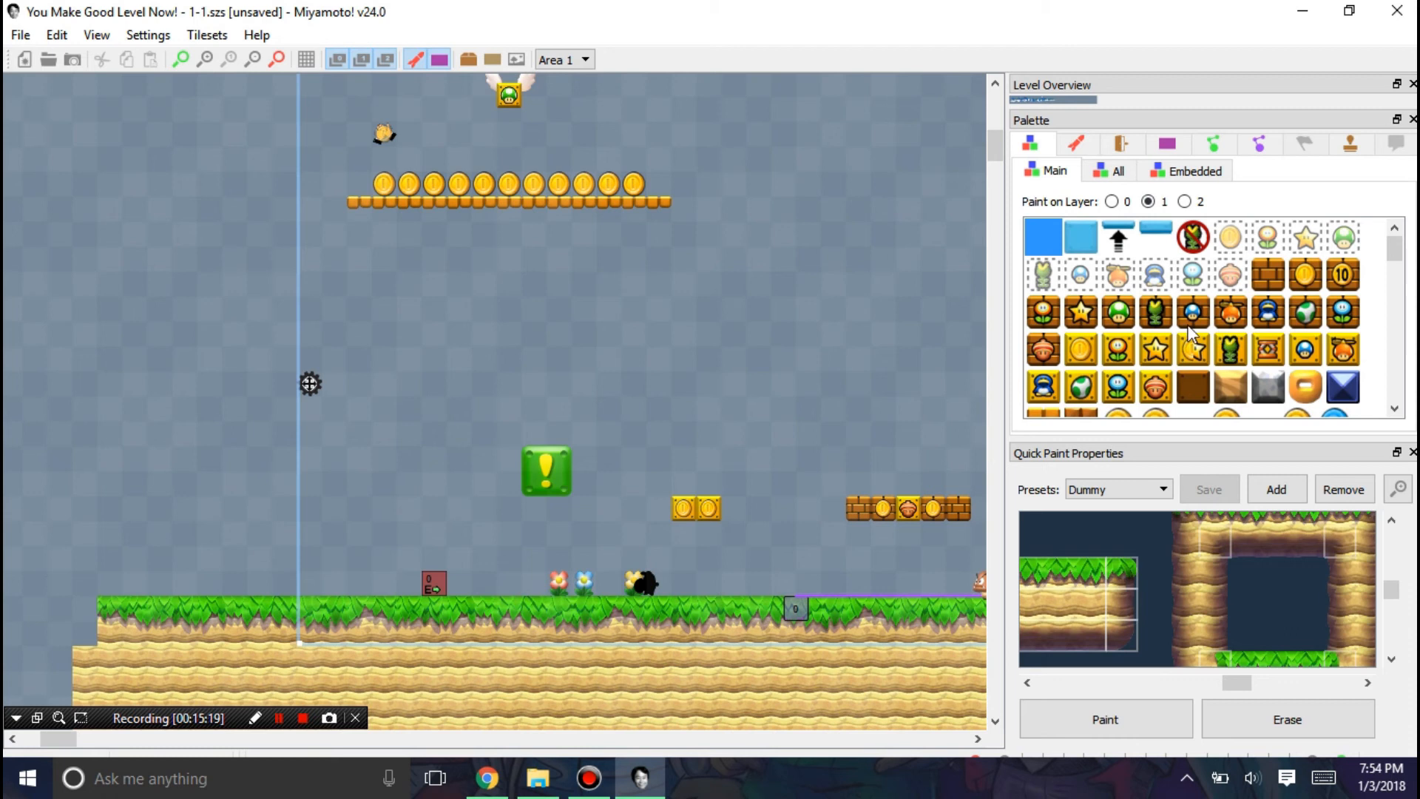
{"action": "mouse_move", "coordinate": [1139, 169]}
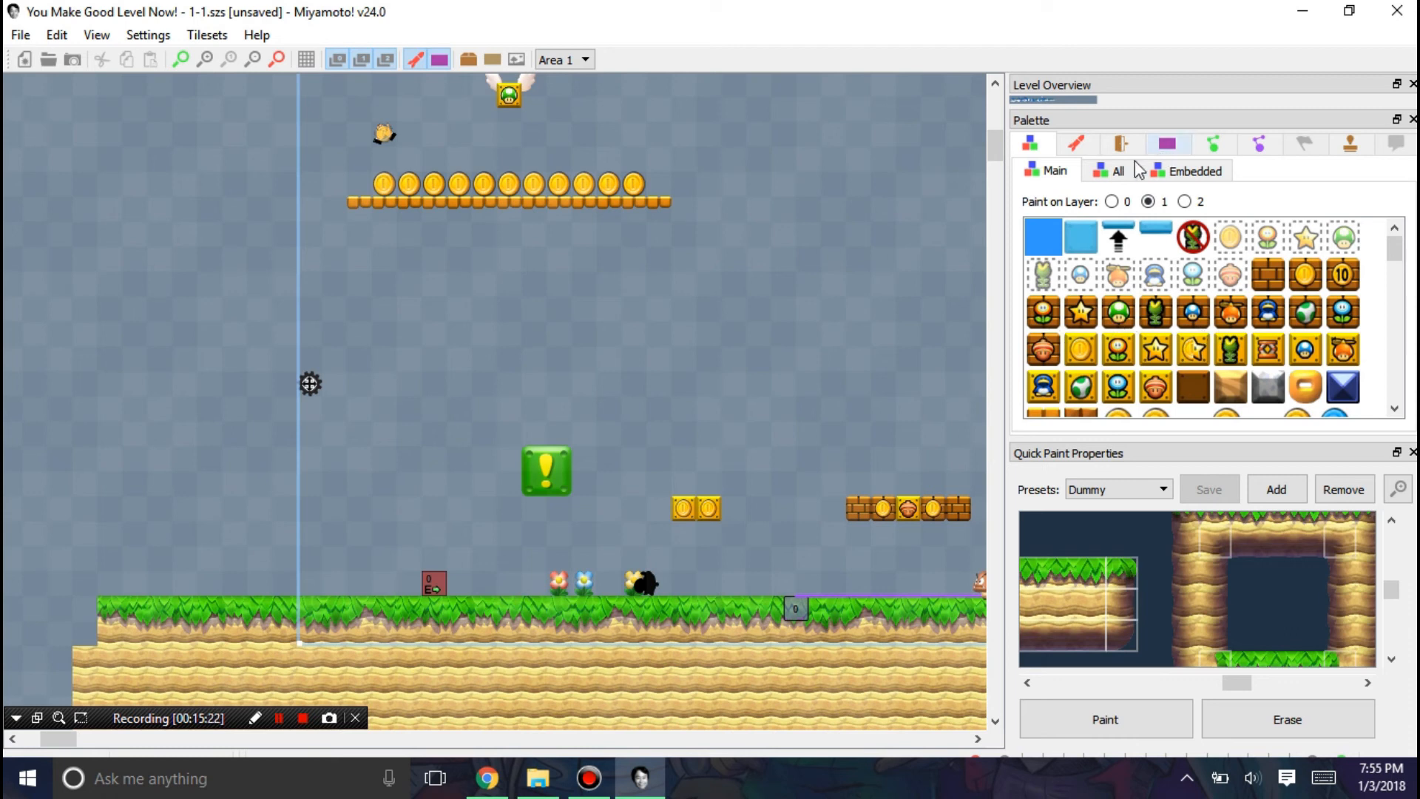
{"action": "left_click", "coordinate": [1078, 143]}
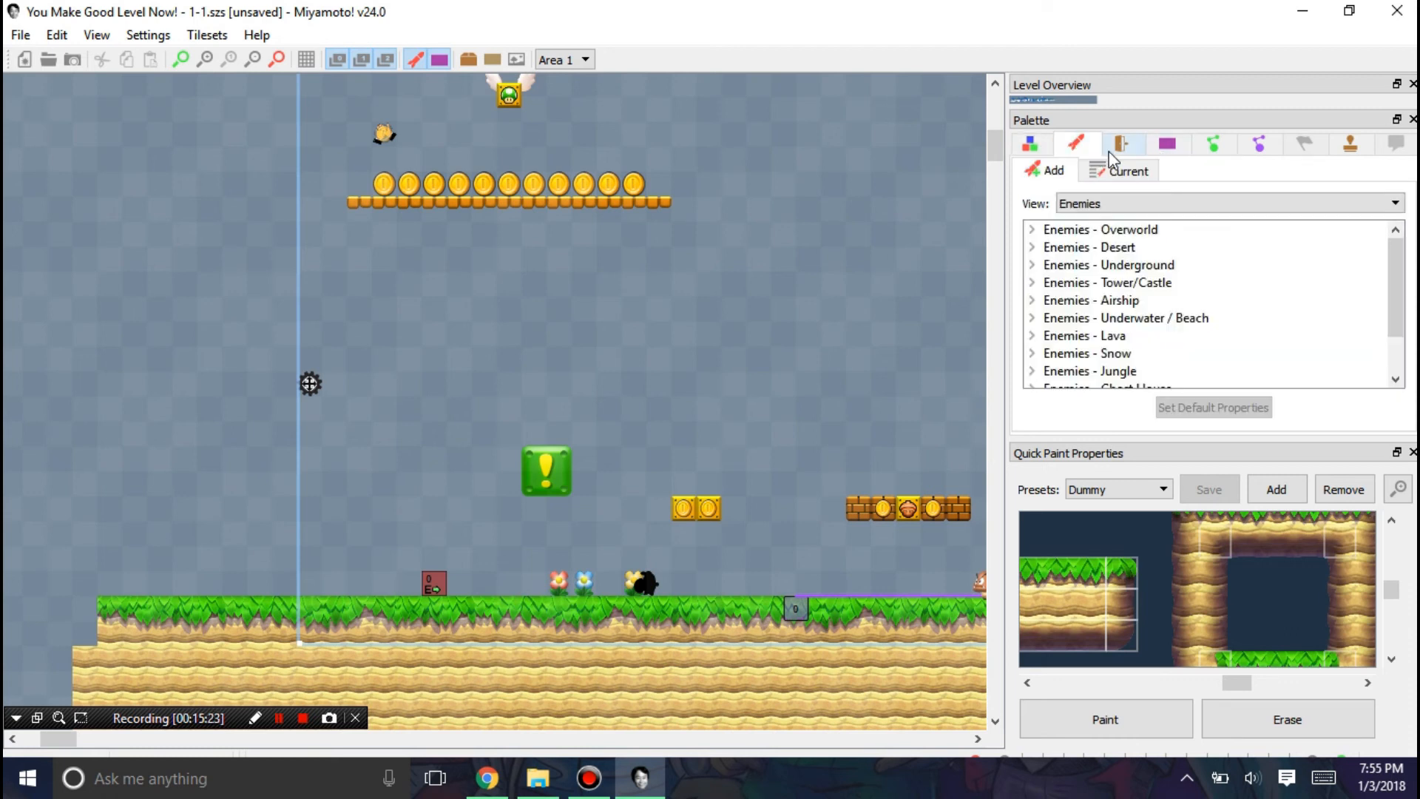
{"action": "left_click", "coordinate": [1214, 144]}
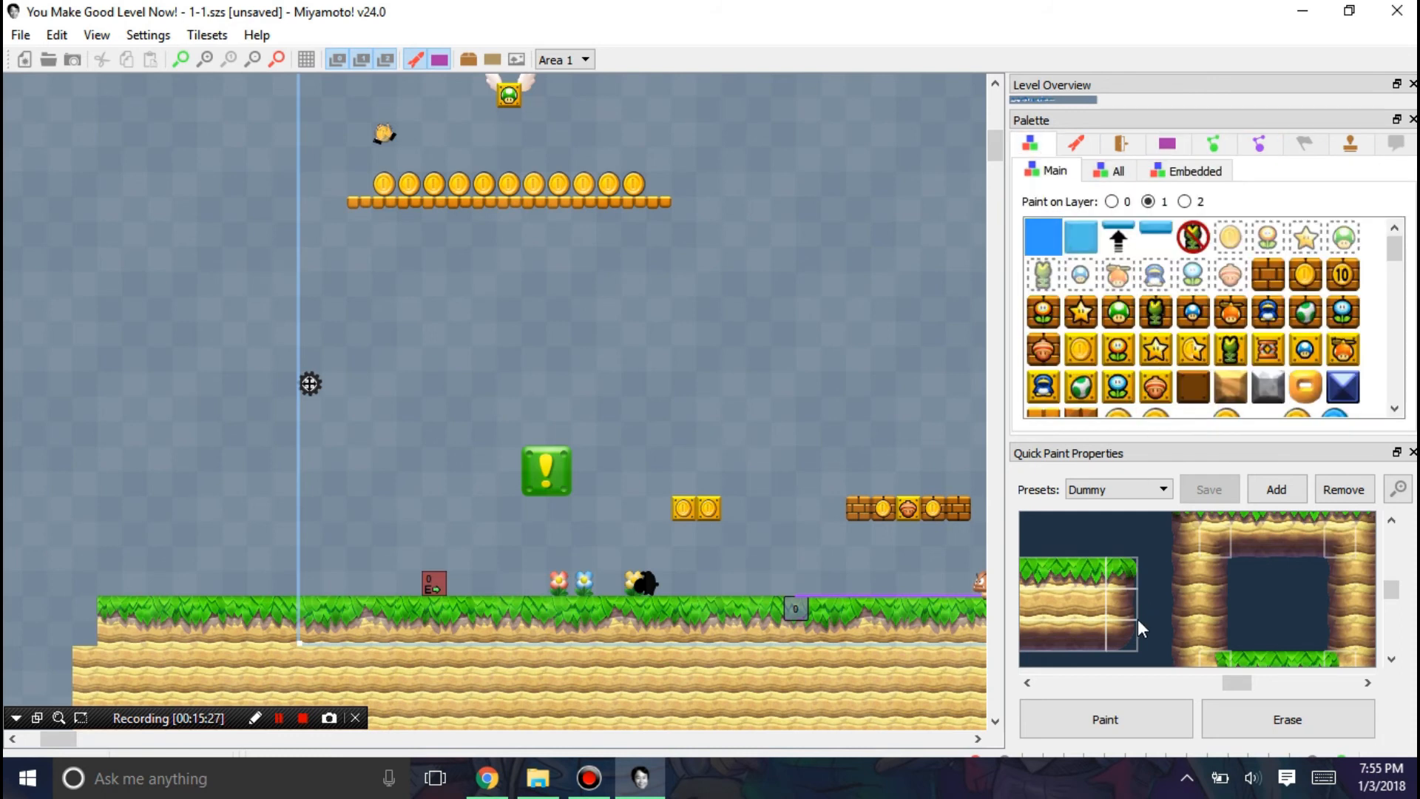
{"action": "mouse_move", "coordinate": [683, 301]}
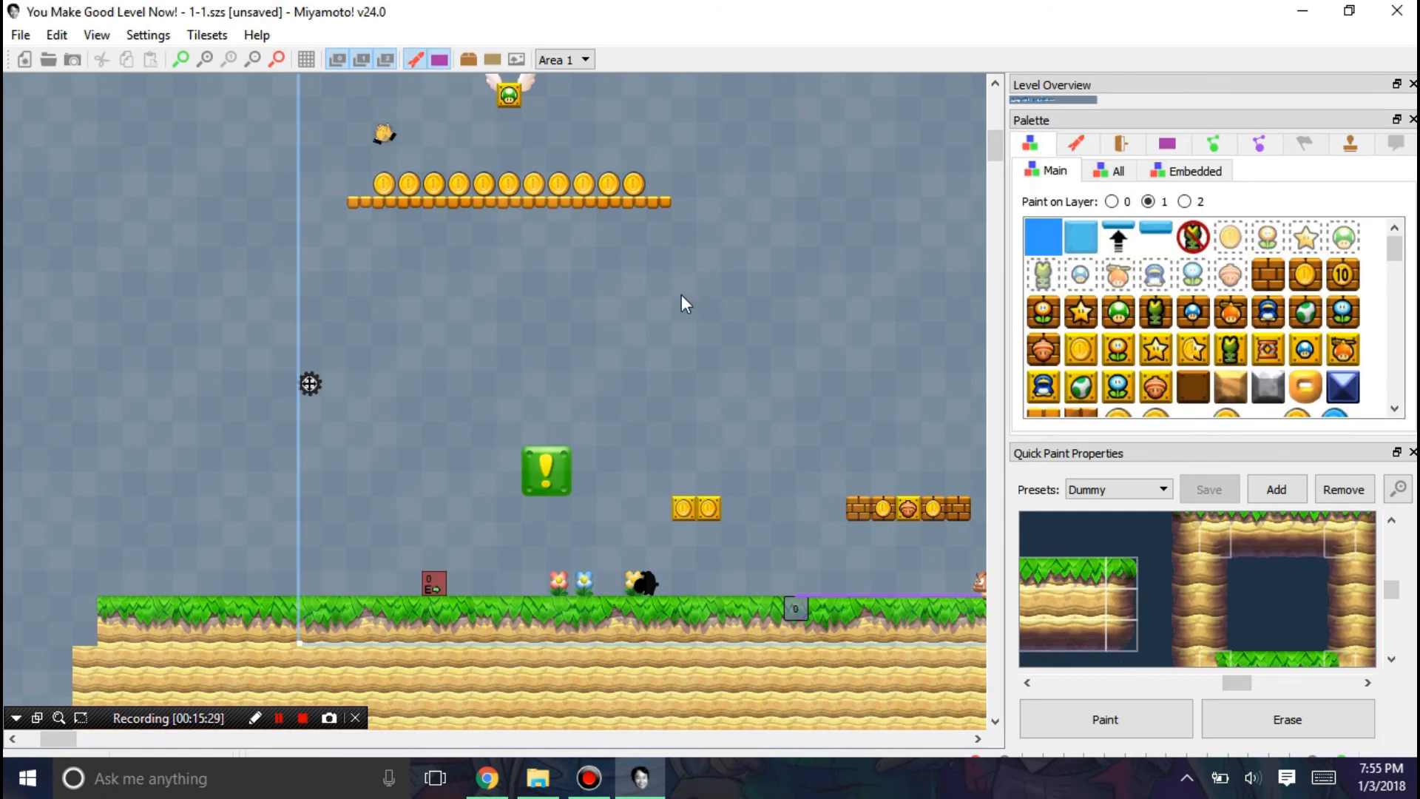
{"action": "left_click", "coordinate": [257, 34]}
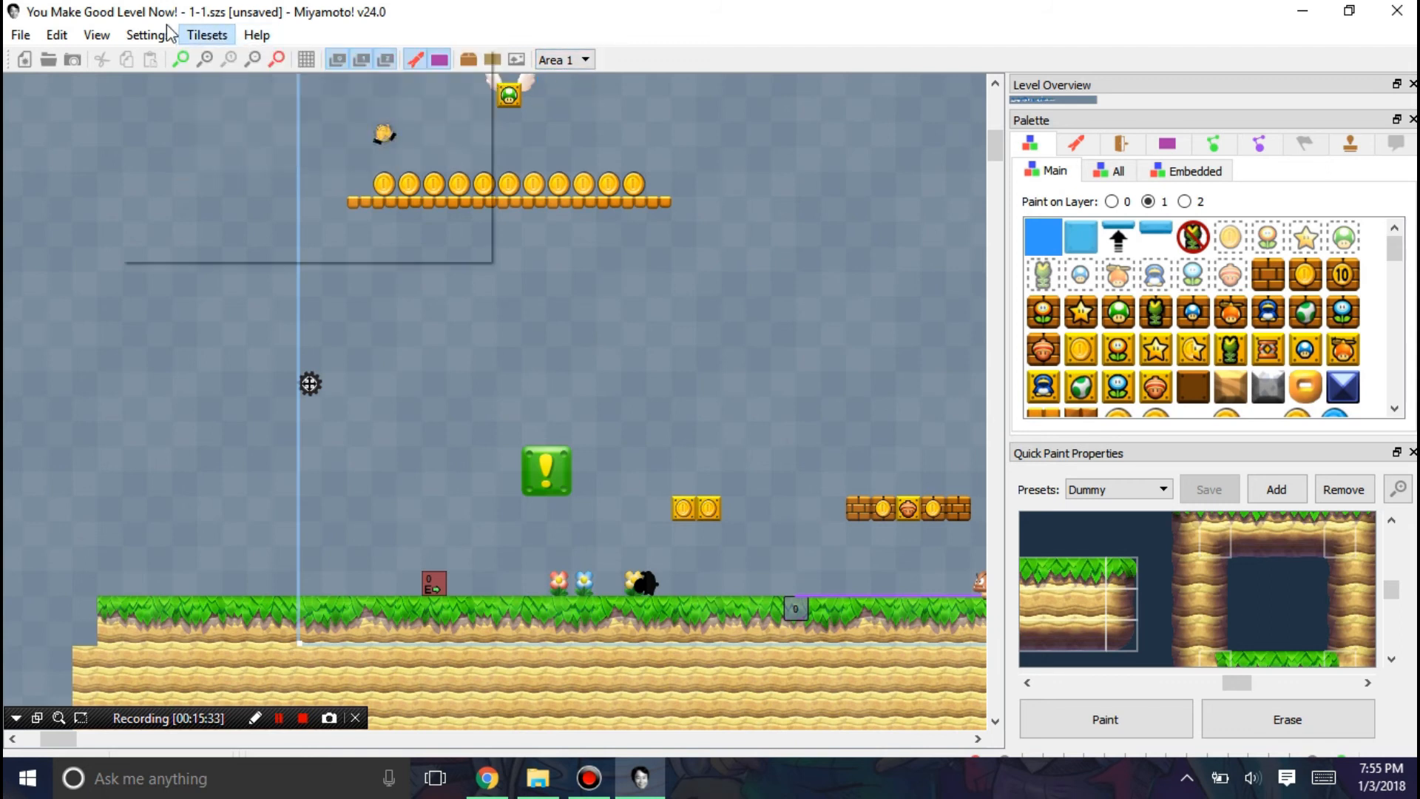
Step: Scroll along level 1-1 and bring up the main and slot 2–4 tileset editing options
{"action": "left_click", "coordinate": [94, 34]}
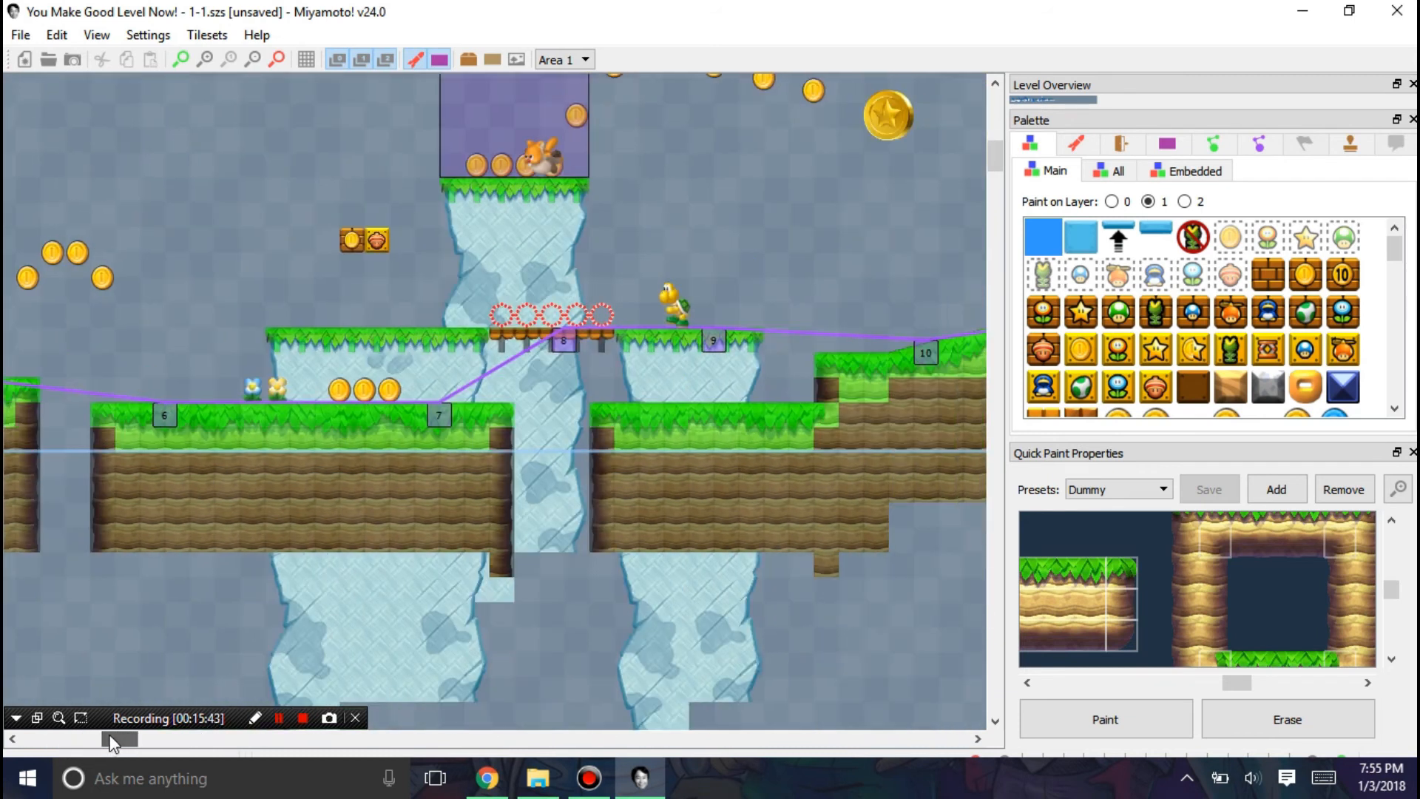
{"action": "mouse_move", "coordinate": [485, 385]}
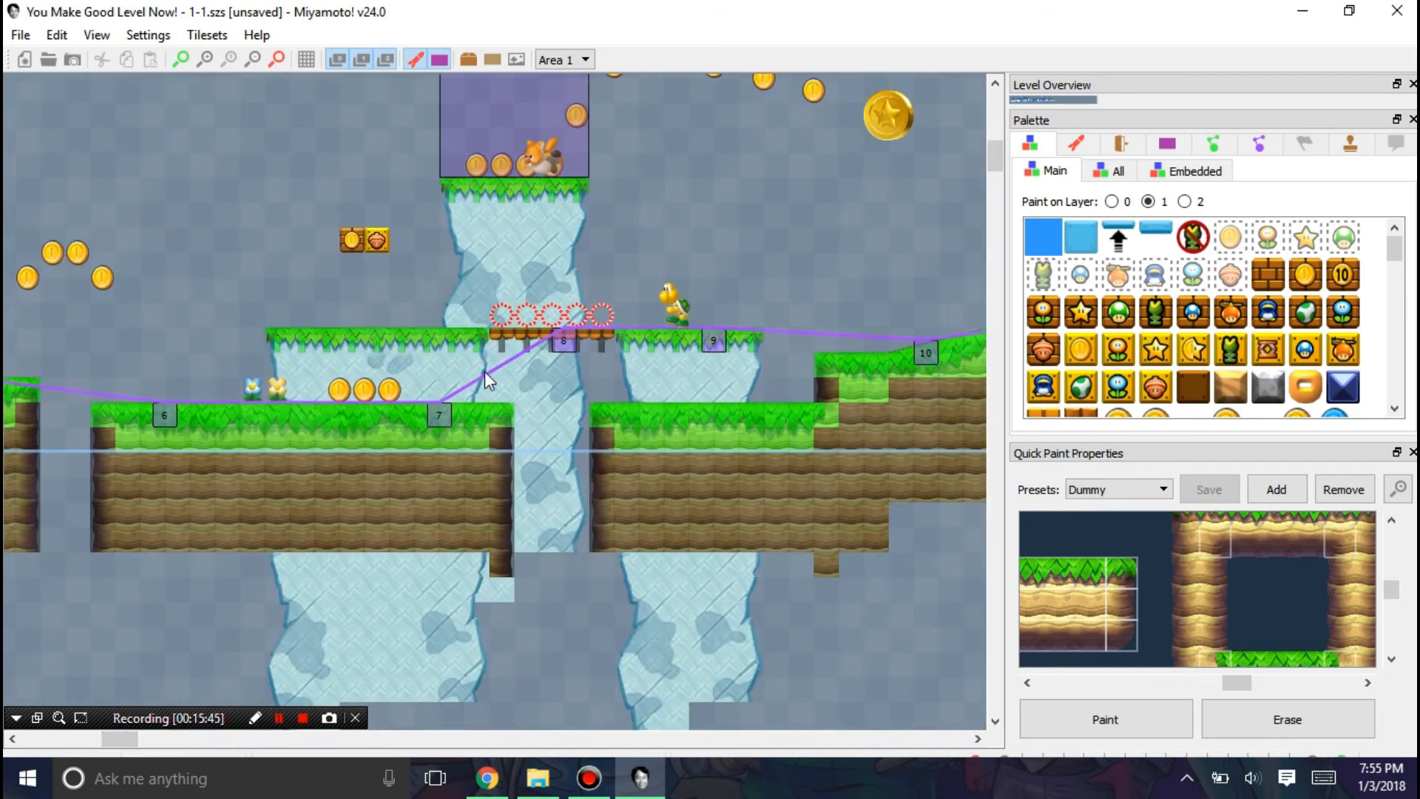
{"action": "mouse_move", "coordinate": [111, 738]}
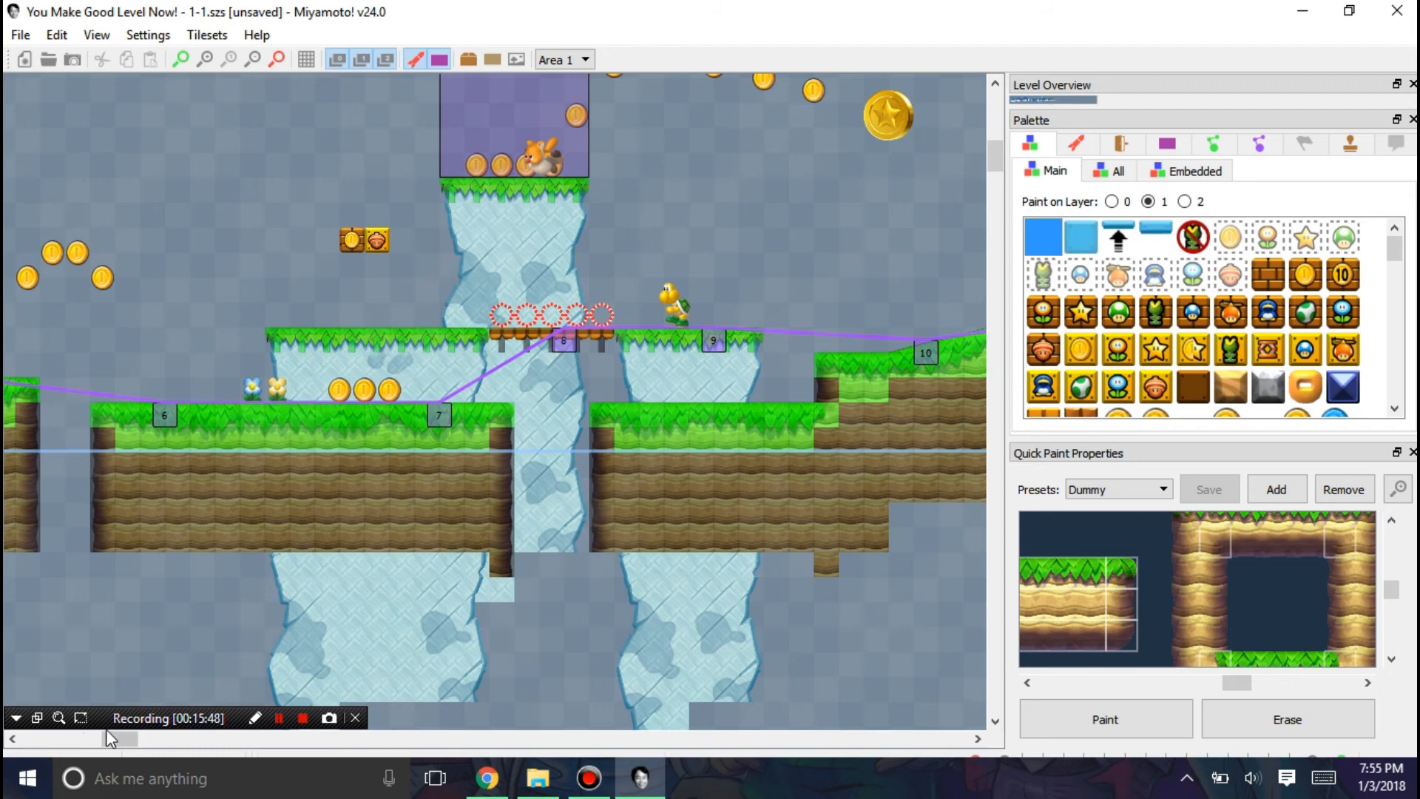
{"action": "scroll", "scroll_direction": "right", "scroll_amount": 3}
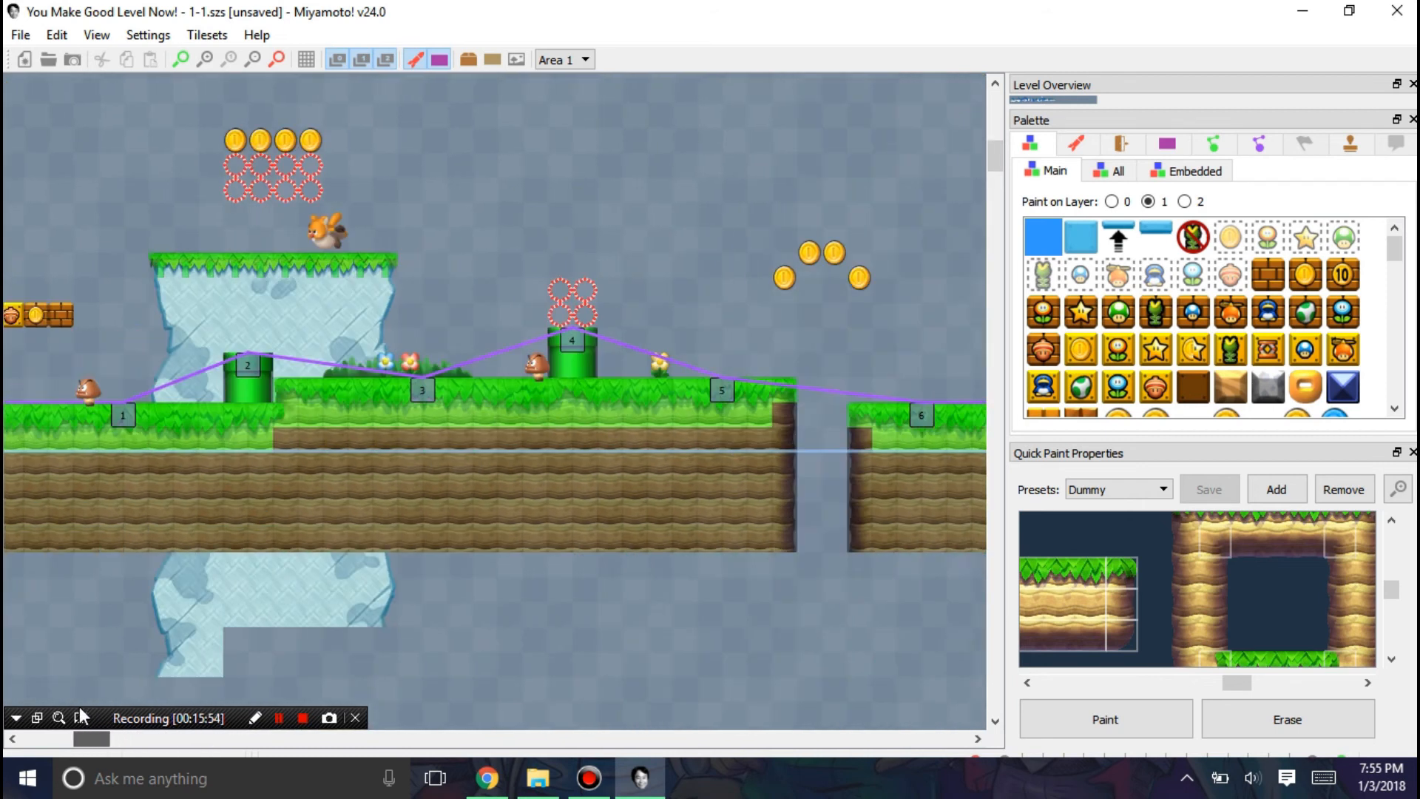
{"action": "left_click", "coordinate": [207, 34]}
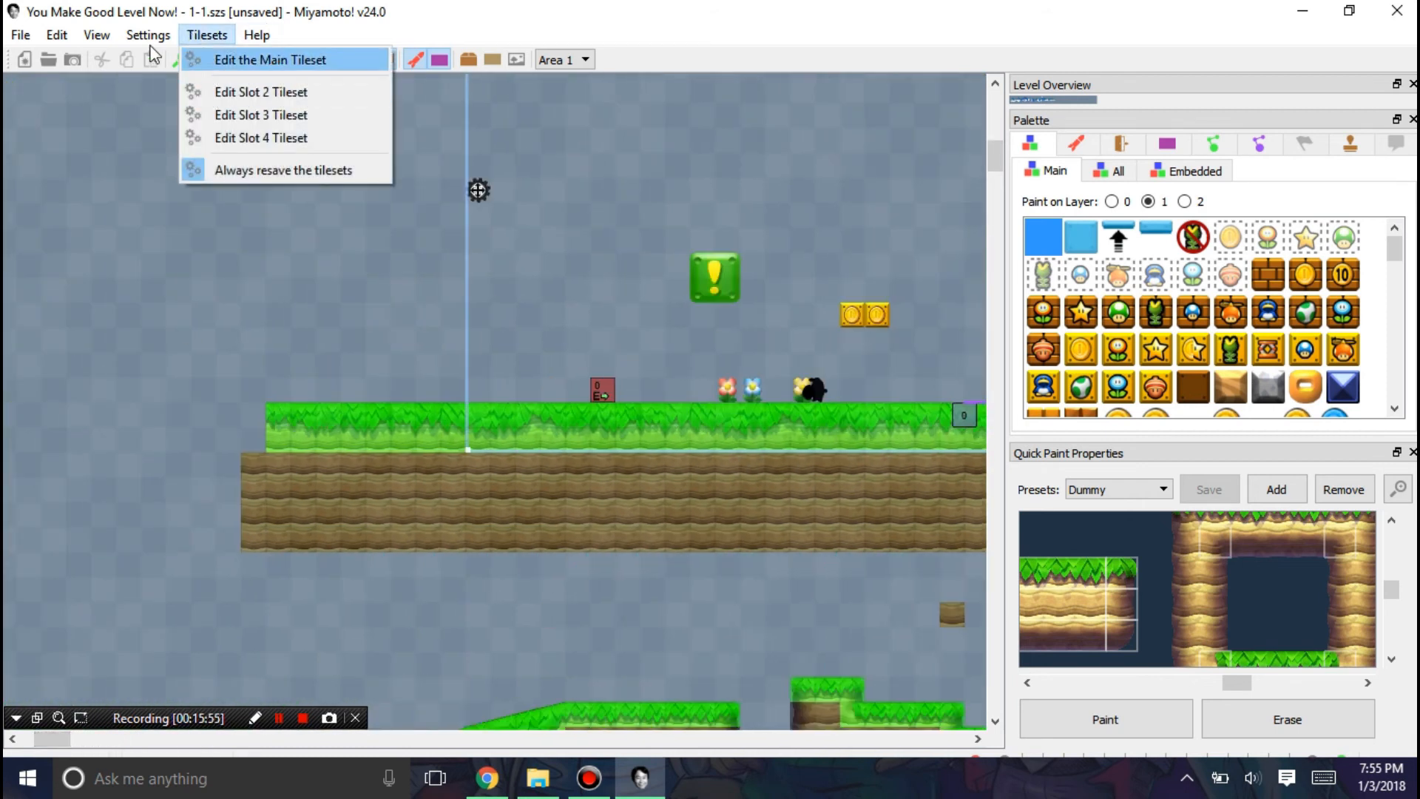
Step: Scroll further along the level and list the area, zone and background settings options
{"action": "left_click", "coordinate": [96, 36]}
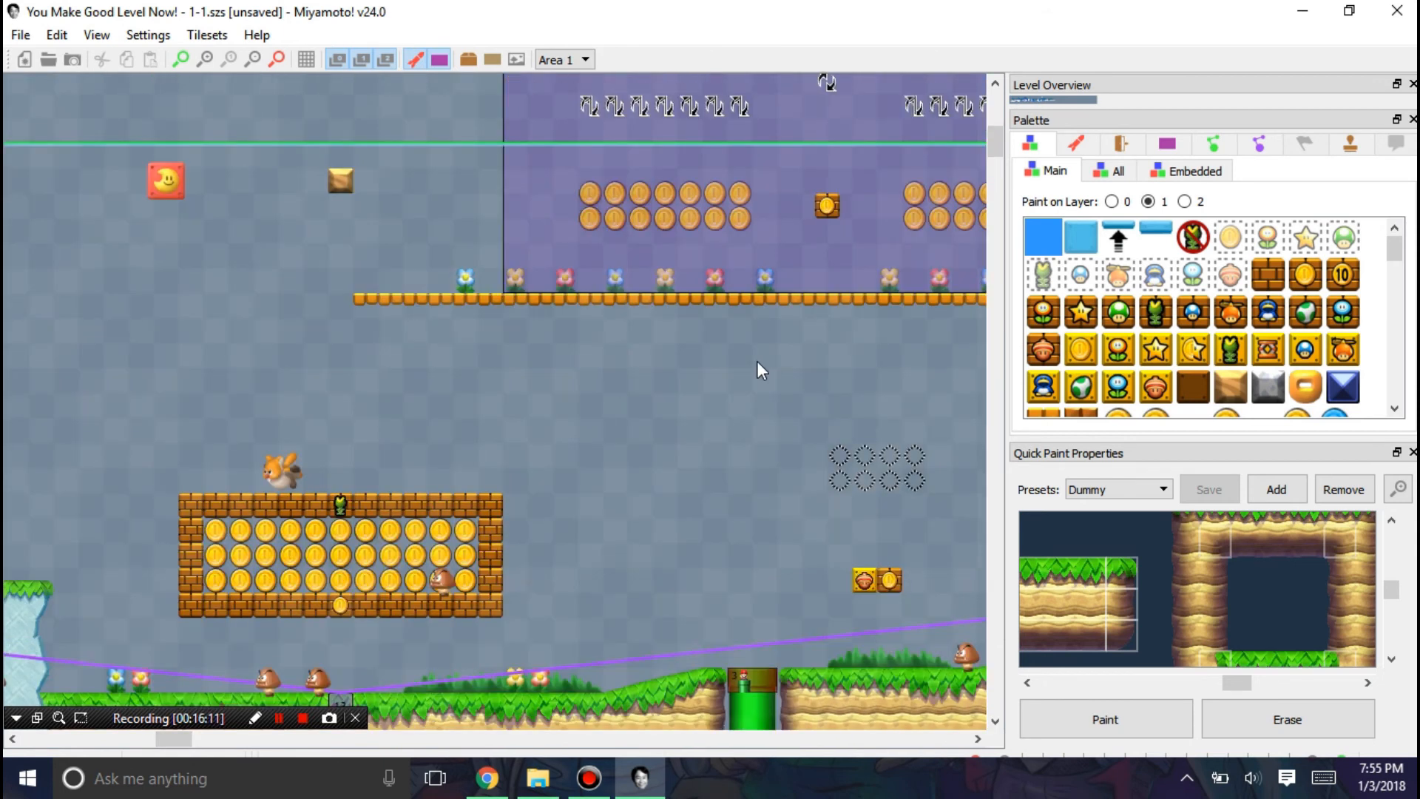
{"action": "scroll", "scroll_direction": "up", "scroll_amount": 3}
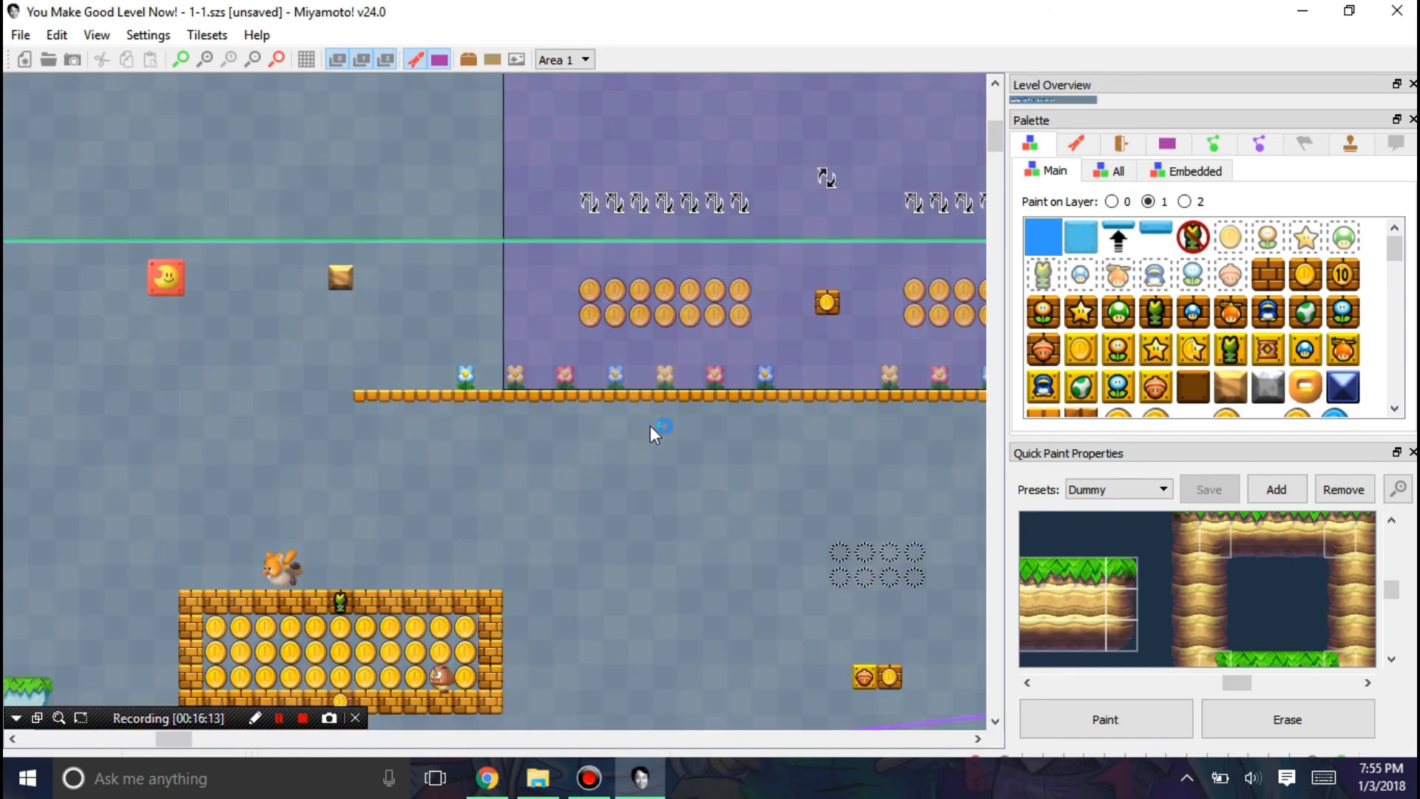
{"action": "scroll", "scroll_direction": "down", "scroll_amount": 3}
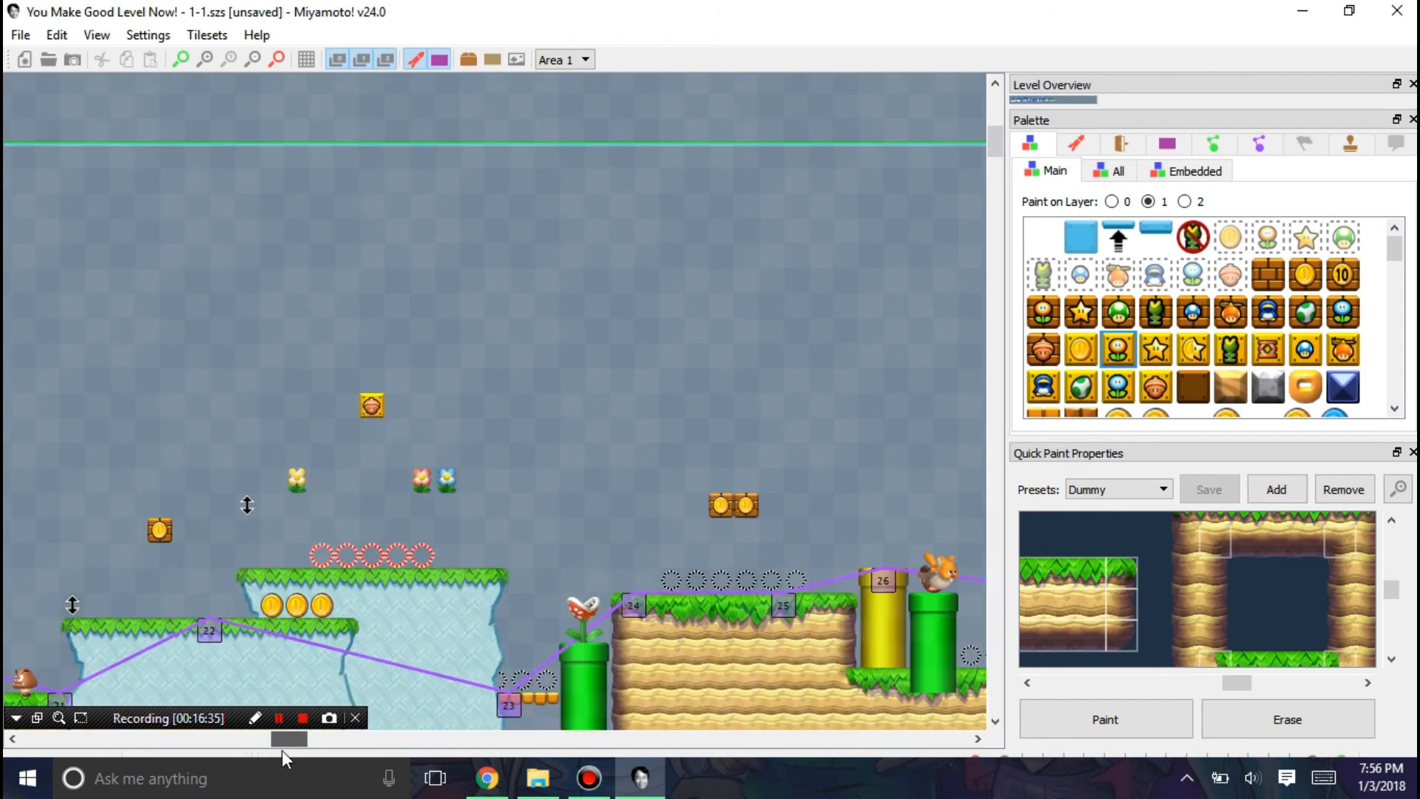
{"action": "left_click_drag", "start_coordinate": [289, 740], "coordinate": [361, 740]}
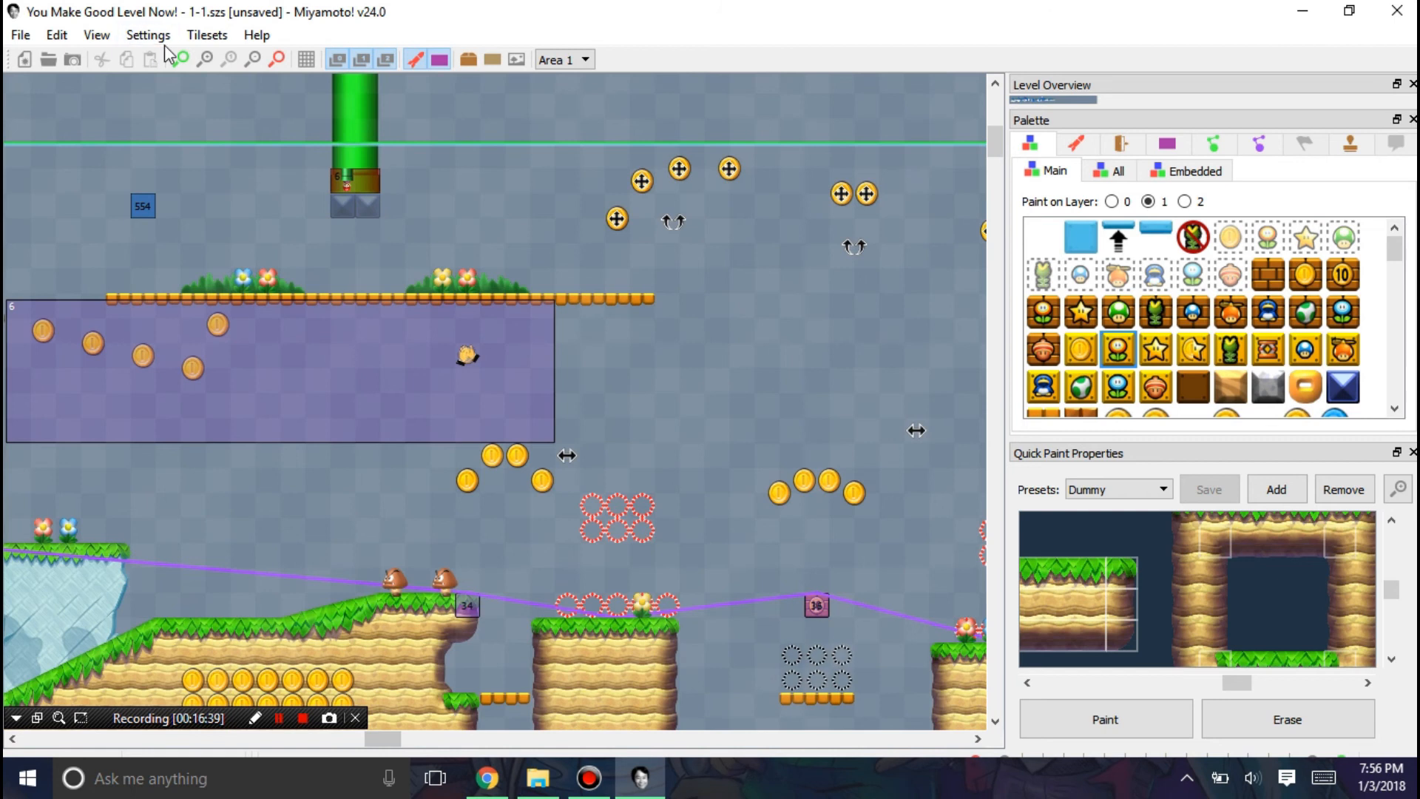
{"action": "left_click", "coordinate": [148, 36]}
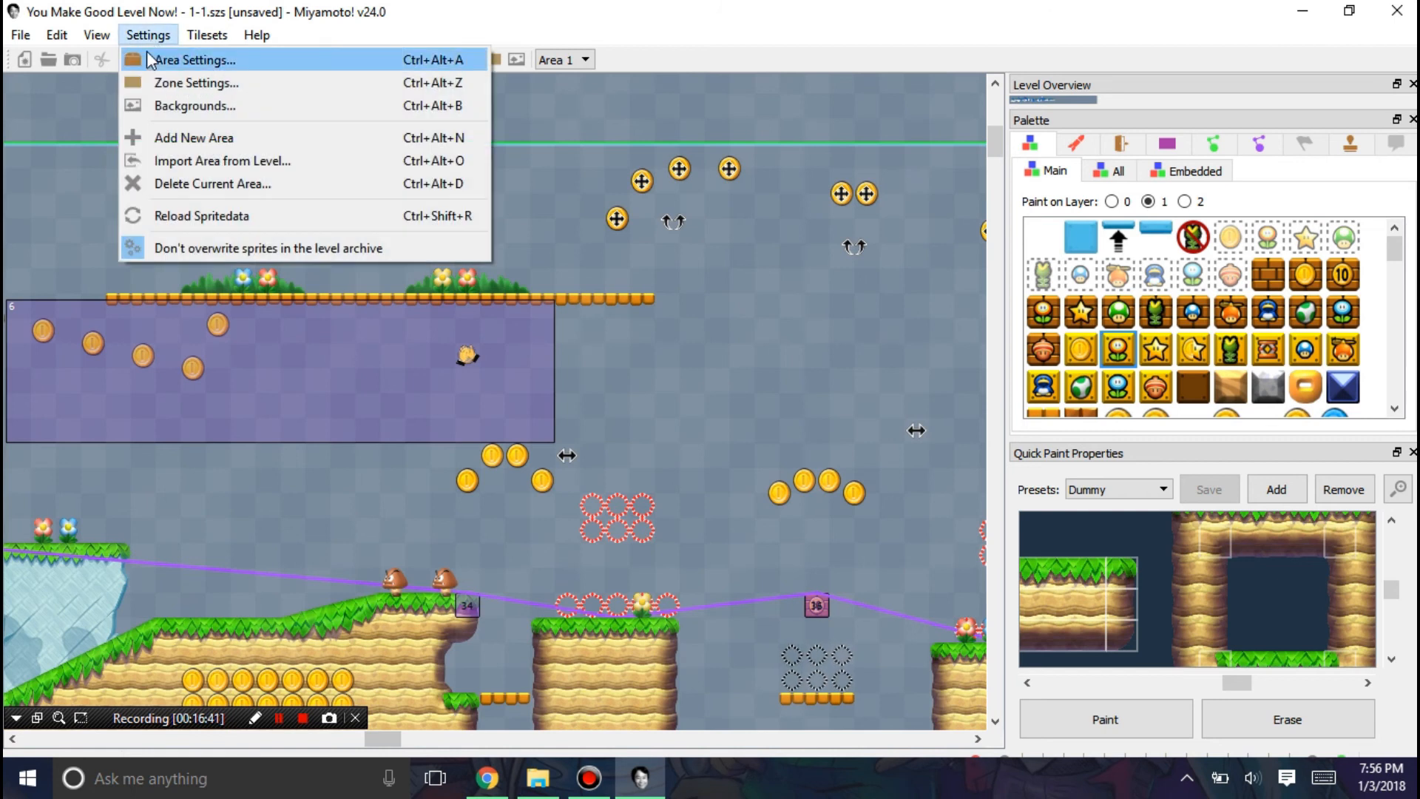
{"action": "mouse_move", "coordinate": [194, 109]}
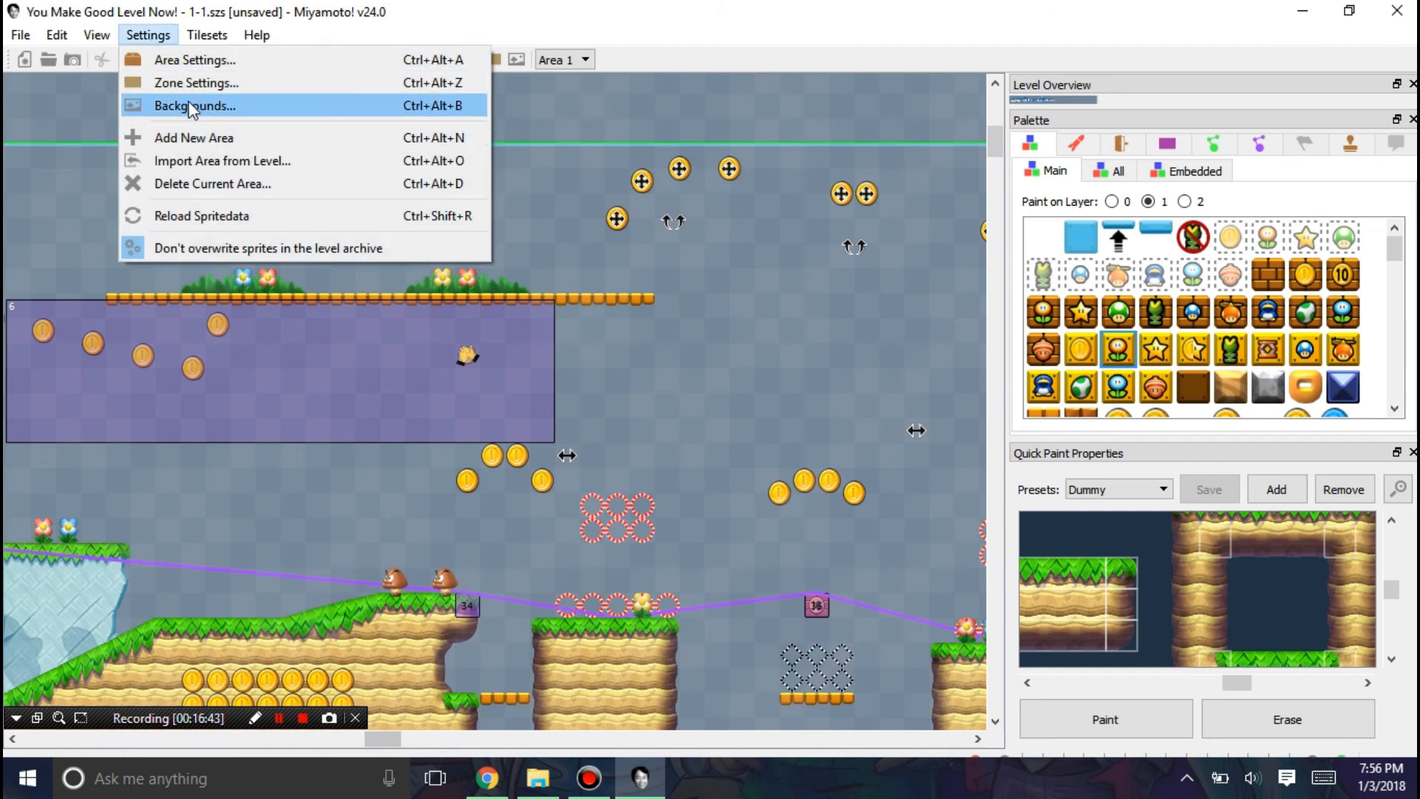
Step: Dismiss the Settings menu and scroll the view back toward the level start
{"action": "left_click", "coordinate": [96, 36]}
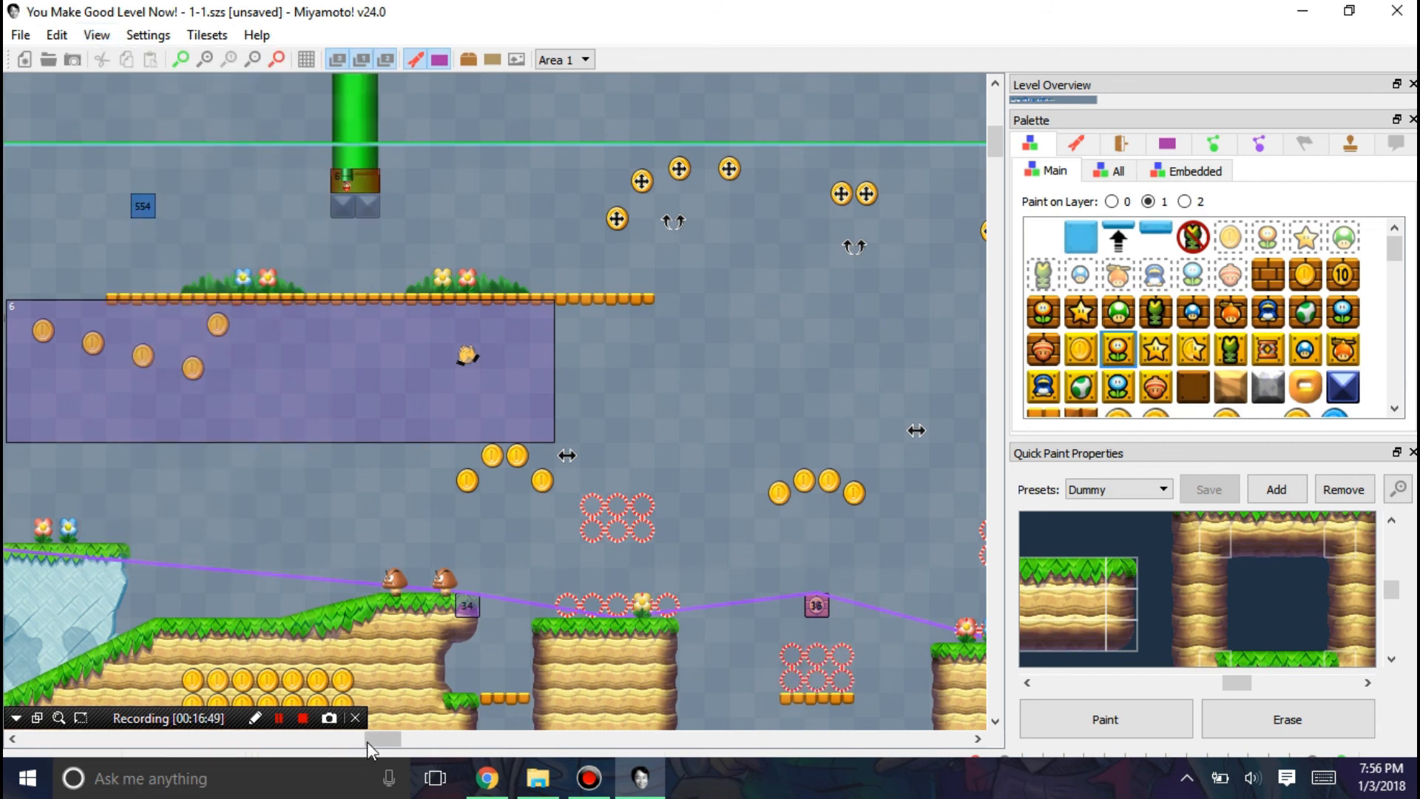
{"action": "left_click_drag", "start_coordinate": [358, 740], "coordinate": [380, 739]}
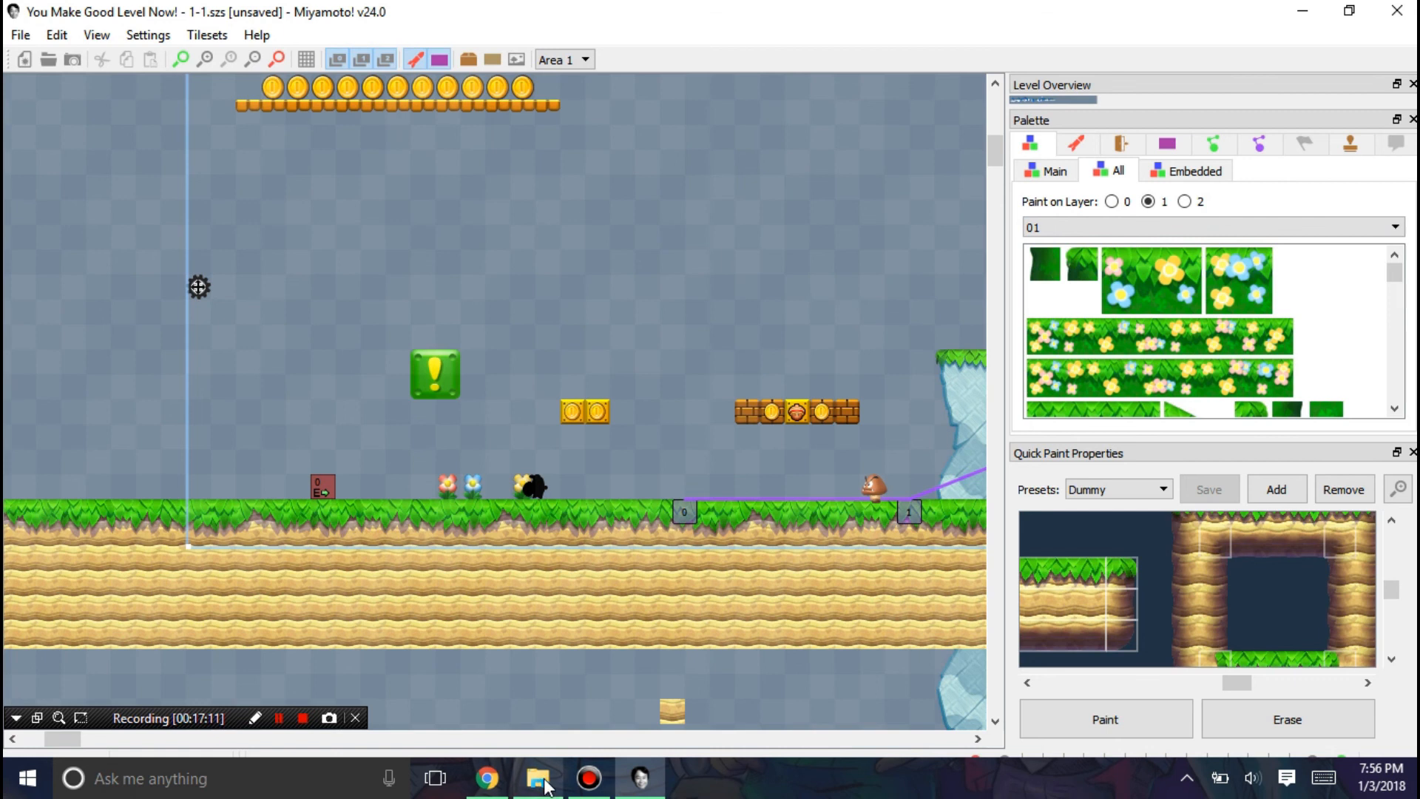
Step: View objects.txt in the Miyamoto Objects folder, naming themes from 01 Overworld onward, then return to the editor
{"action": "left_click", "coordinate": [539, 778]}
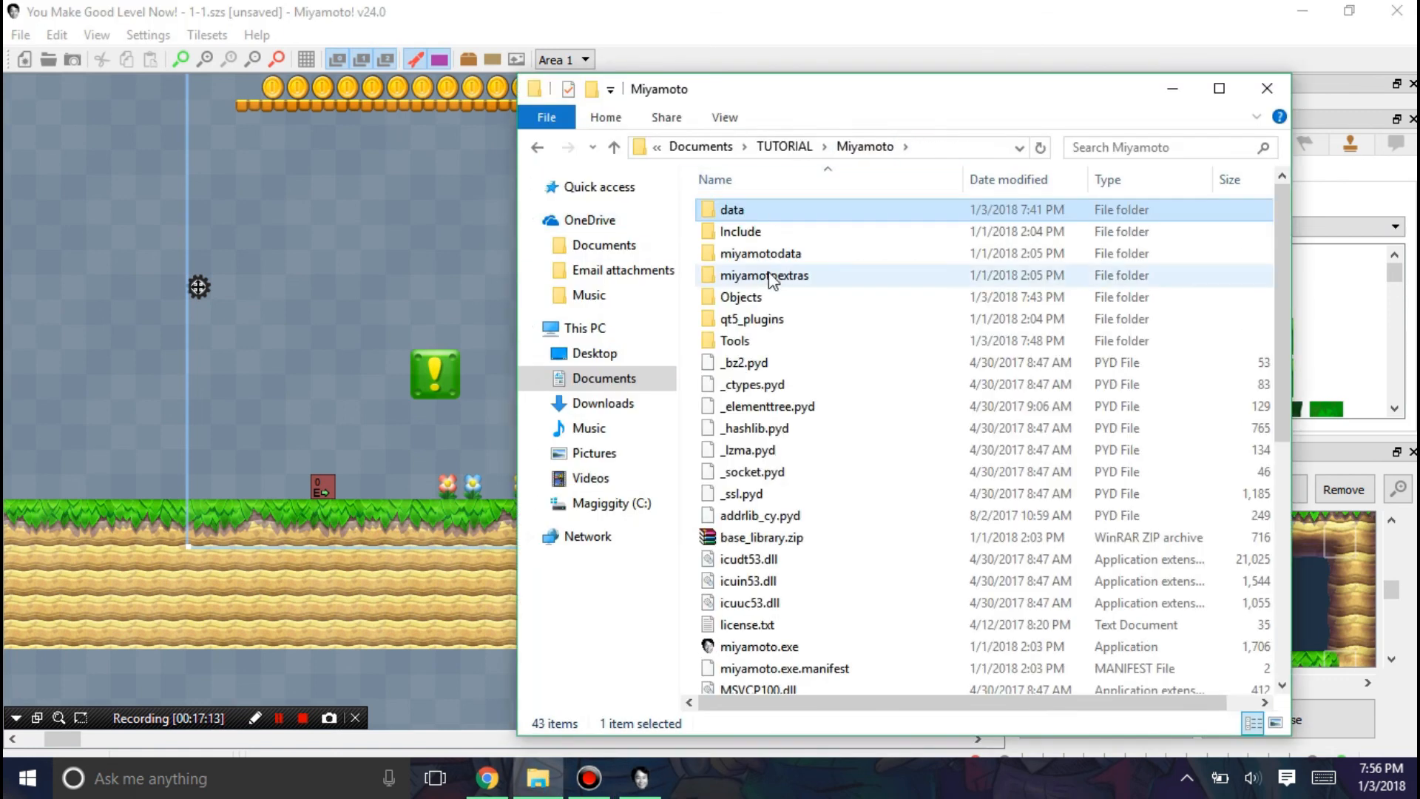
{"action": "double_click", "coordinate": [743, 296]}
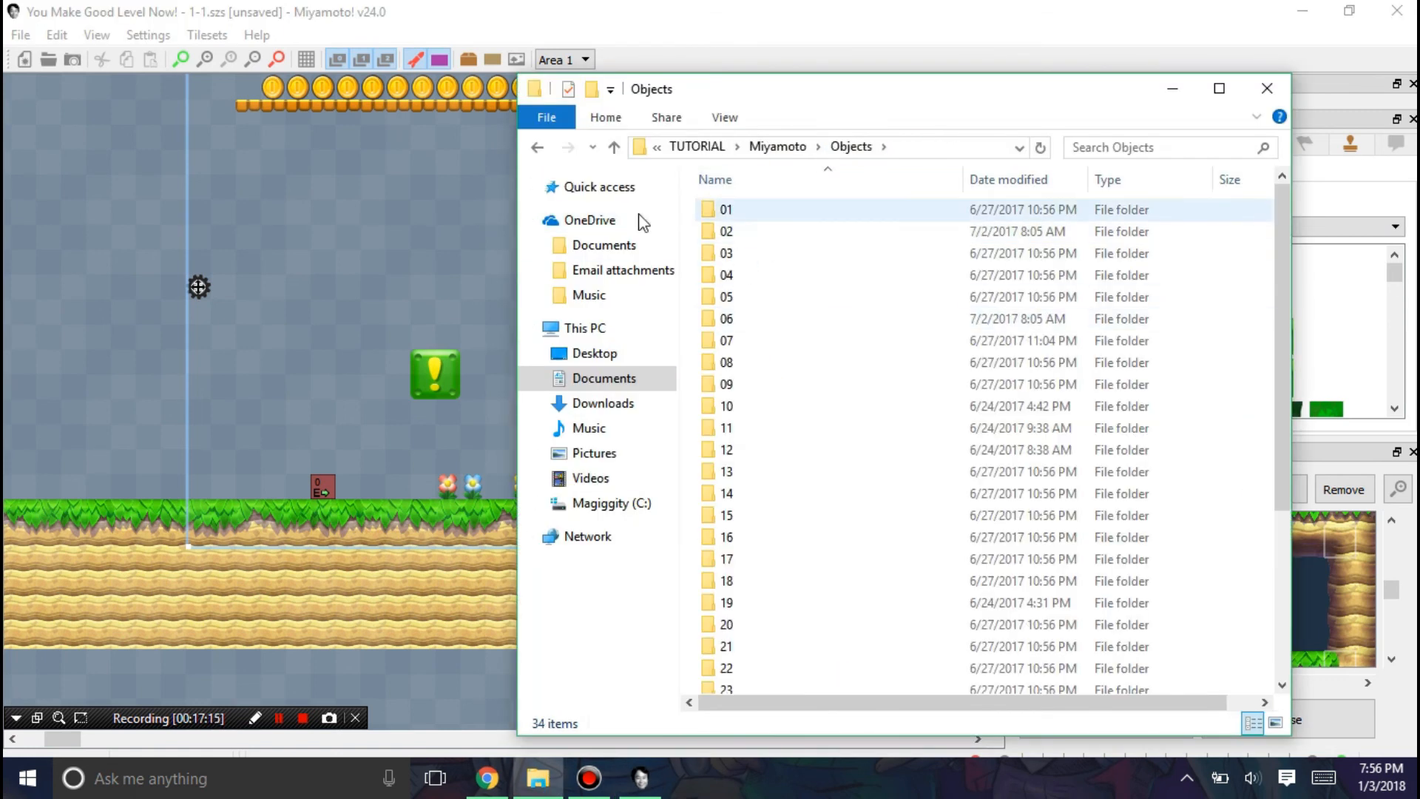
{"action": "scroll", "scroll_direction": "down", "scroll_amount": 3}
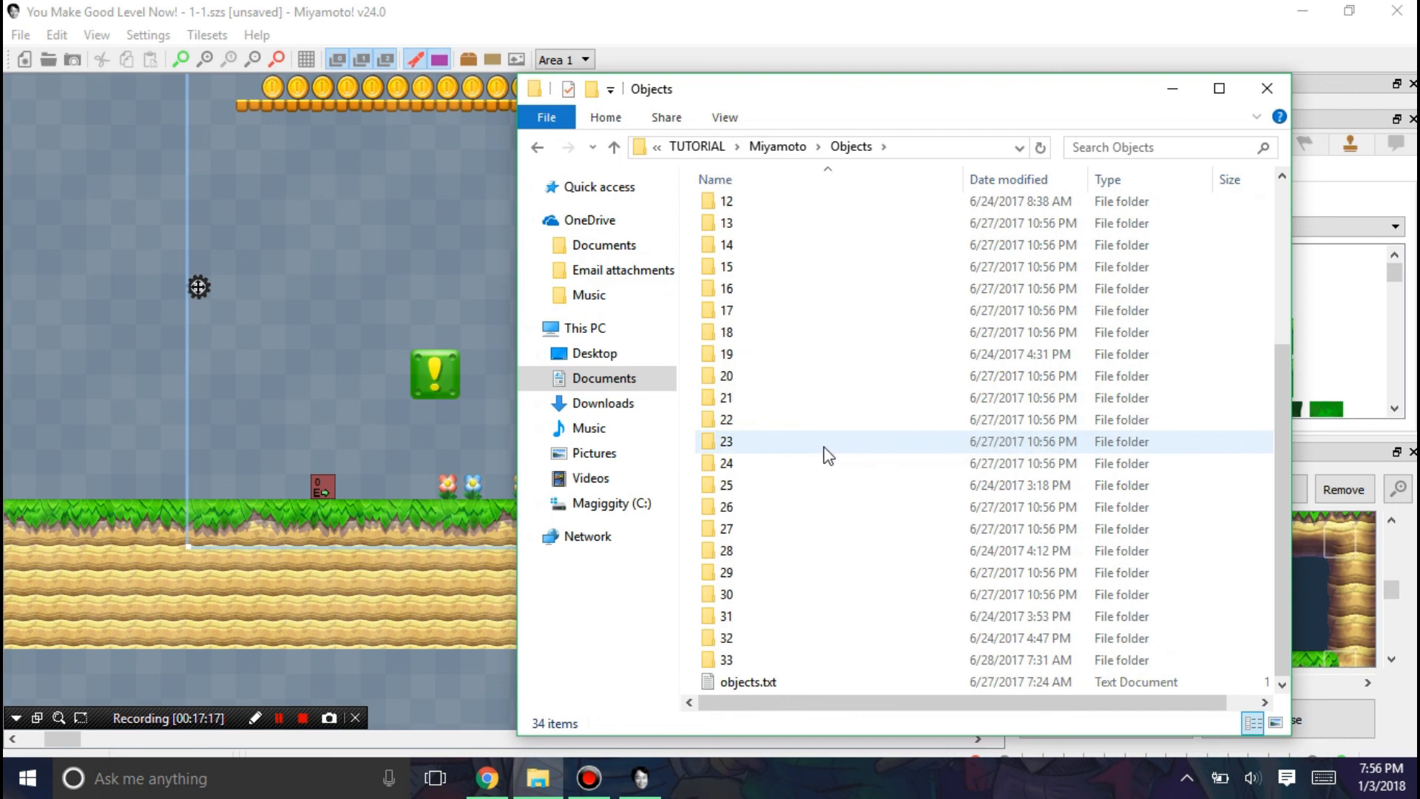
{"action": "double_click", "coordinate": [749, 682]}
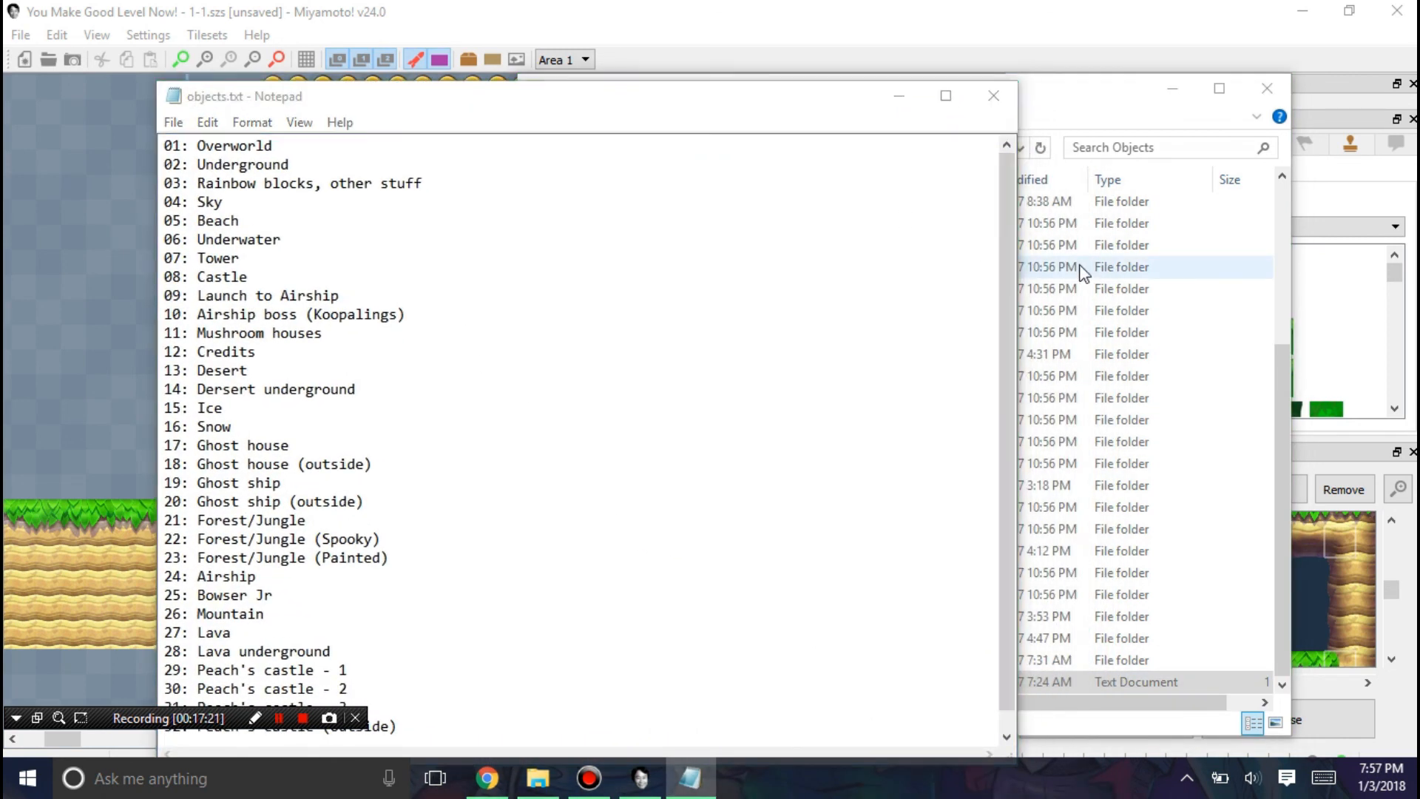
{"action": "right_click", "coordinate": [737, 210]}
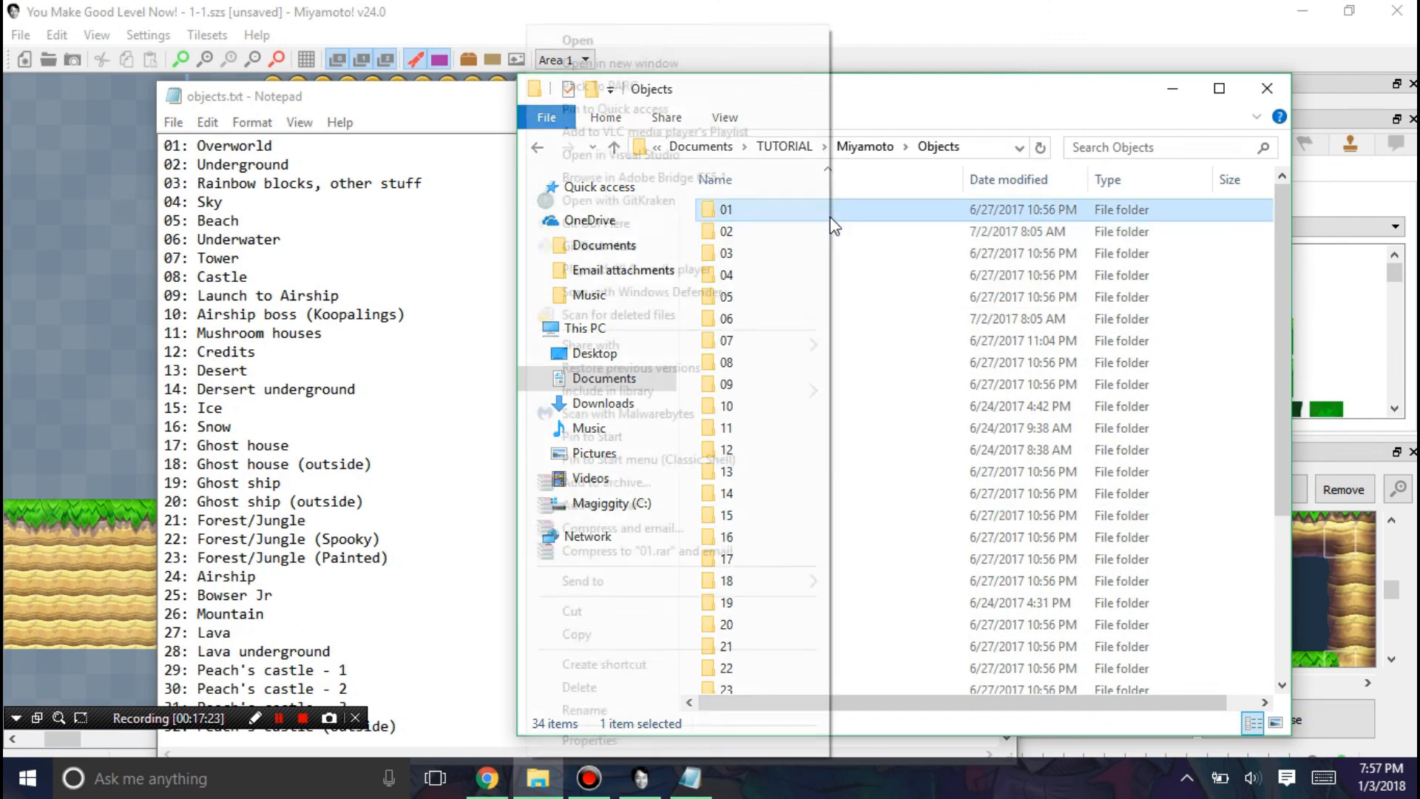
{"action": "left_click", "coordinate": [579, 687]}
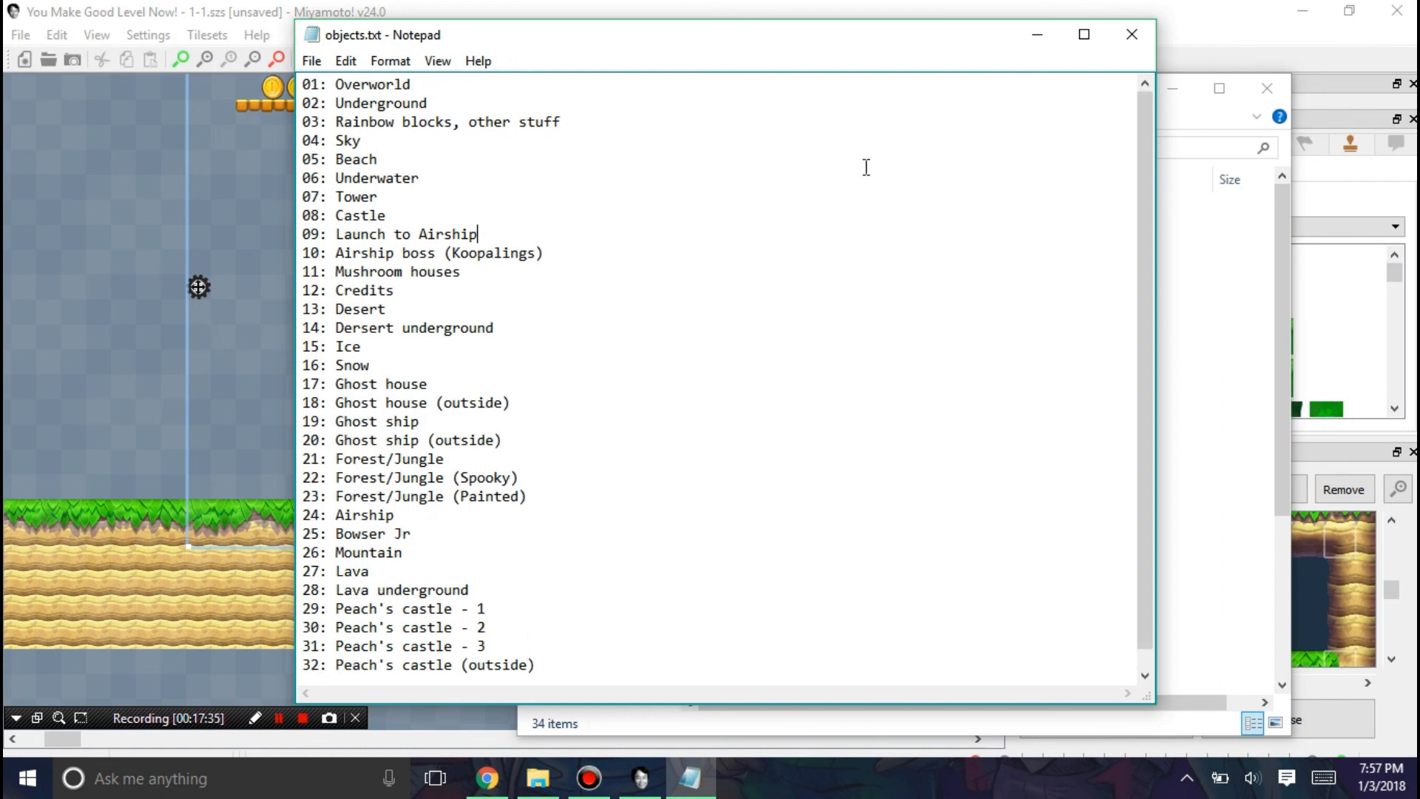
{"action": "left_click", "coordinate": [1130, 36]}
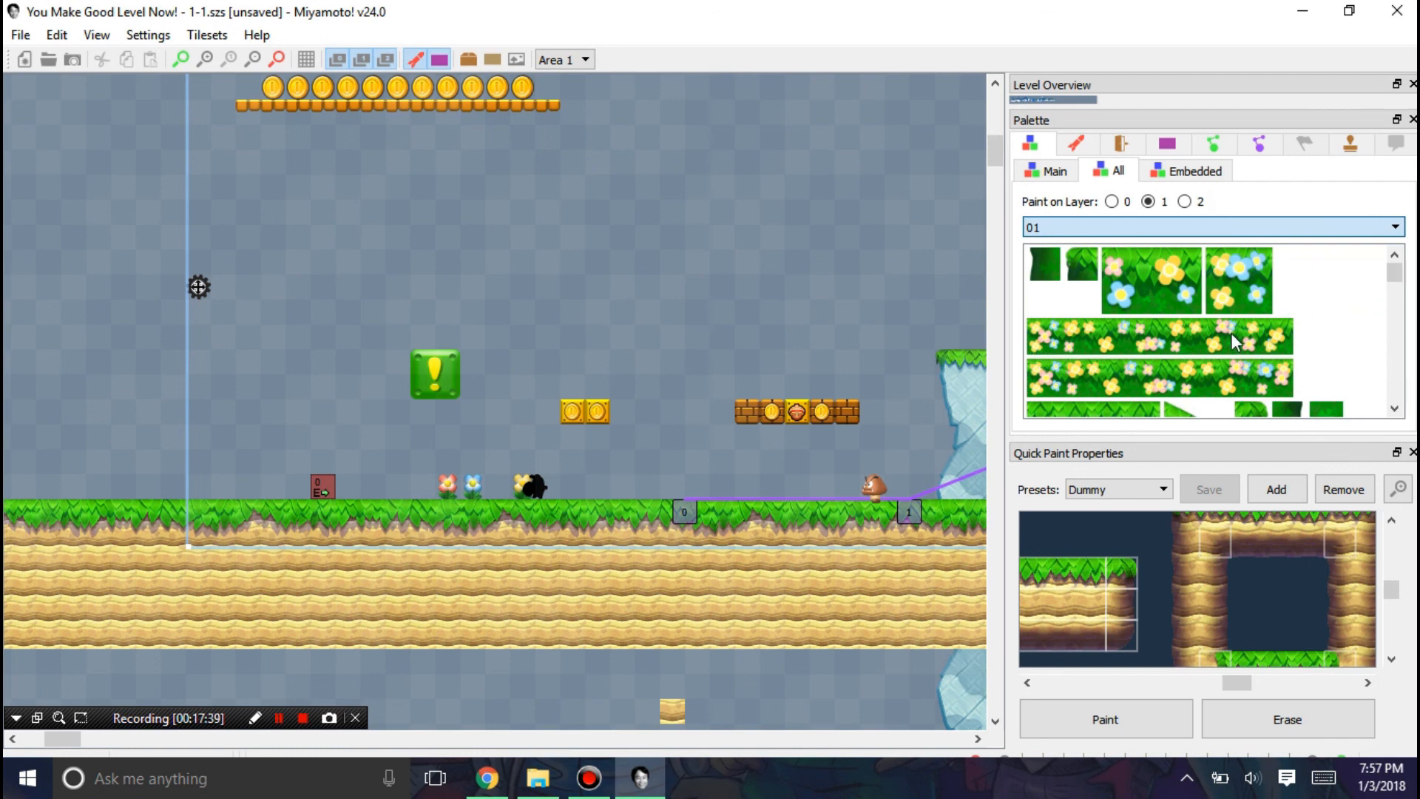
{"action": "mouse_move", "coordinate": [1166, 305]}
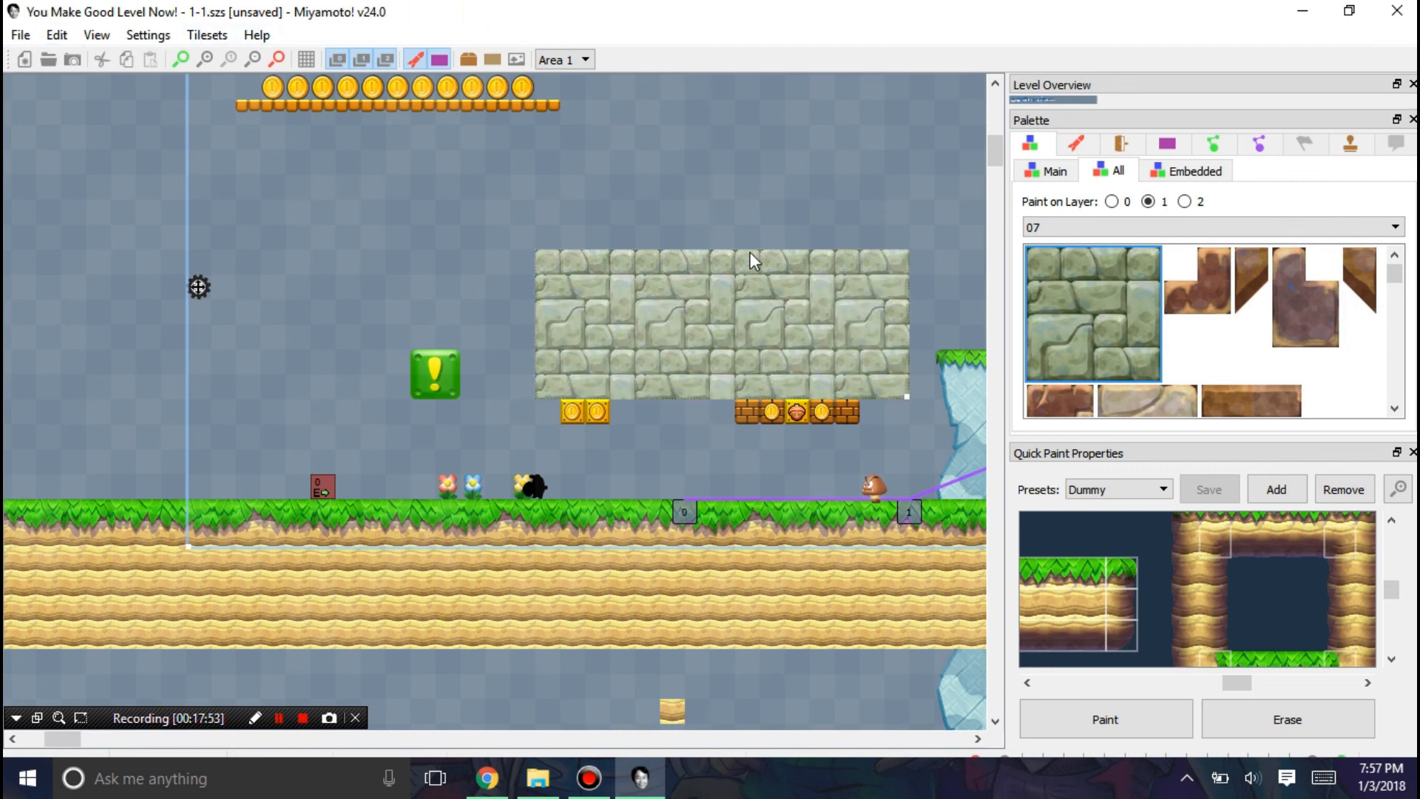
Step: Scroll the palette past object set 07's stone tiles and list the Help and Edit menu commands
{"action": "scroll", "scroll_direction": "down", "scroll_amount": 3}
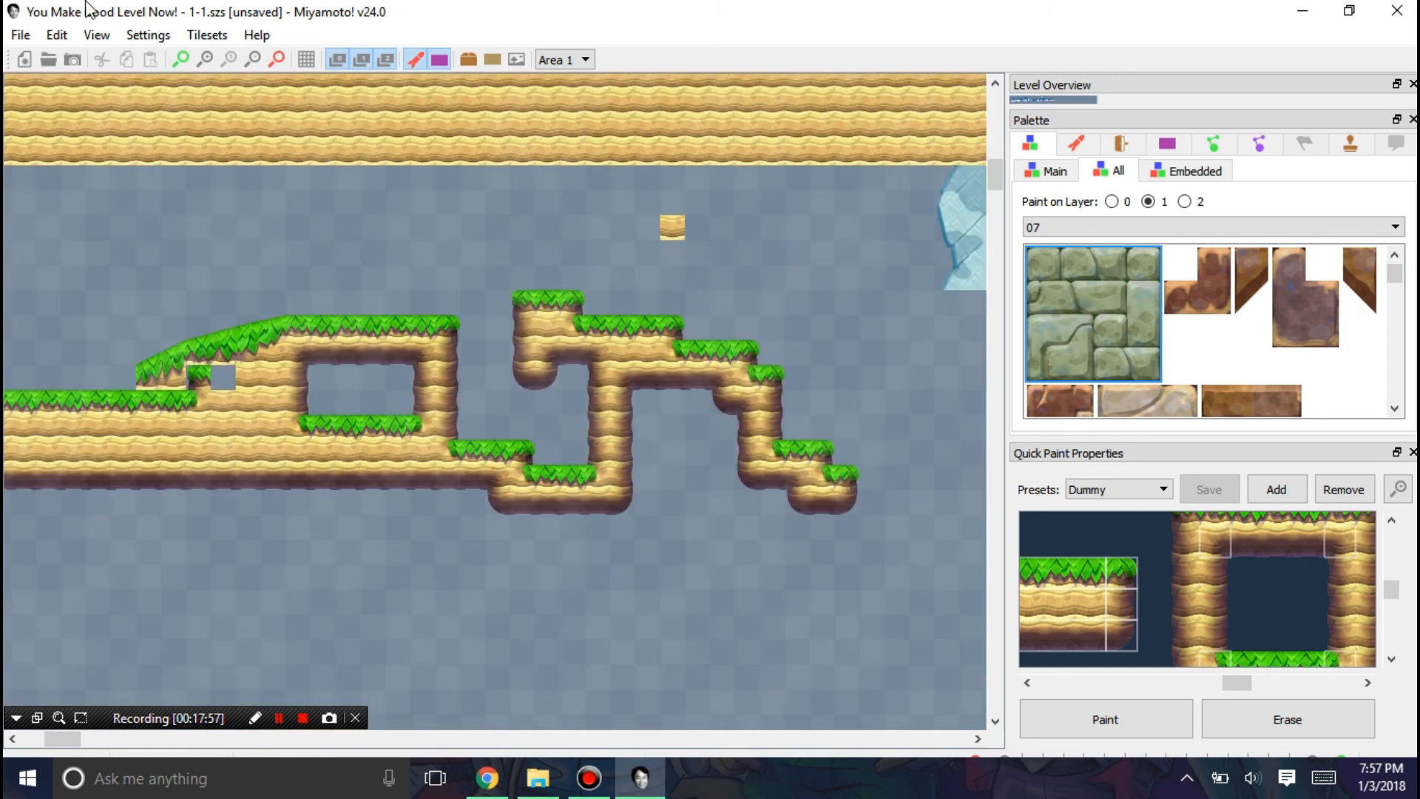
{"action": "left_click", "coordinate": [256, 34]}
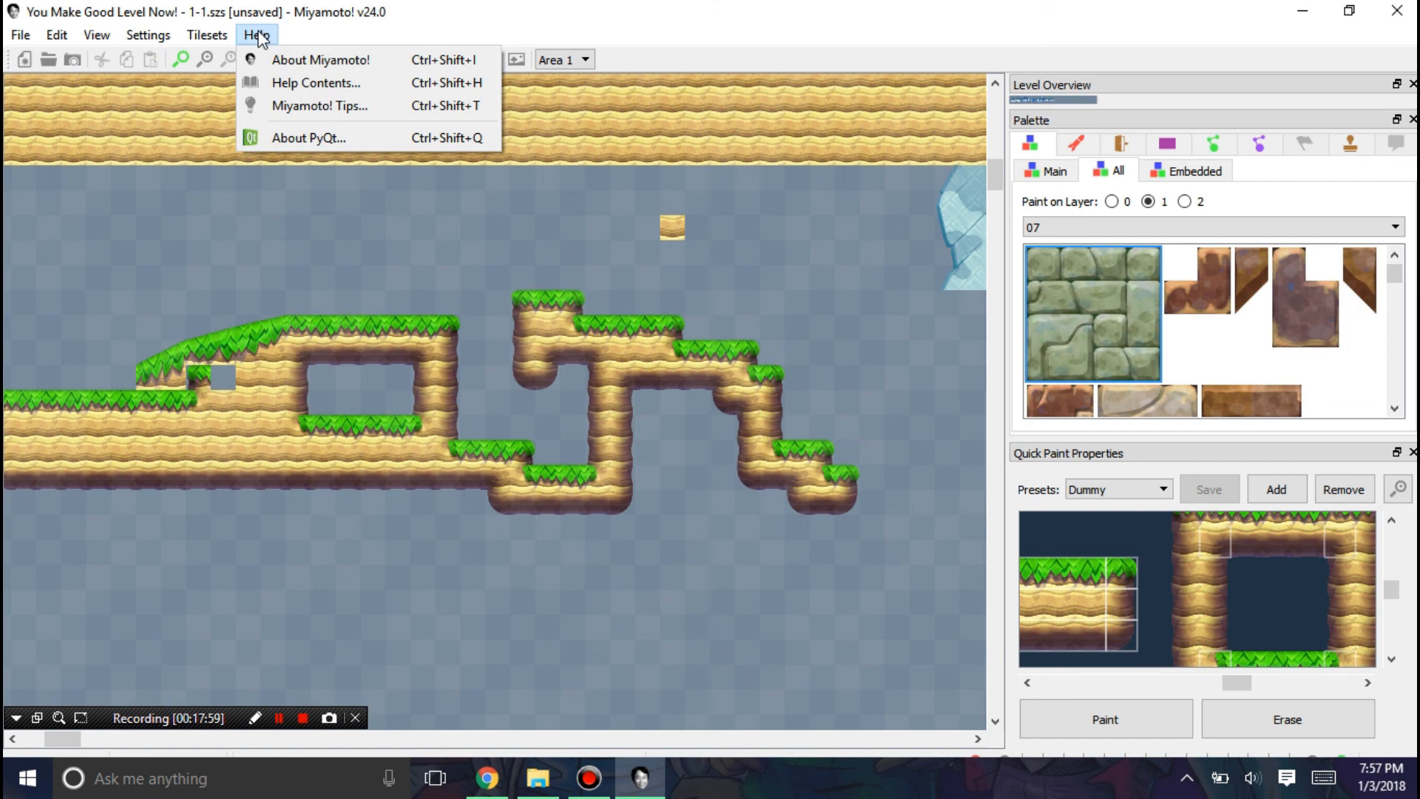
{"action": "left_click", "coordinate": [56, 36]}
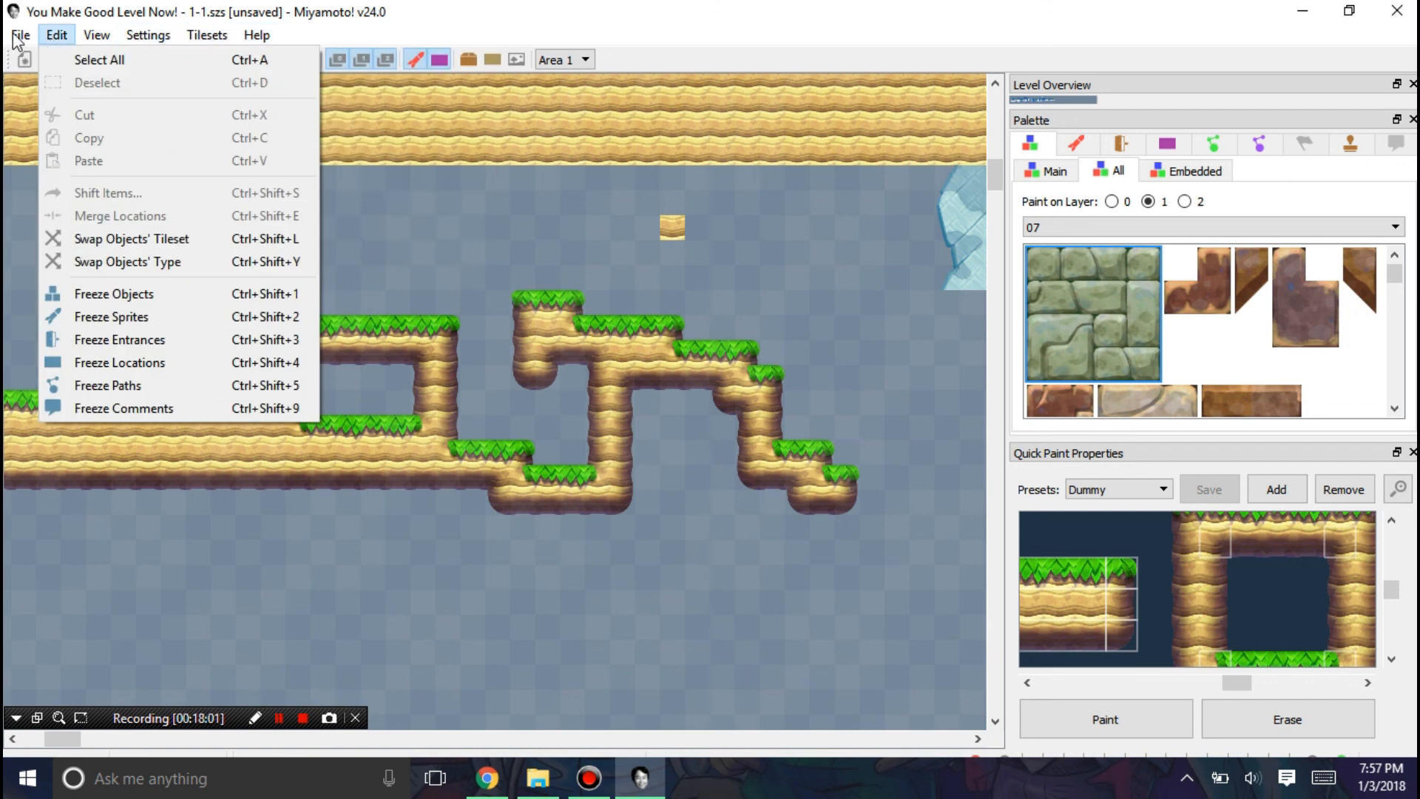